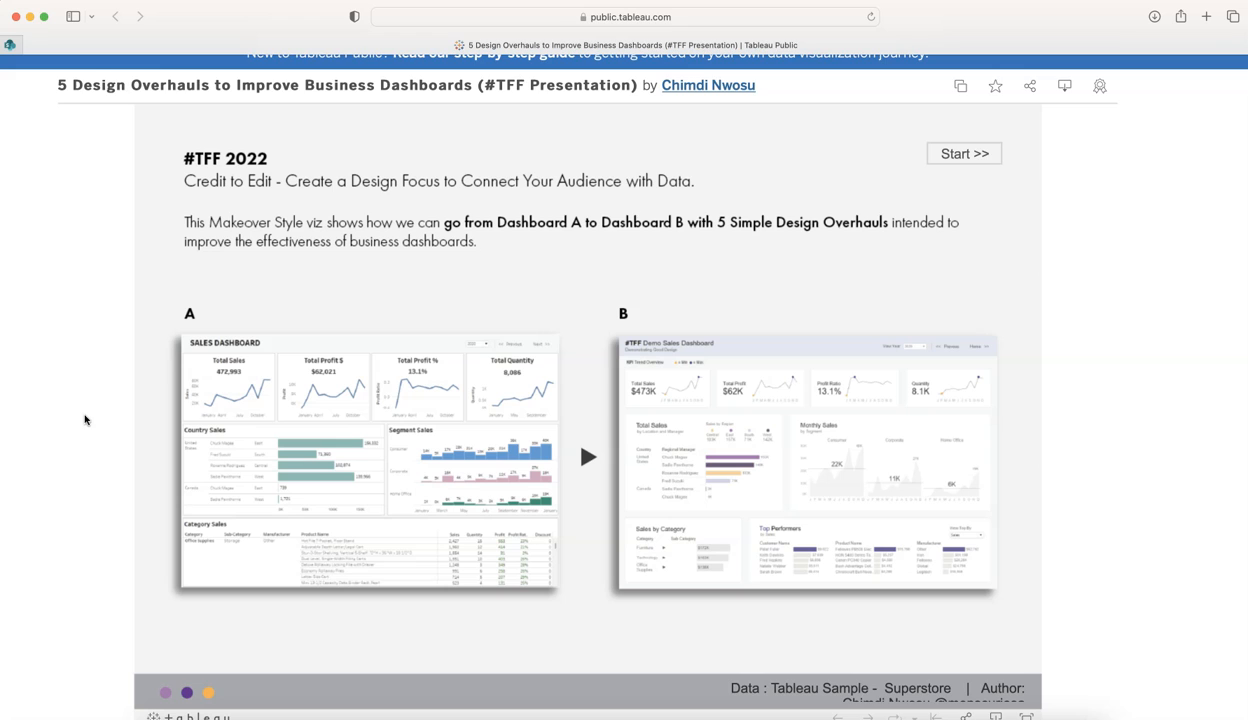
pyautogui.moveTo(525, 150)
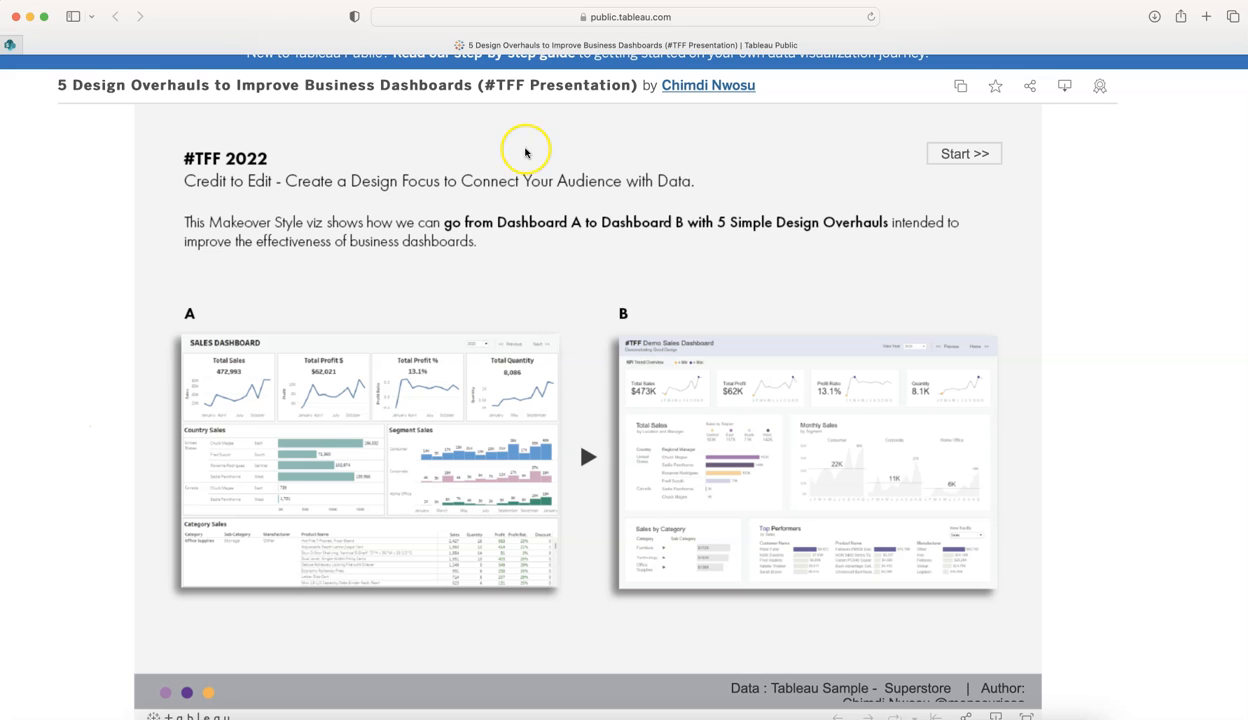
pyautogui.moveTo(694, 92)
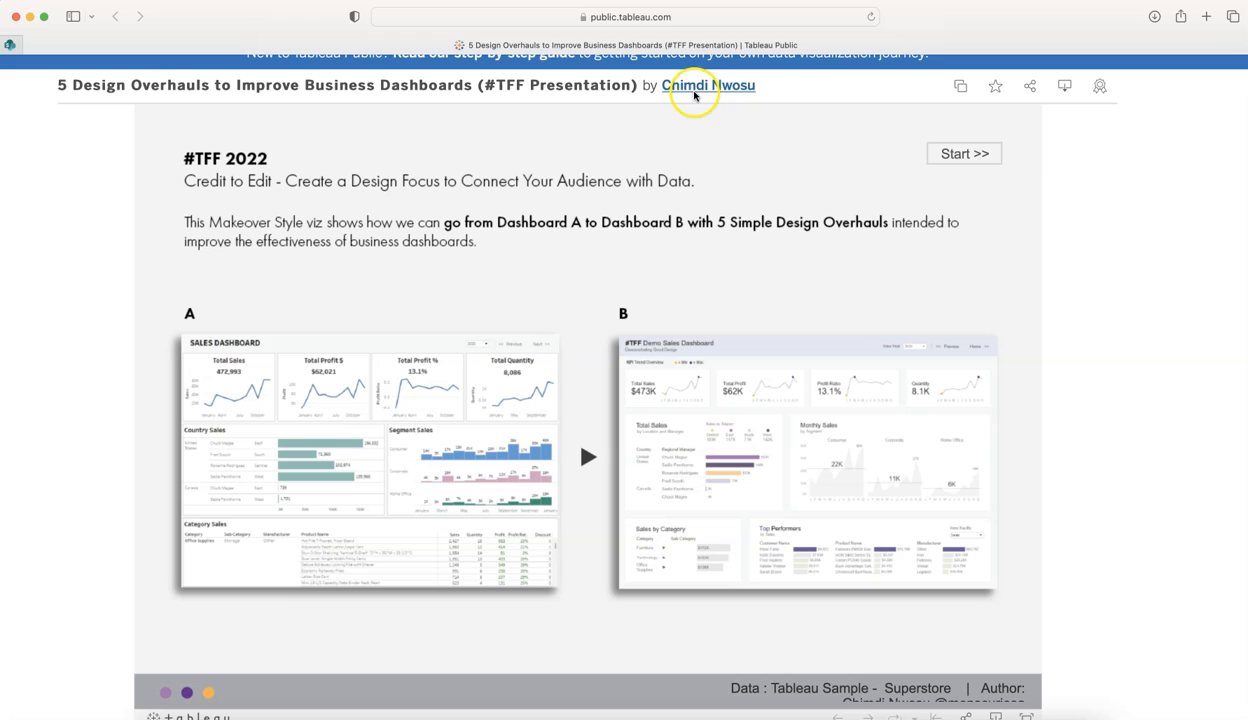
pyautogui.moveTo(587, 100)
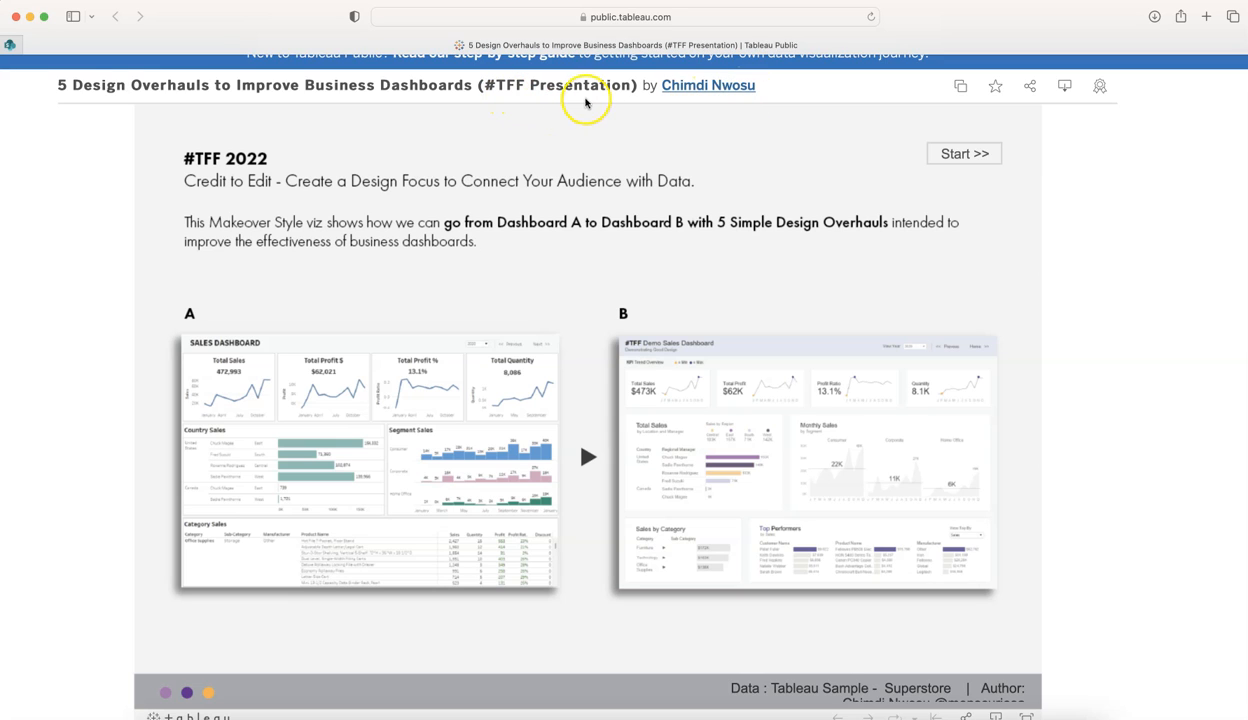
pyautogui.moveTo(368, 144)
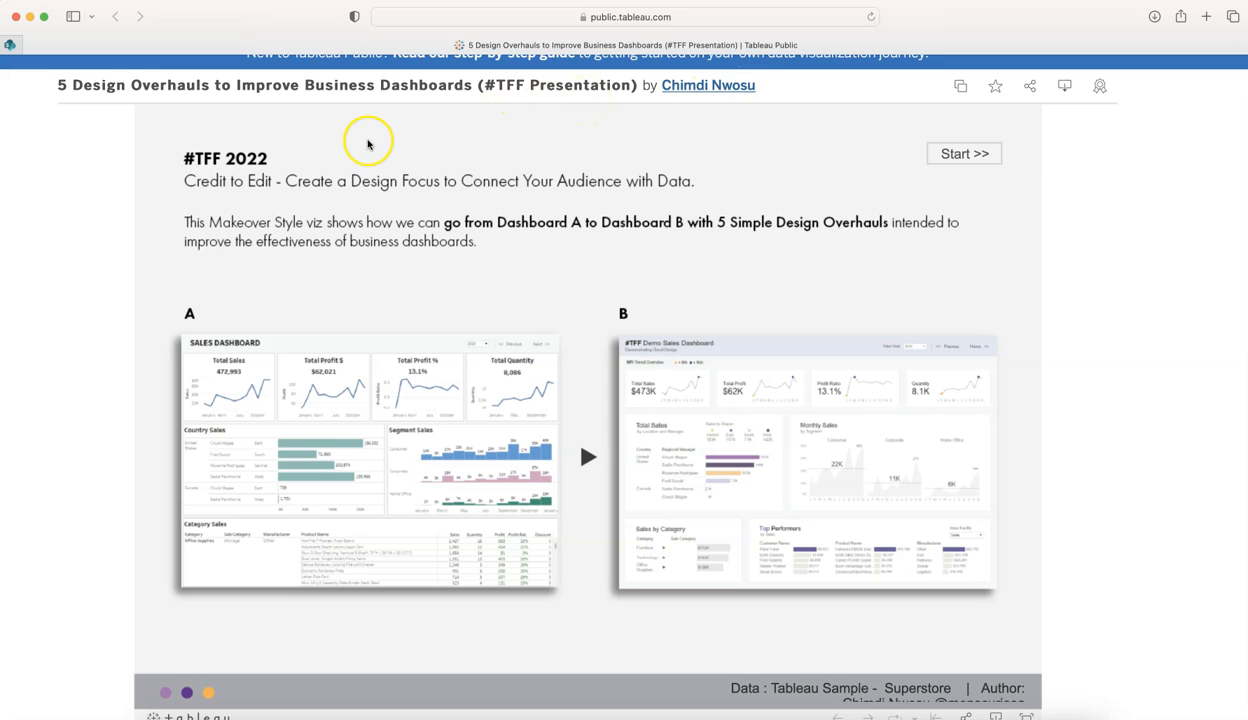
pyautogui.moveTo(145, 143)
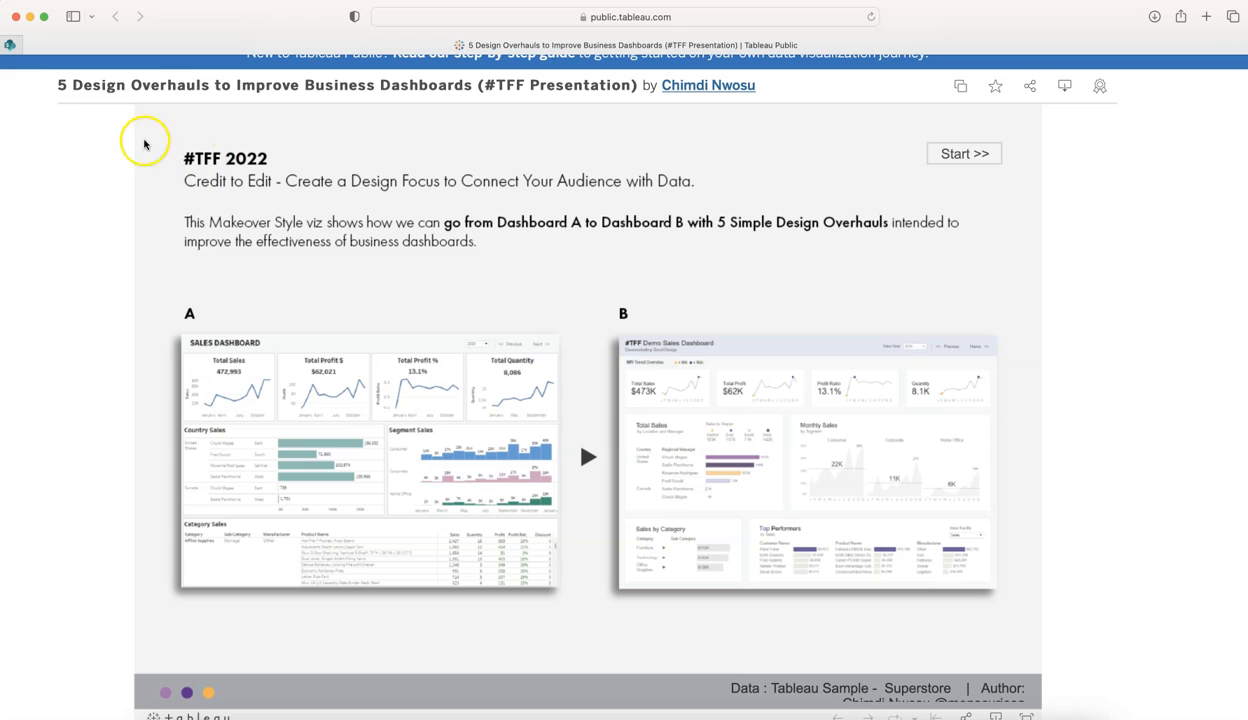
pyautogui.moveTo(222, 100)
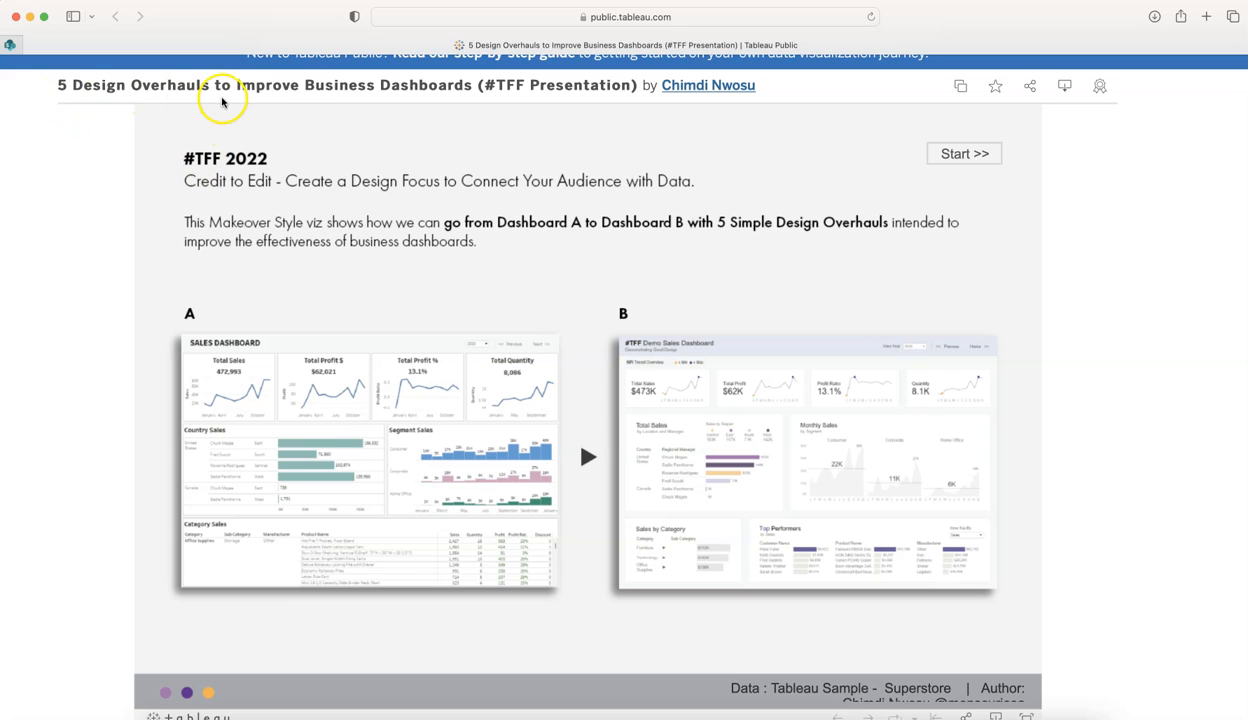
pyautogui.moveTo(368, 100)
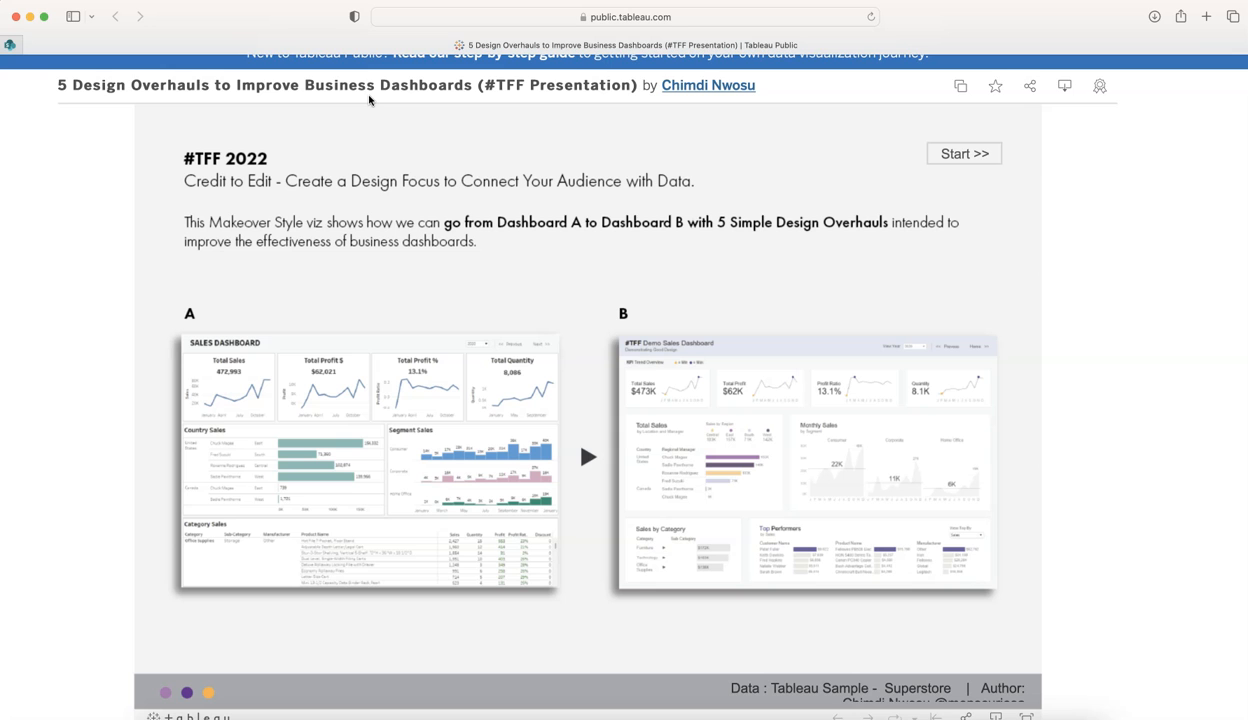
# Scroll through the Apply Whitespace explanation of inner and outer padding around charts.
pyautogui.scroll(-3)
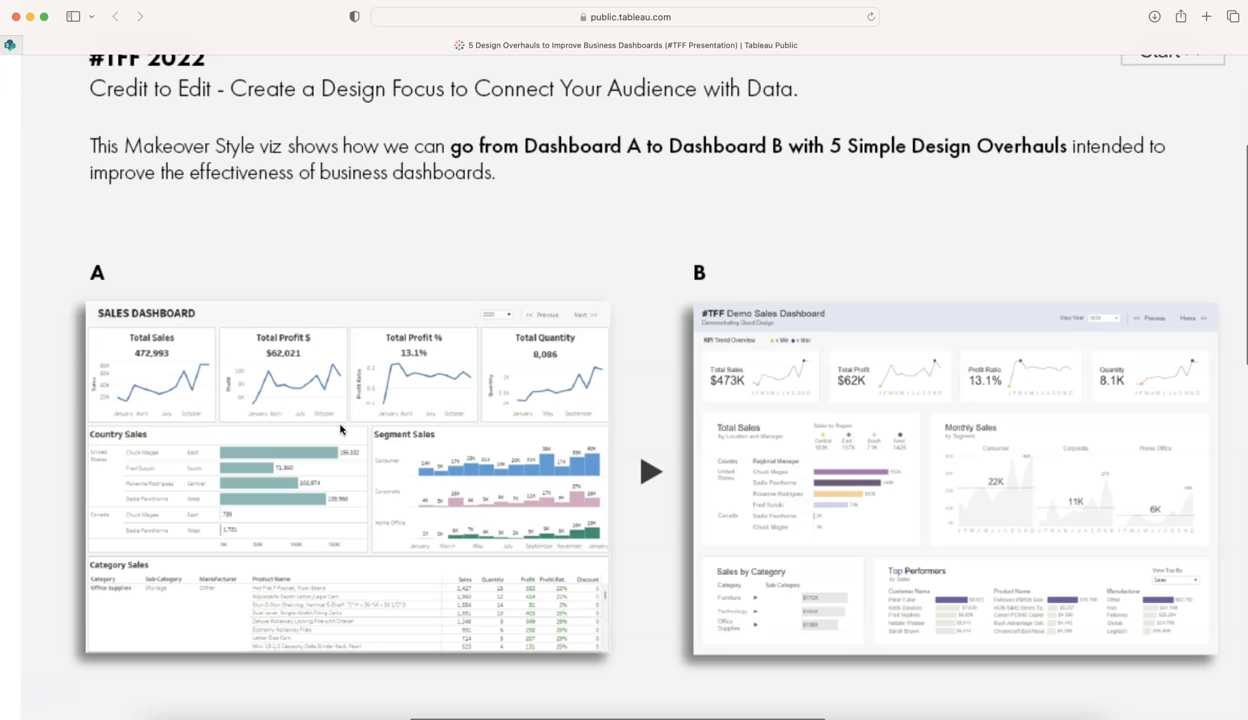
pyautogui.scroll(-3)
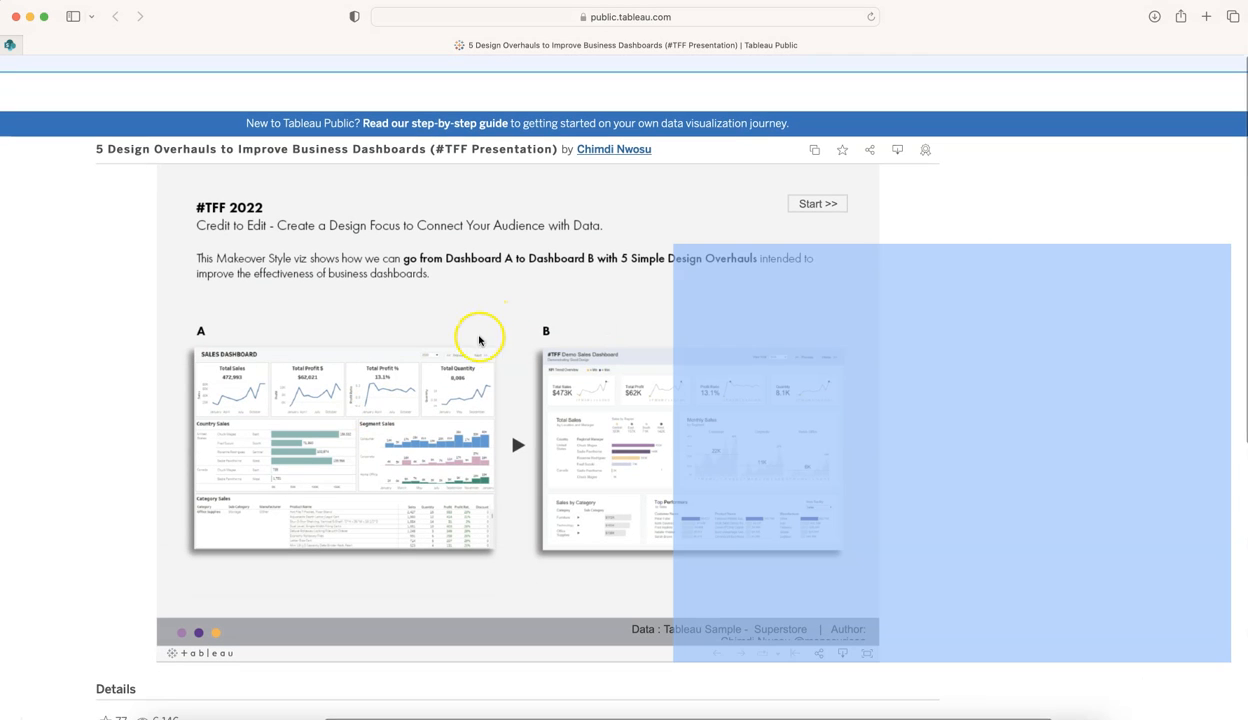
pyautogui.moveTo(388, 408)
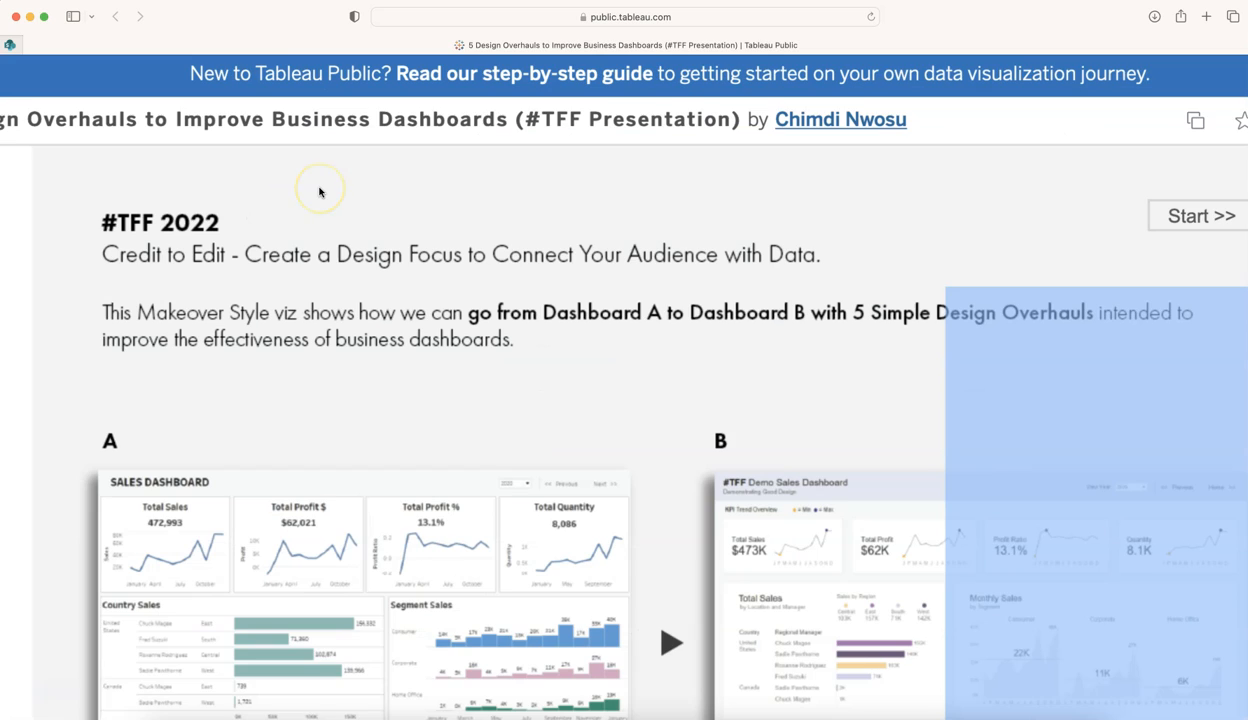
pyautogui.scroll(-3)
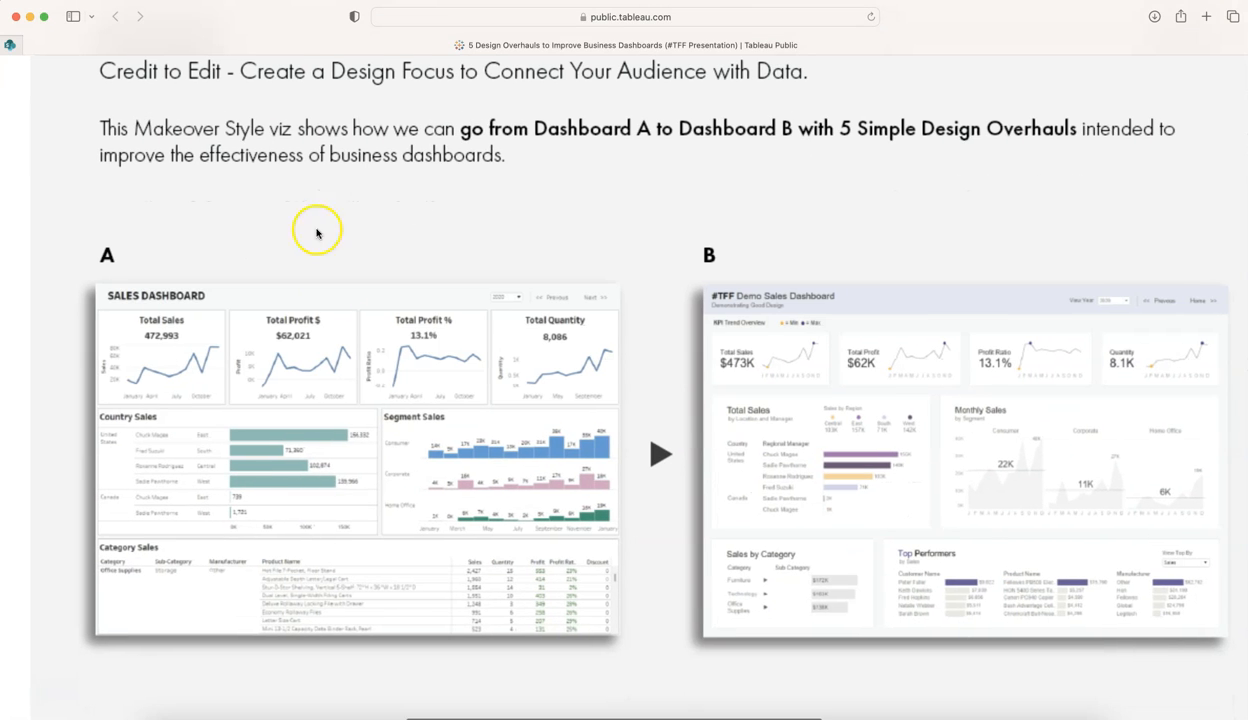
pyautogui.hscroll(3)
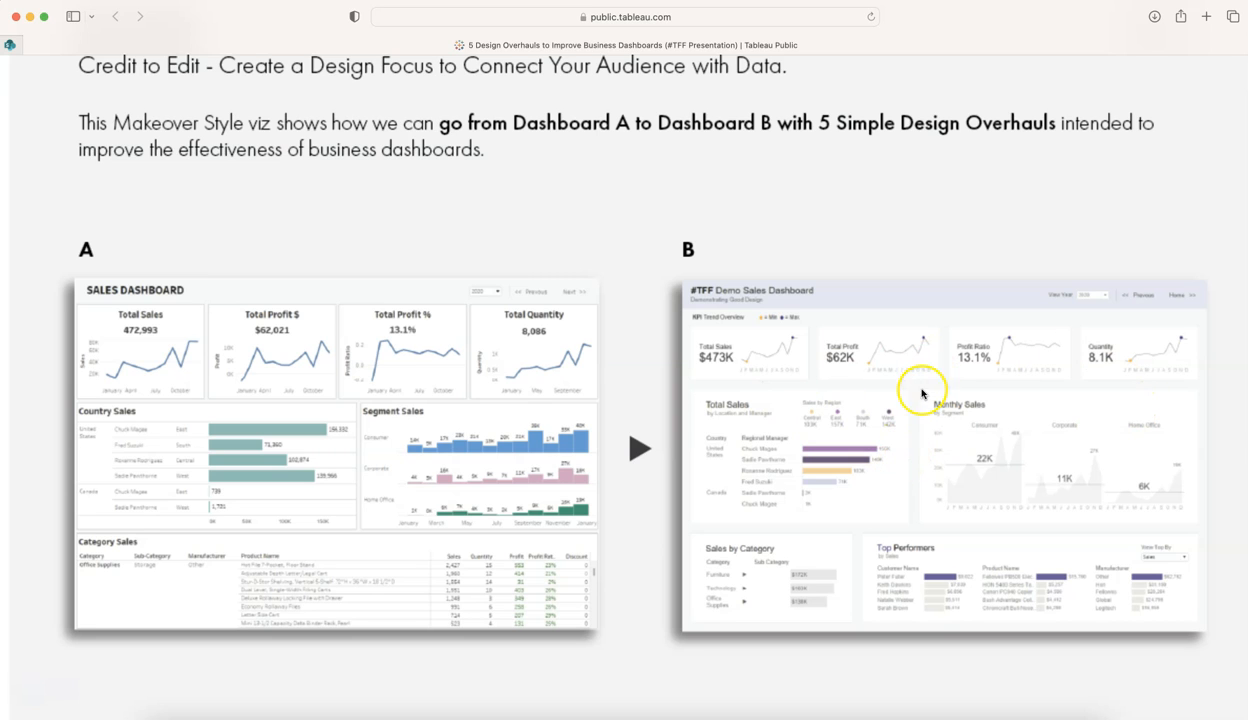
pyautogui.moveTo(908, 306)
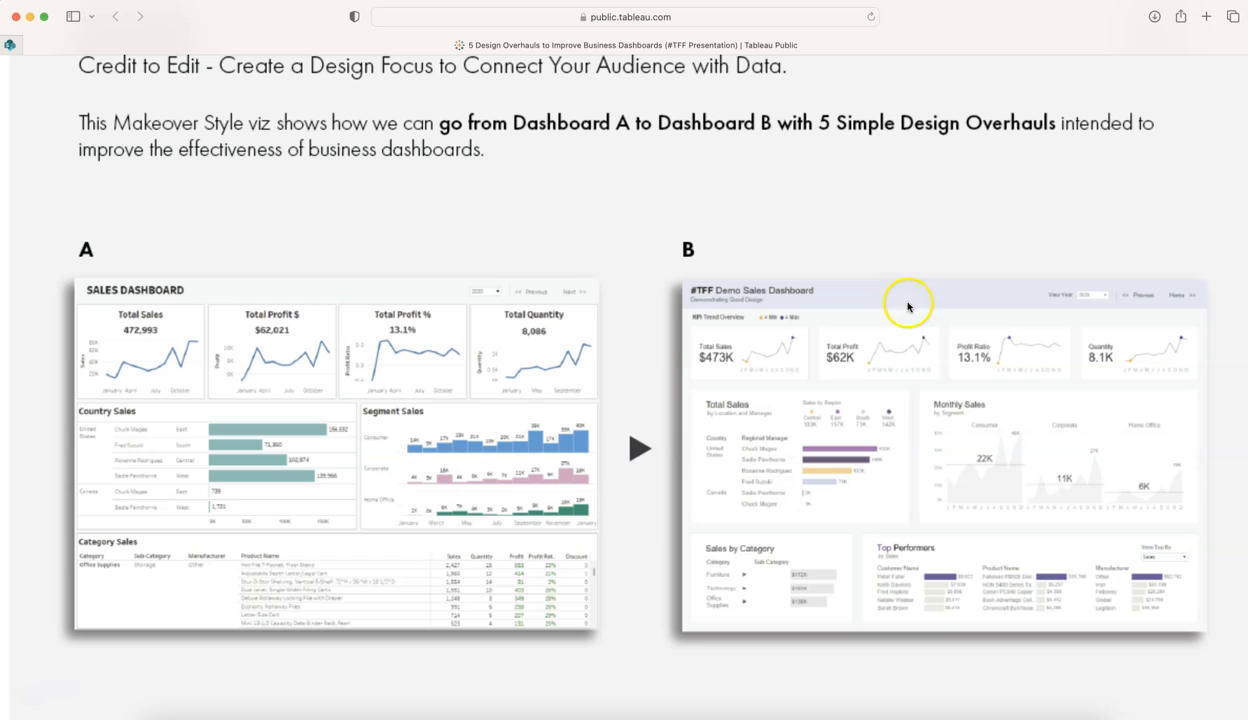
pyautogui.moveTo(934, 306)
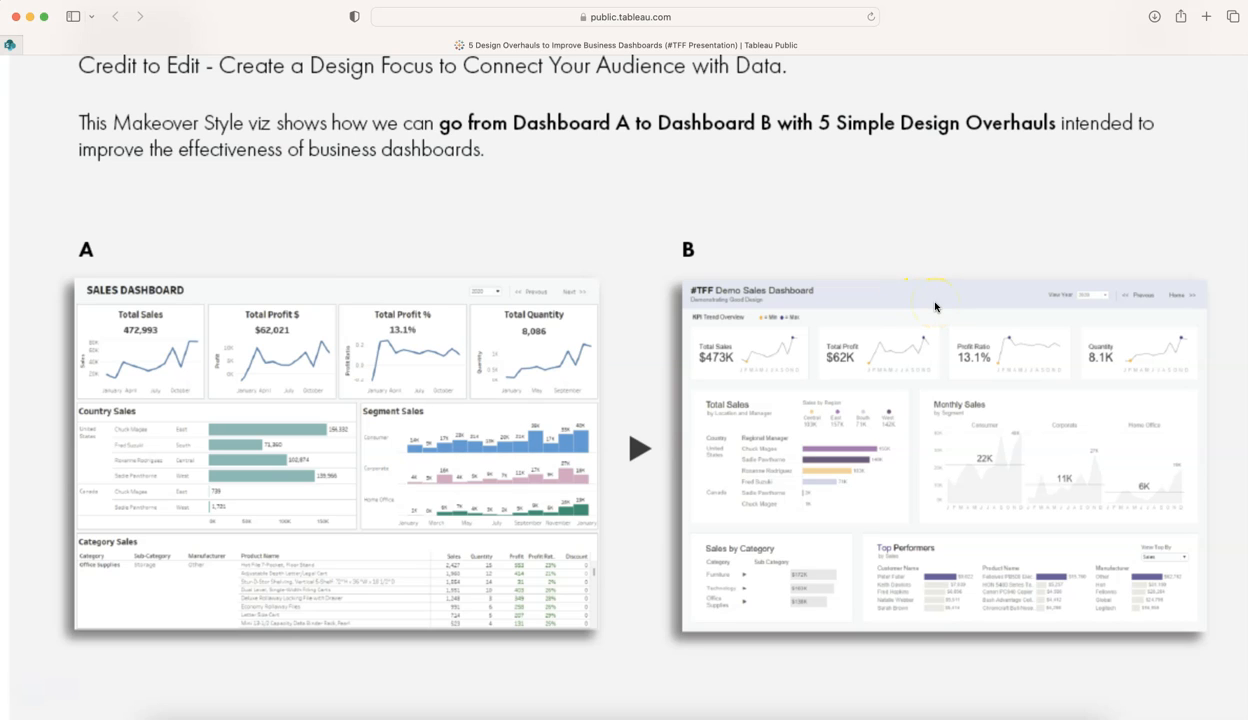
pyautogui.moveTo(821, 272)
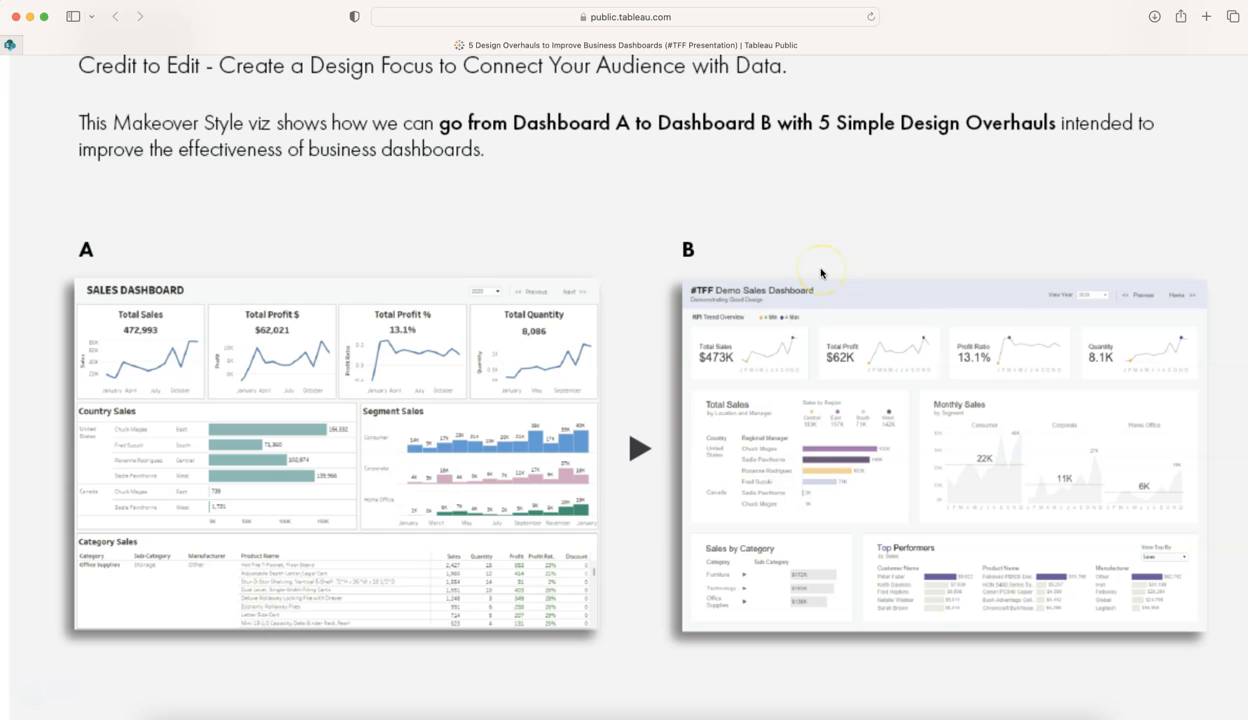
pyautogui.moveTo(821, 273)
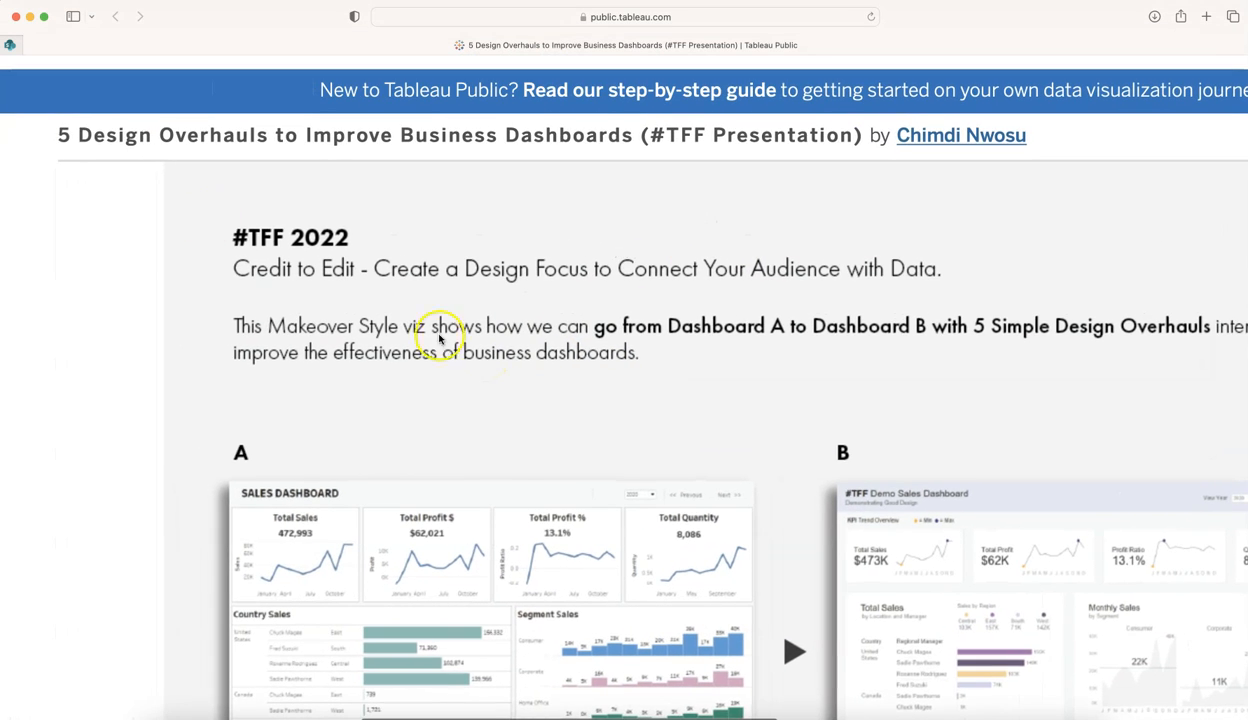
pyautogui.moveTo(435, 153)
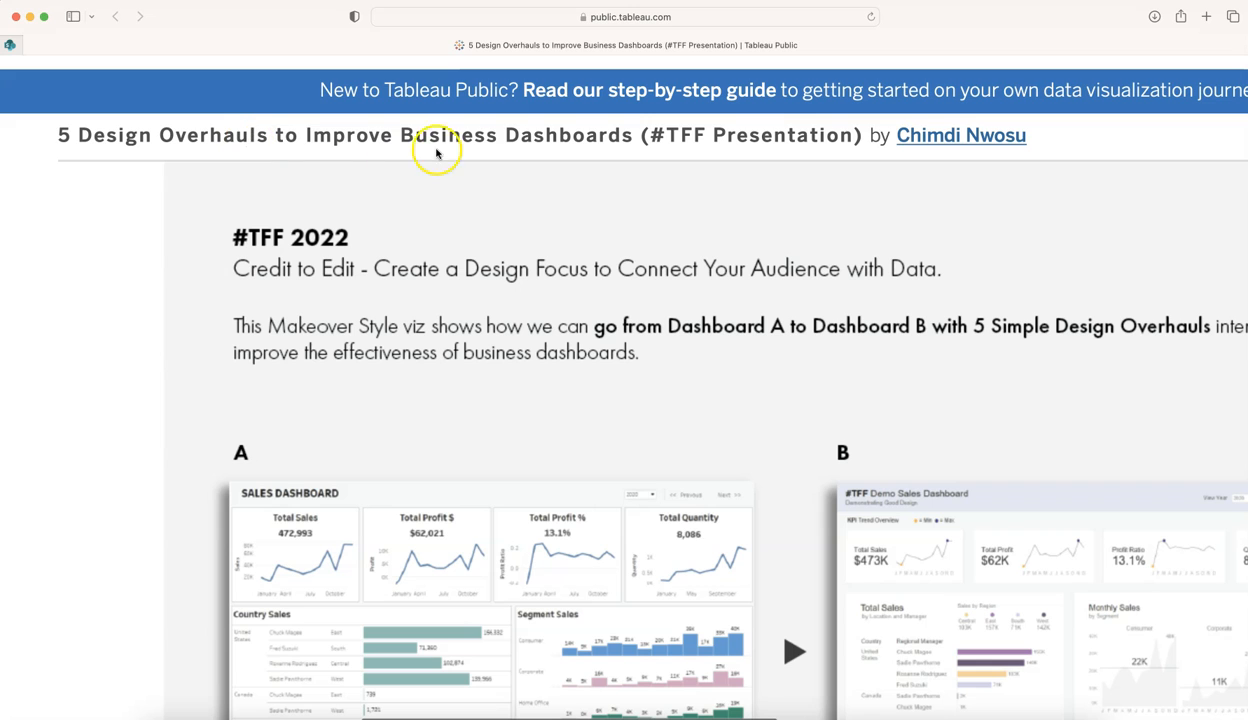
pyautogui.scroll(-3)
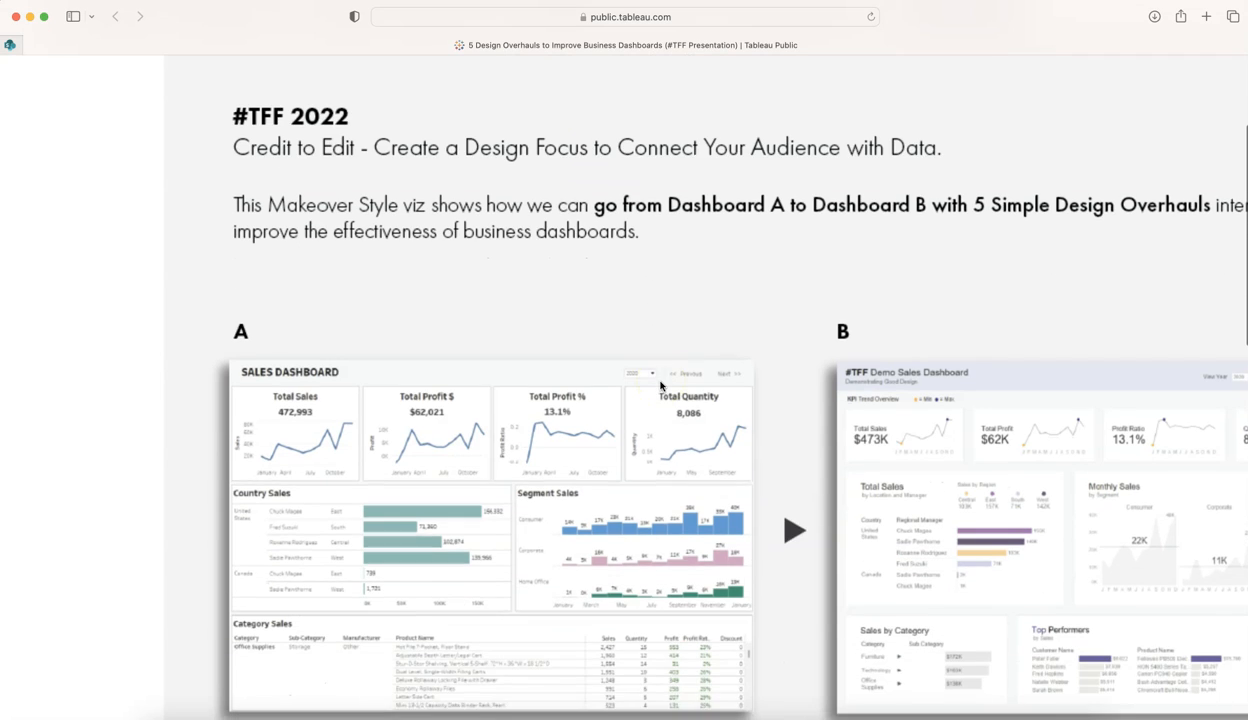
pyautogui.scroll(3)
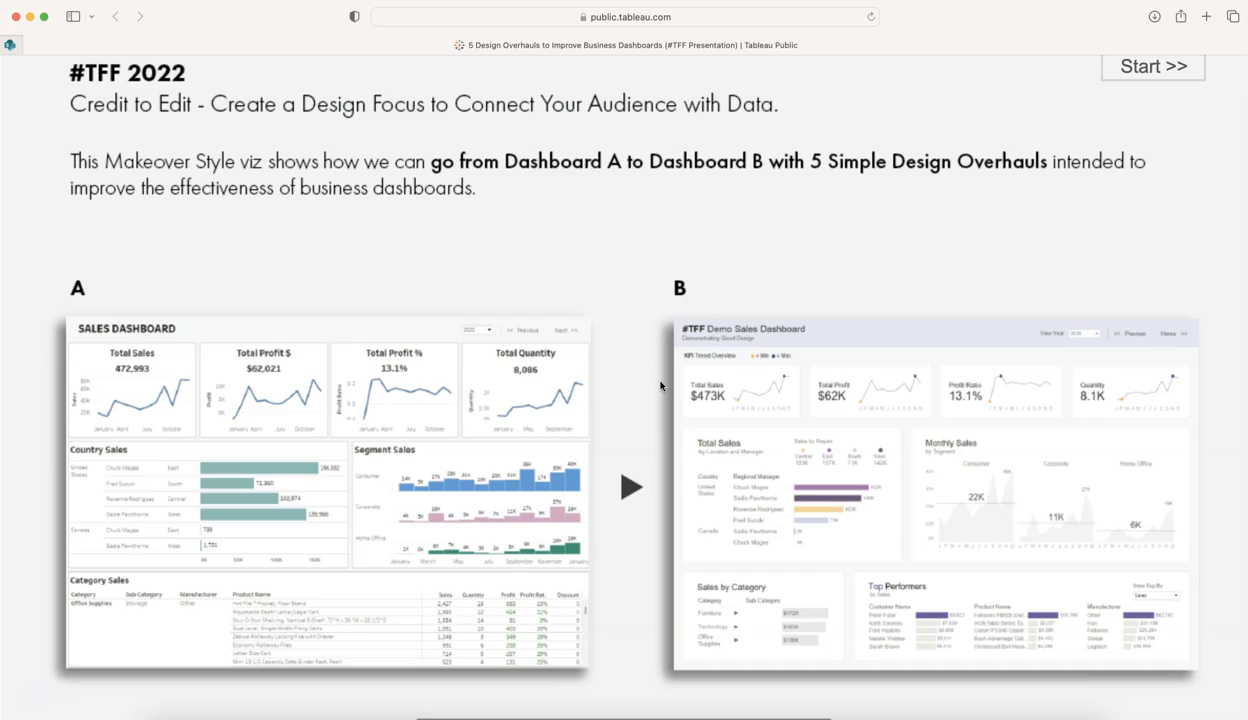
pyautogui.scroll(3)
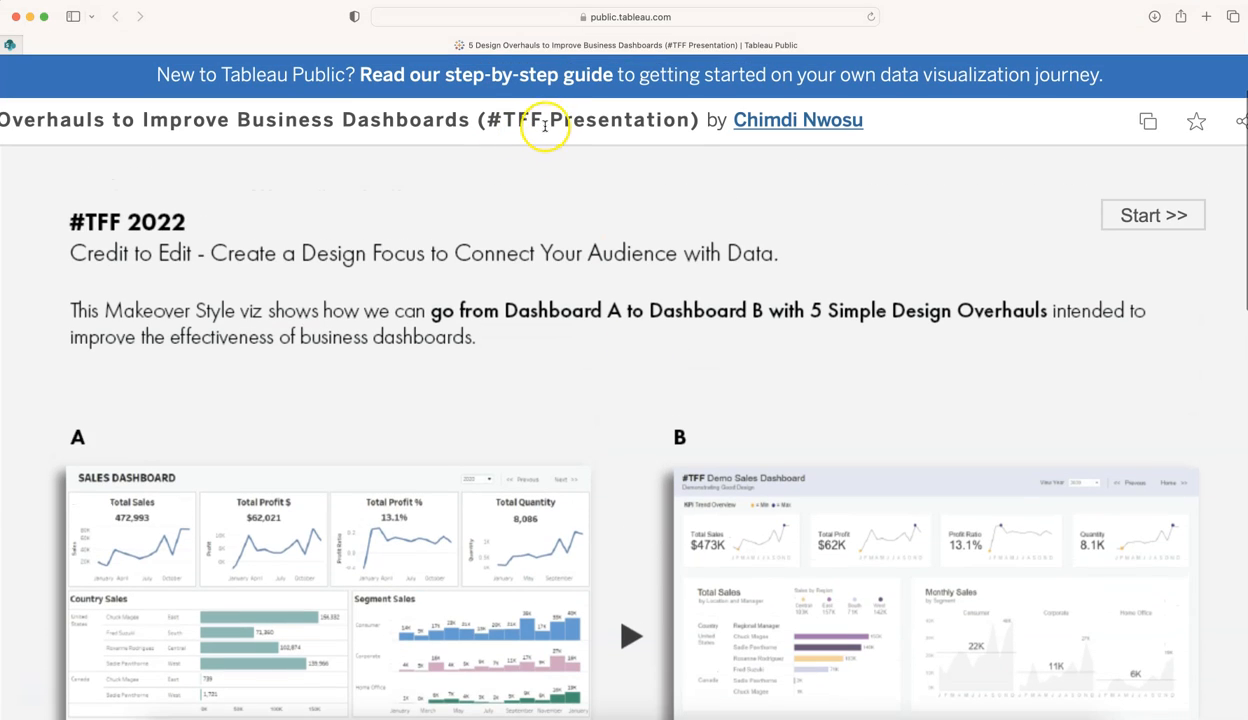
pyautogui.moveTo(518, 120)
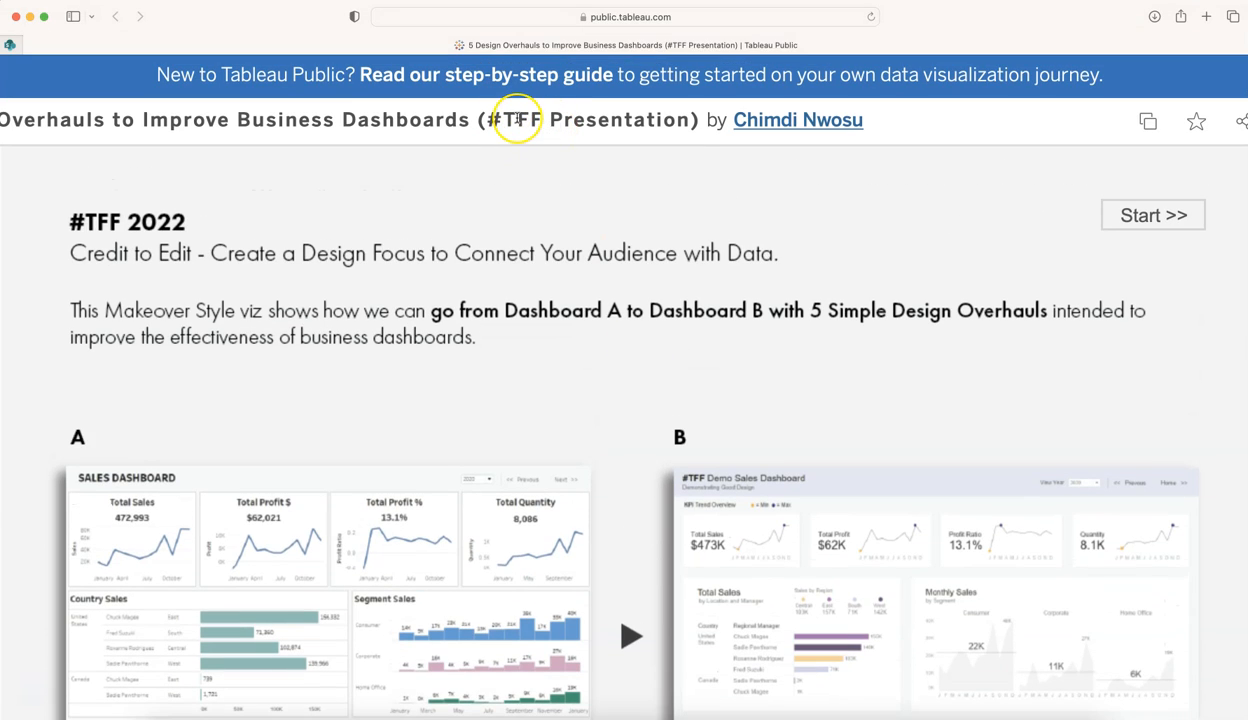
pyautogui.moveTo(540, 138)
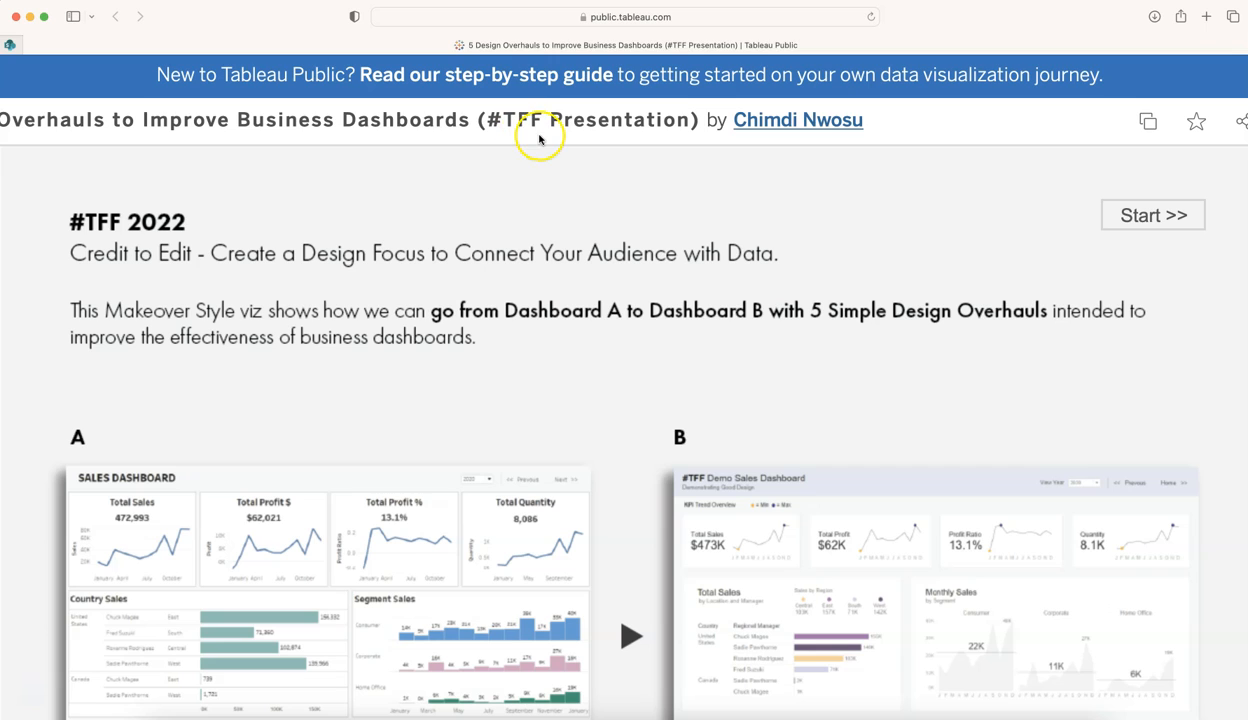
pyautogui.moveTo(535, 140)
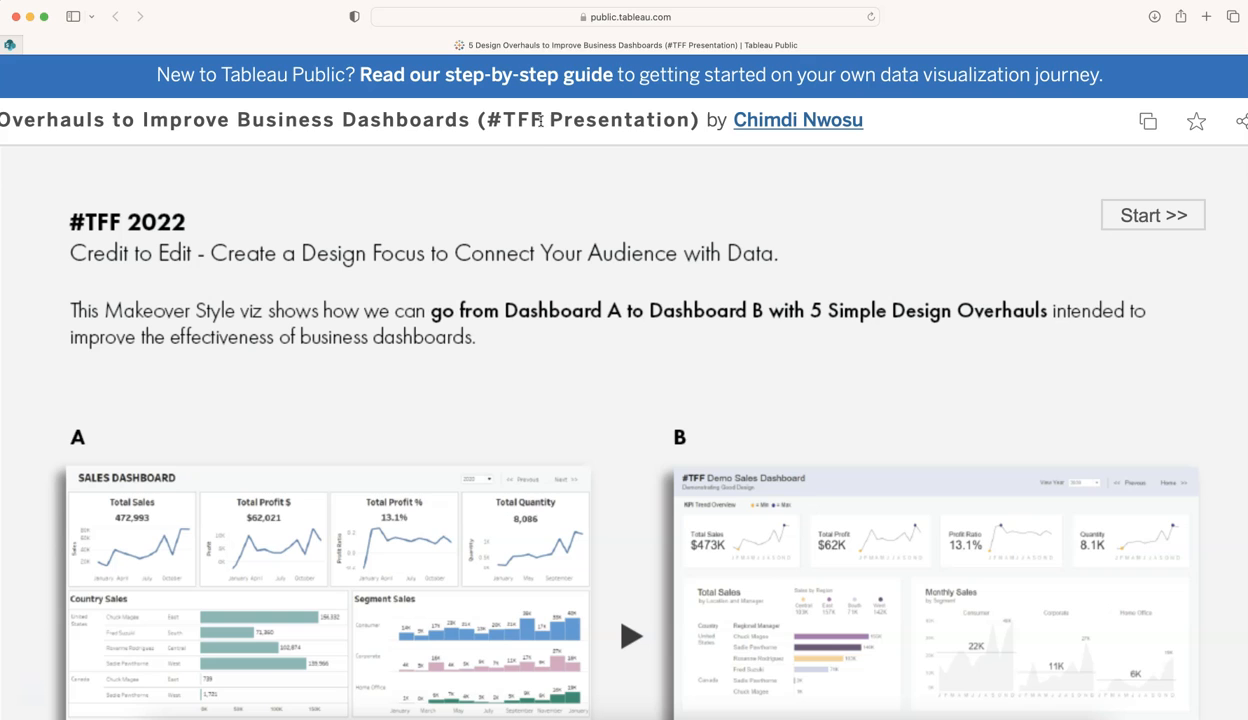
pyautogui.scroll(-3)
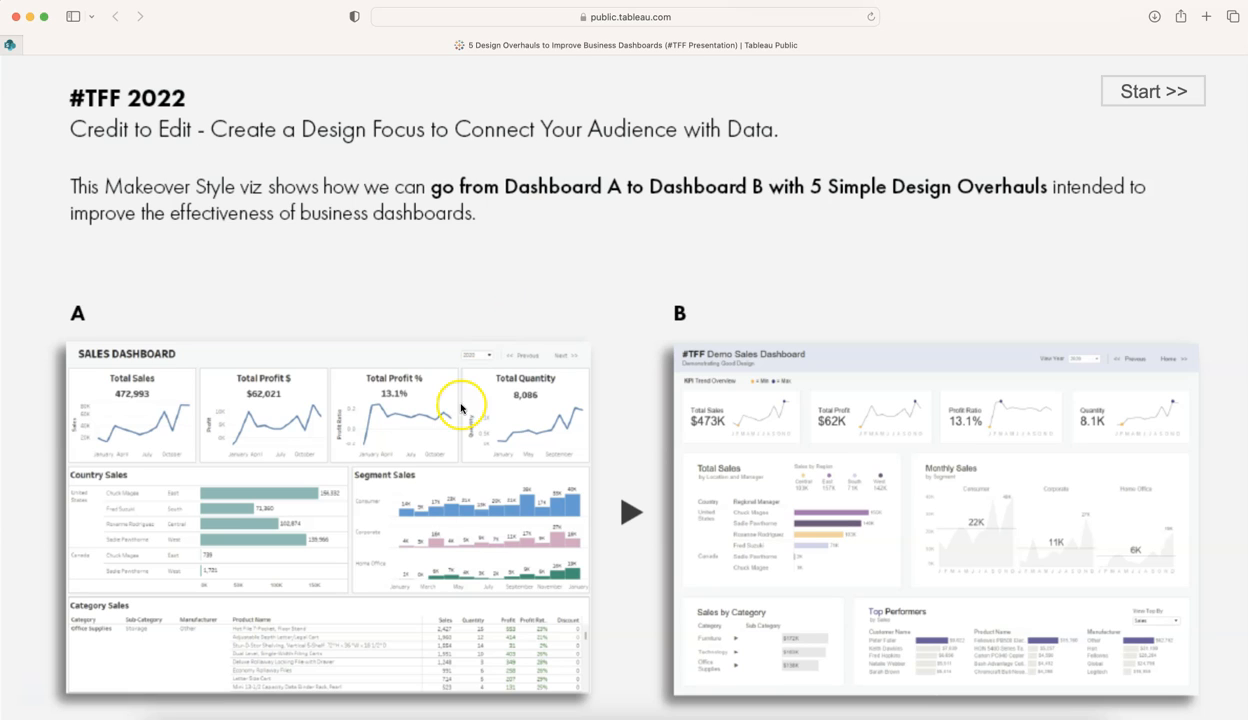
pyautogui.moveTo(1117, 135)
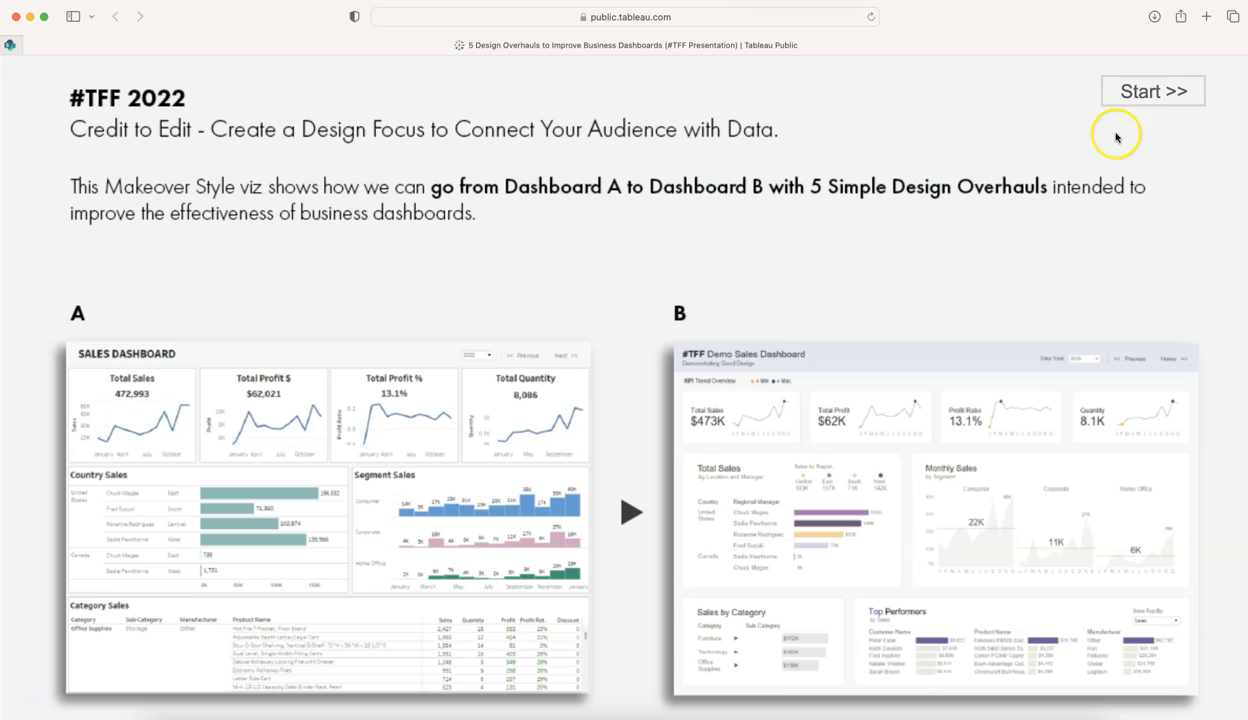
pyautogui.moveTo(916, 142)
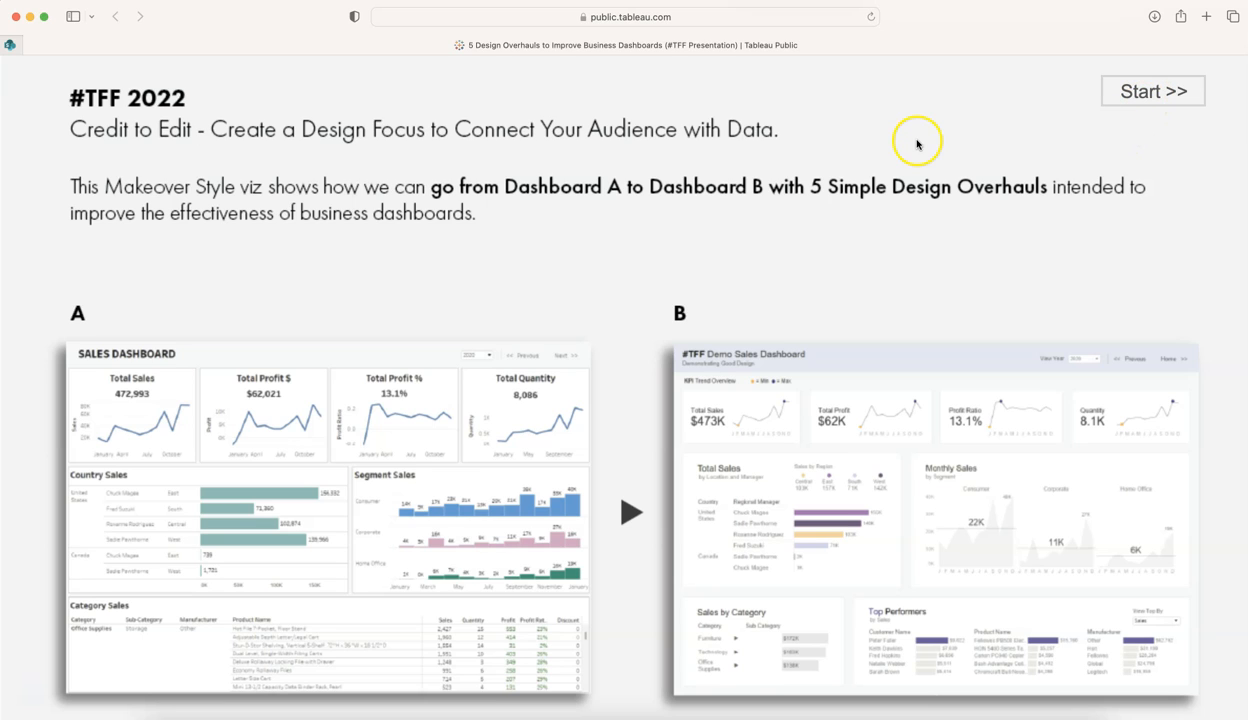
pyautogui.moveTo(1073, 113)
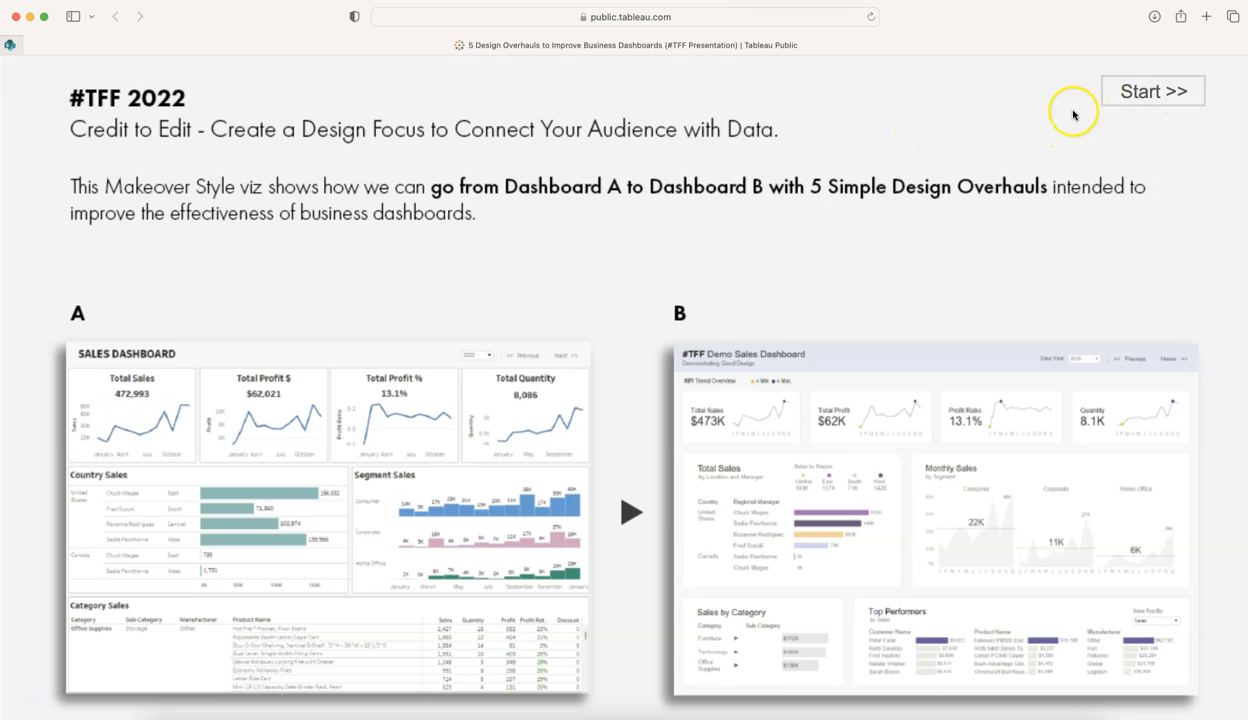
pyautogui.moveTo(734, 386)
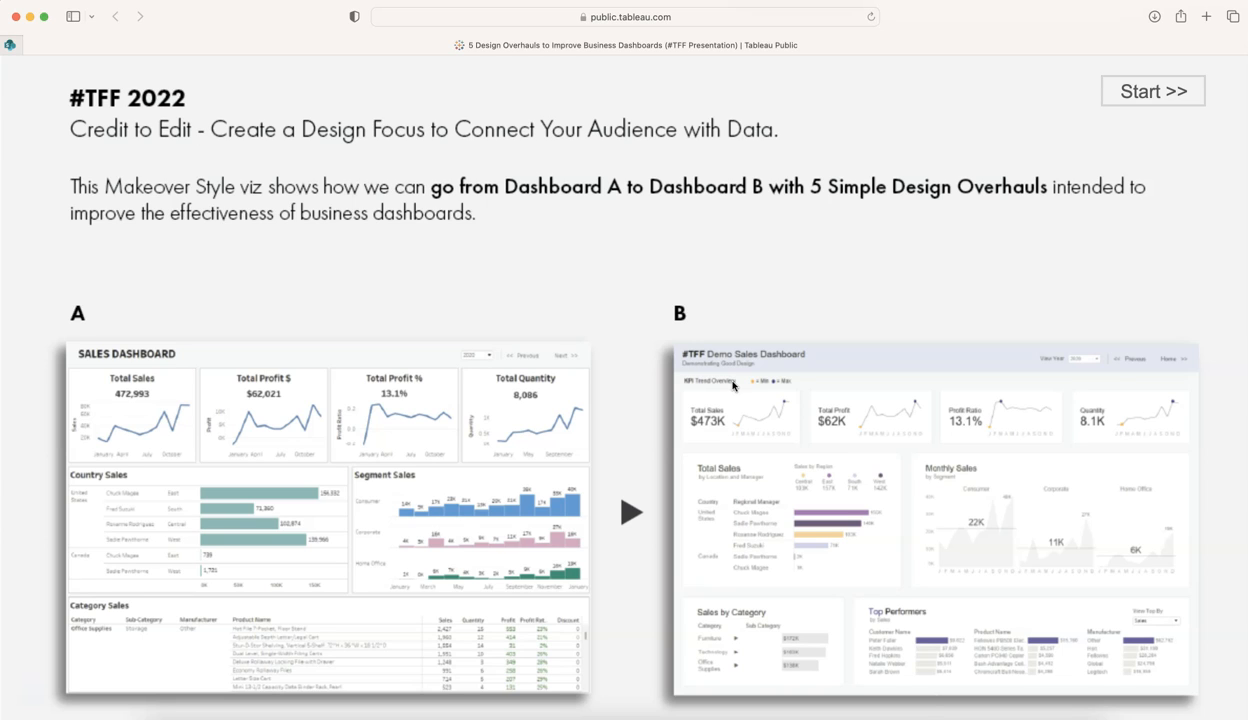
pyautogui.moveTo(733, 446)
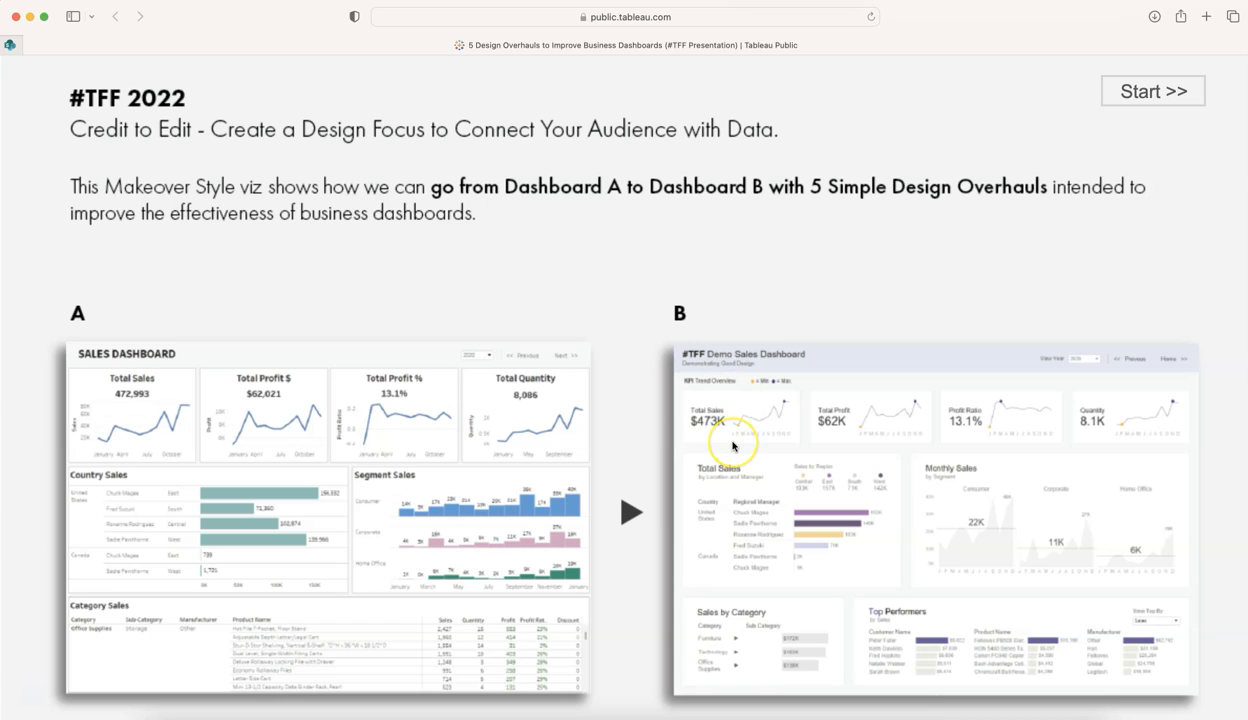
pyautogui.moveTo(845, 338)
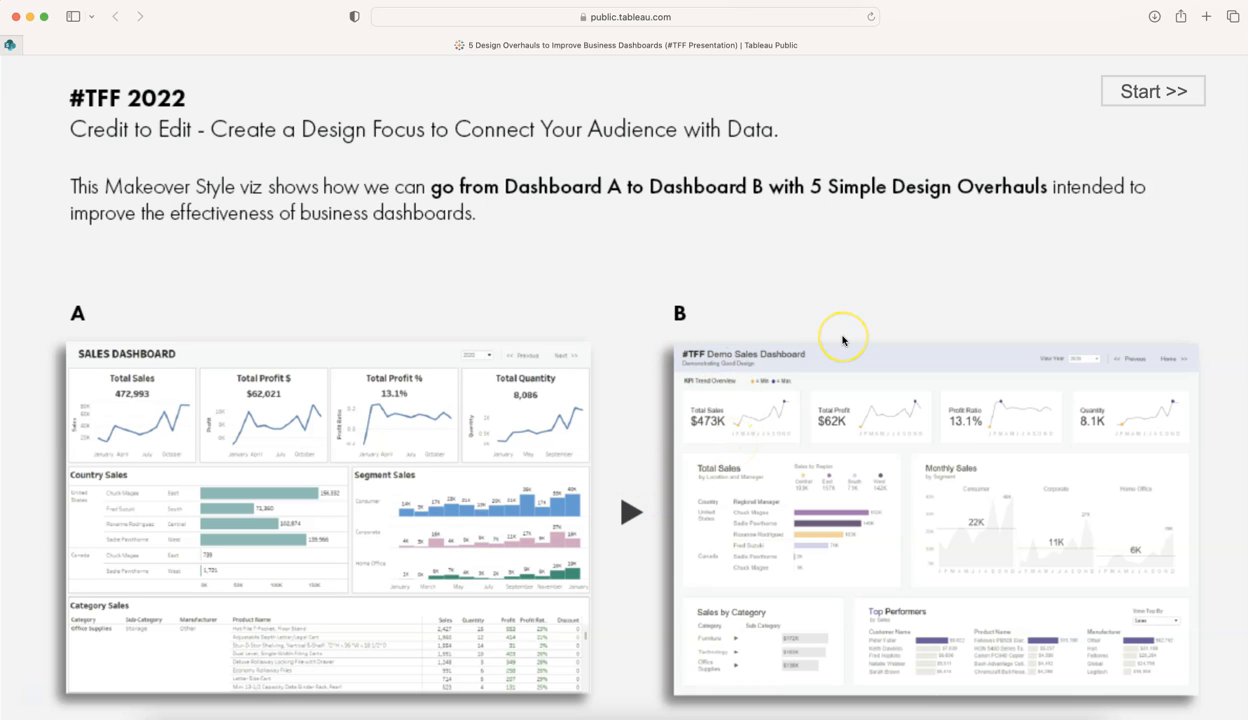
pyautogui.moveTo(843, 340)
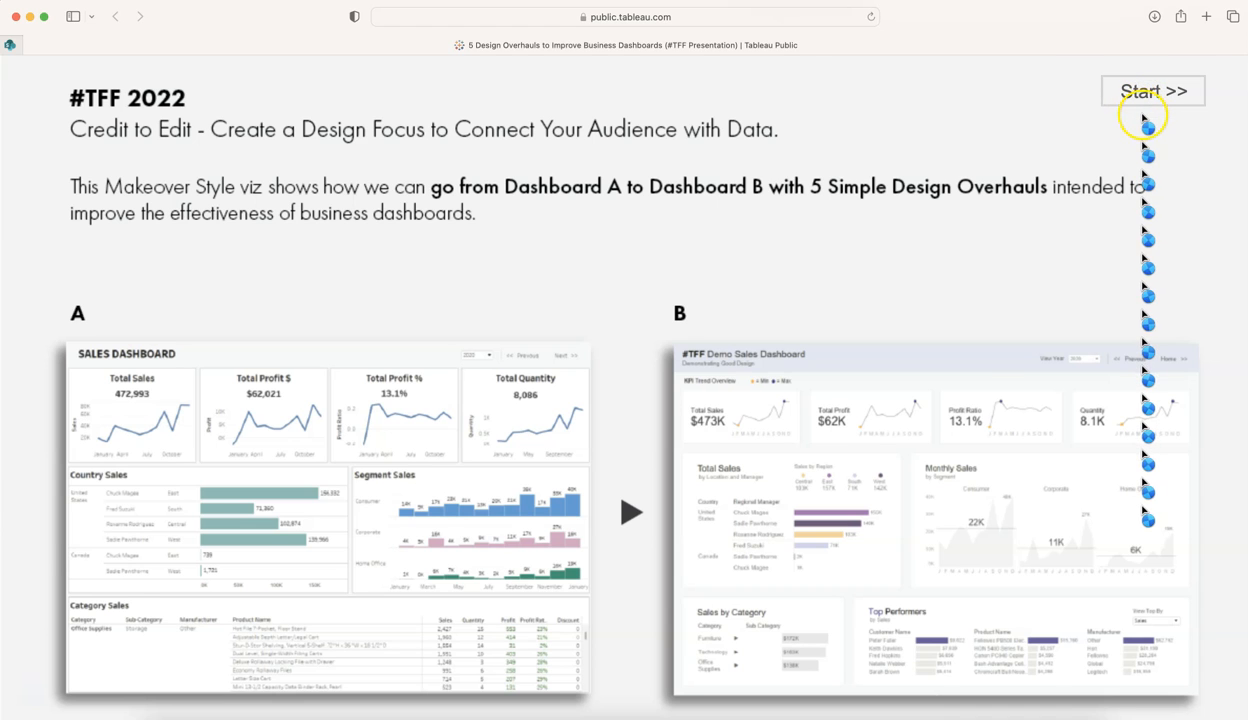
pyautogui.click(1152, 91)
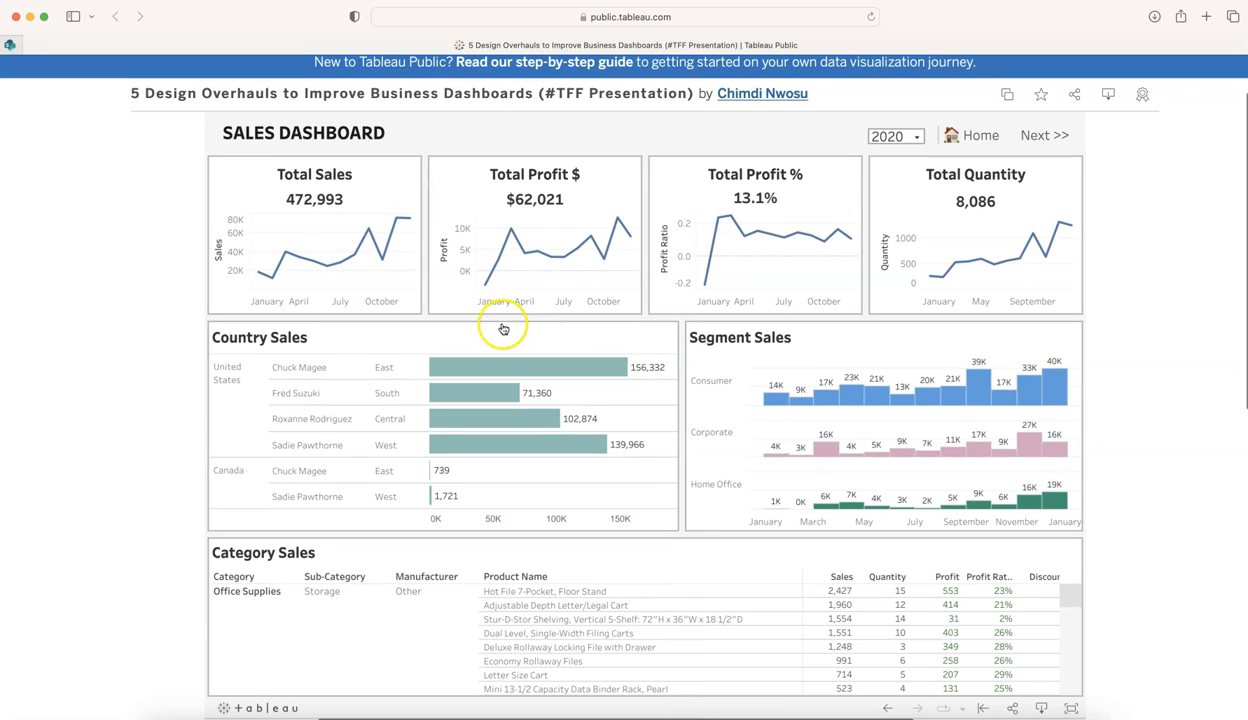
pyautogui.moveTo(154, 448)
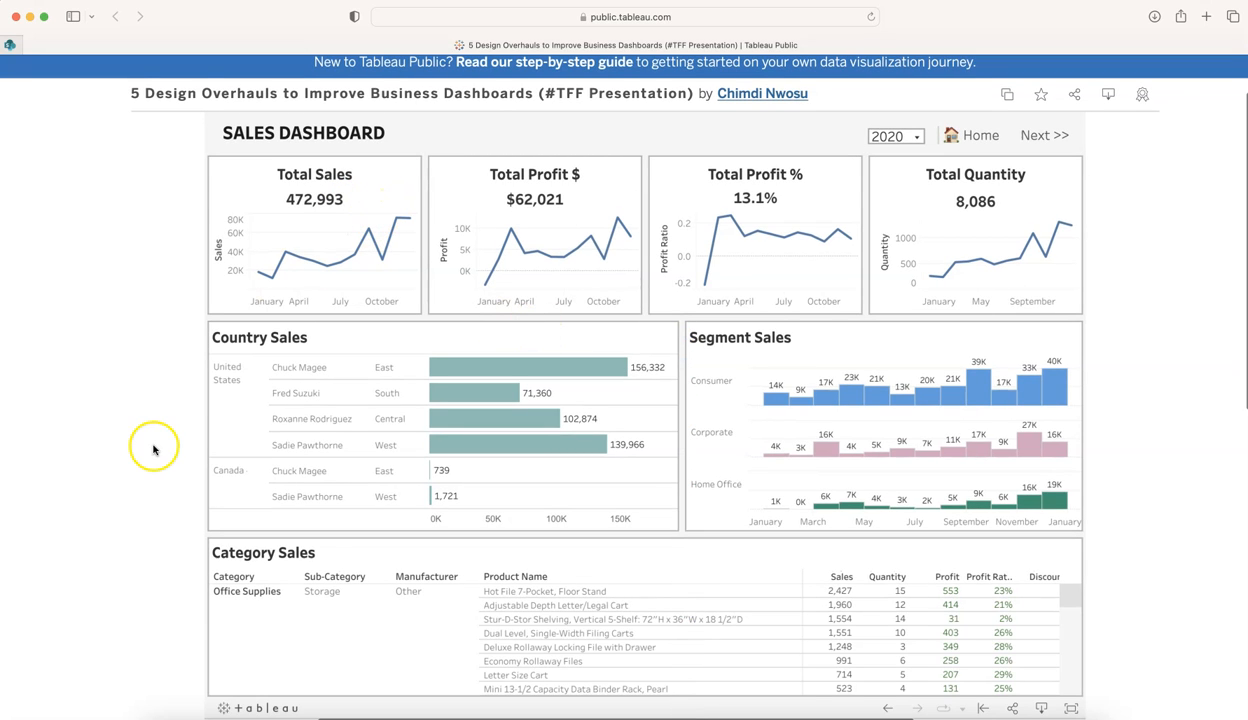
pyautogui.moveTo(154, 450)
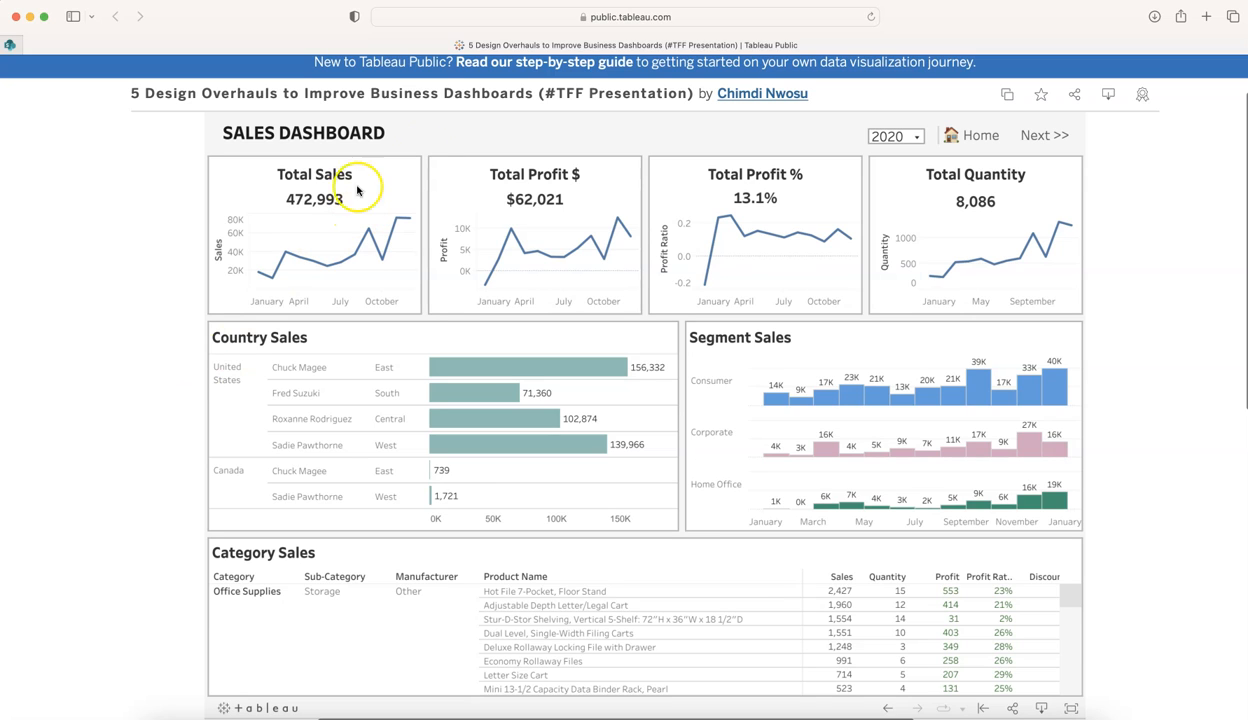
pyautogui.moveTo(985, 157)
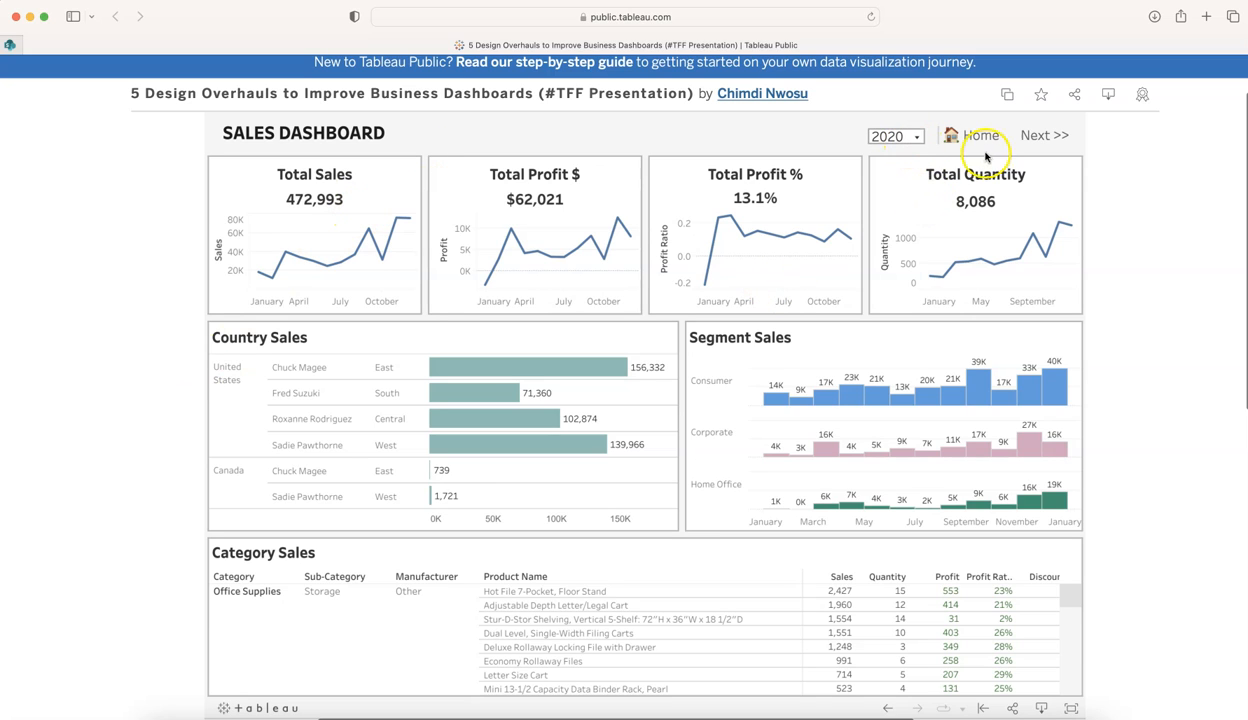
pyautogui.moveTo(1008, 128)
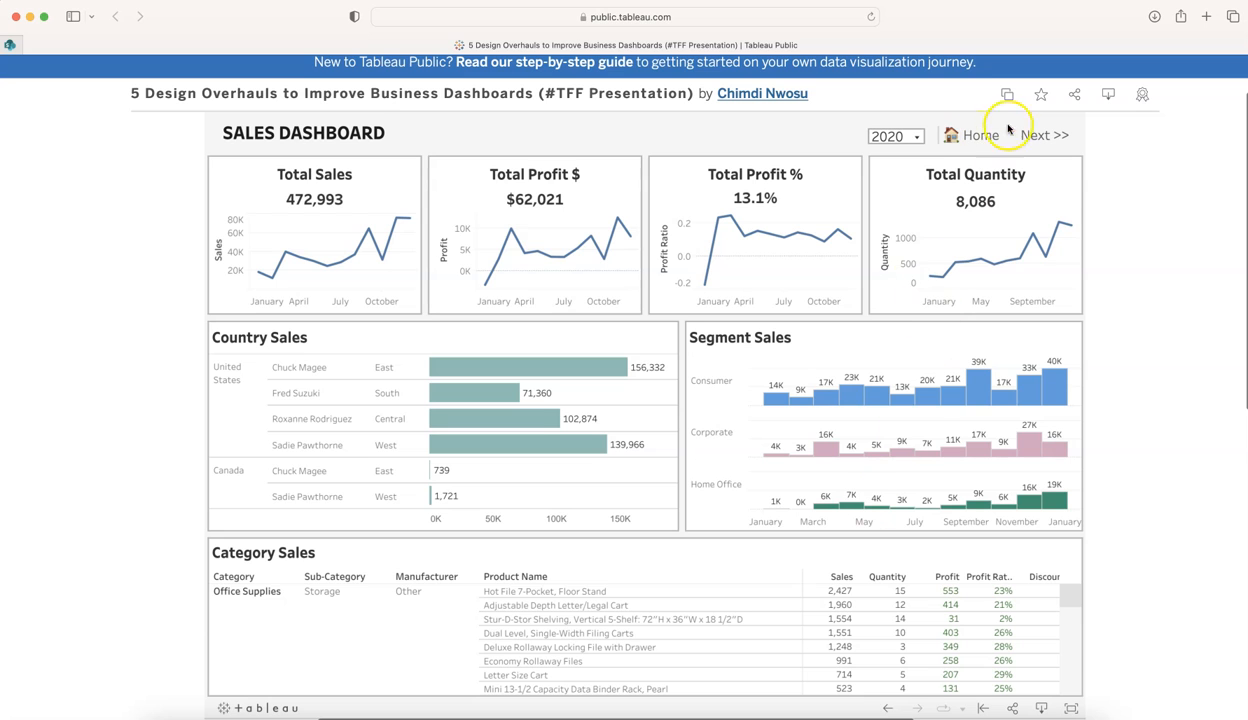
pyautogui.moveTo(799, 405)
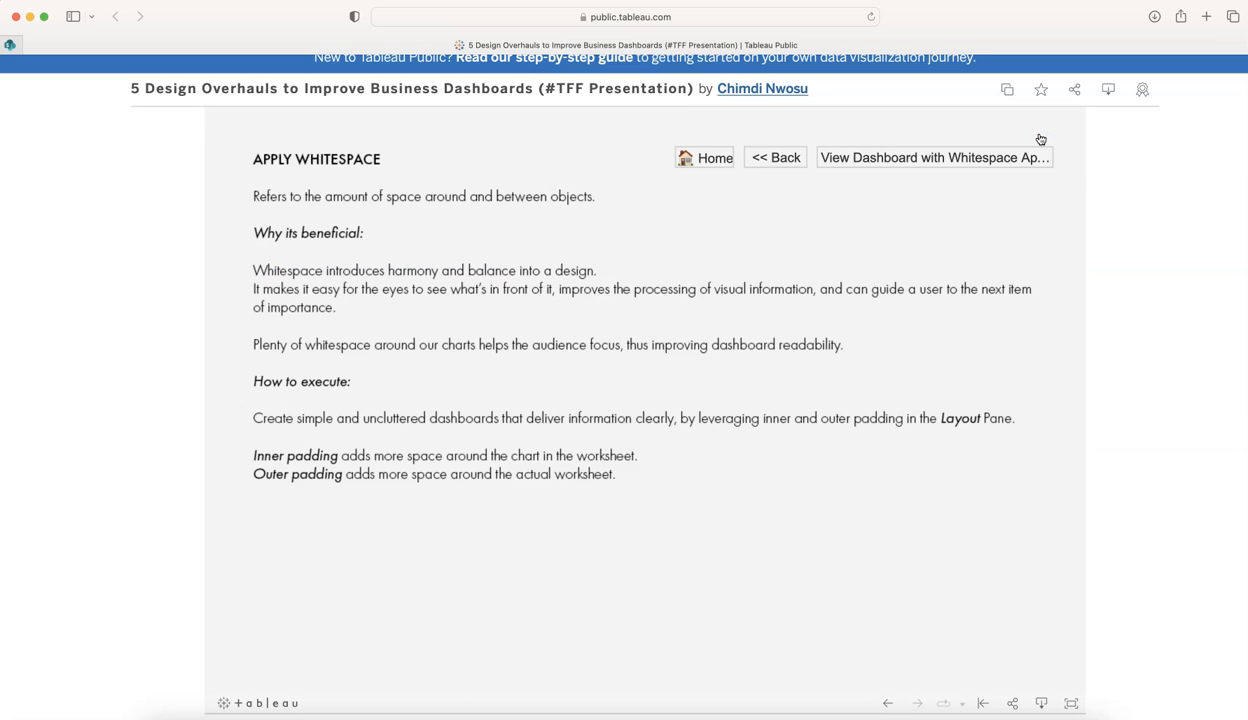
pyautogui.moveTo(357, 173)
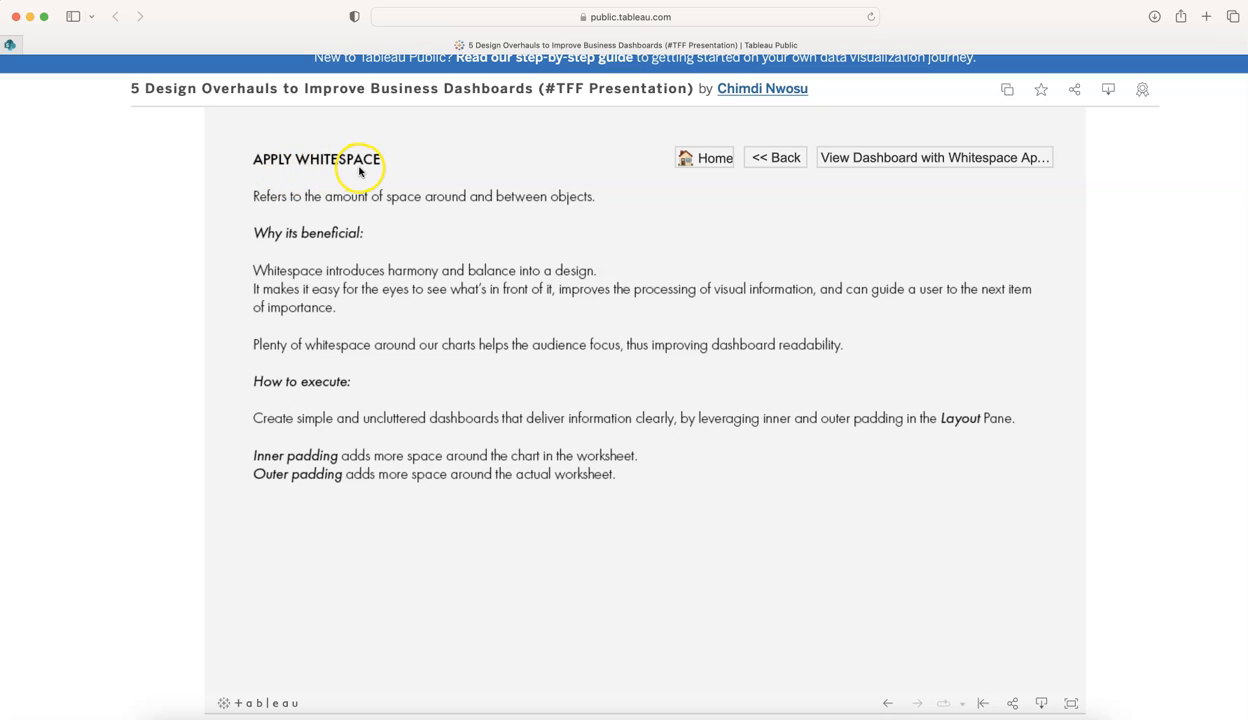
pyautogui.moveTo(518, 211)
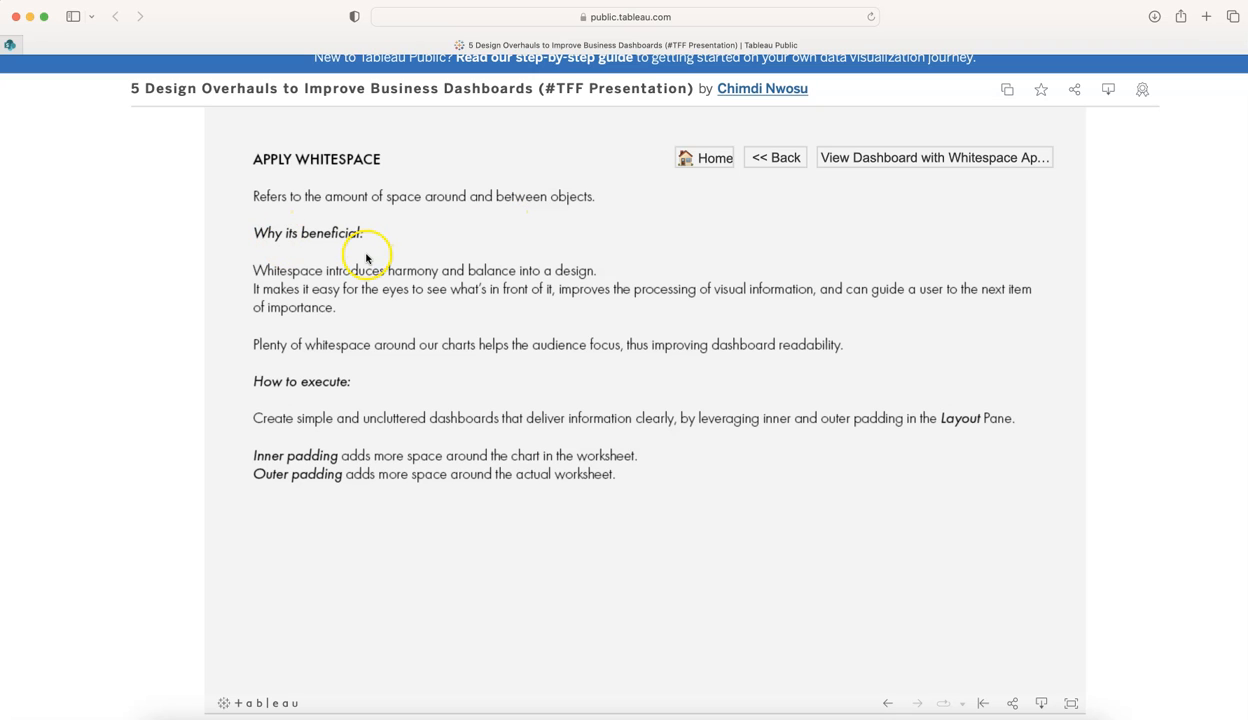
pyautogui.moveTo(437, 281)
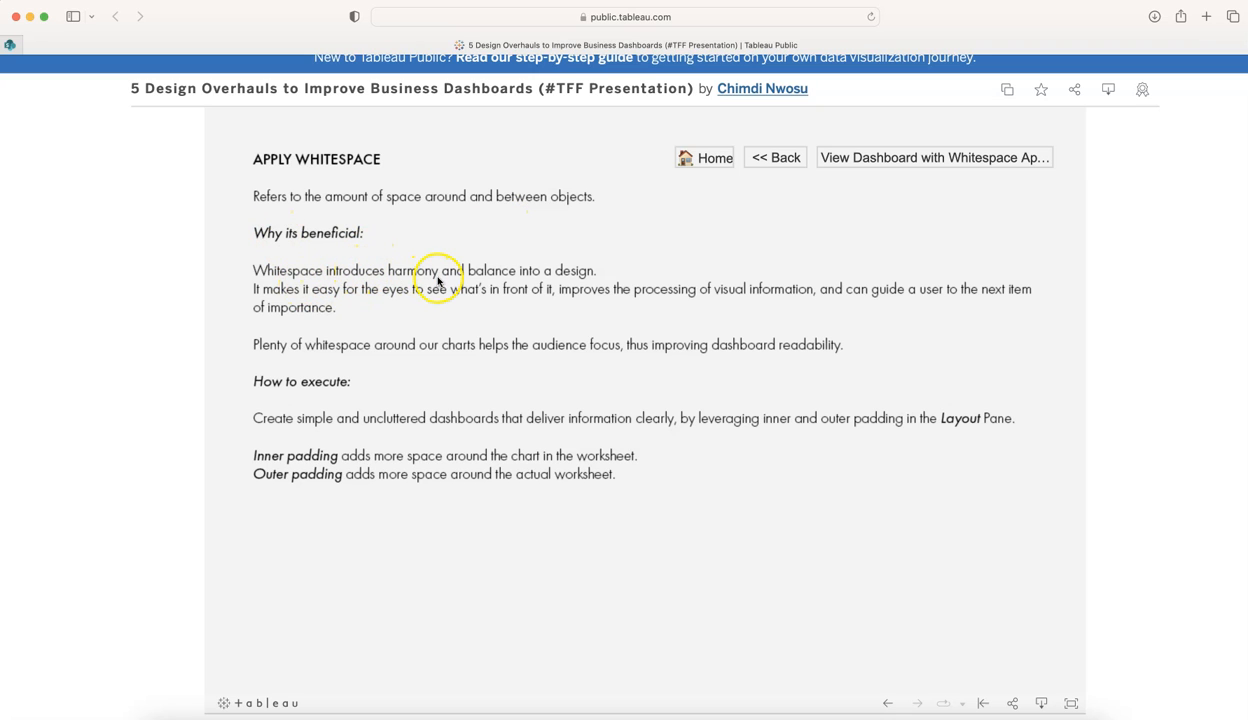
pyautogui.moveTo(578, 281)
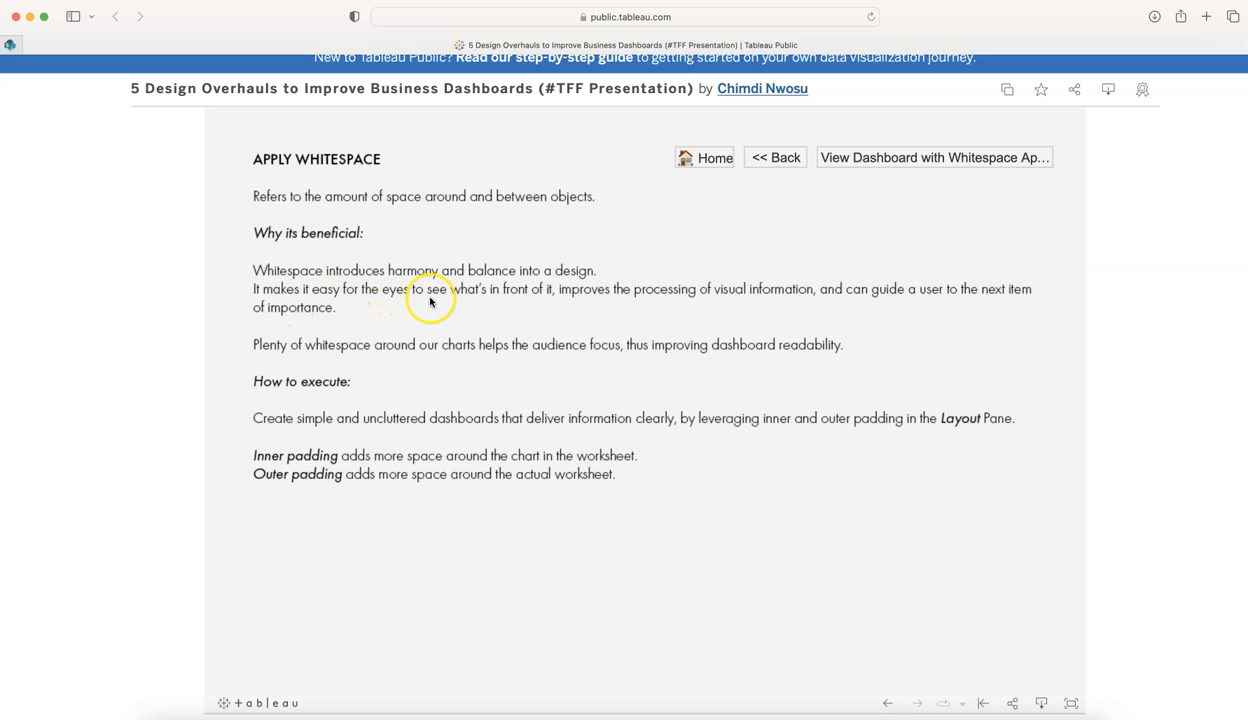
pyautogui.moveTo(564, 350)
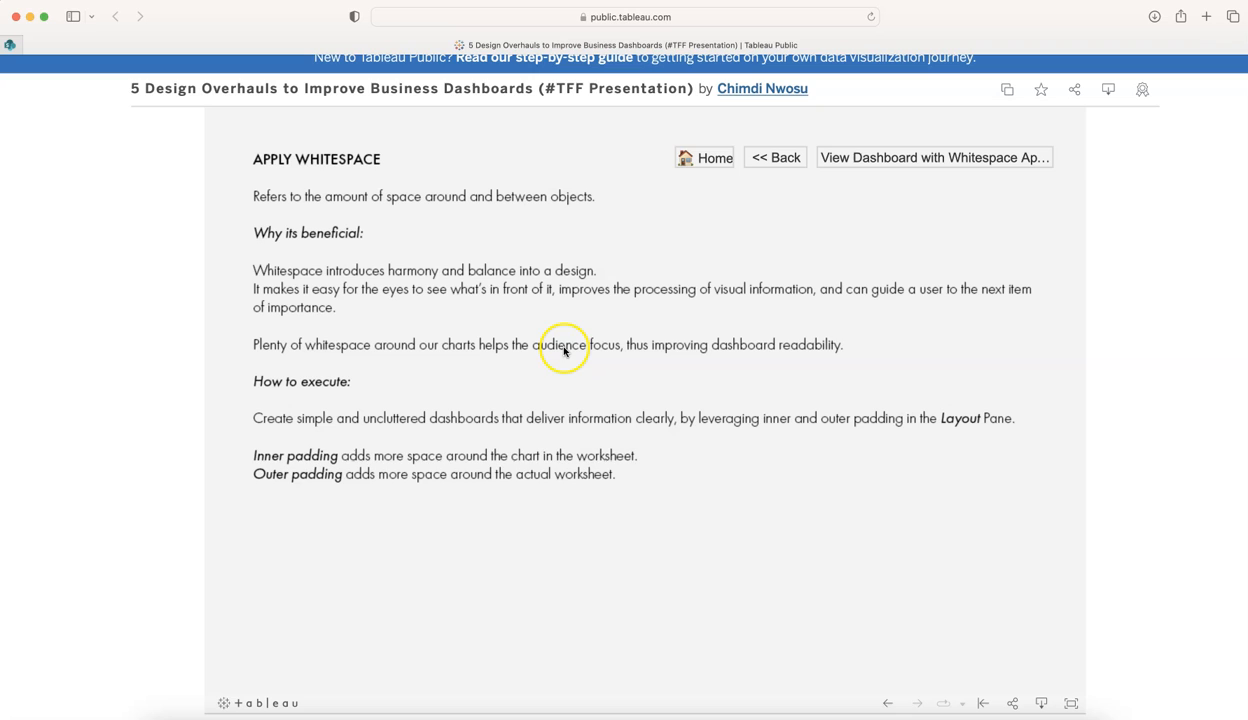
pyautogui.moveTo(788, 305)
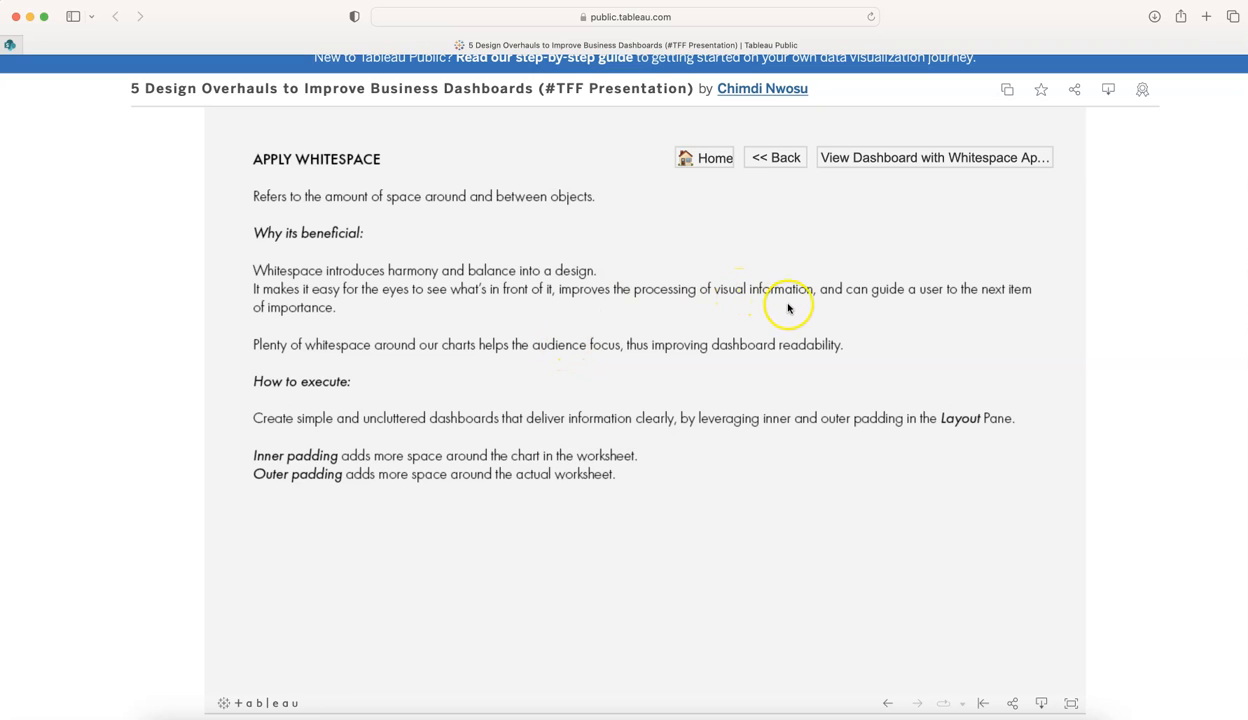
pyautogui.moveTo(969, 297)
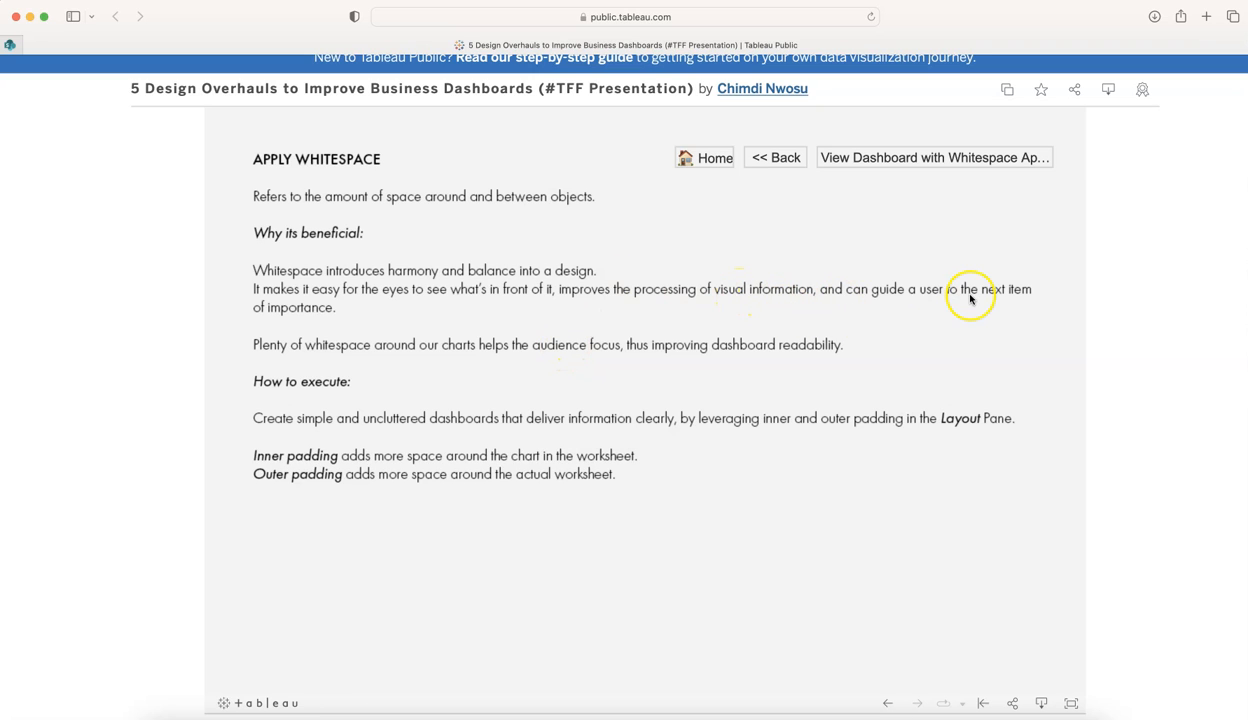
pyautogui.moveTo(372, 370)
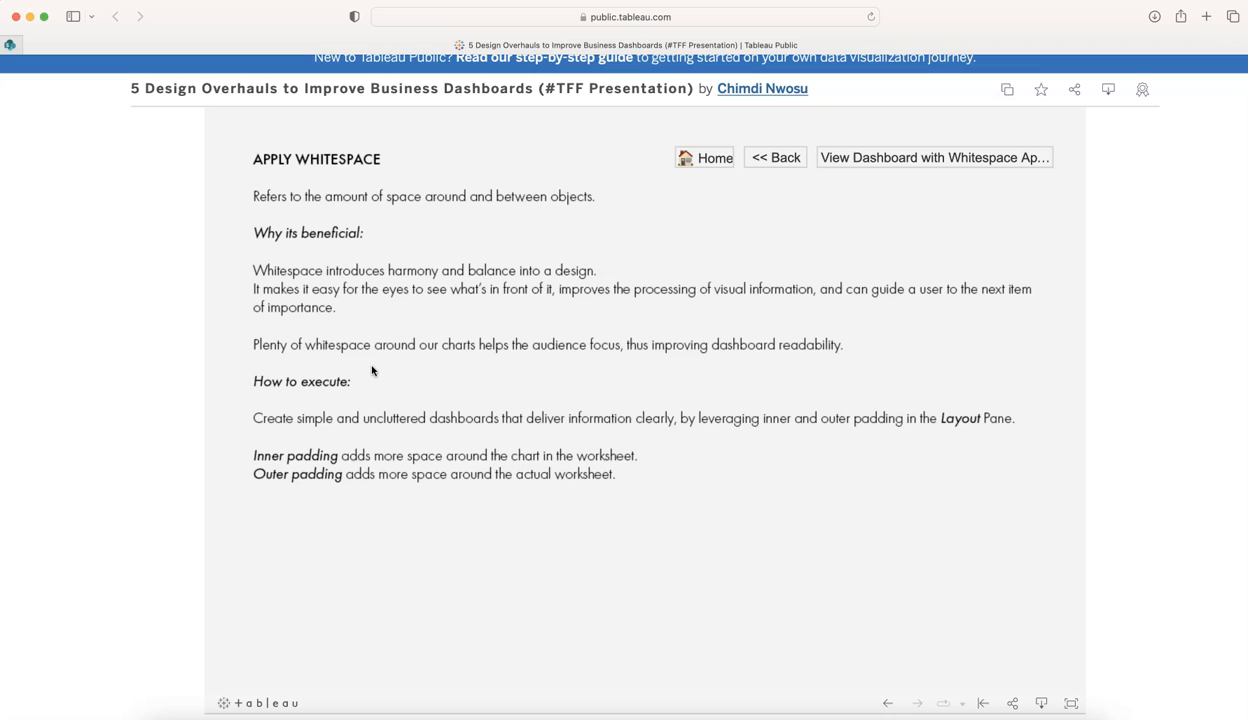
pyautogui.moveTo(440, 332)
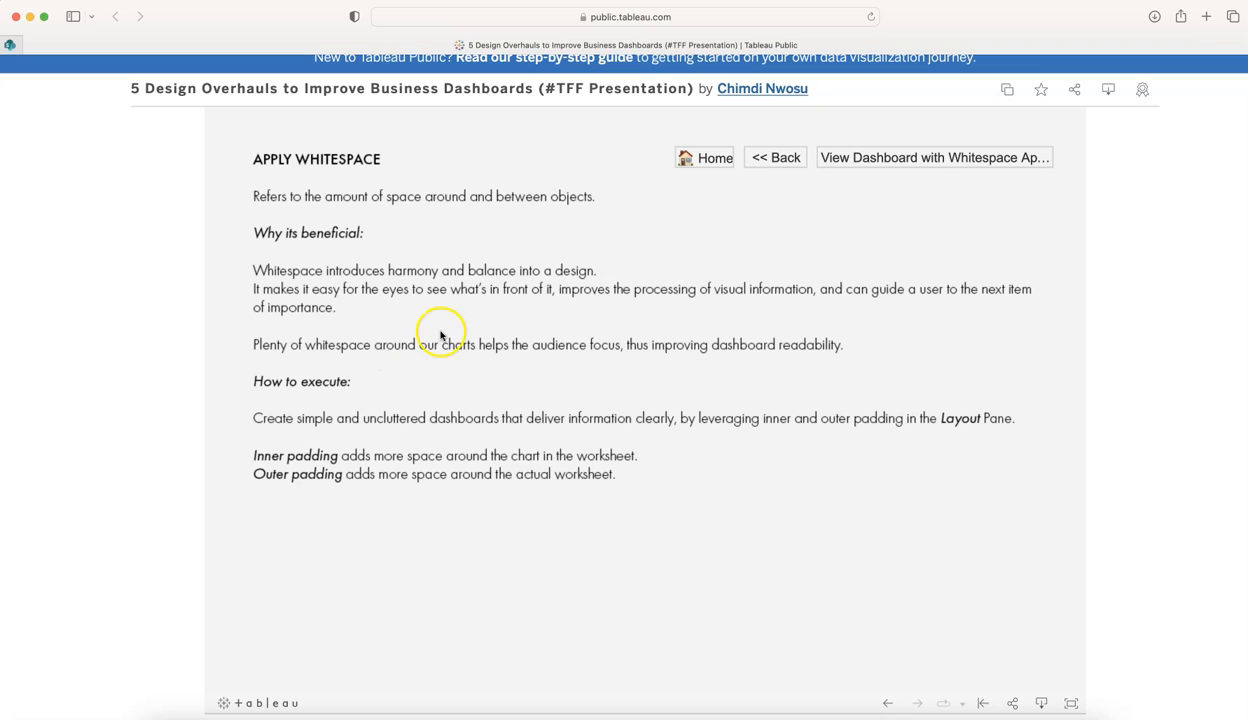
pyautogui.moveTo(385, 366)
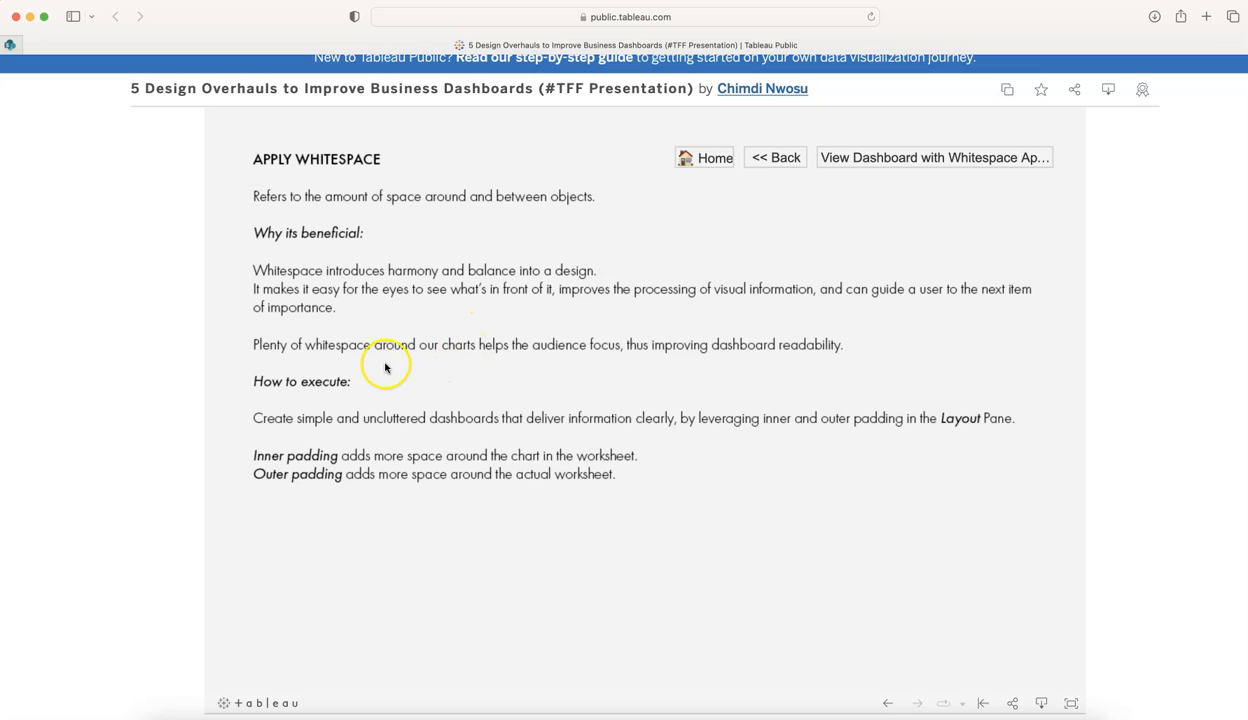
pyautogui.moveTo(585, 353)
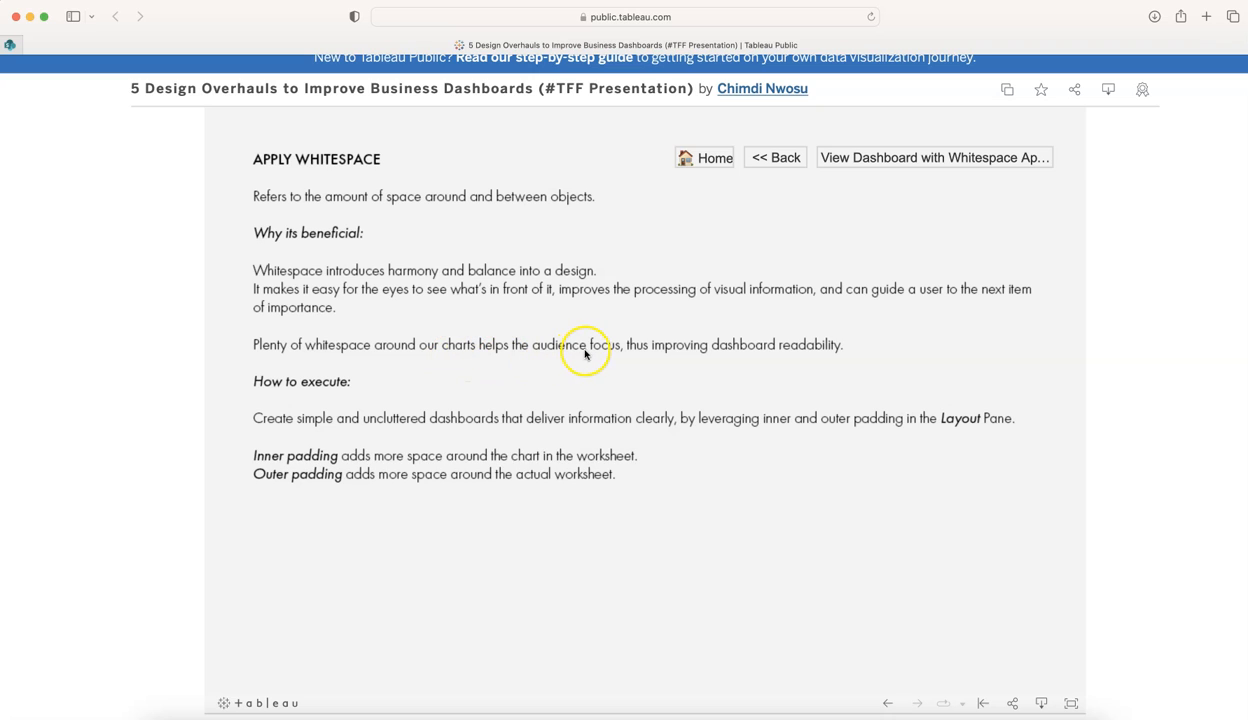
pyautogui.moveTo(740, 355)
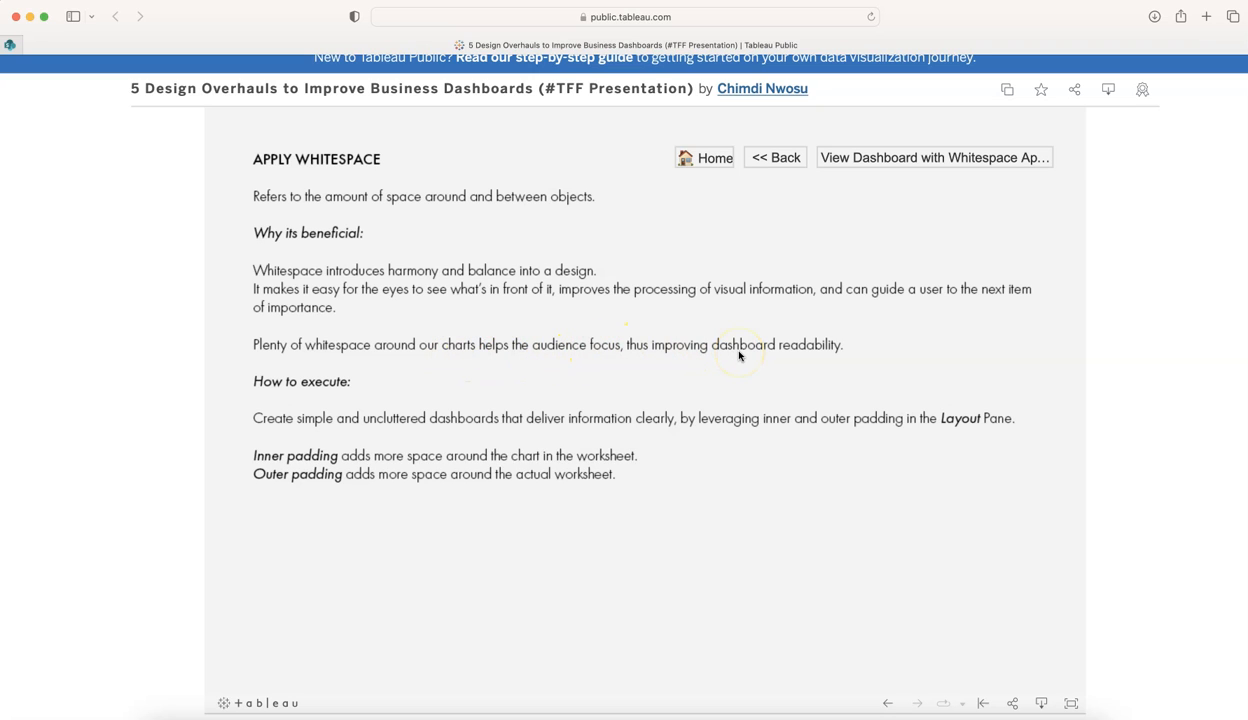
pyautogui.moveTo(365, 455)
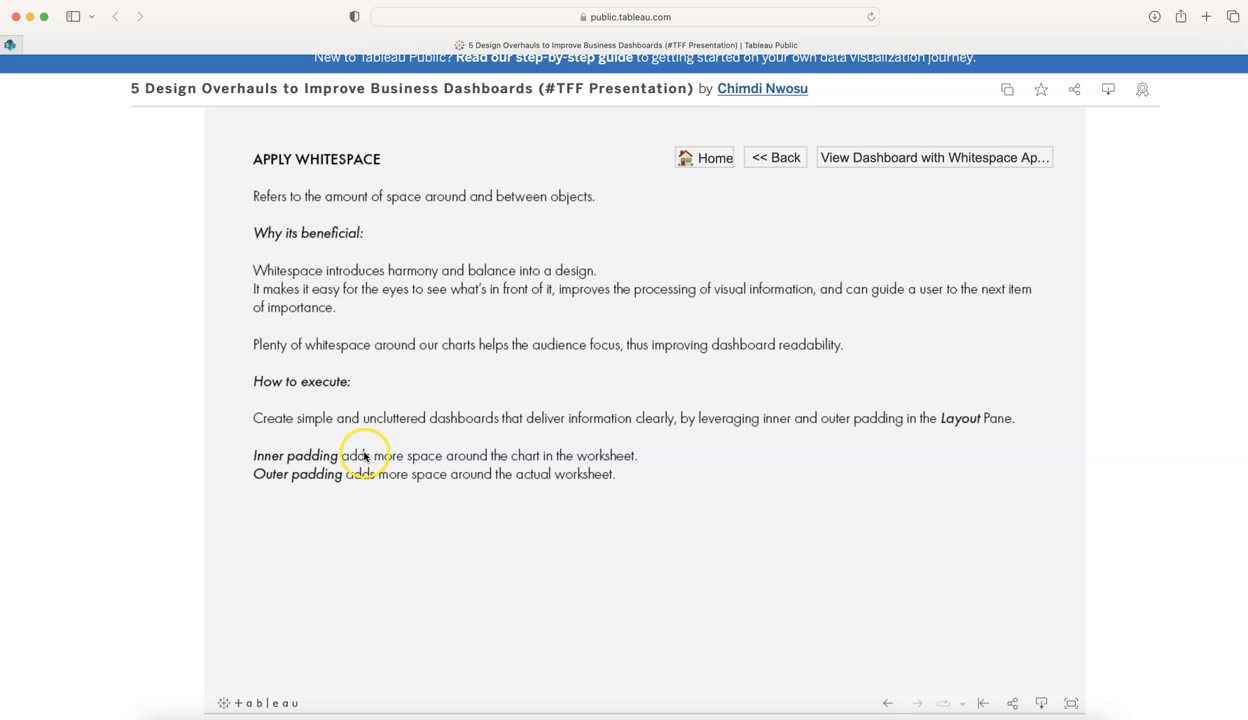
pyautogui.moveTo(393, 433)
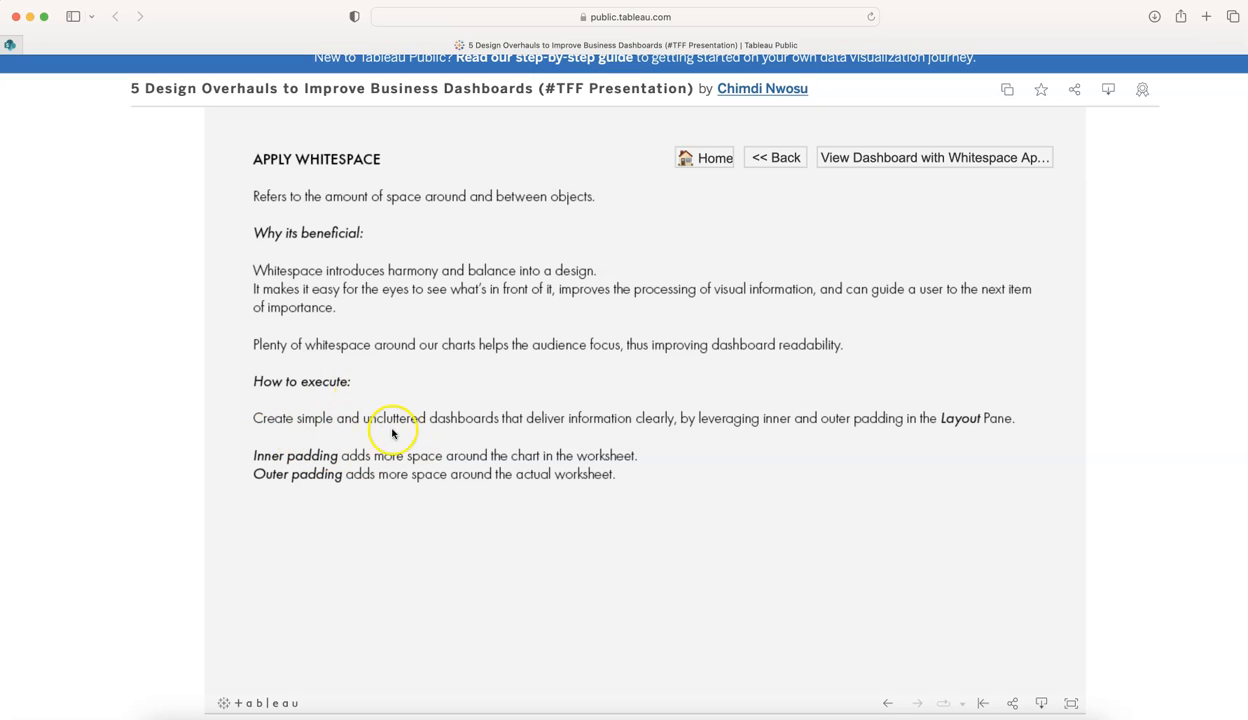
pyautogui.moveTo(680, 422)
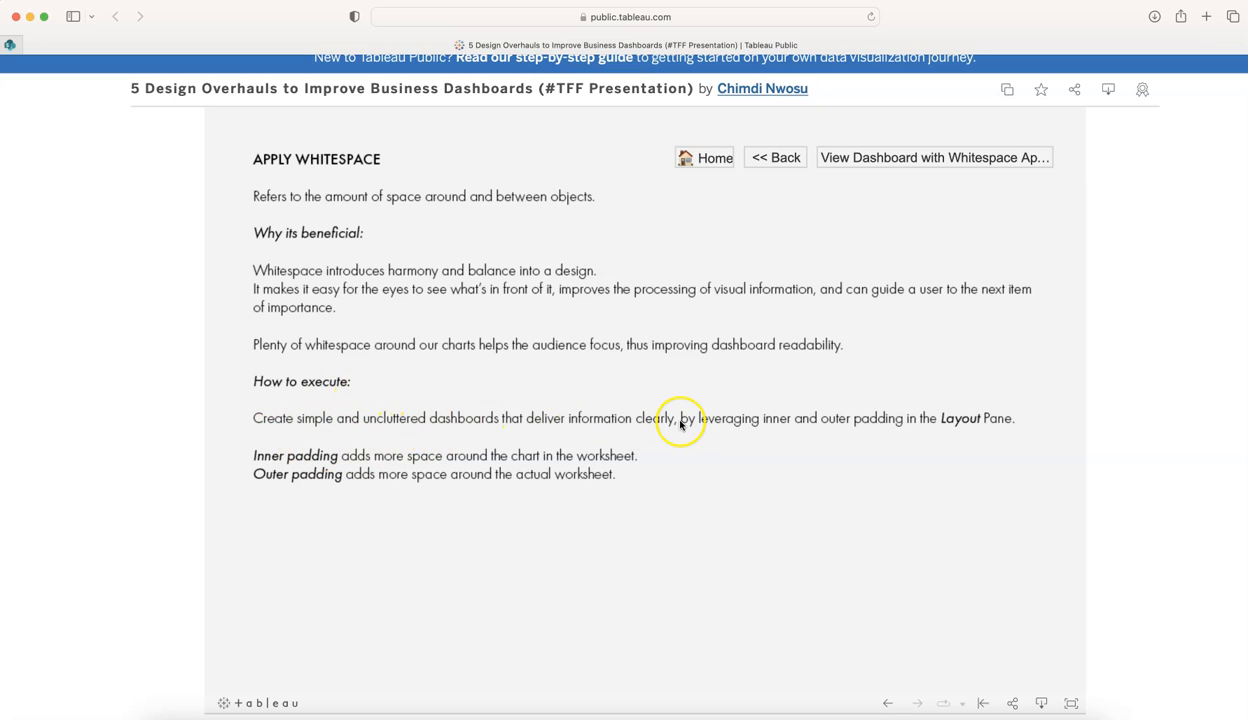
pyautogui.moveTo(789, 432)
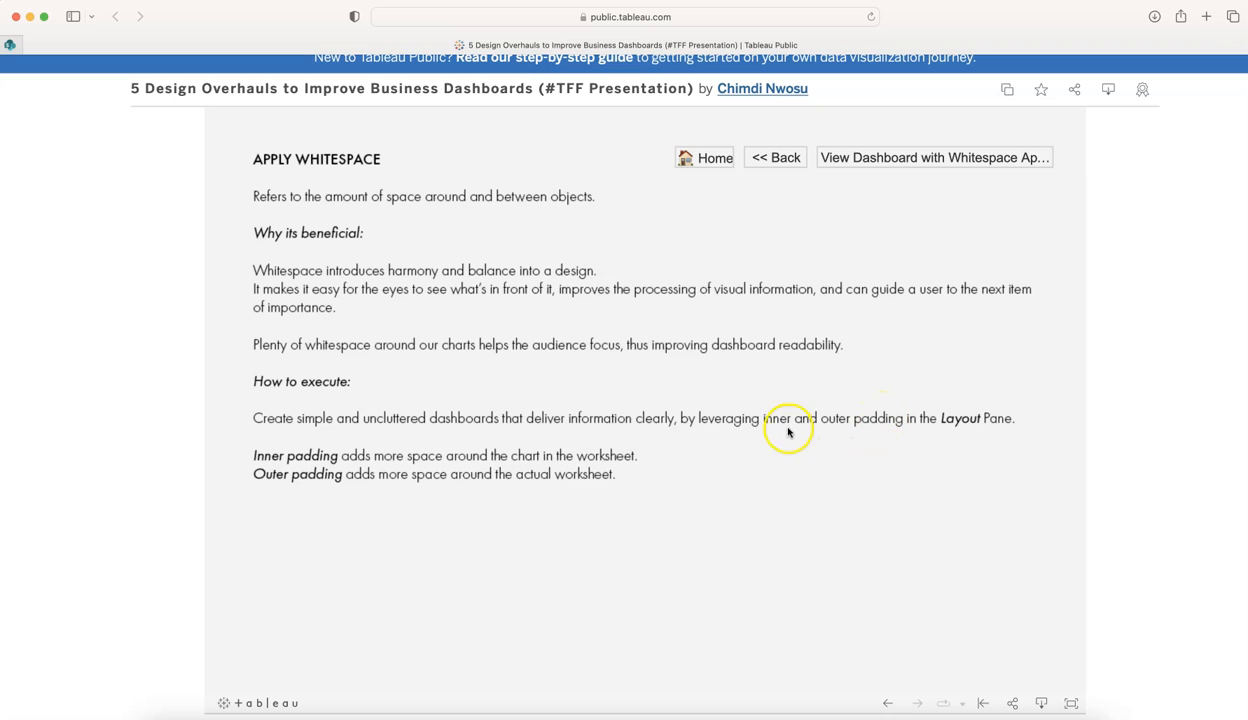
pyautogui.moveTo(828, 418)
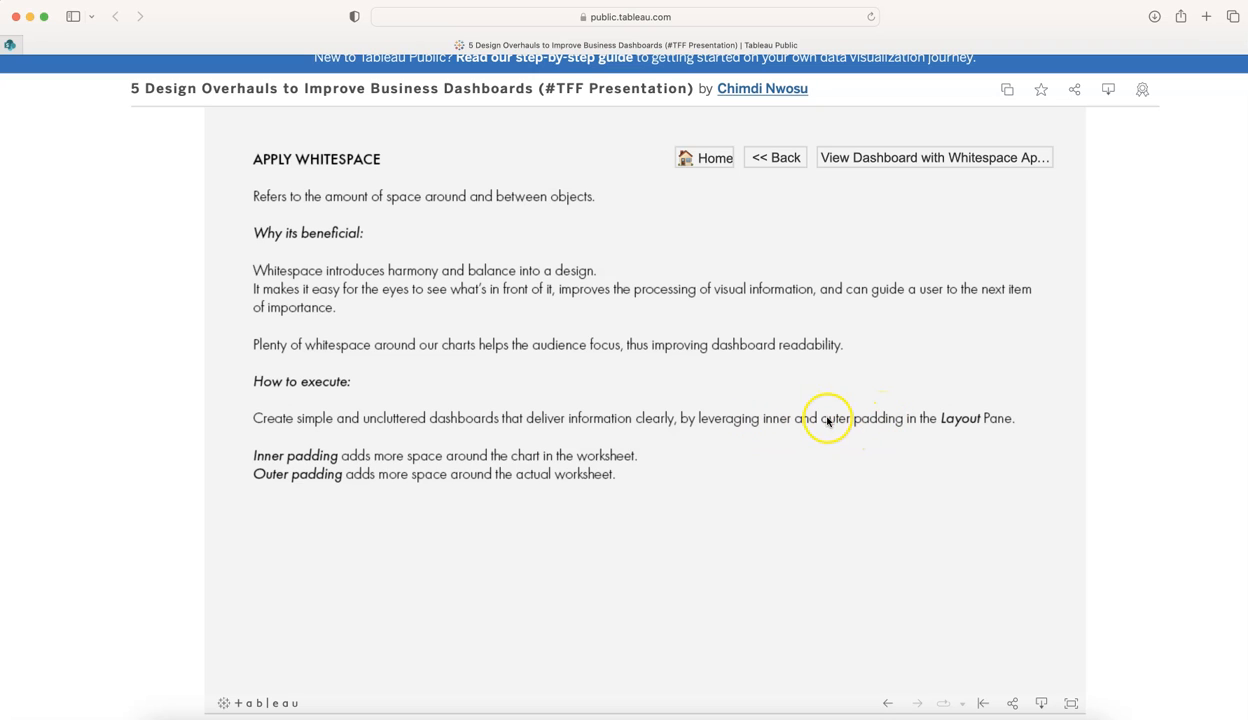
pyautogui.moveTo(884, 433)
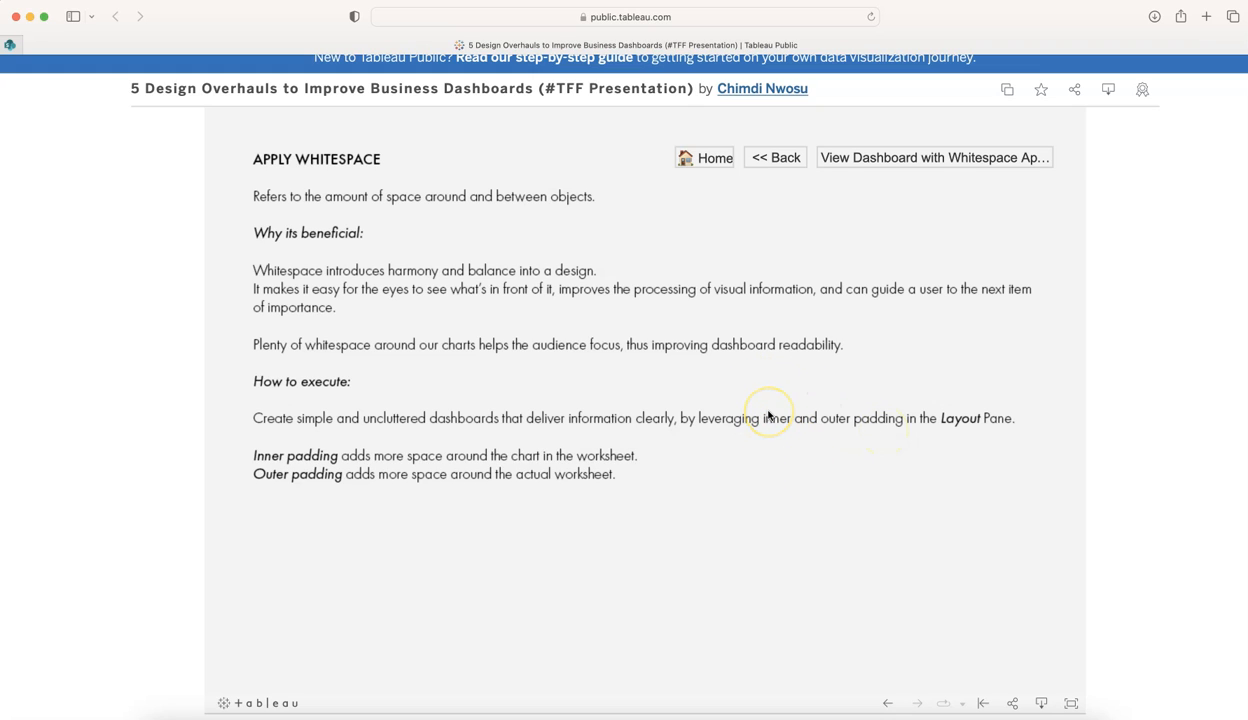
pyautogui.moveTo(915, 412)
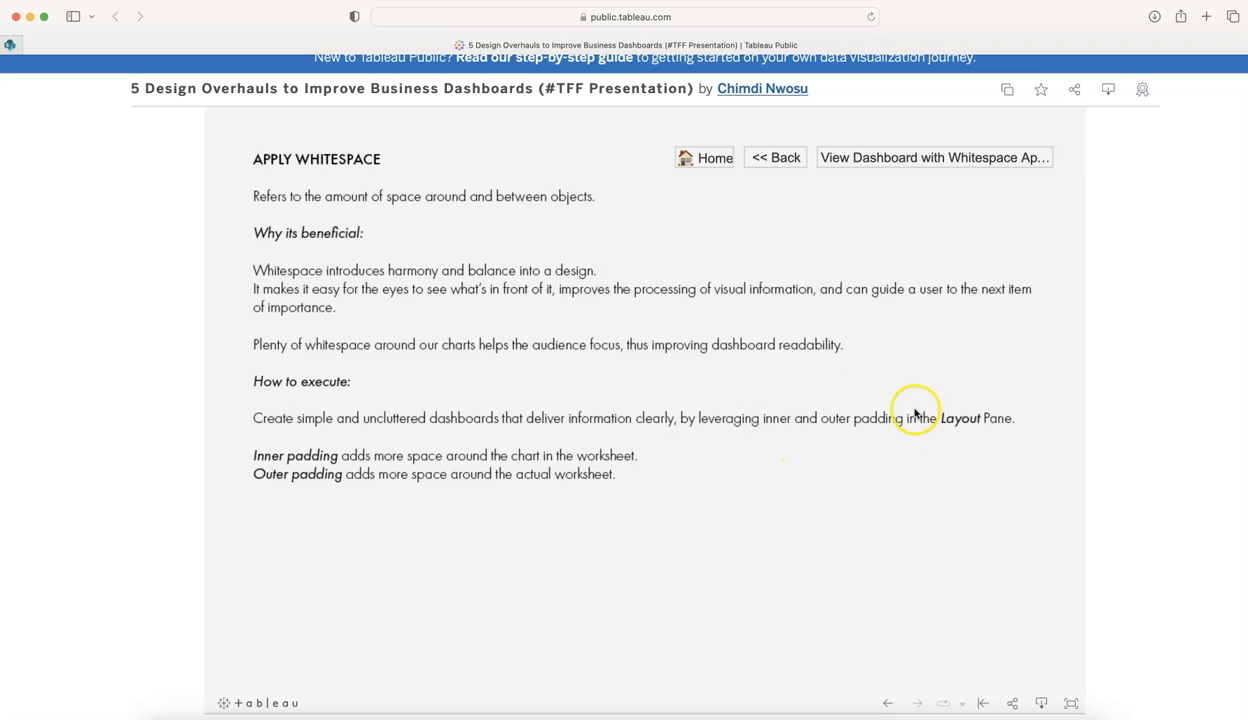
pyautogui.moveTo(998, 424)
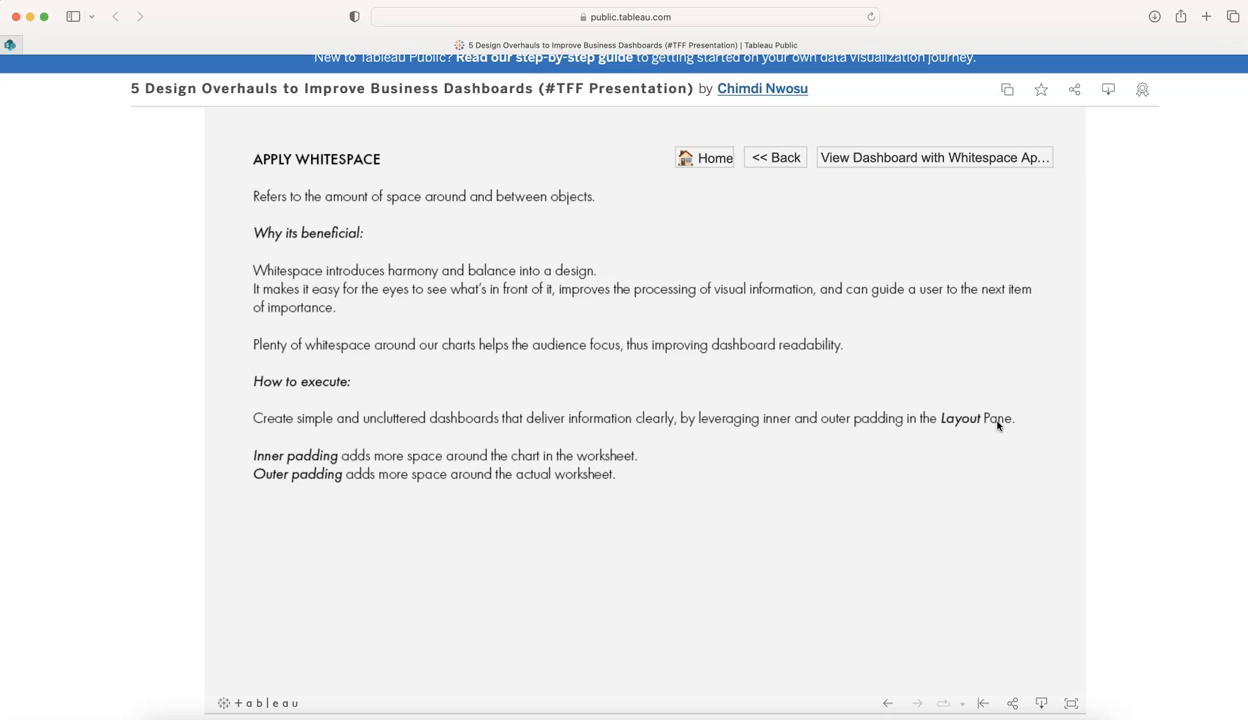
pyautogui.moveTo(437, 469)
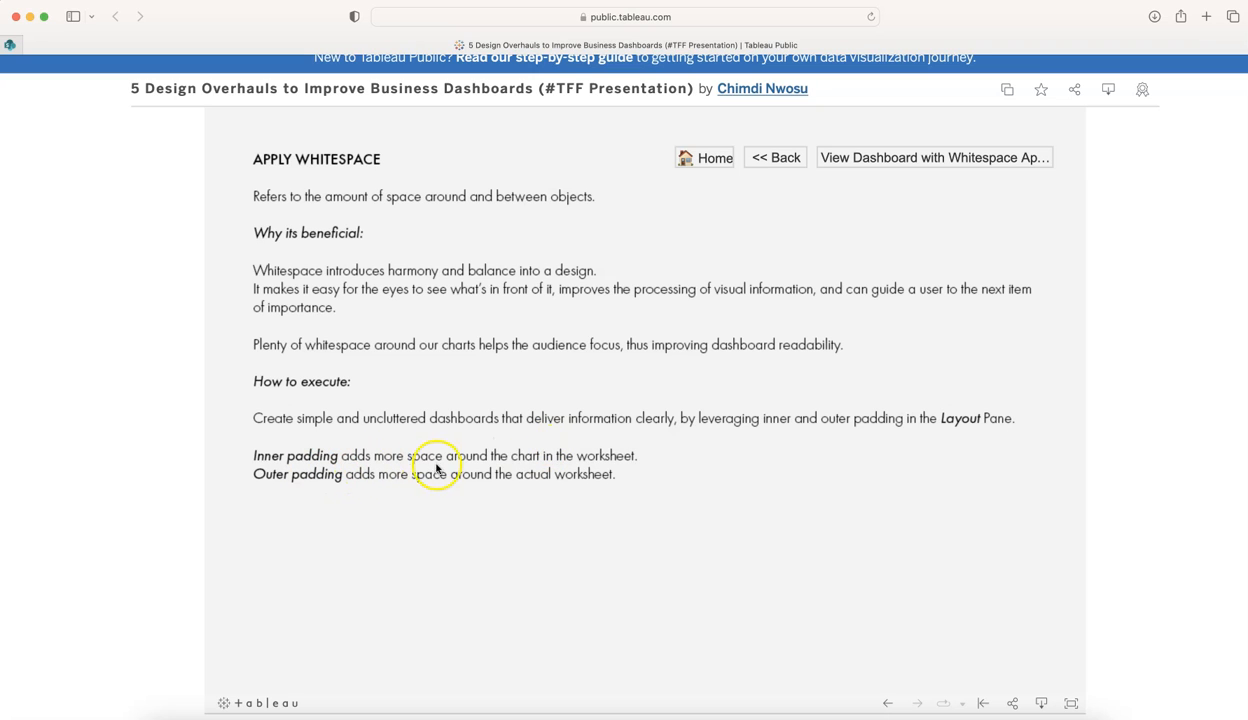
pyautogui.moveTo(583, 460)
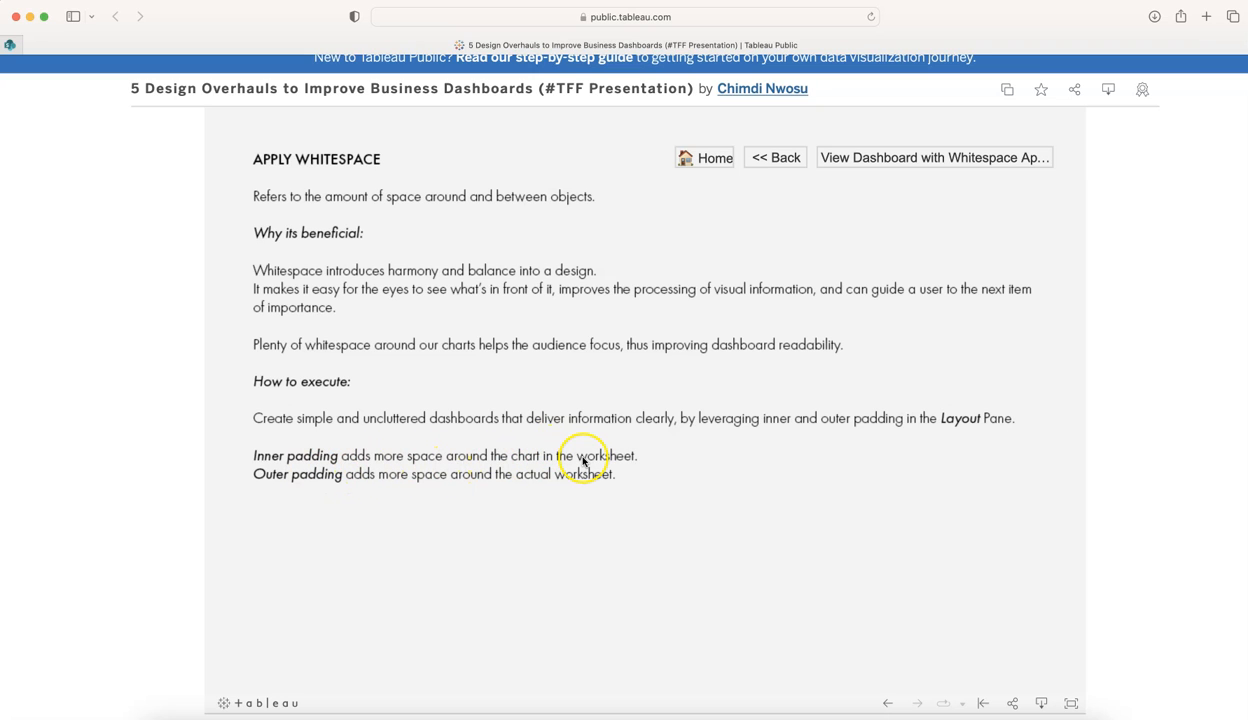
pyautogui.moveTo(368, 484)
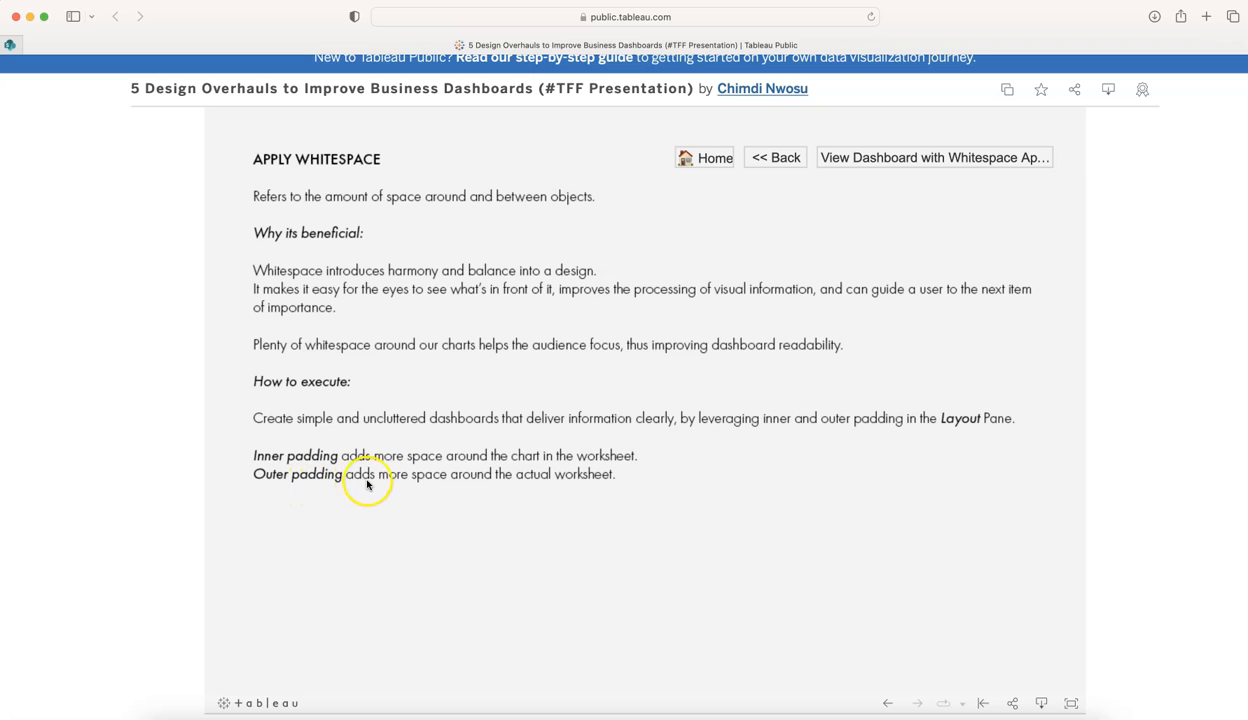
pyautogui.moveTo(605, 466)
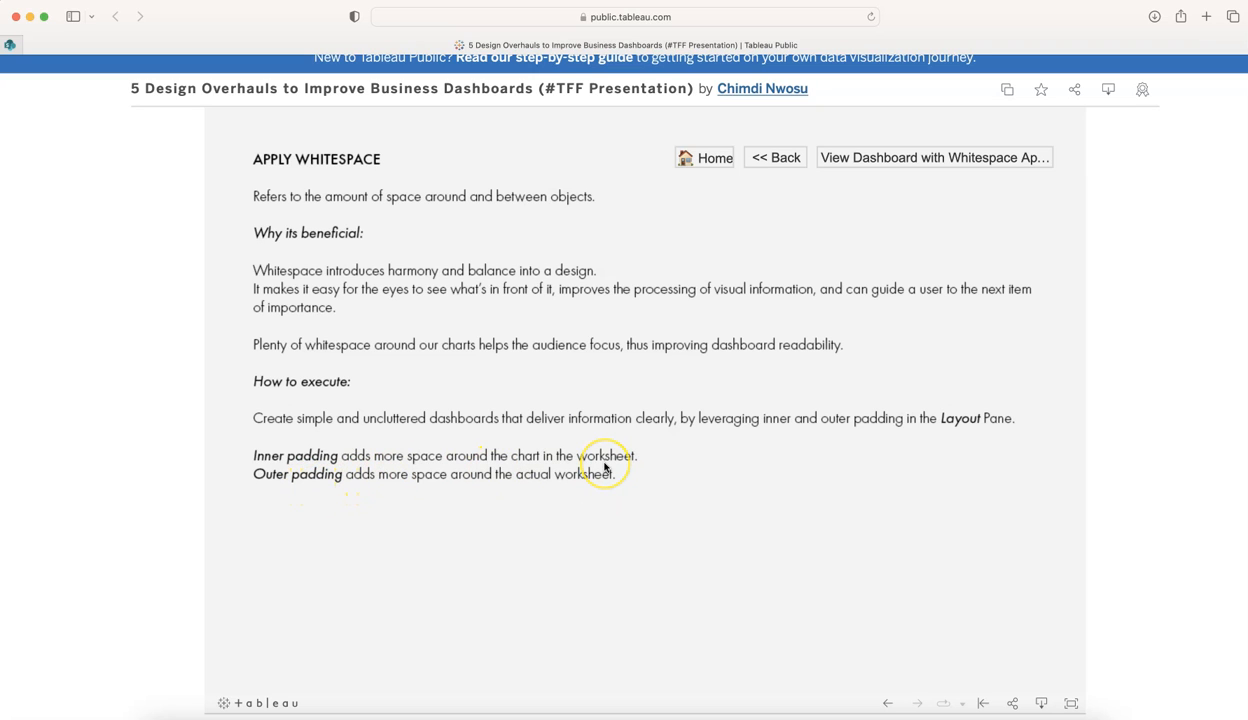
pyautogui.moveTo(575, 483)
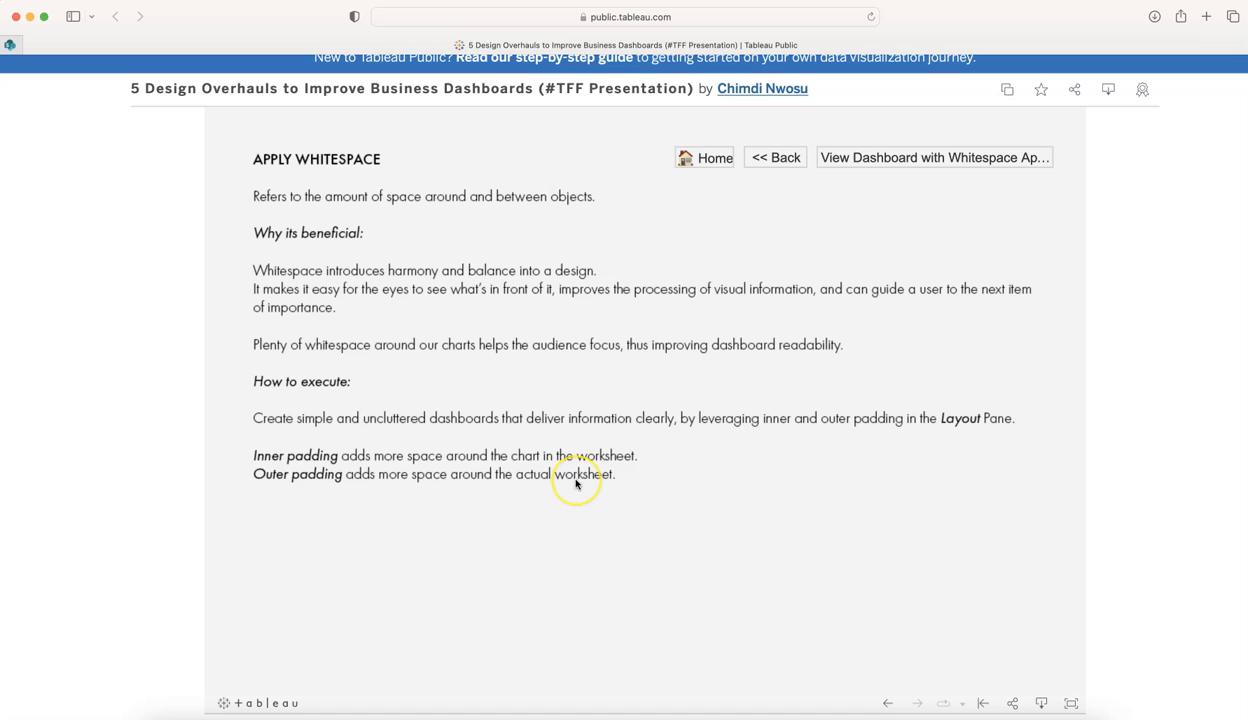
pyautogui.moveTo(590, 468)
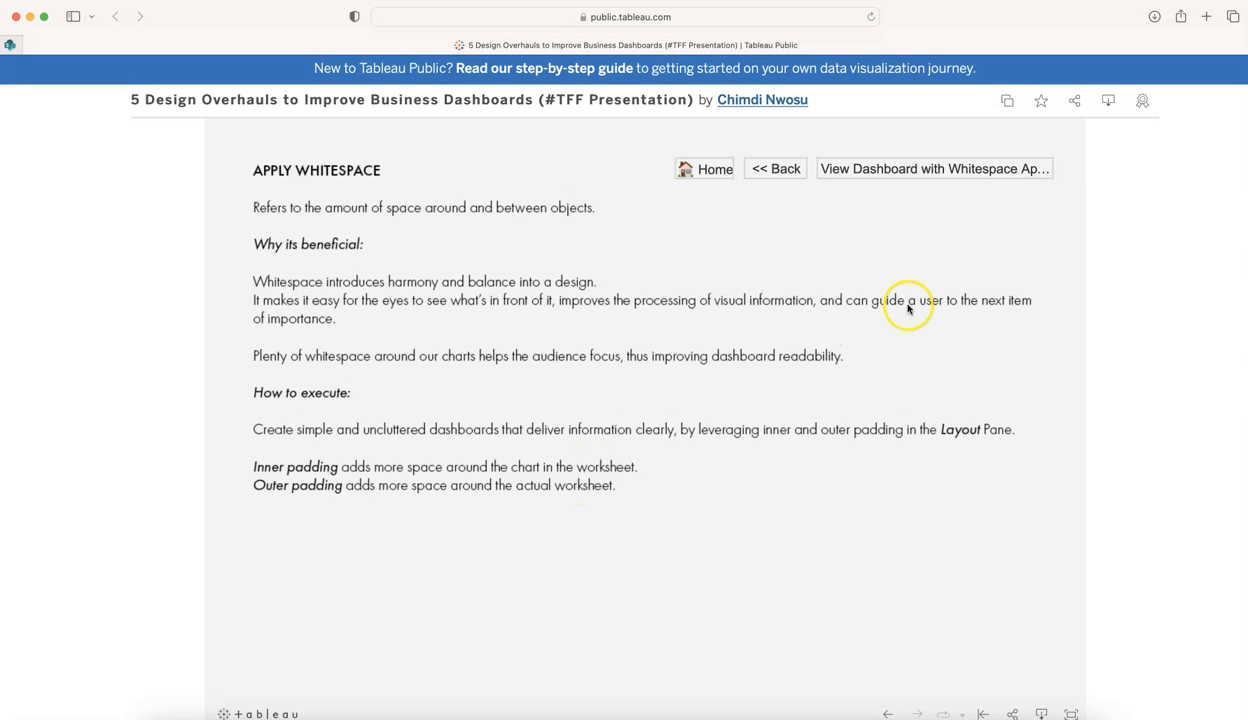
pyautogui.moveTo(630, 487)
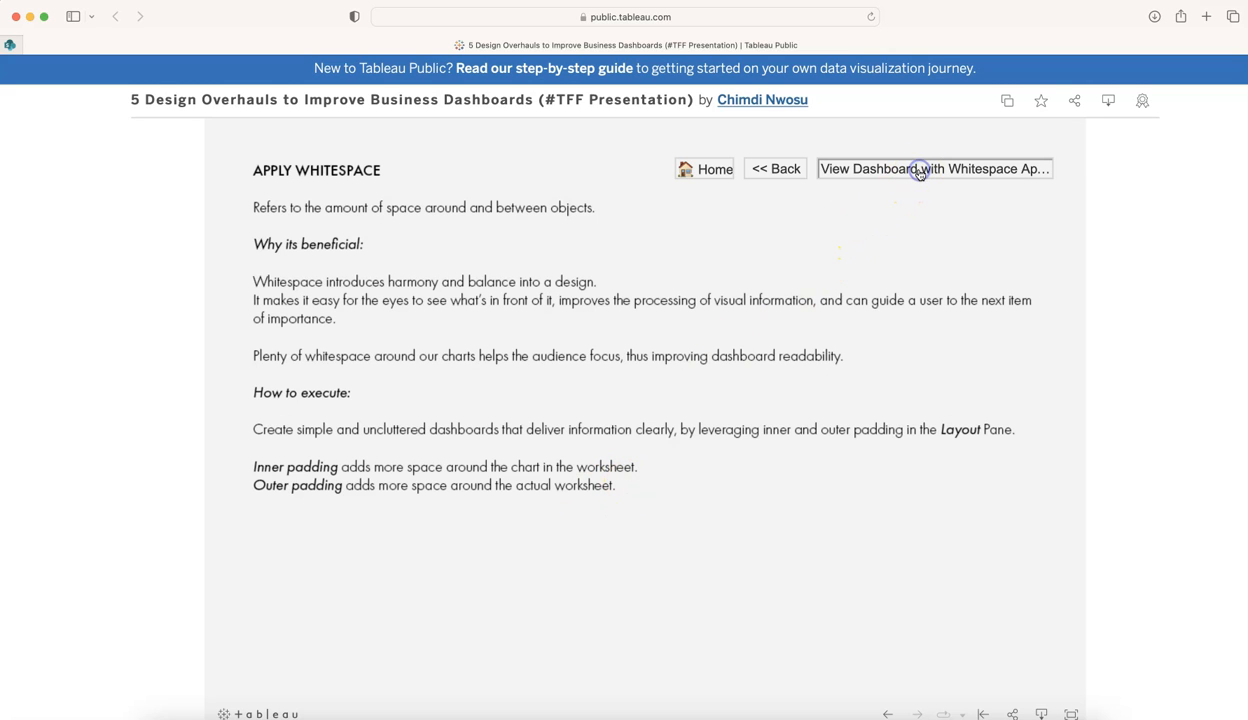
# View the dashboard with whitespace applied.
pyautogui.click(933, 168)
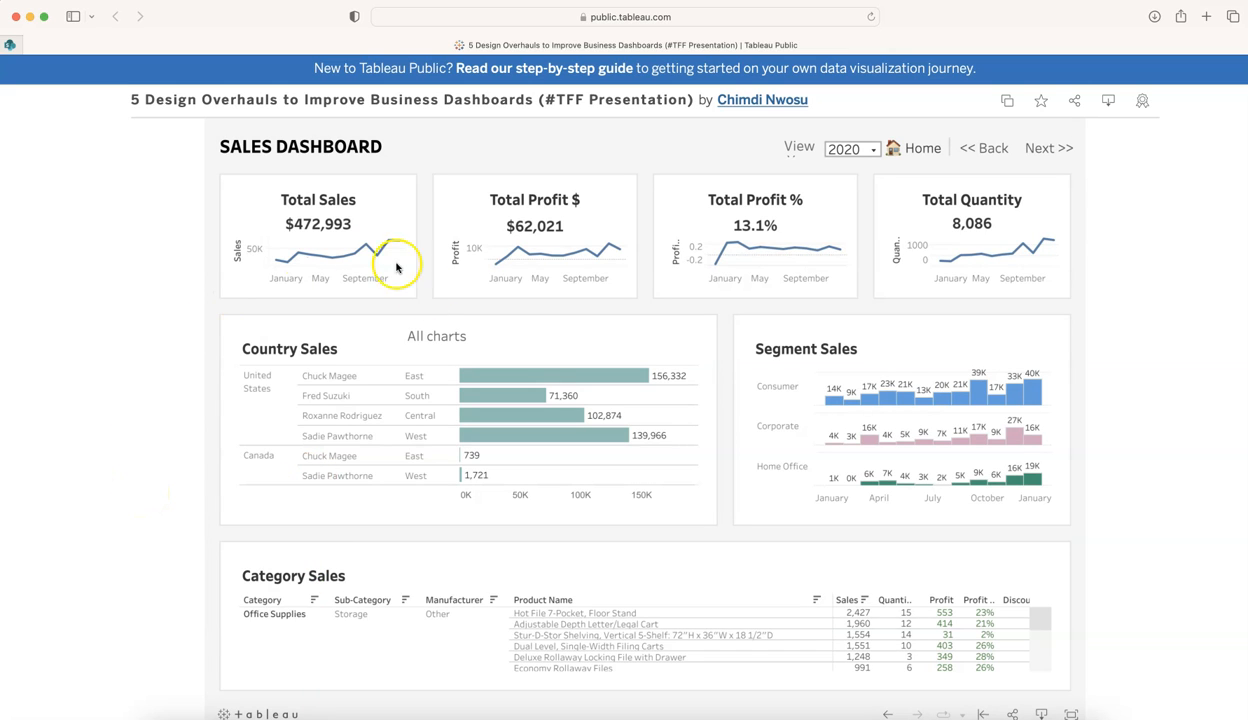
pyautogui.moveTo(449, 302)
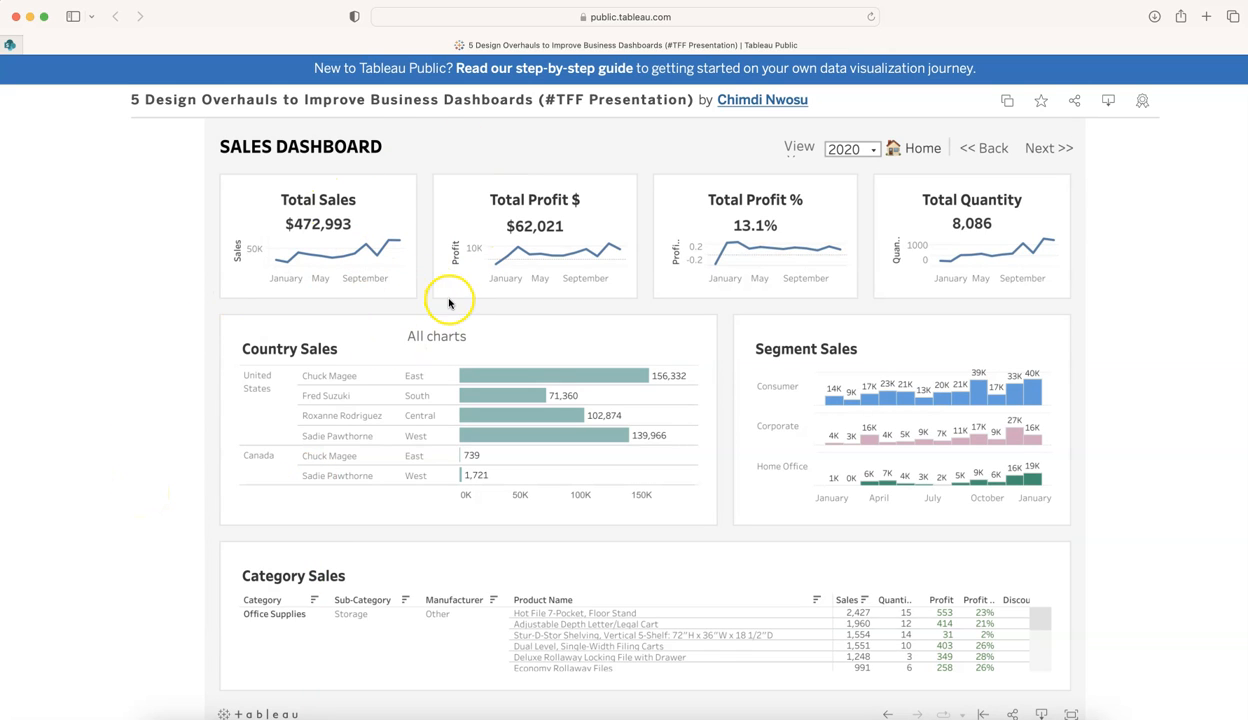
pyautogui.moveTo(540, 428)
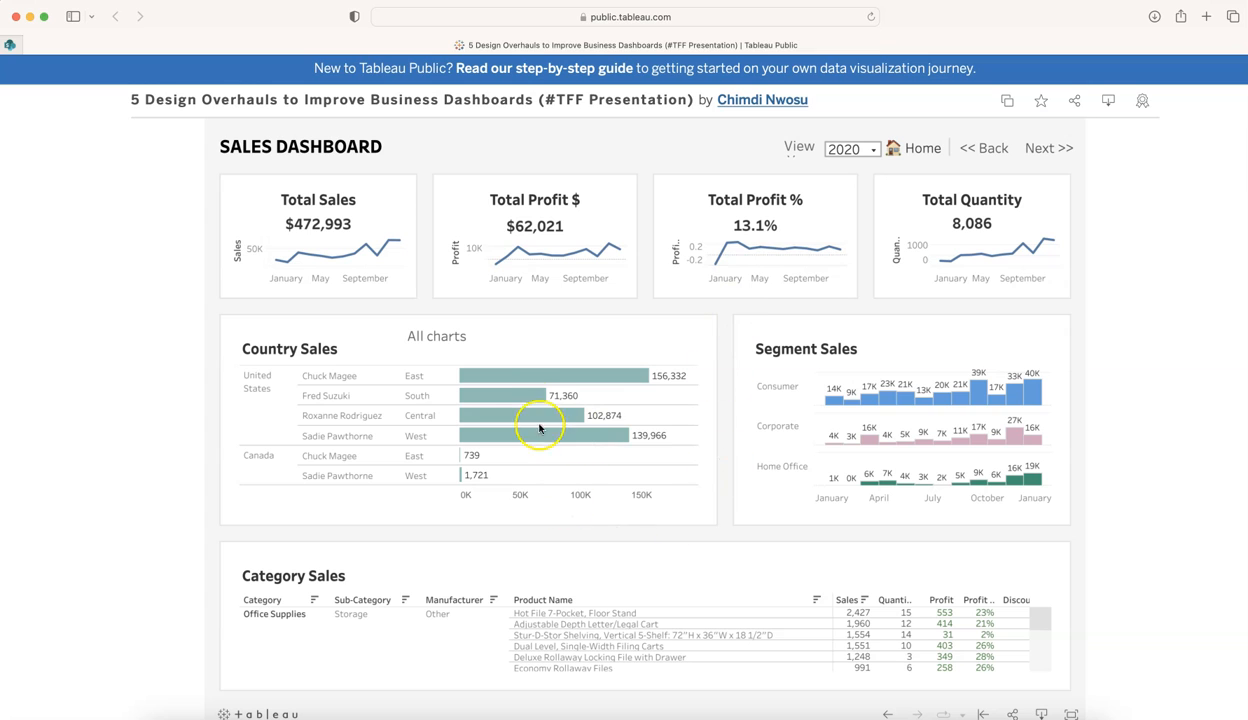
pyautogui.moveTo(387, 225)
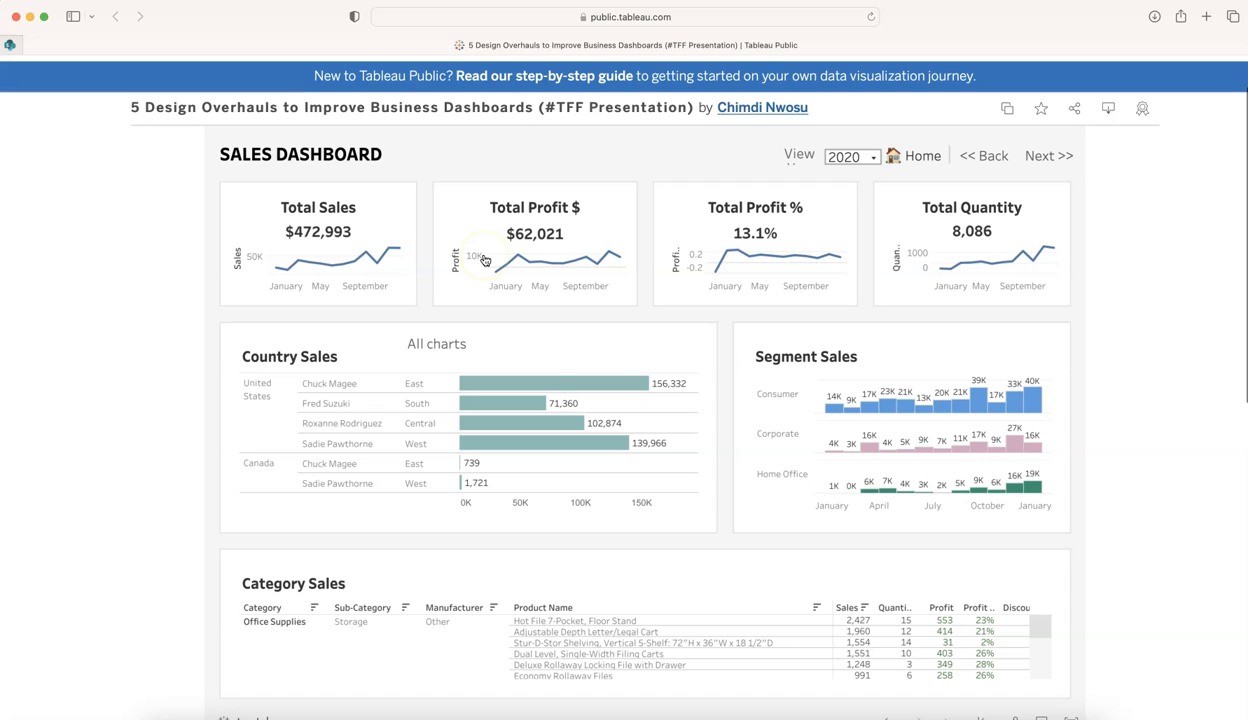
pyautogui.moveTo(298, 372)
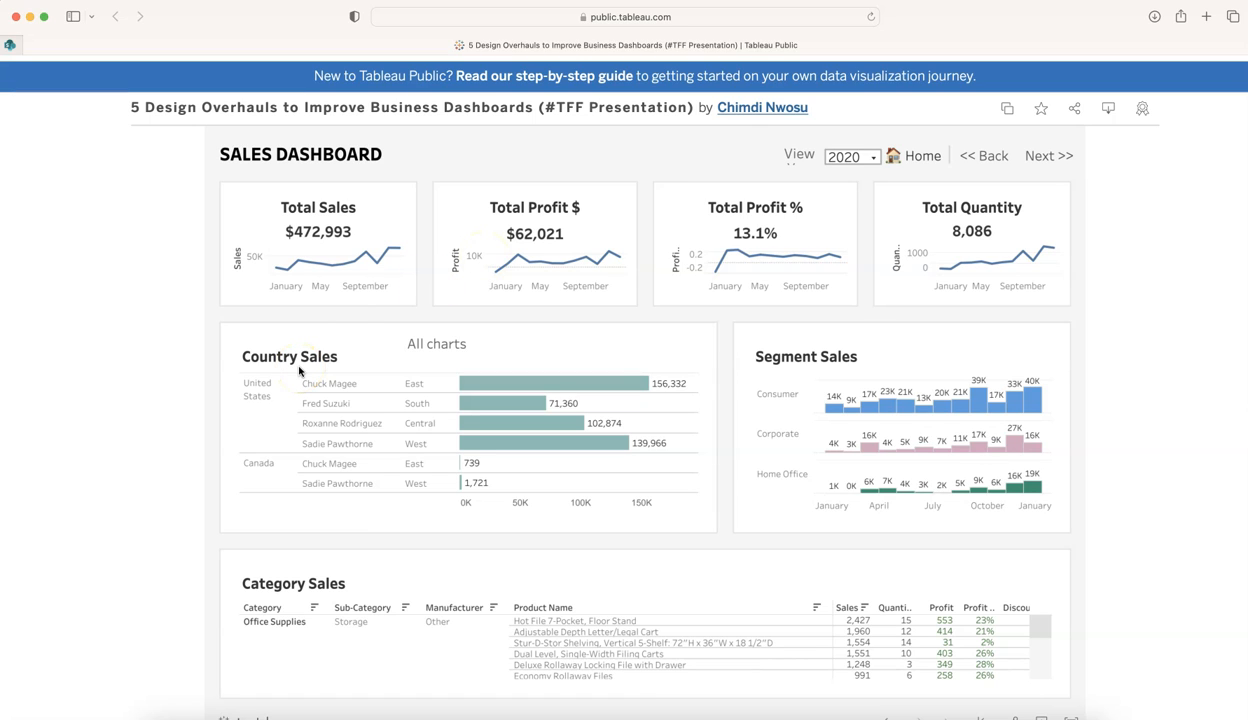
pyautogui.moveTo(420, 251)
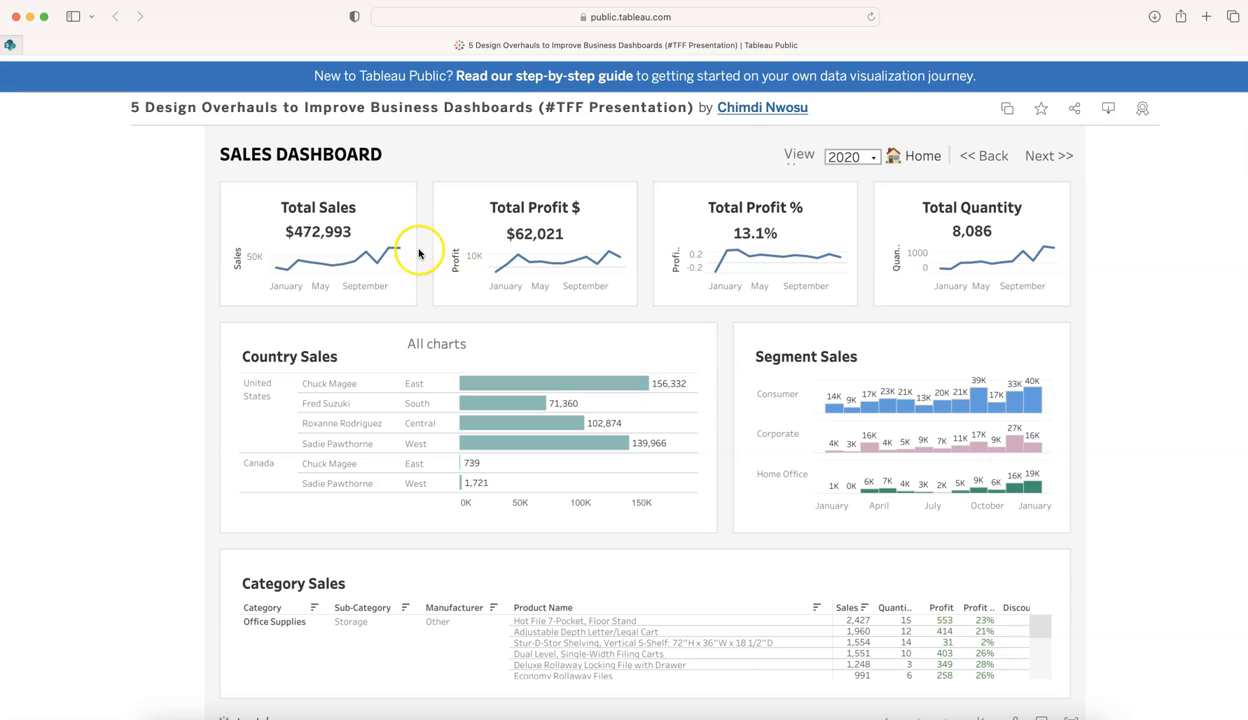
pyautogui.moveTo(432, 258)
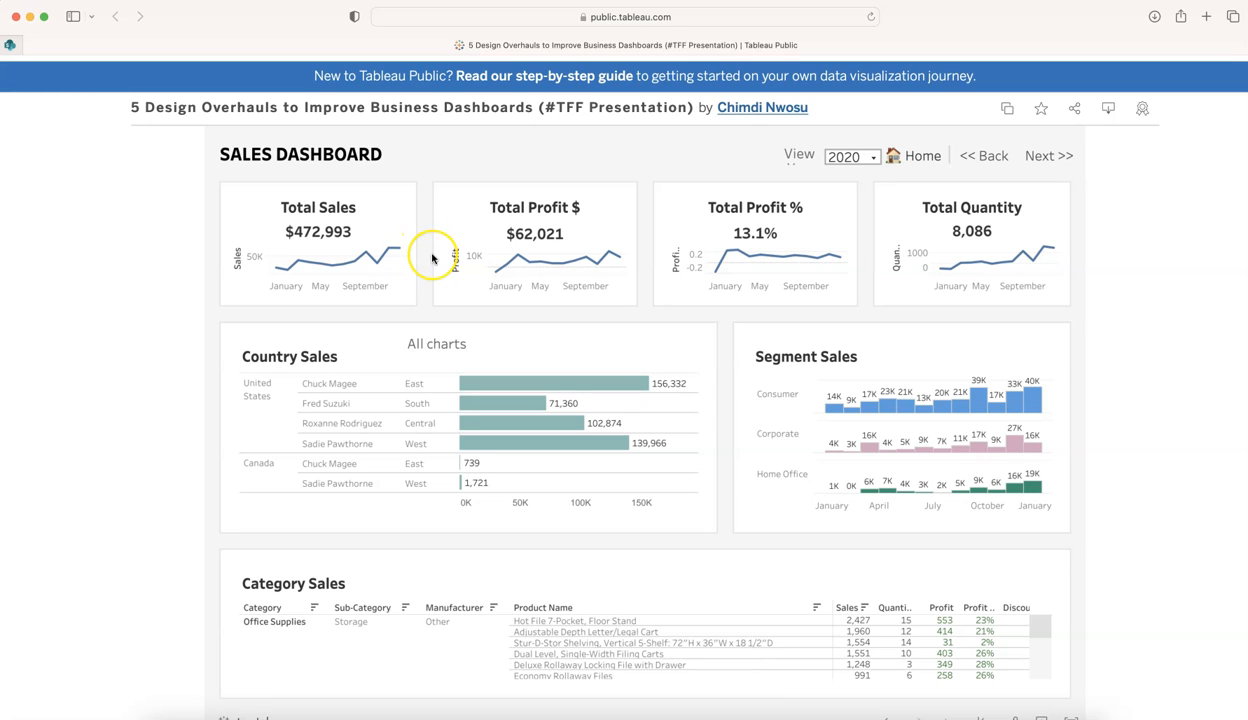
pyautogui.moveTo(433, 258)
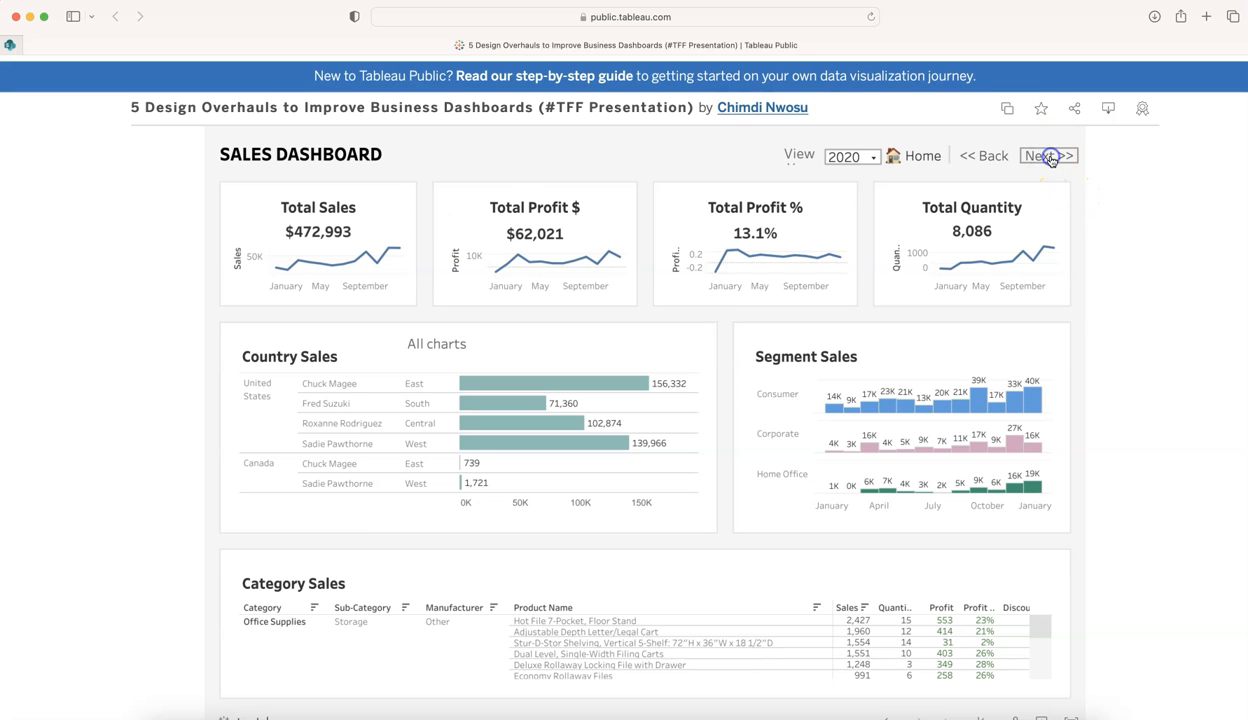
# Advance to the Ensure Proper Text Use guidance page via Next >>.
pyautogui.click(1043, 155)
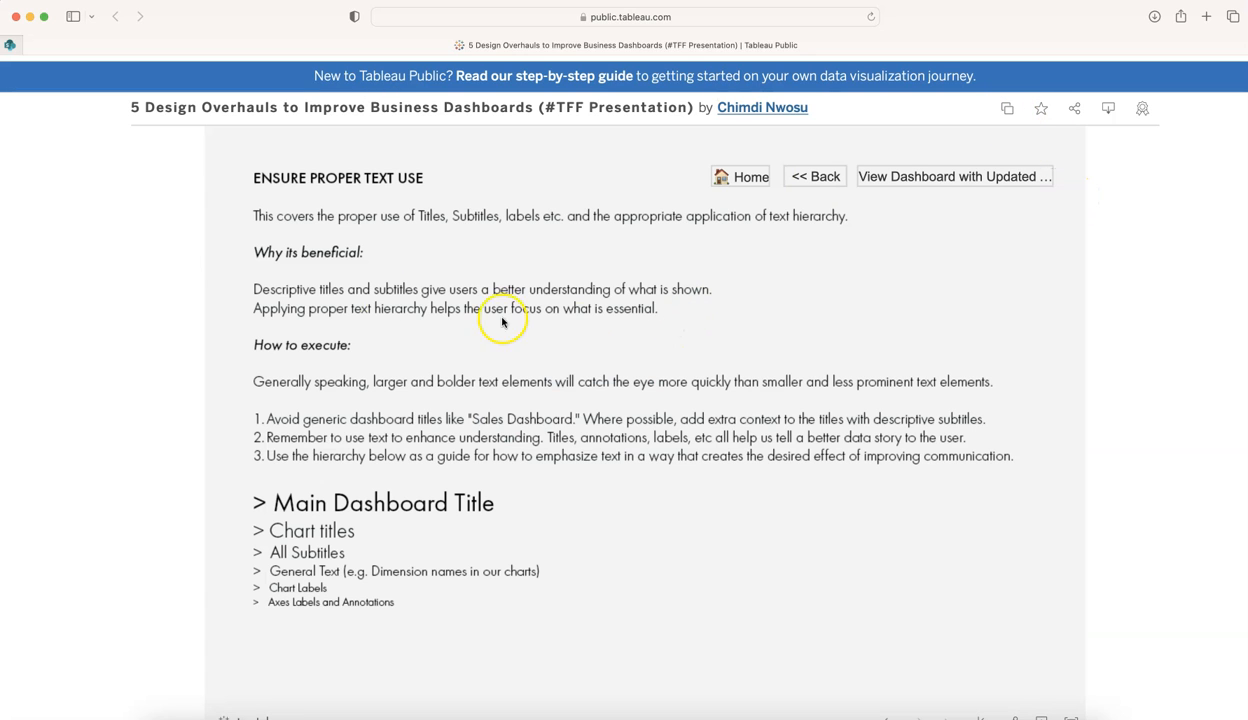
pyautogui.moveTo(282, 187)
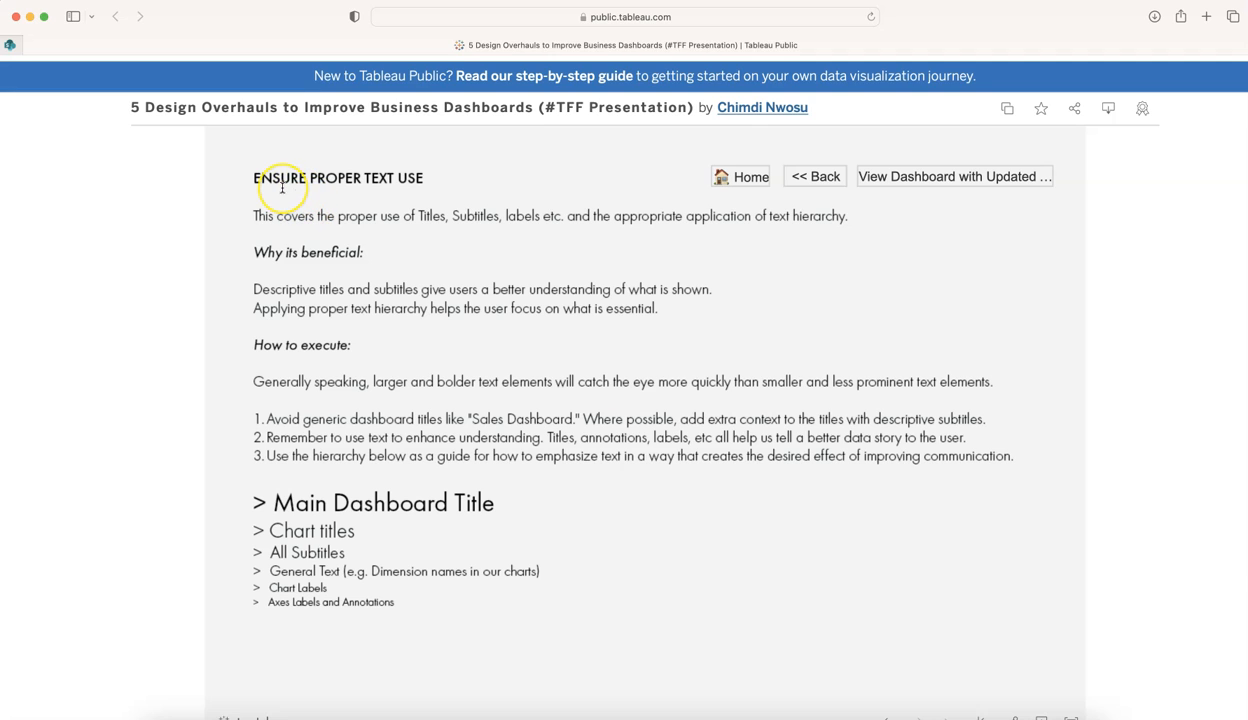
pyautogui.moveTo(389, 190)
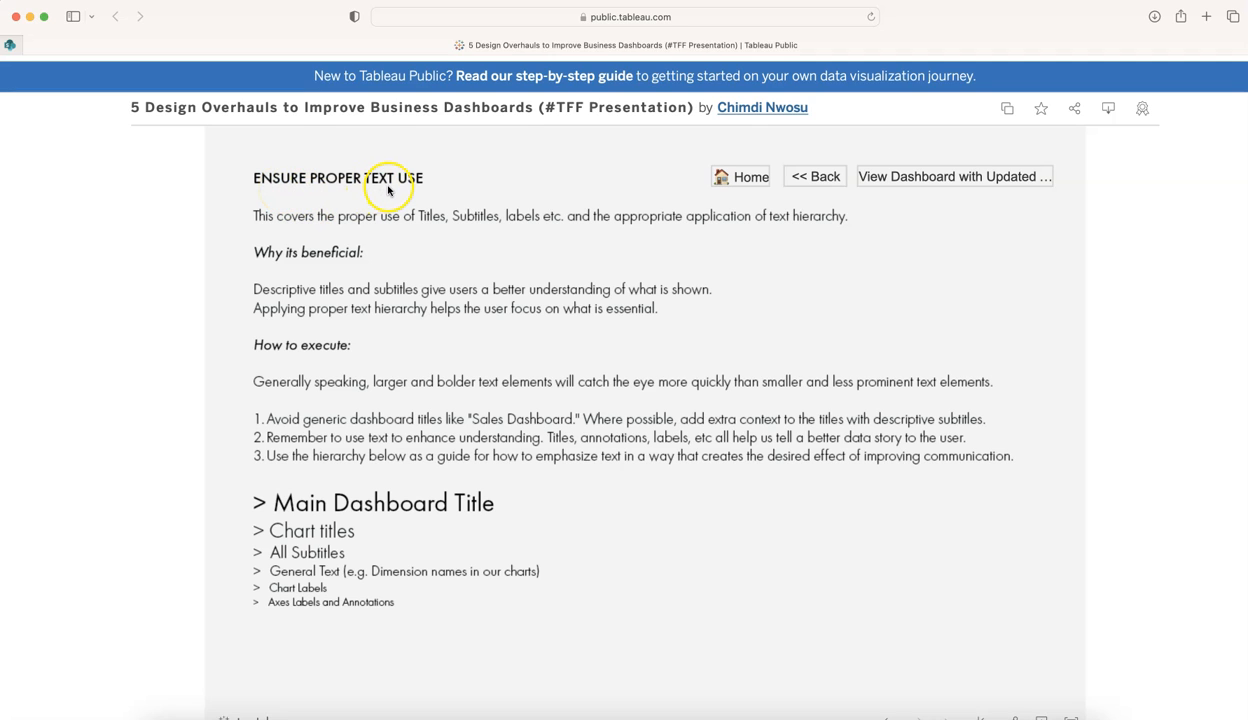
pyautogui.moveTo(486, 224)
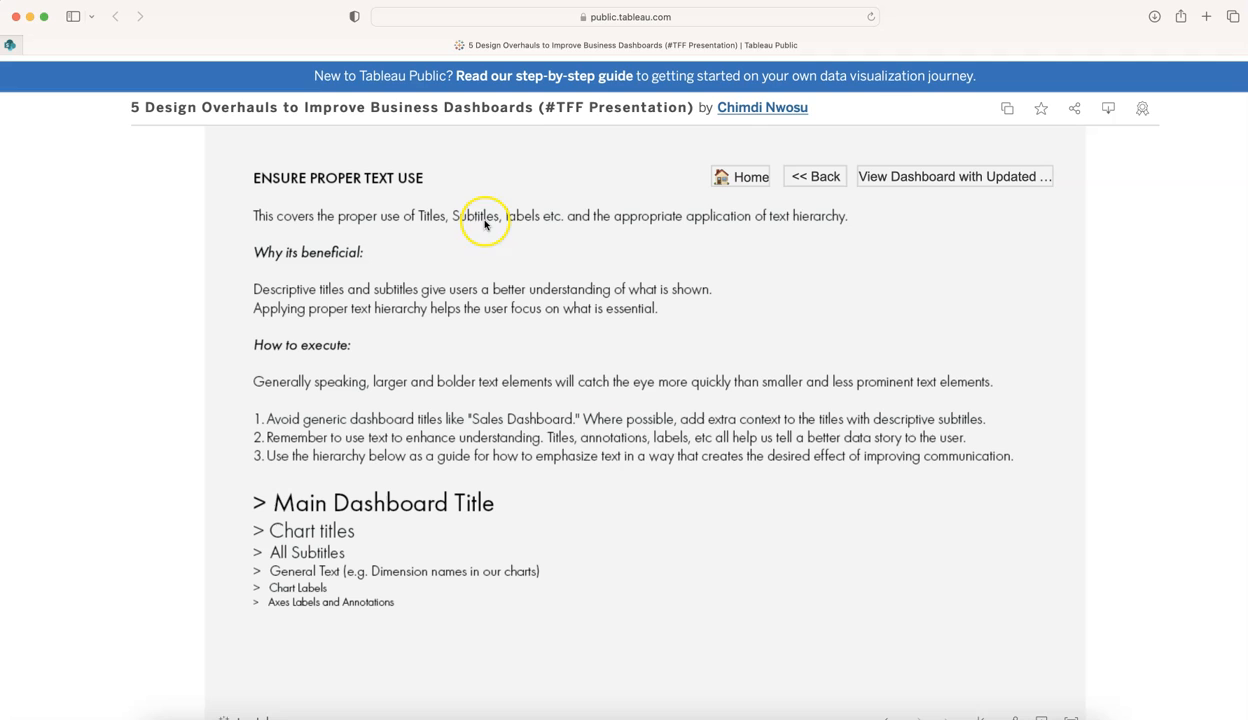
pyautogui.moveTo(730, 216)
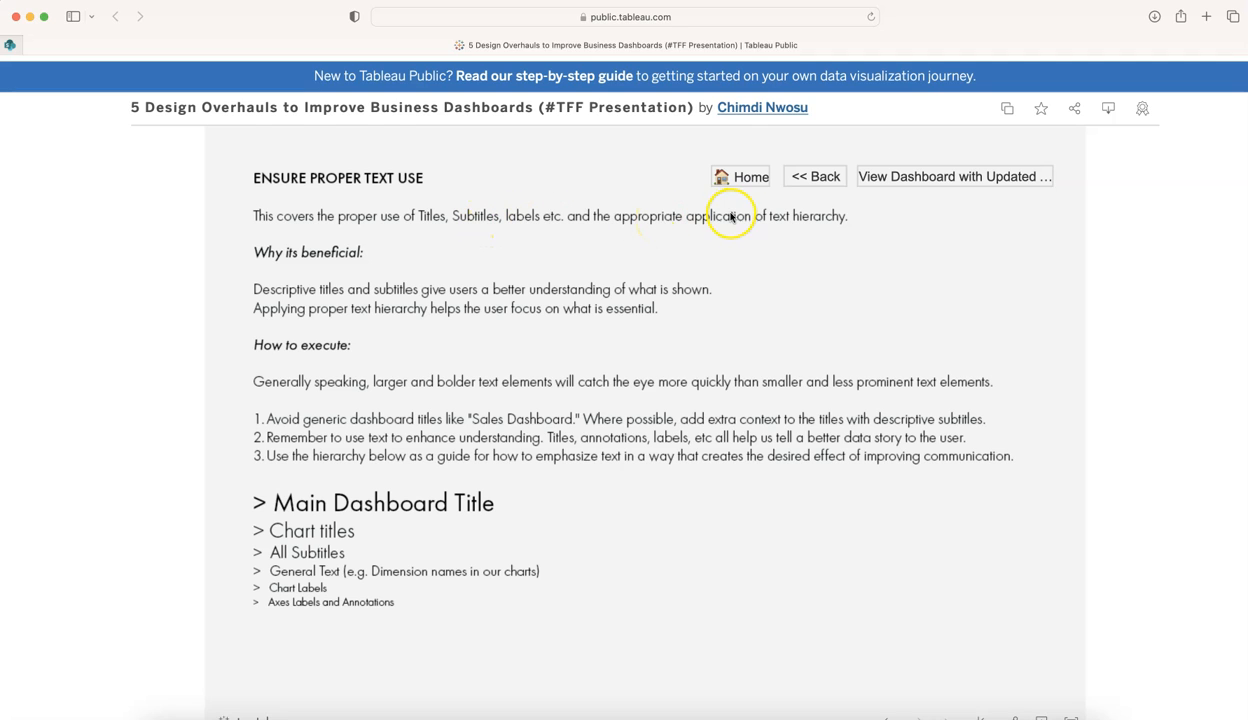
pyautogui.moveTo(420, 465)
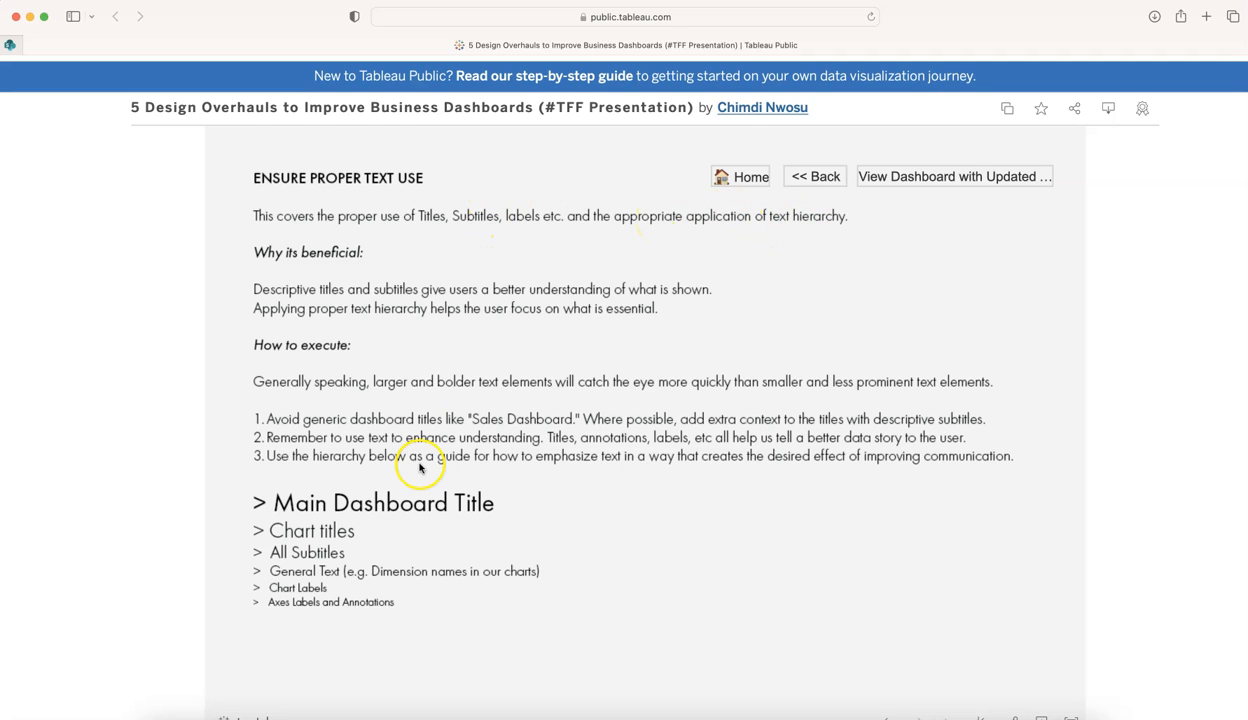
pyautogui.moveTo(470, 504)
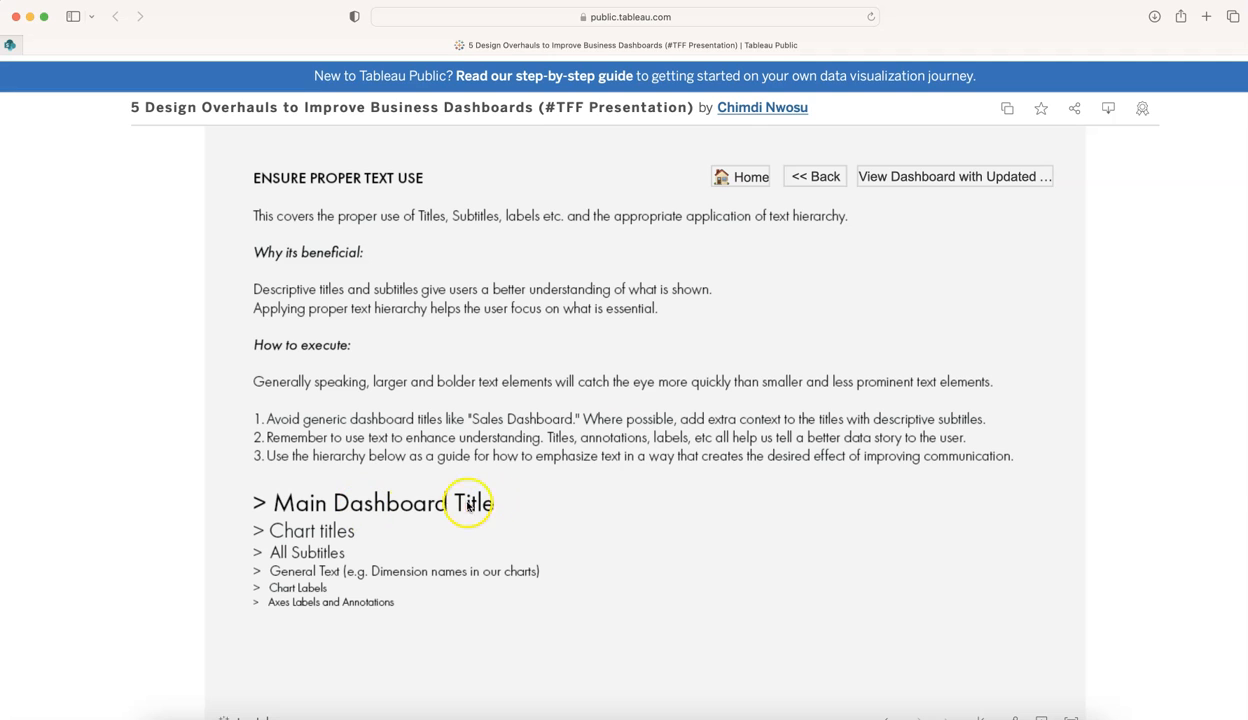
pyautogui.moveTo(345, 565)
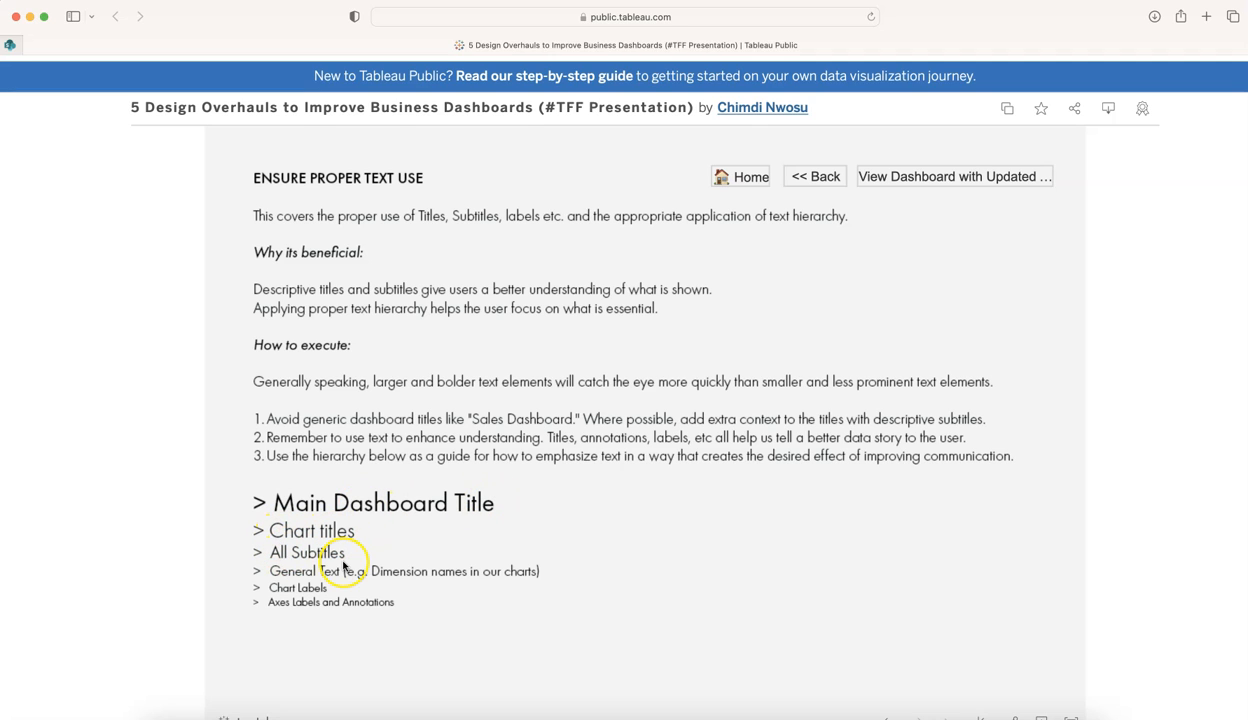
pyautogui.moveTo(320, 580)
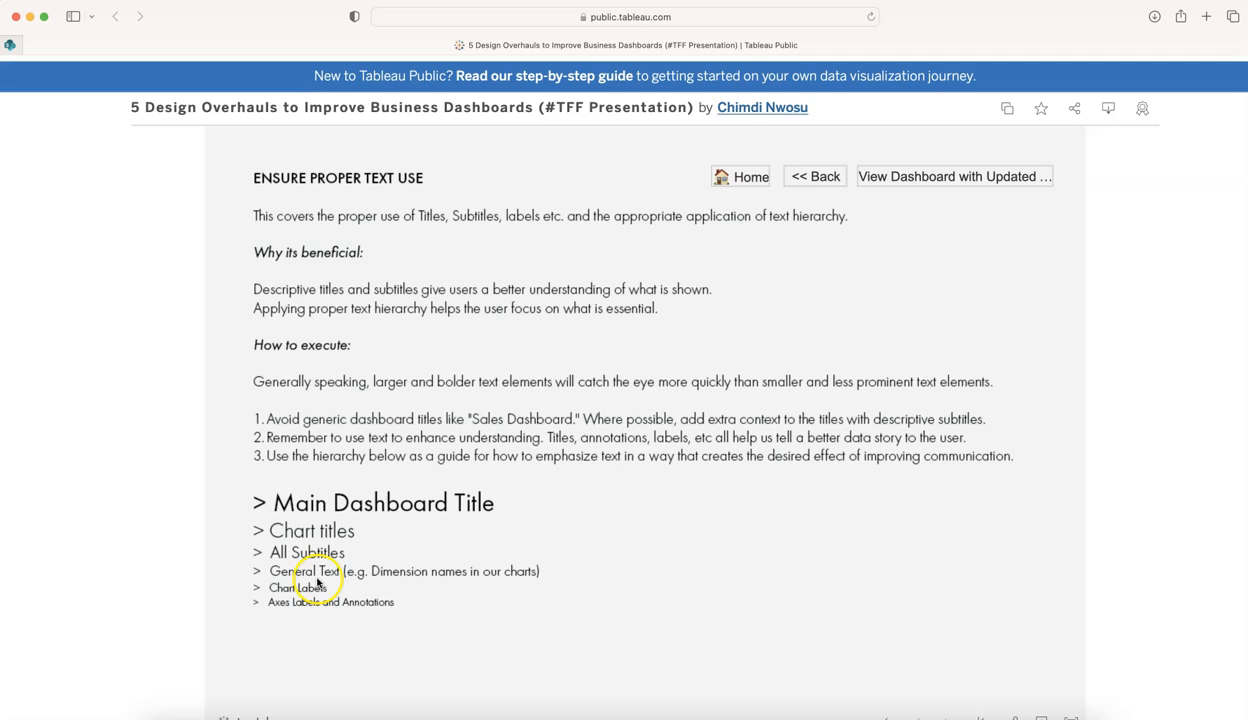
pyautogui.moveTo(360, 616)
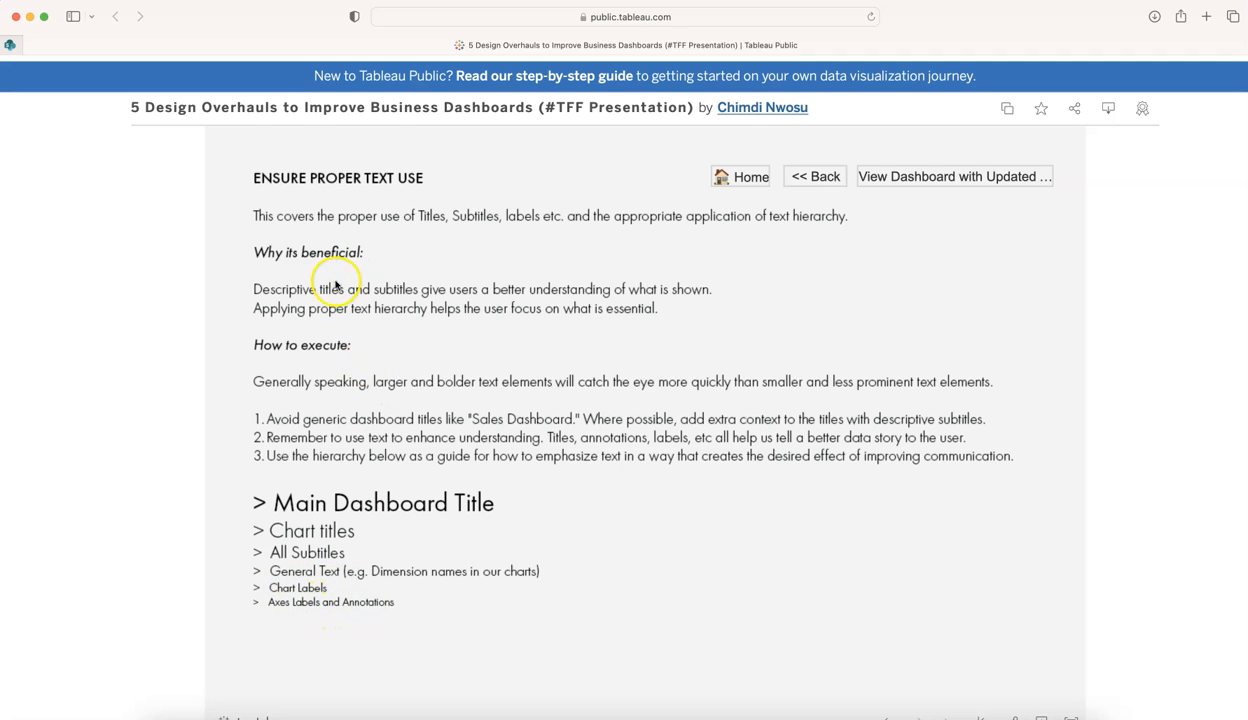
pyautogui.moveTo(363, 301)
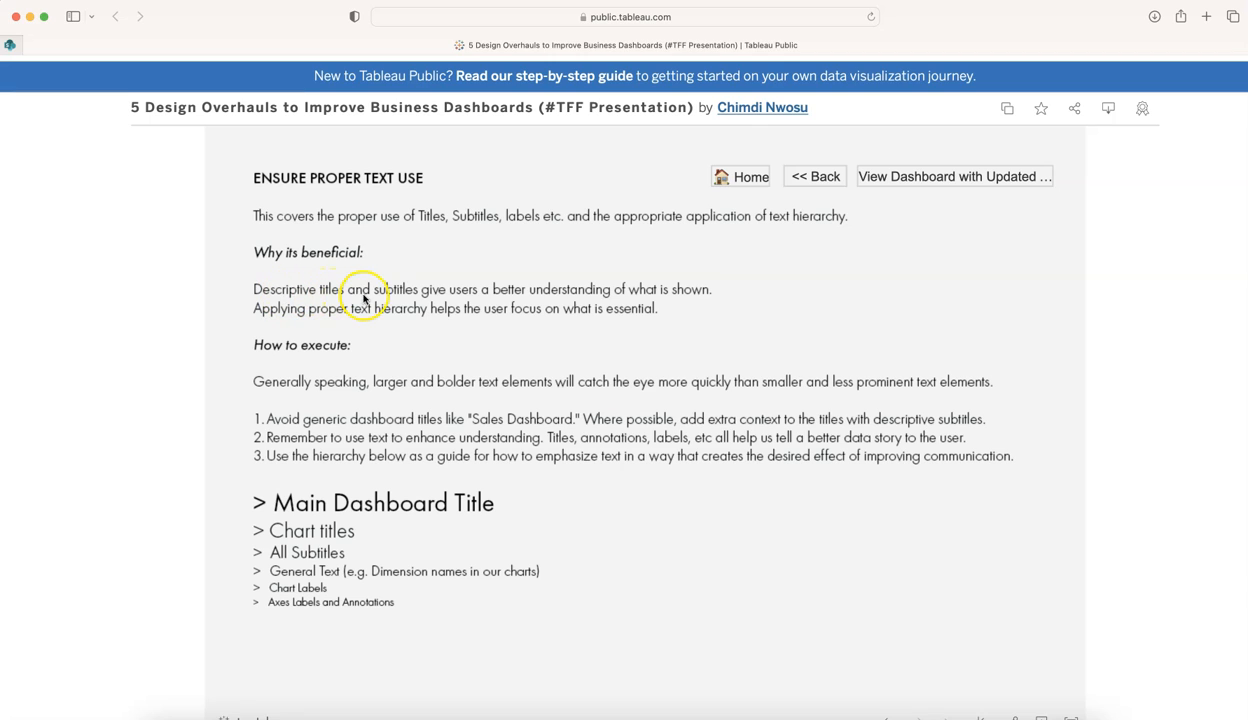
pyautogui.moveTo(491, 294)
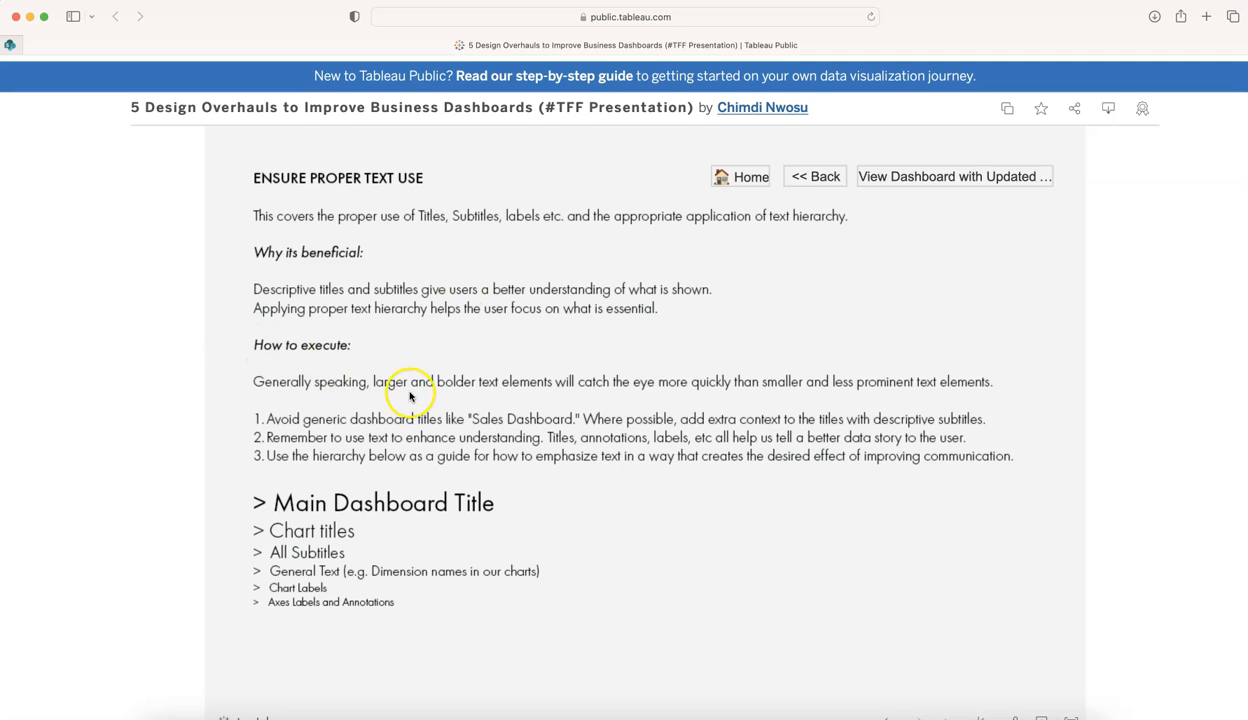
pyautogui.moveTo(740, 393)
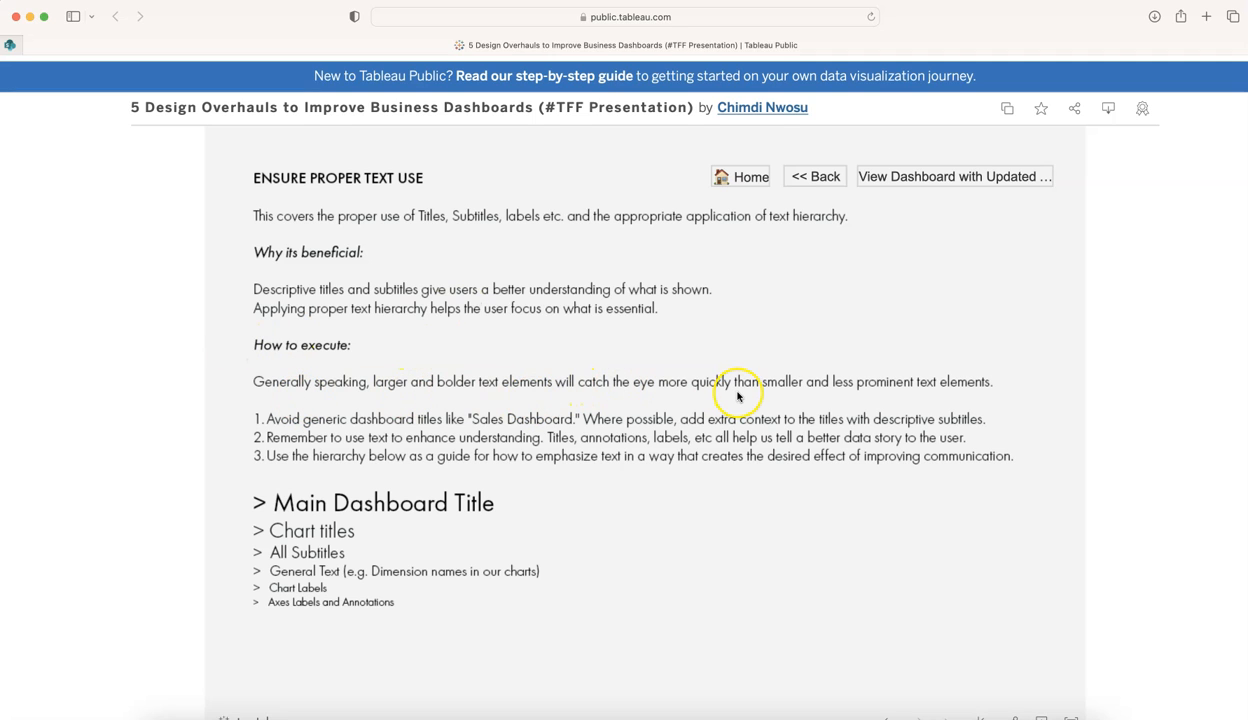
pyautogui.moveTo(738, 396)
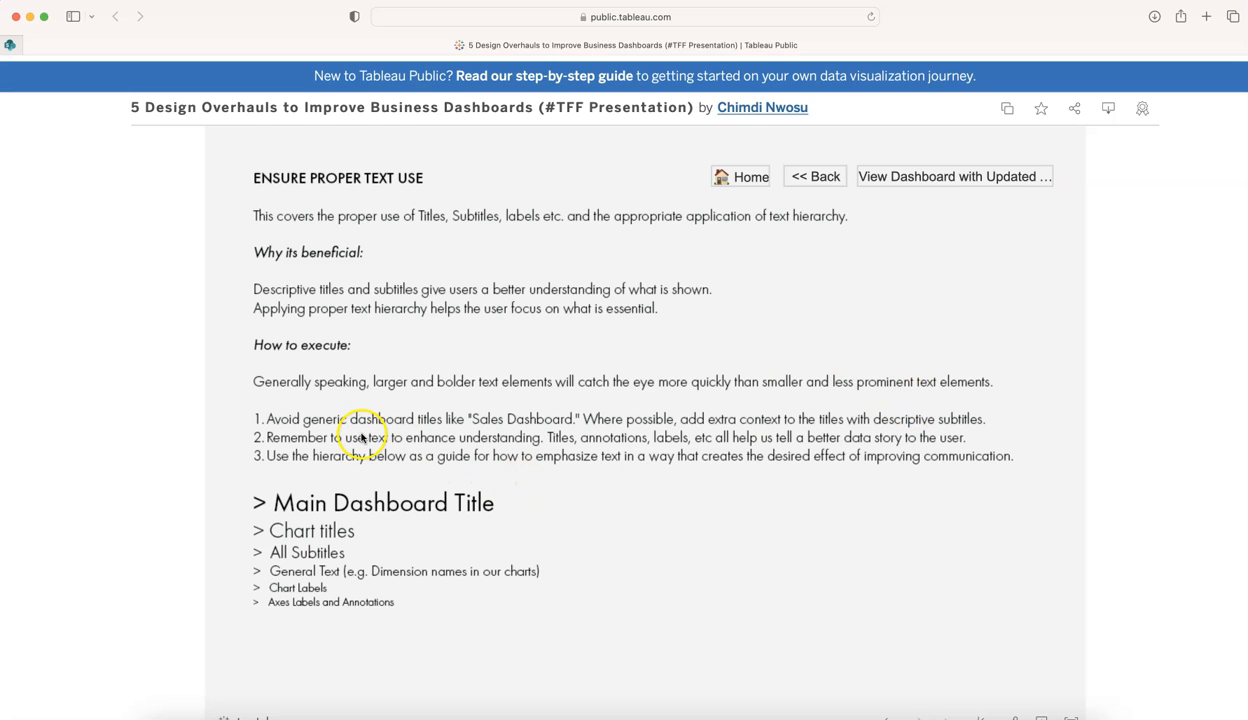
pyautogui.moveTo(260, 467)
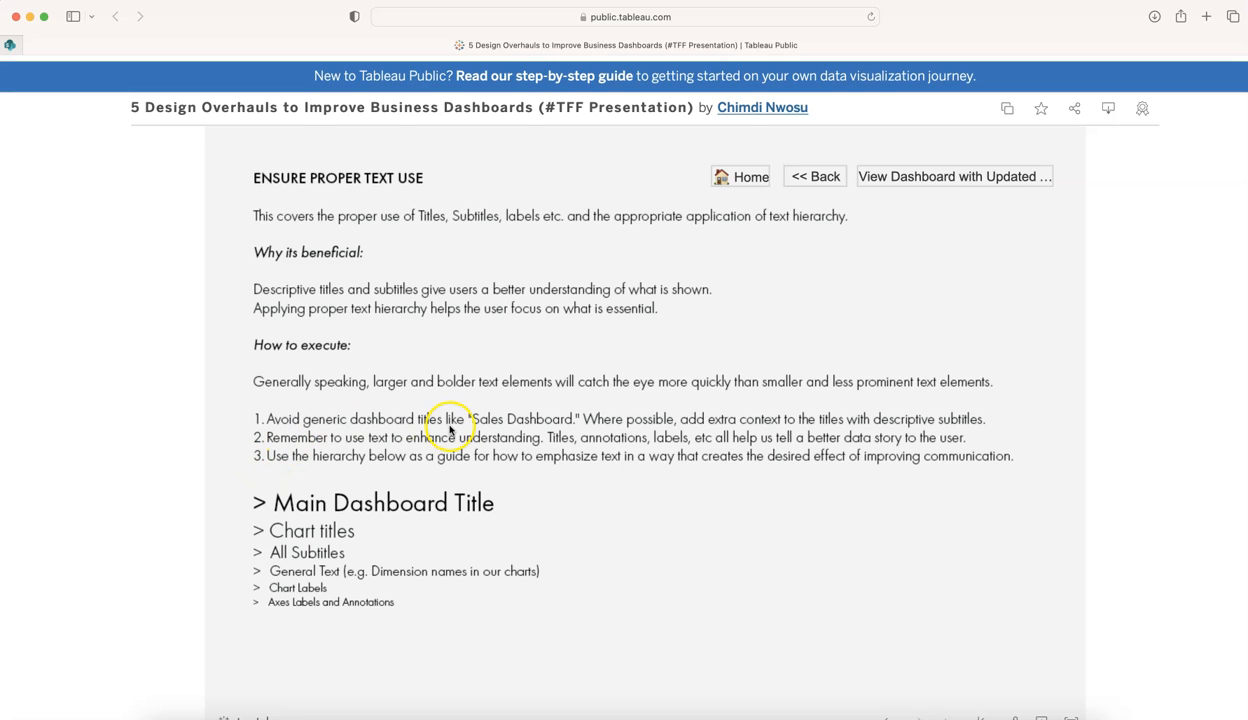
pyautogui.moveTo(522, 429)
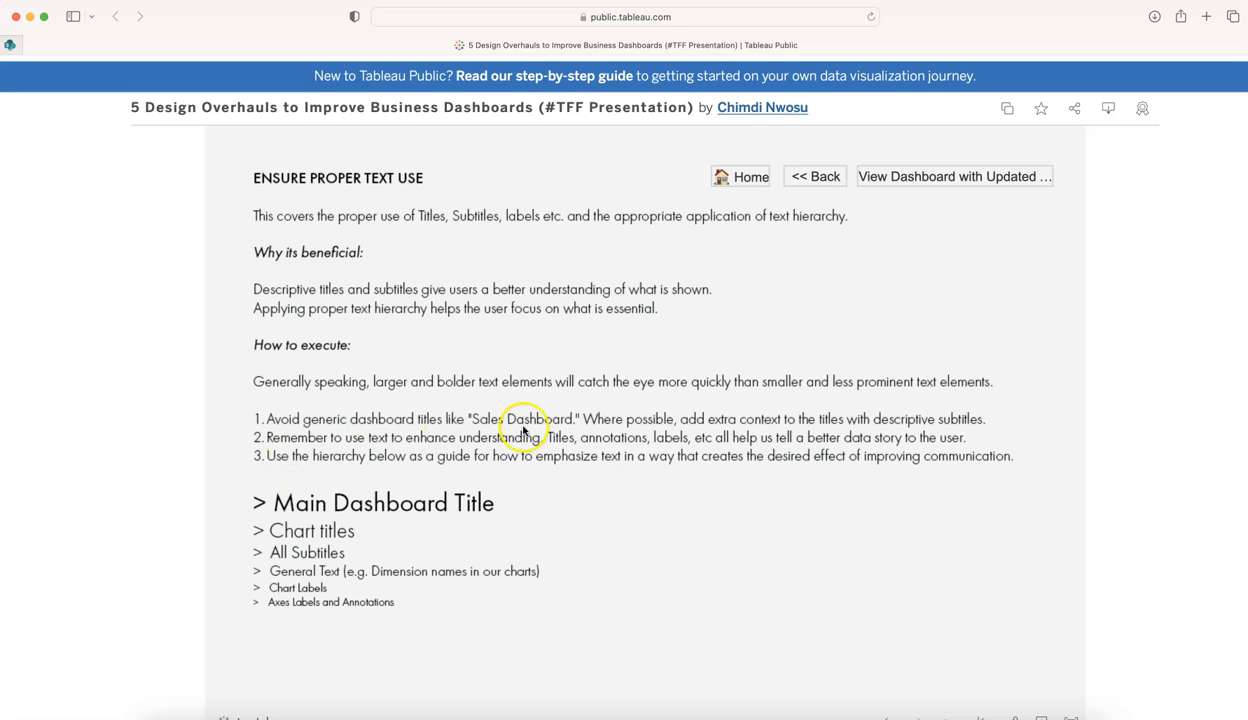
pyautogui.moveTo(547, 428)
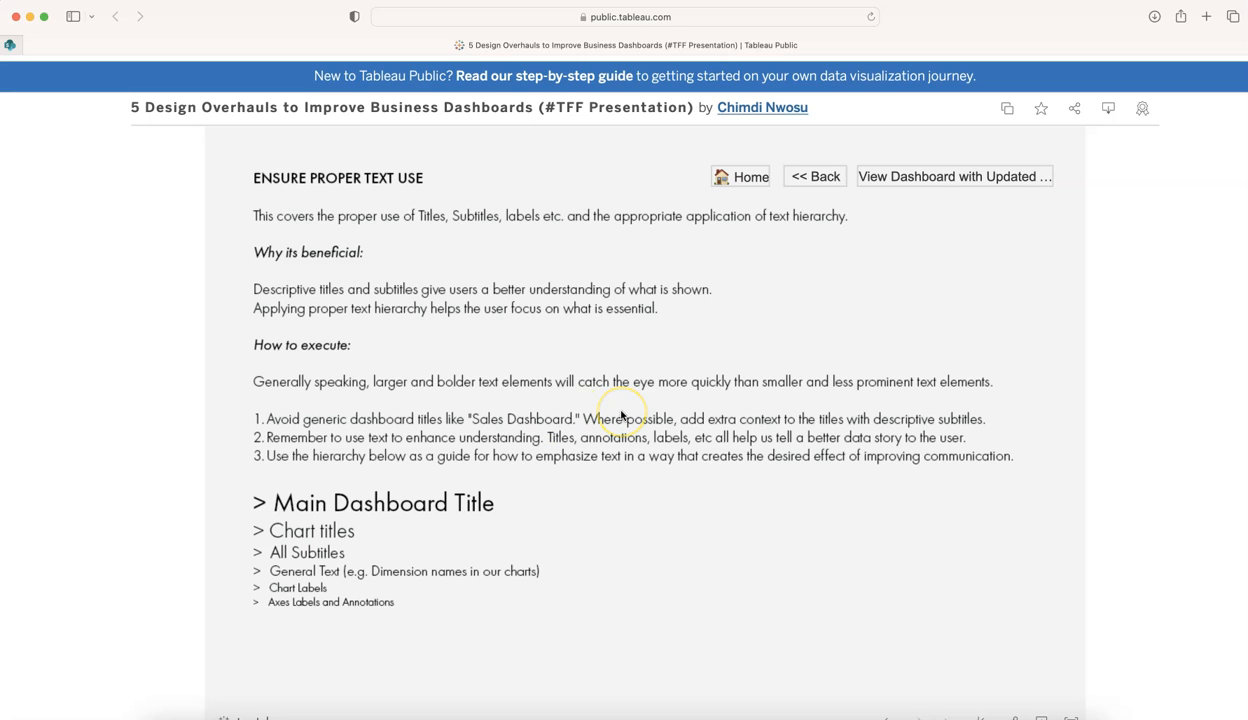
pyautogui.moveTo(430, 485)
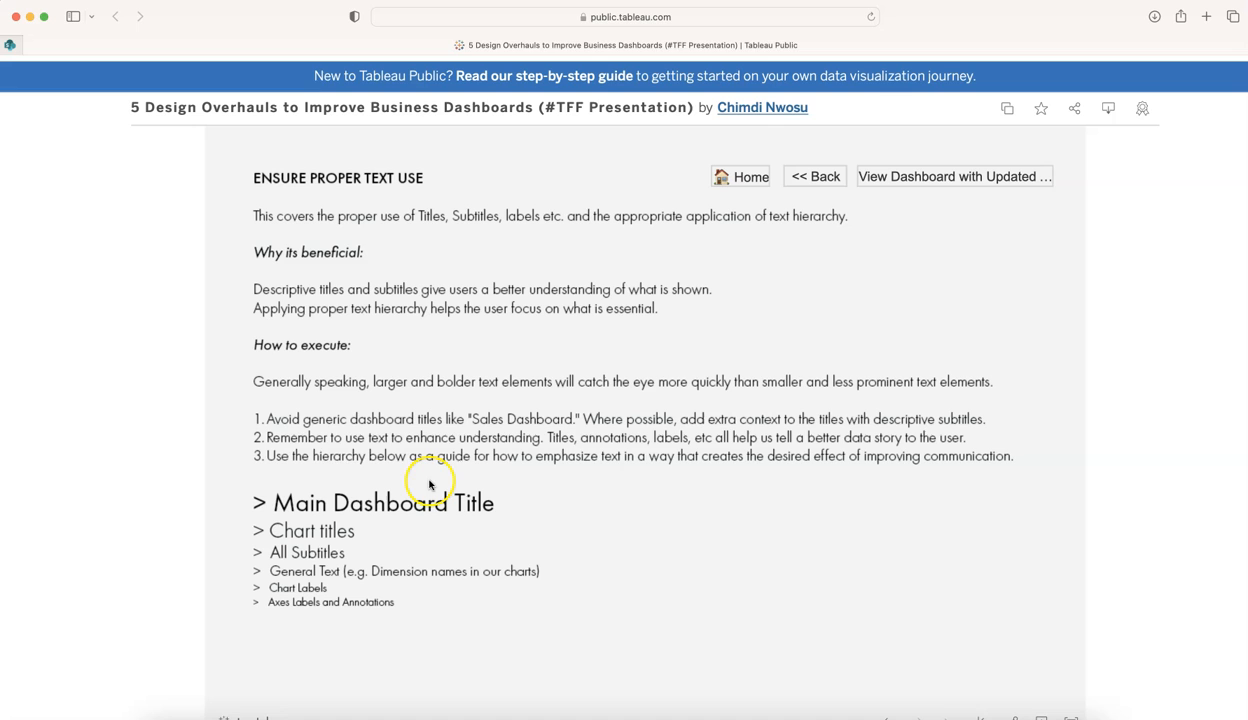
pyautogui.moveTo(425, 445)
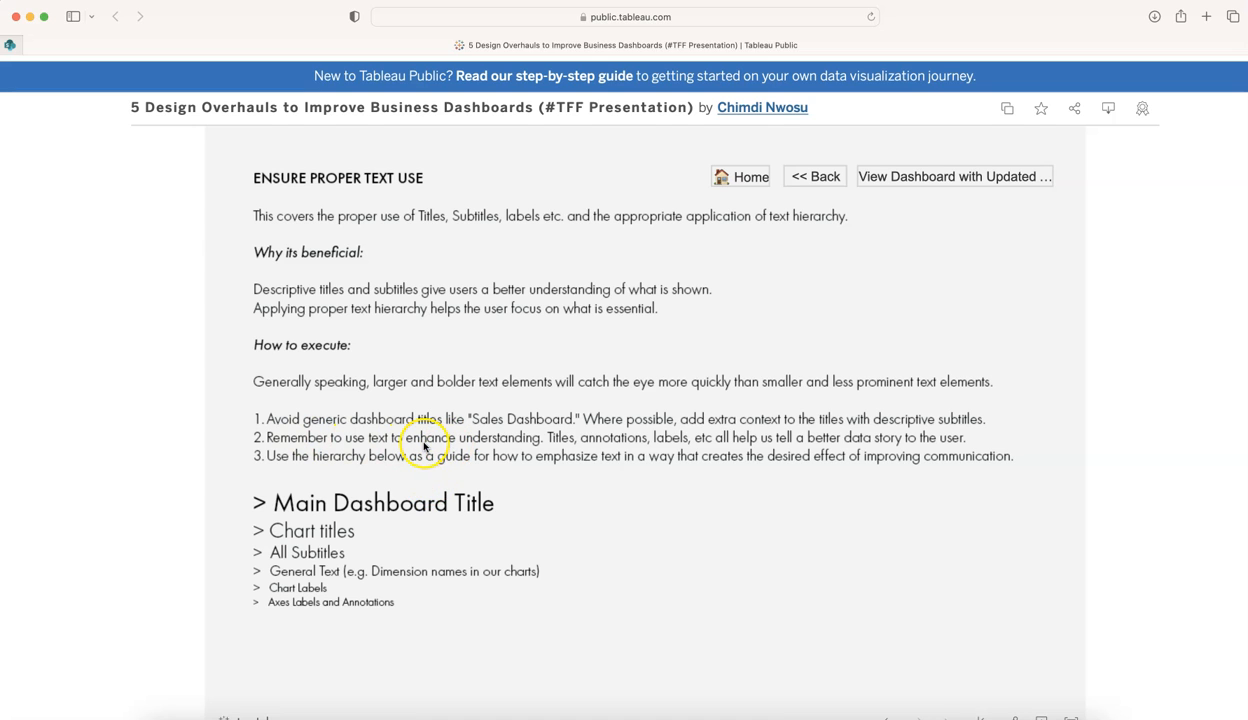
pyautogui.moveTo(570, 445)
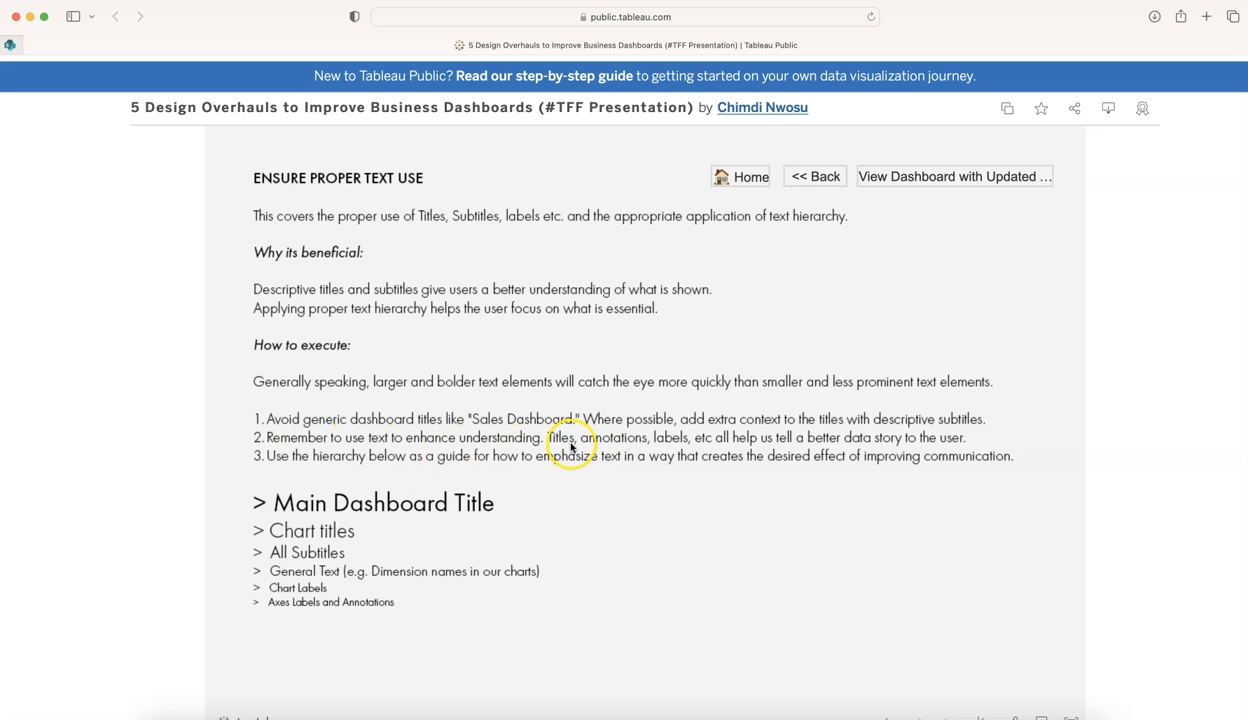
pyautogui.moveTo(635, 447)
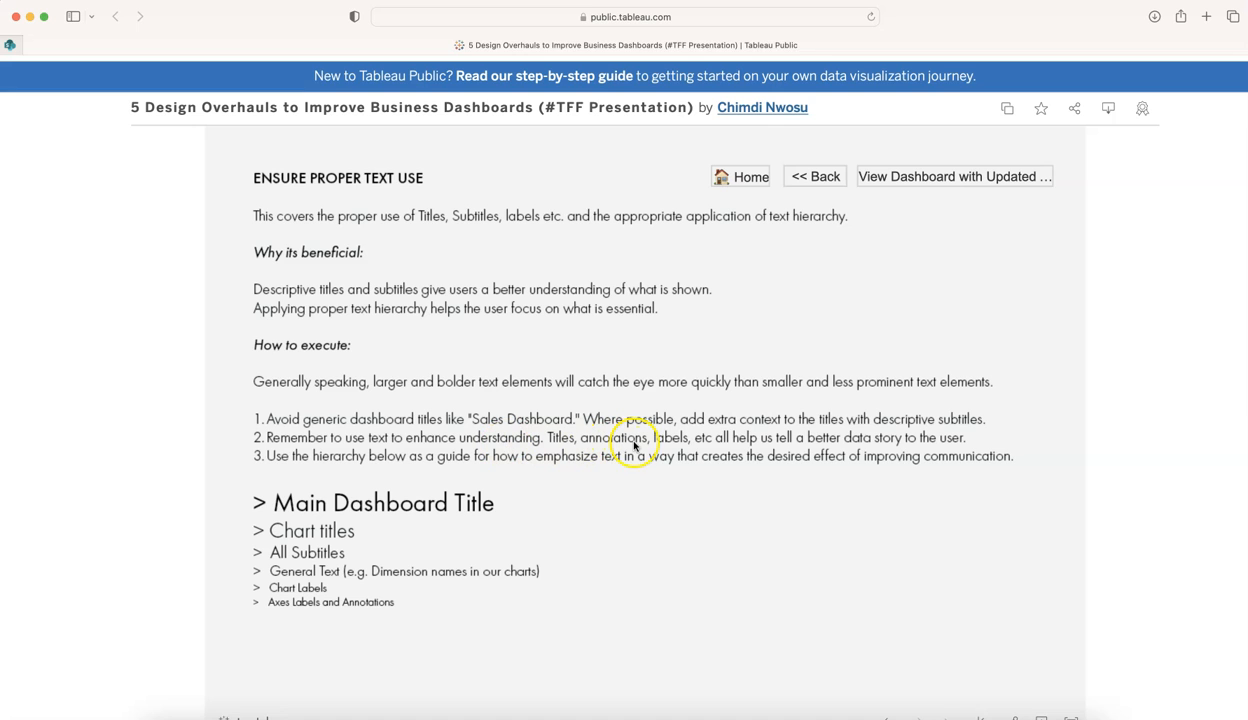
pyautogui.moveTo(341, 478)
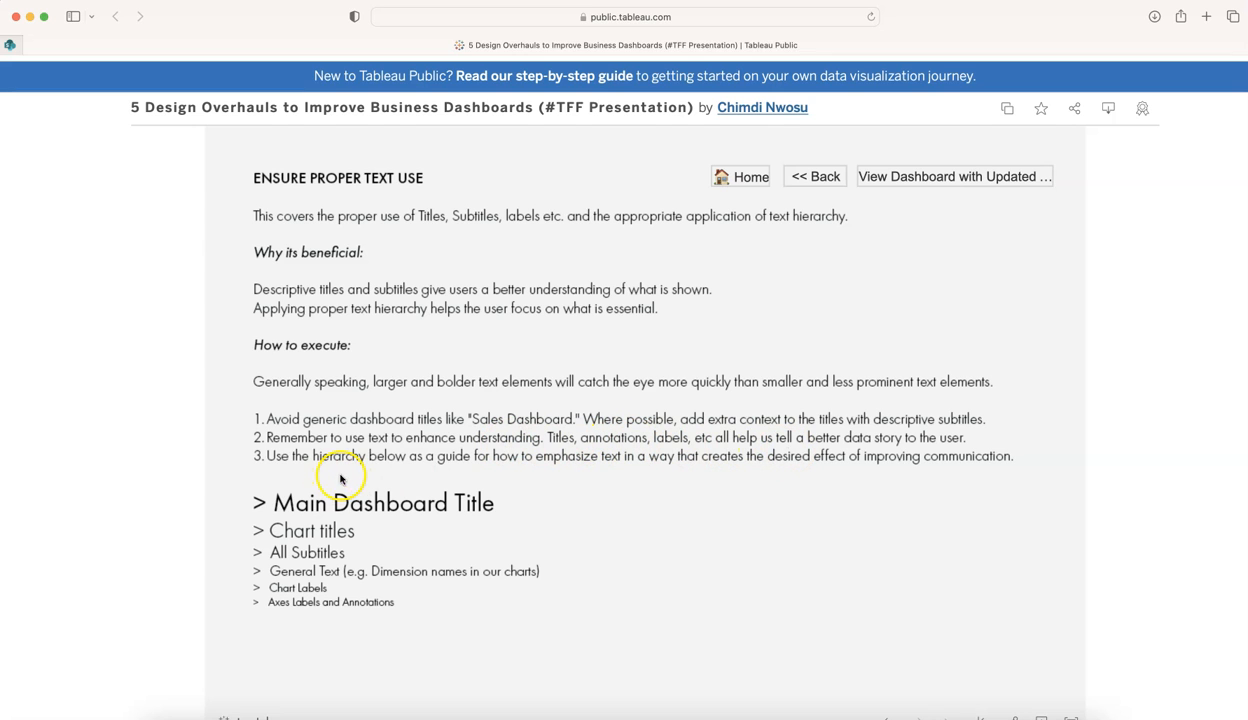
pyautogui.moveTo(354, 538)
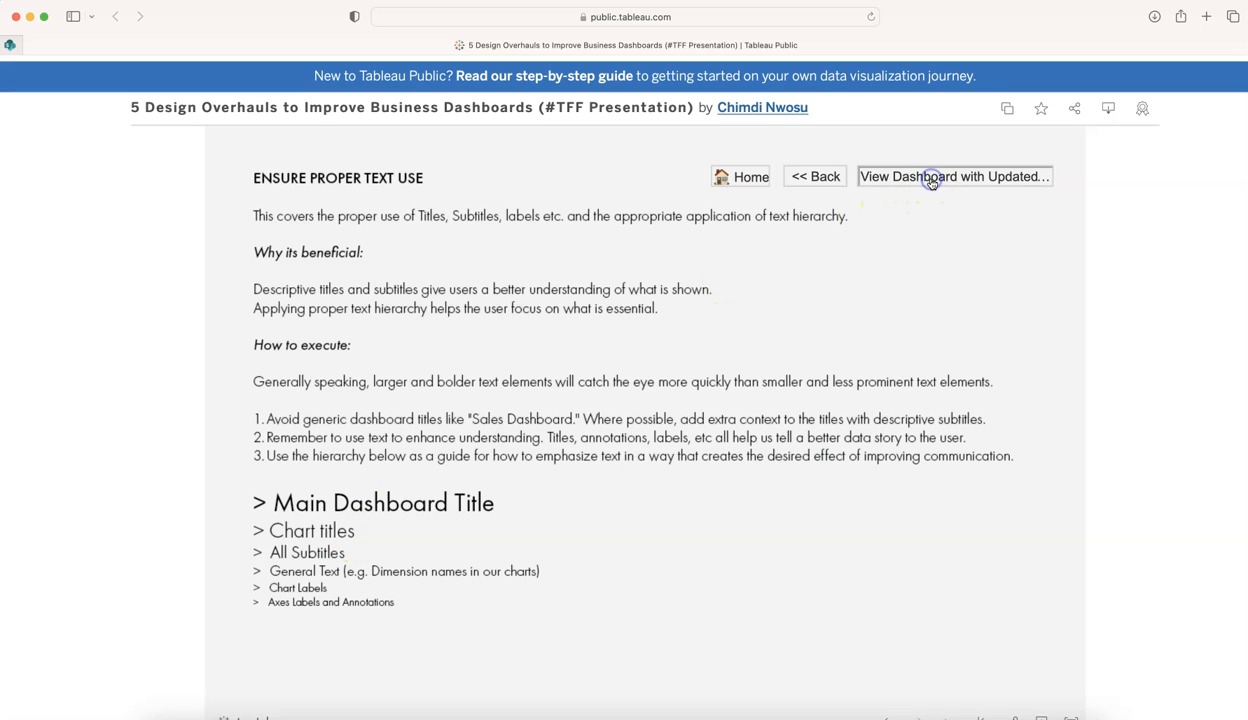
pyautogui.click(952, 176)
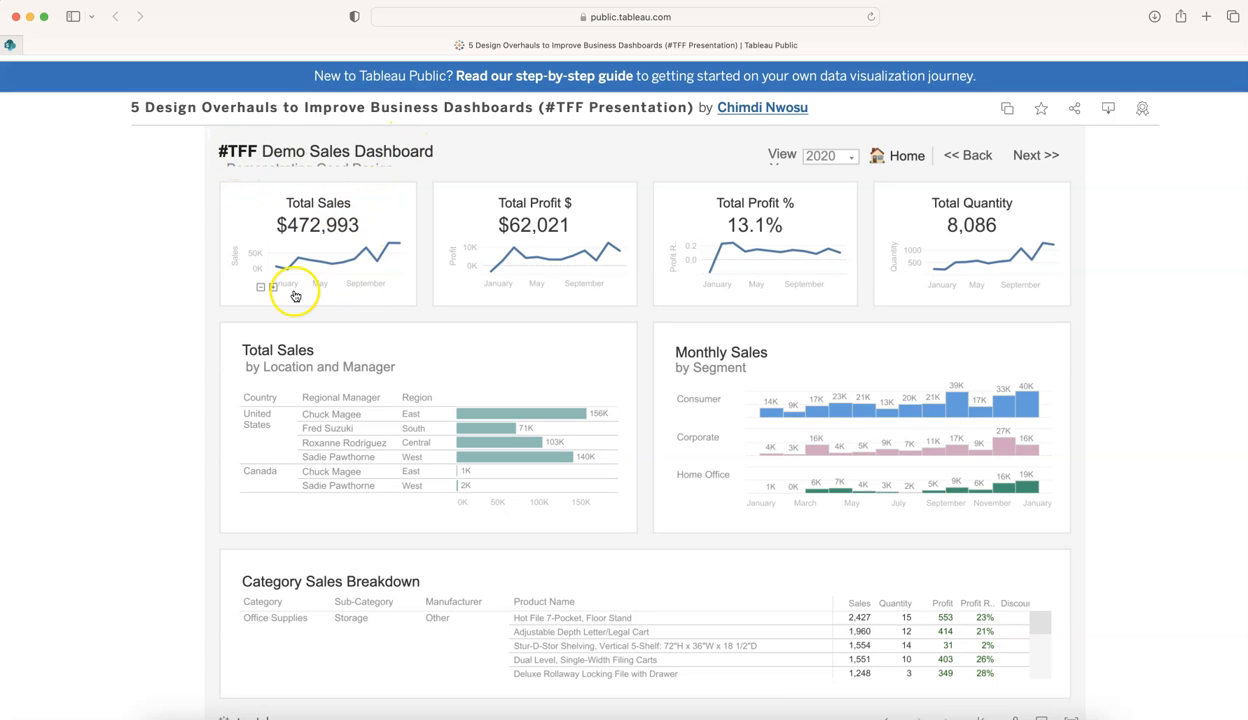
pyautogui.moveTo(372, 488)
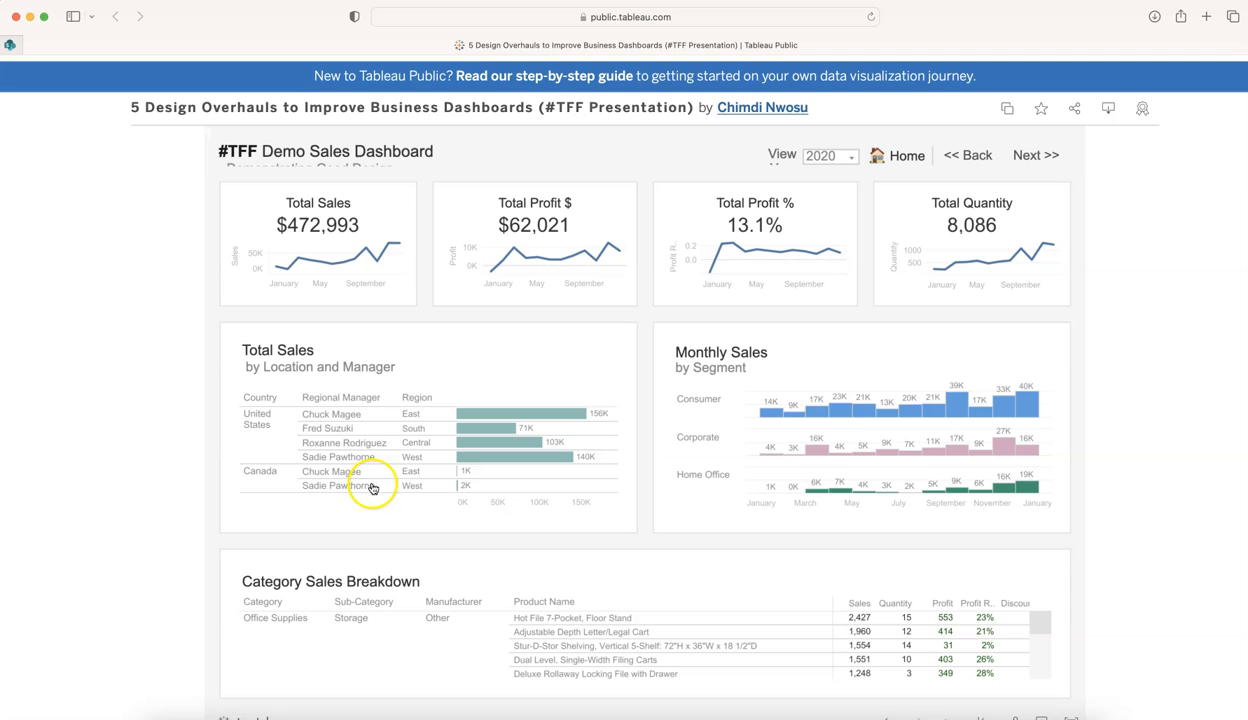
pyautogui.moveTo(602, 521)
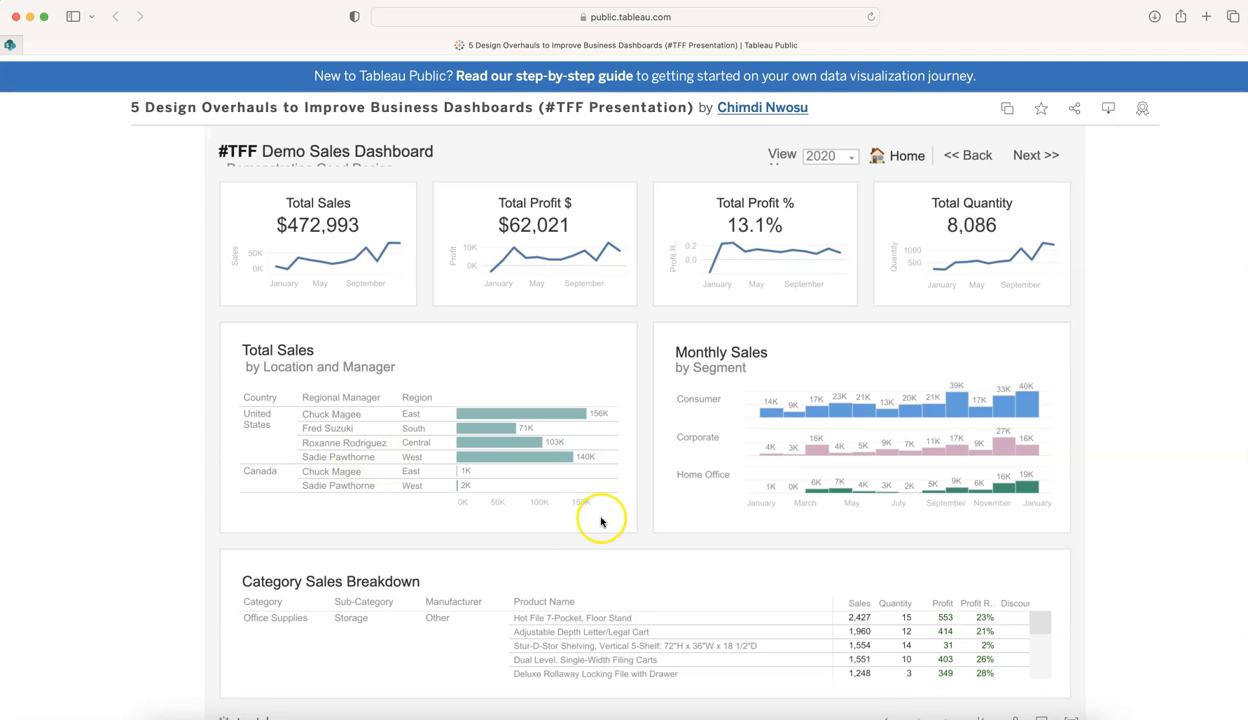
pyautogui.moveTo(1127, 532)
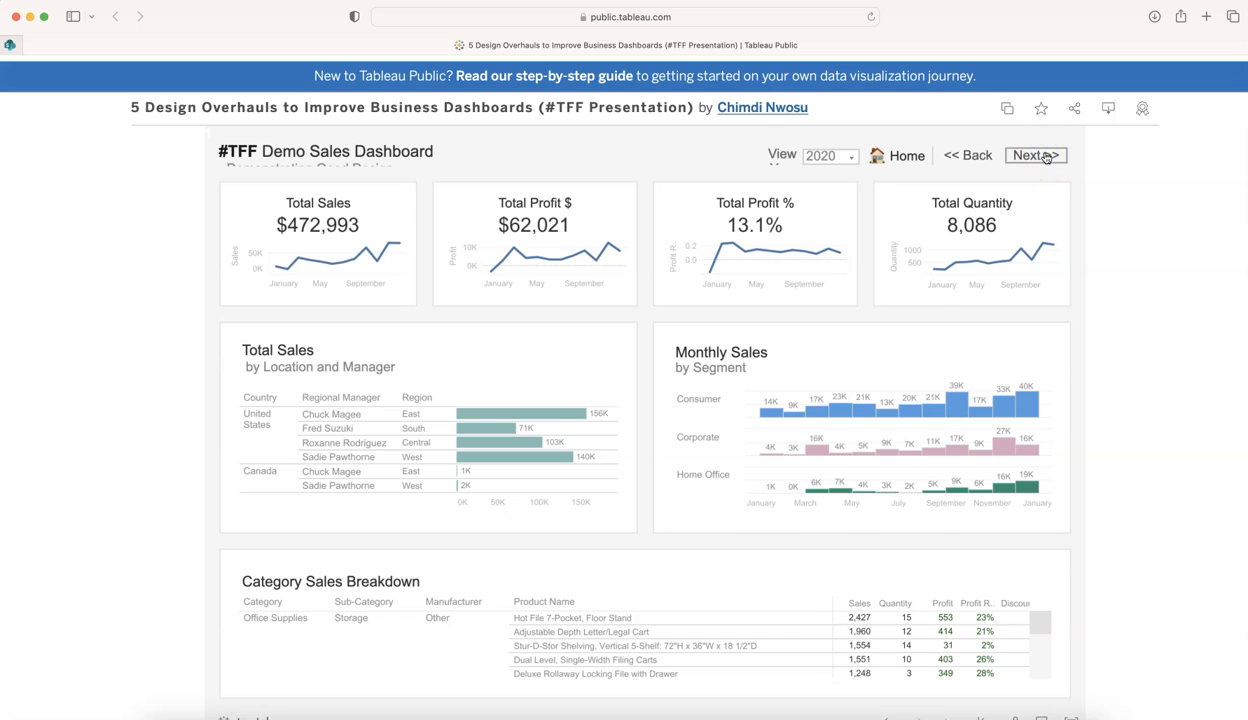
# Advance to the Evaluate Chart Choices guidance page via Next >>.
pyautogui.click(1035, 155)
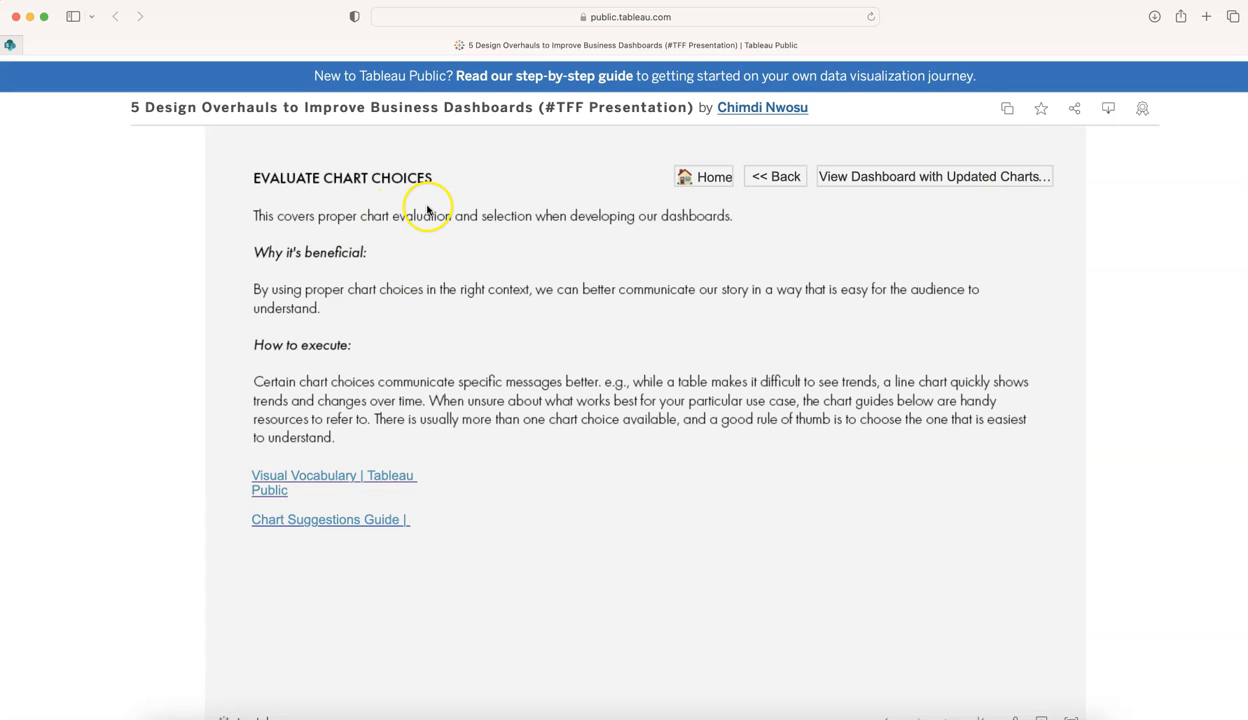
pyautogui.moveTo(437, 237)
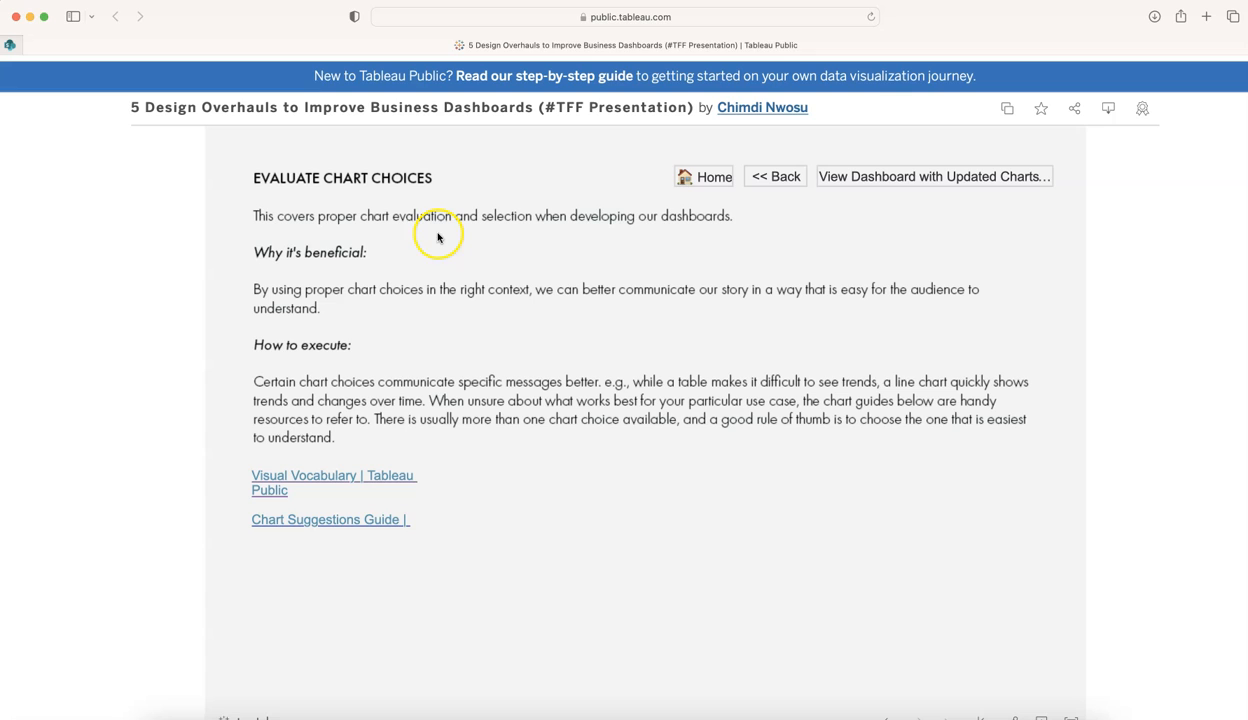
pyautogui.moveTo(258, 289)
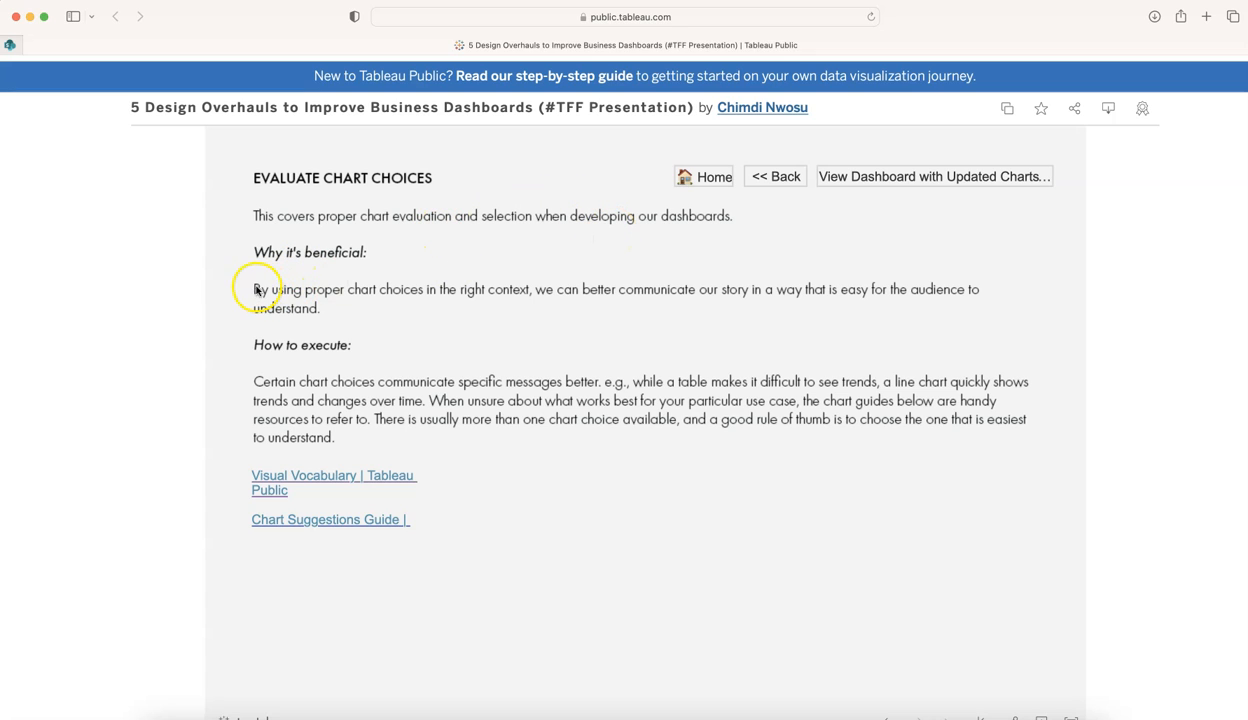
pyautogui.moveTo(495, 298)
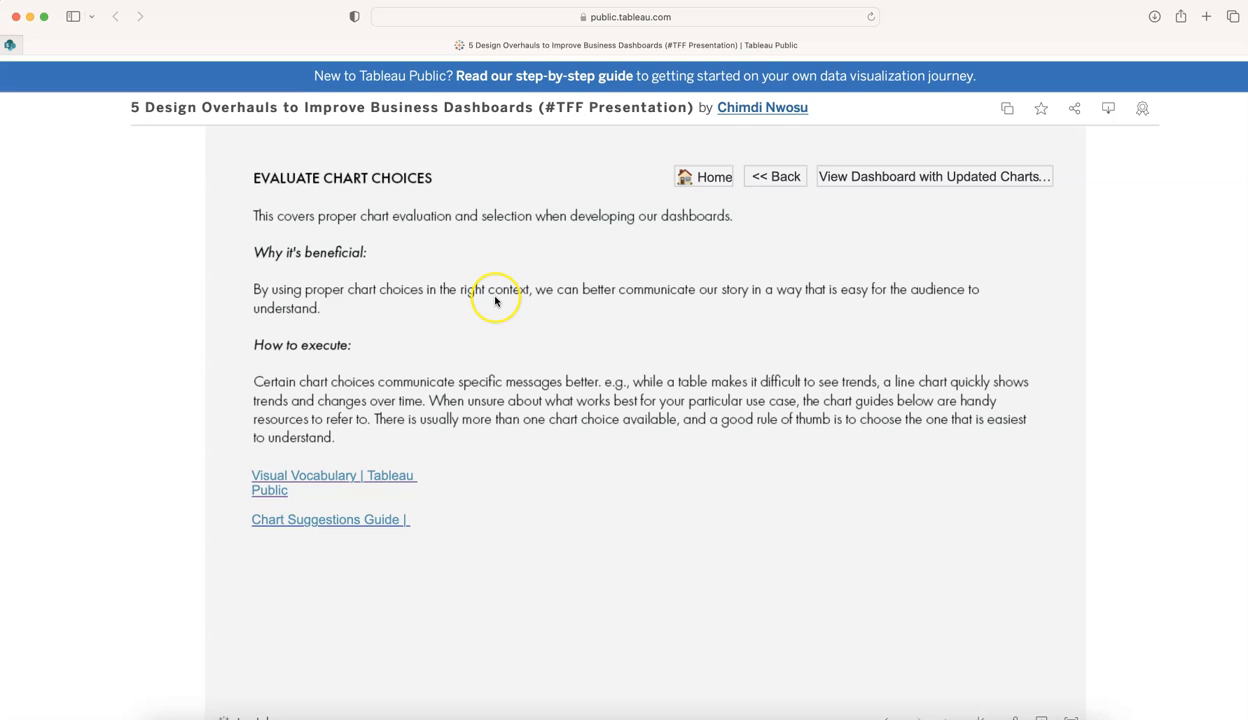
pyautogui.moveTo(495, 300)
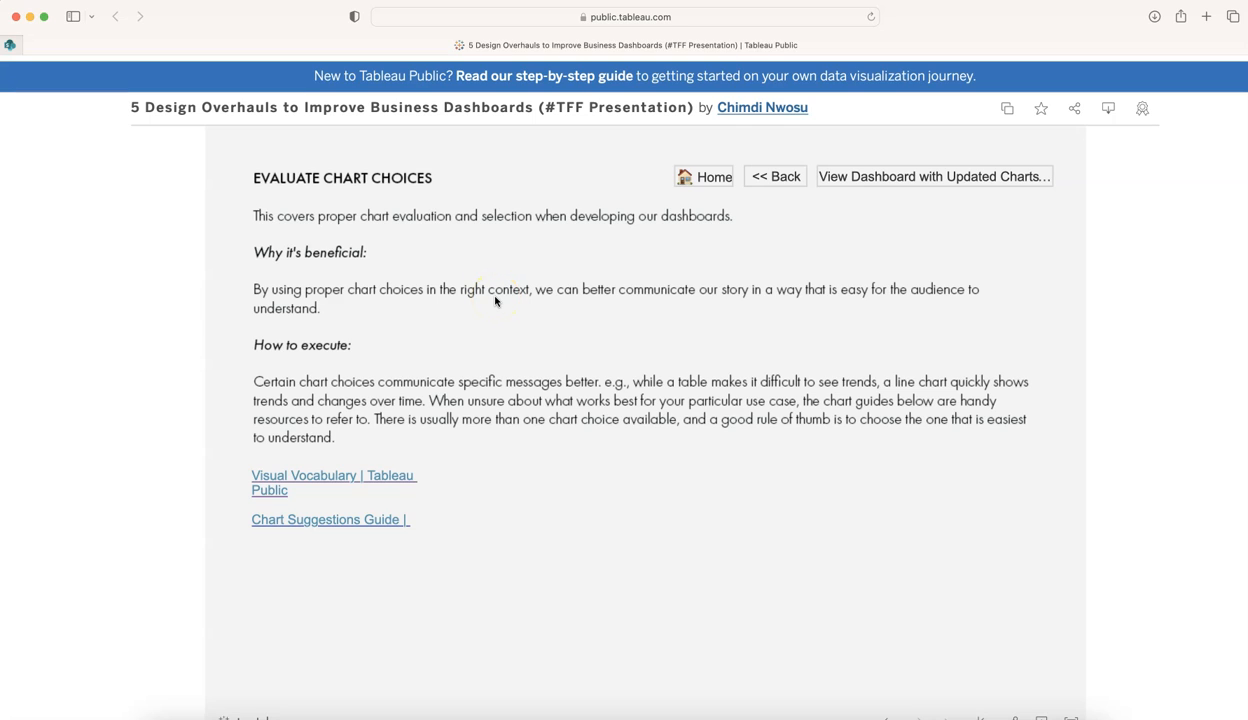
pyautogui.moveTo(840, 311)
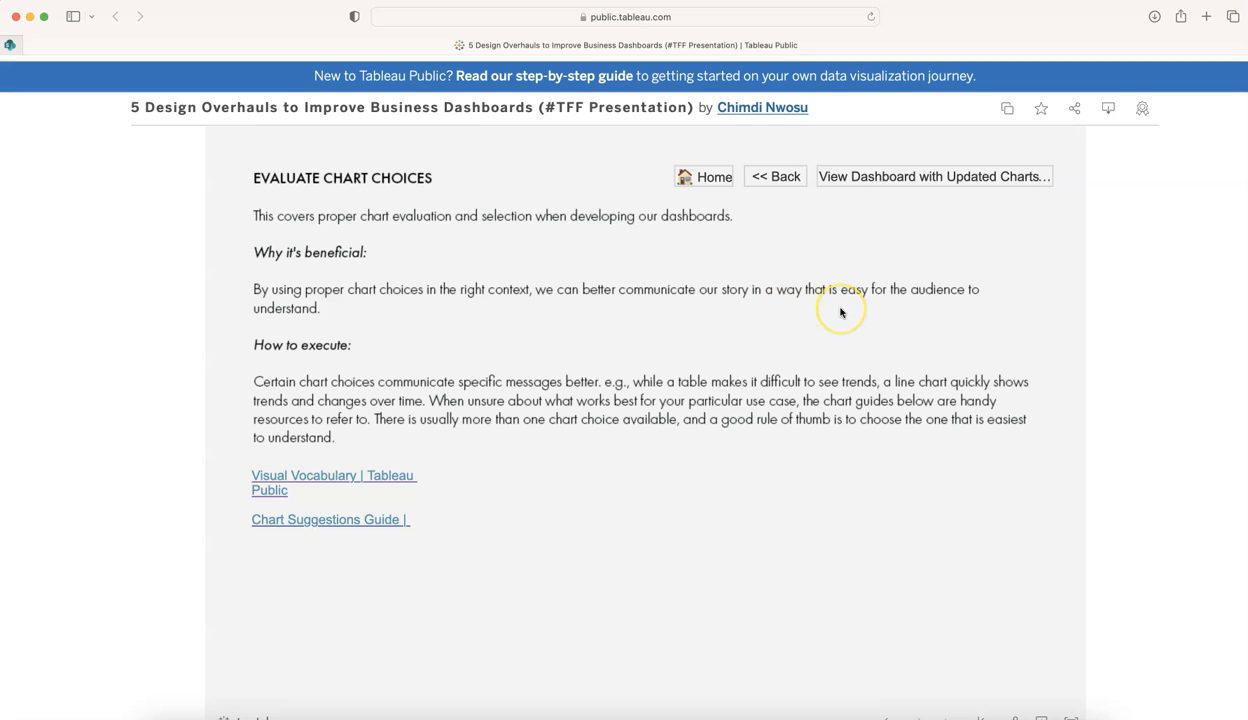
pyautogui.moveTo(310, 400)
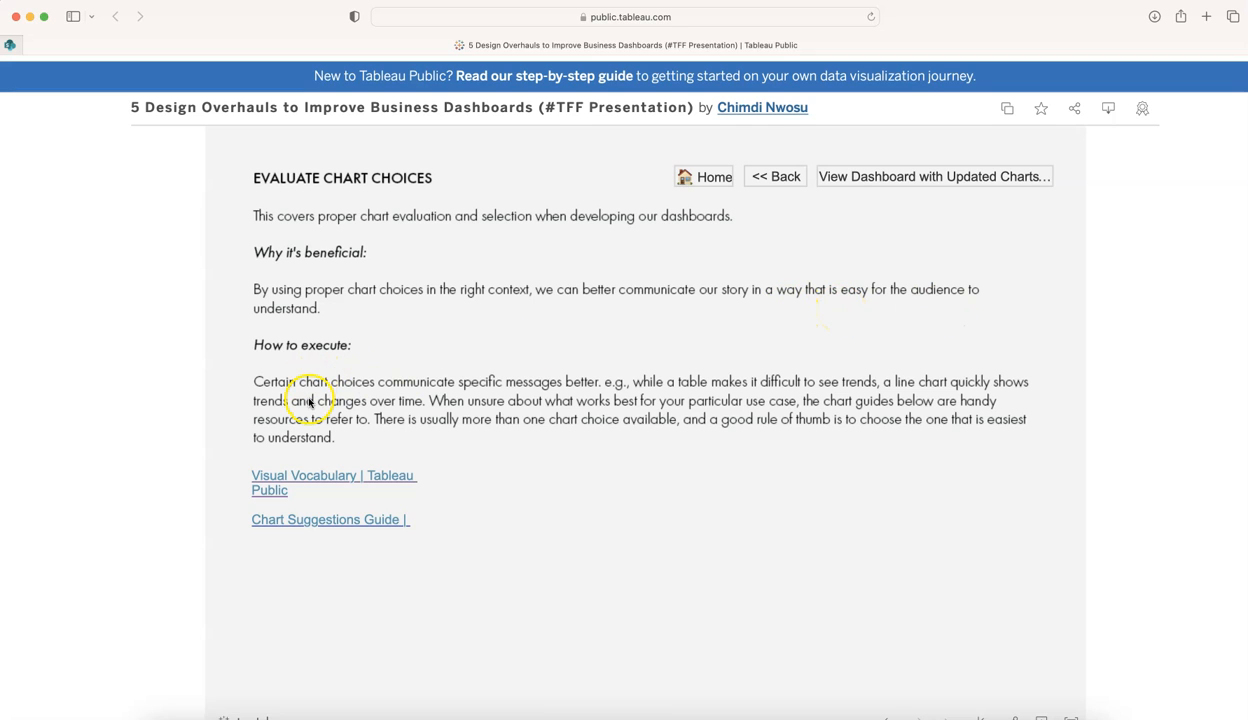
pyautogui.moveTo(405, 388)
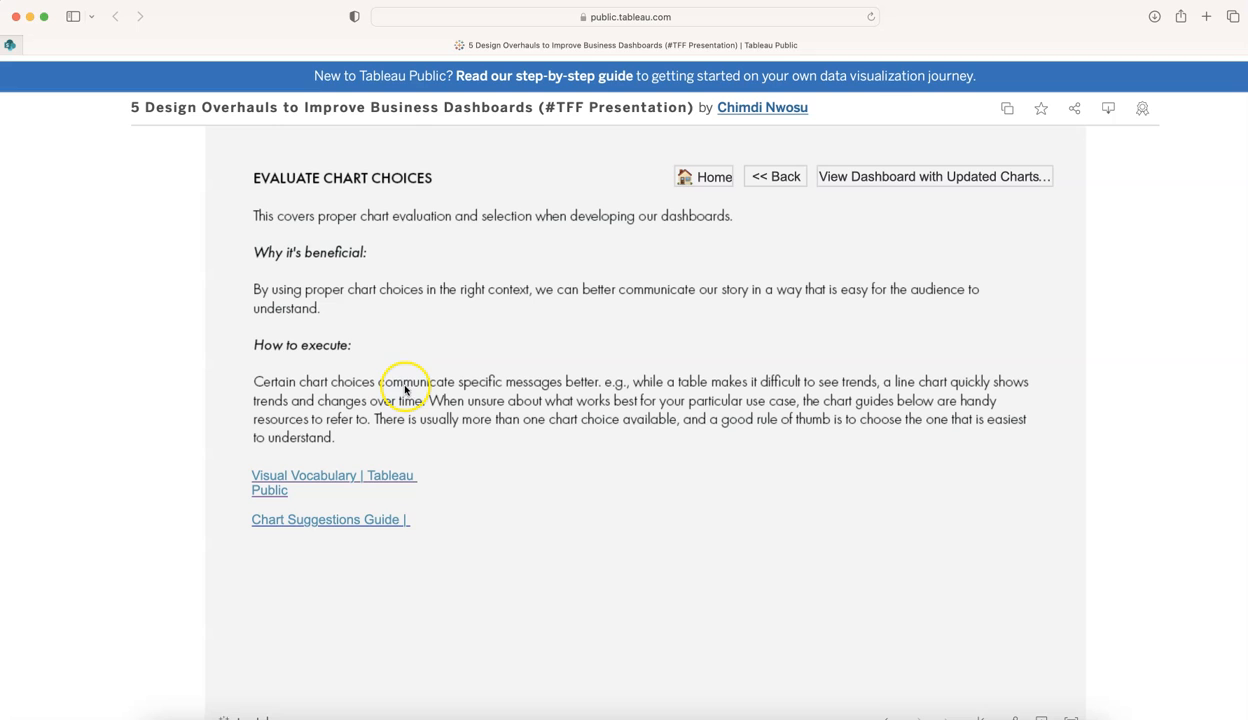
pyautogui.moveTo(520, 393)
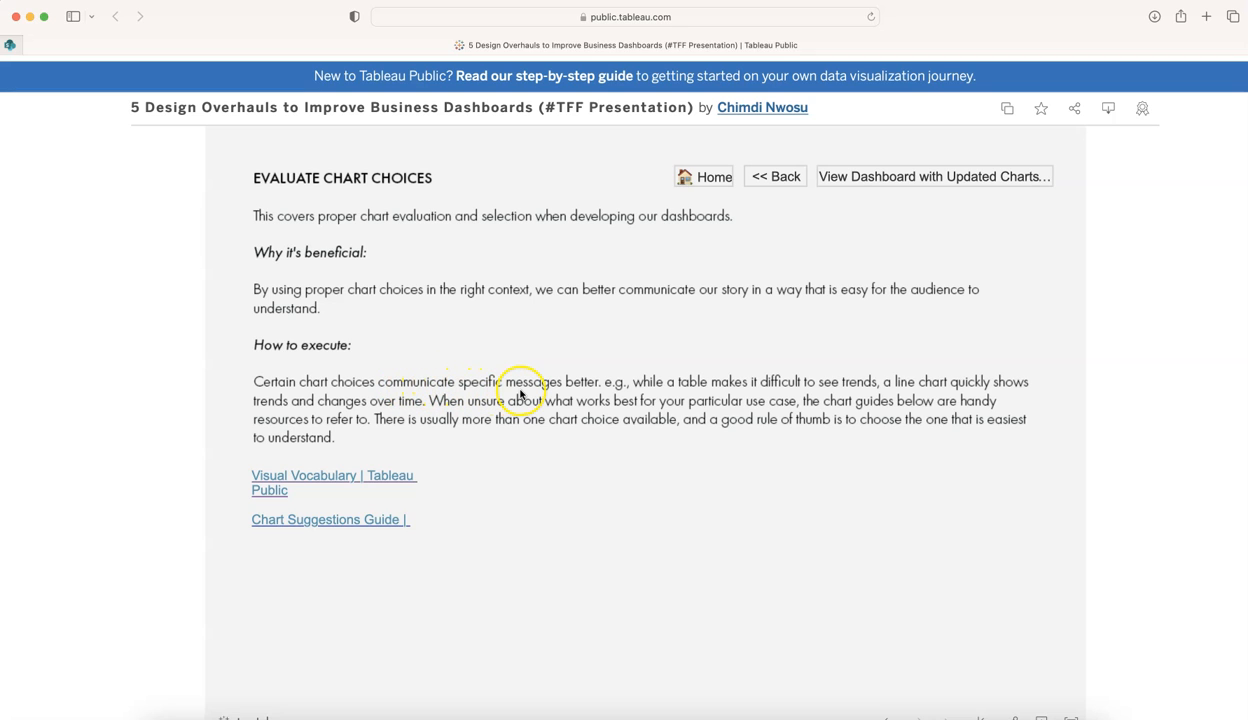
pyautogui.moveTo(628, 388)
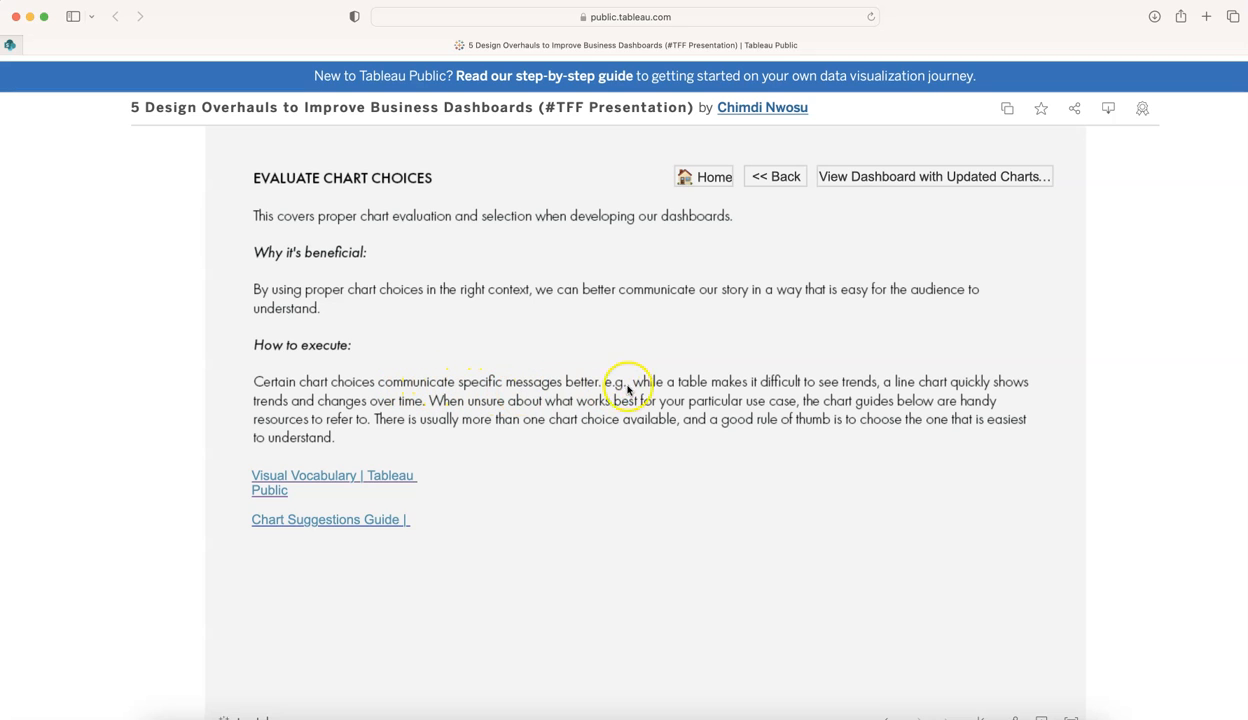
pyautogui.moveTo(722, 393)
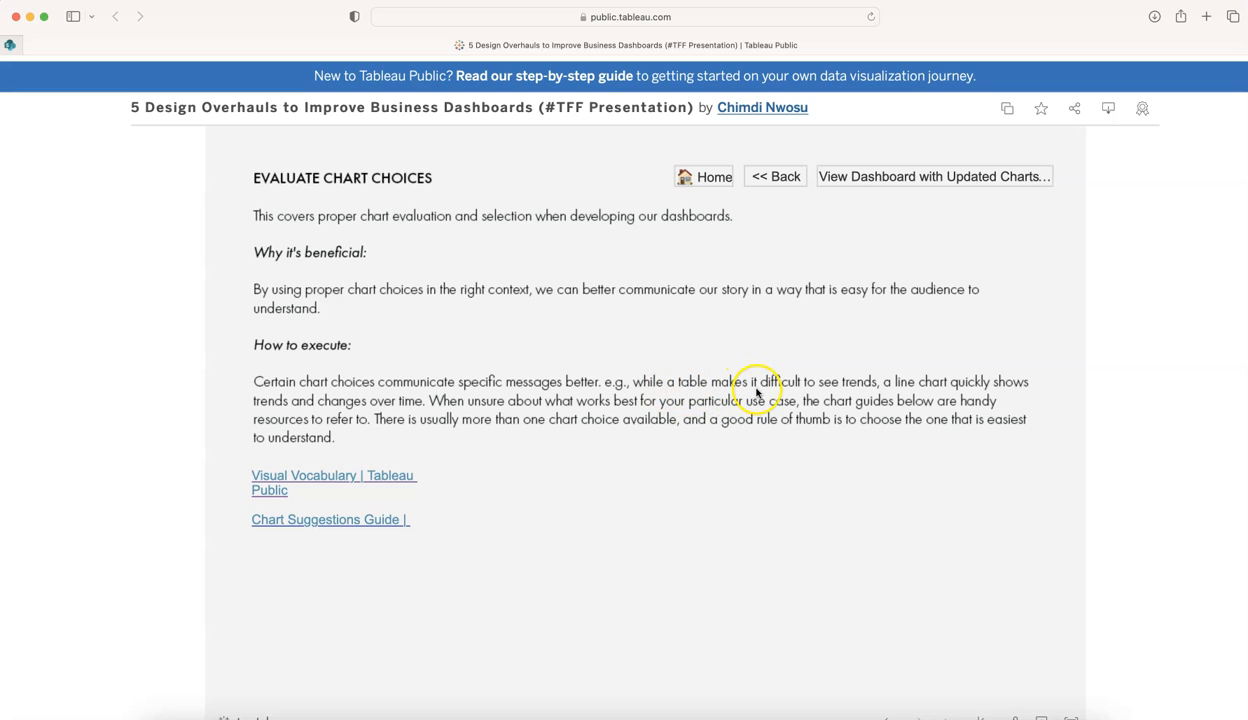
pyautogui.moveTo(870, 393)
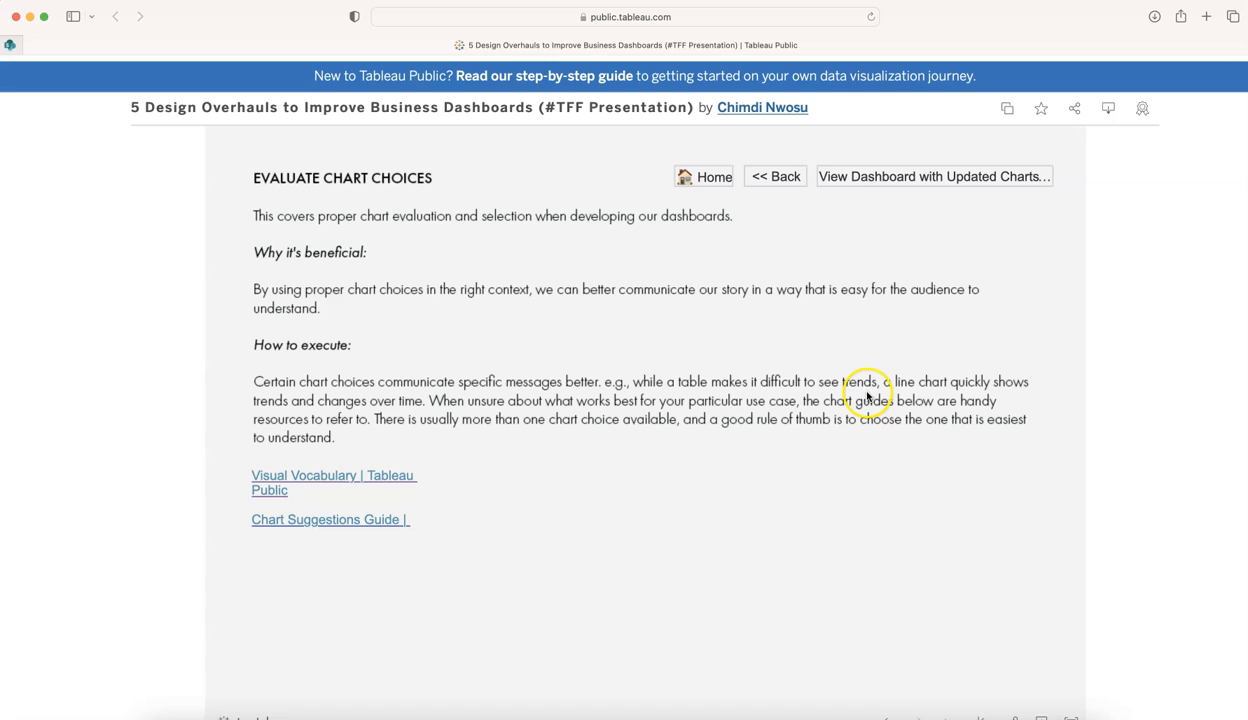
pyautogui.moveTo(965, 400)
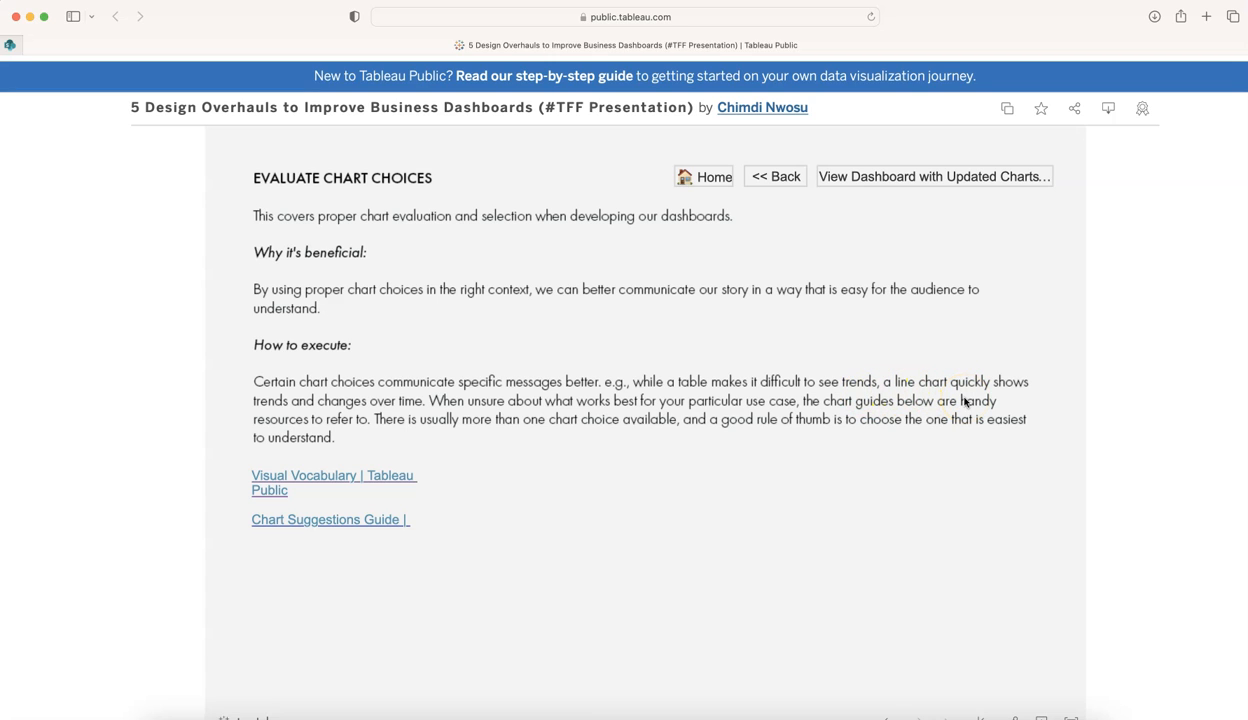
pyautogui.moveTo(356, 481)
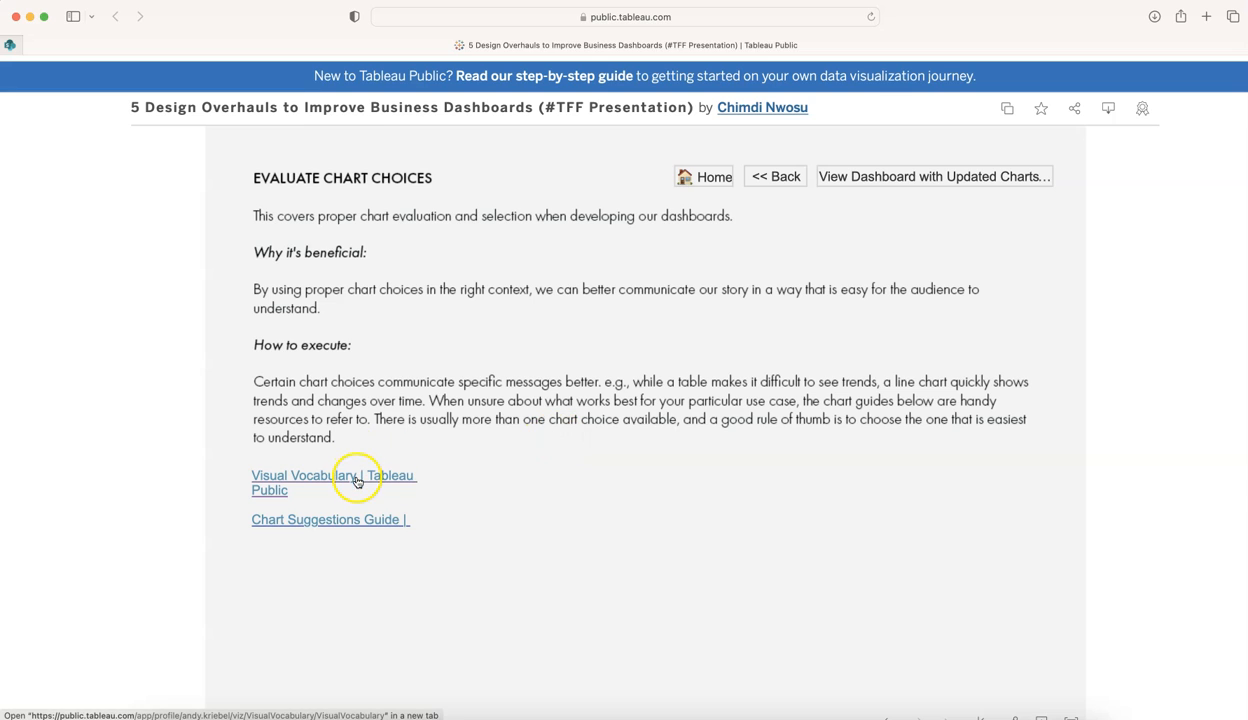
pyautogui.moveTo(340, 500)
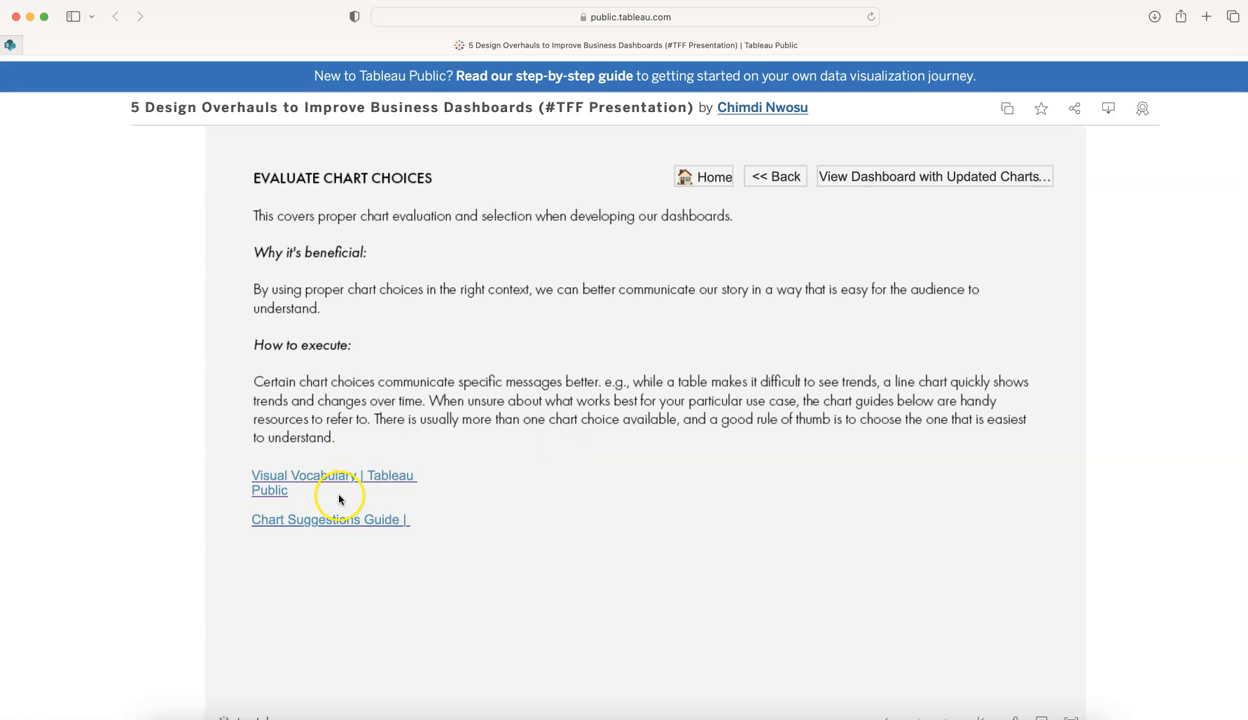
pyautogui.moveTo(334, 482)
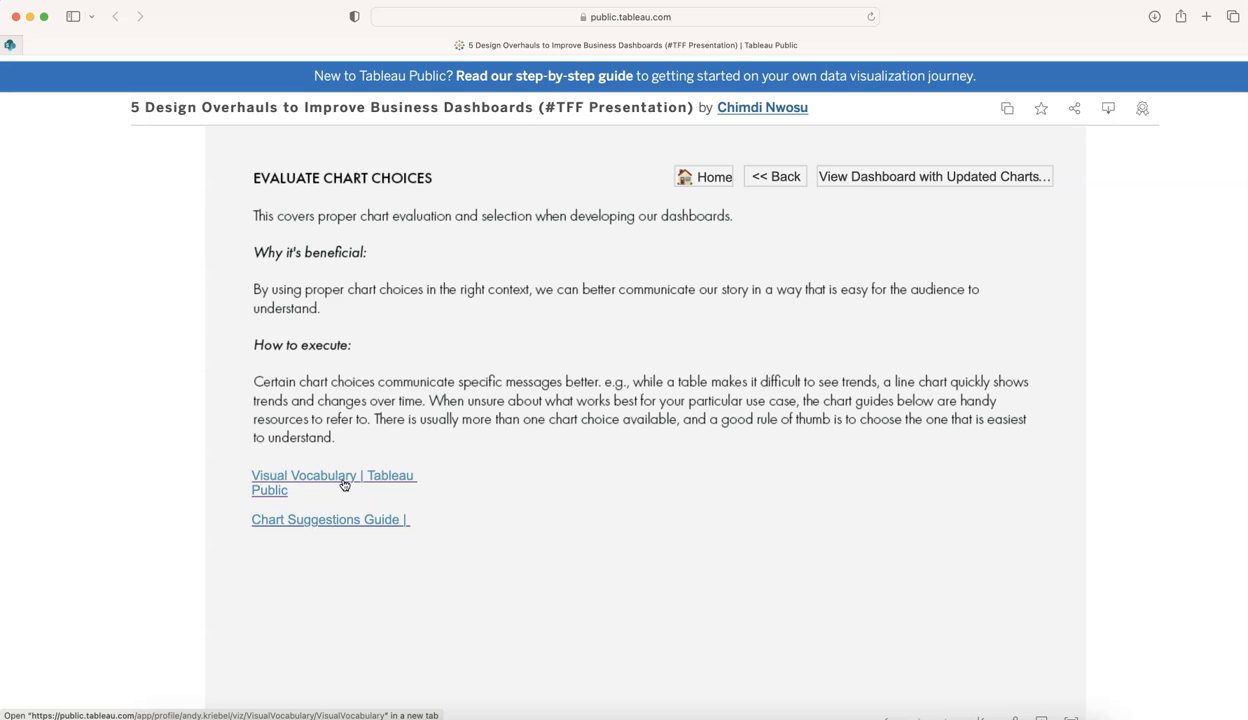
pyautogui.moveTo(330, 519)
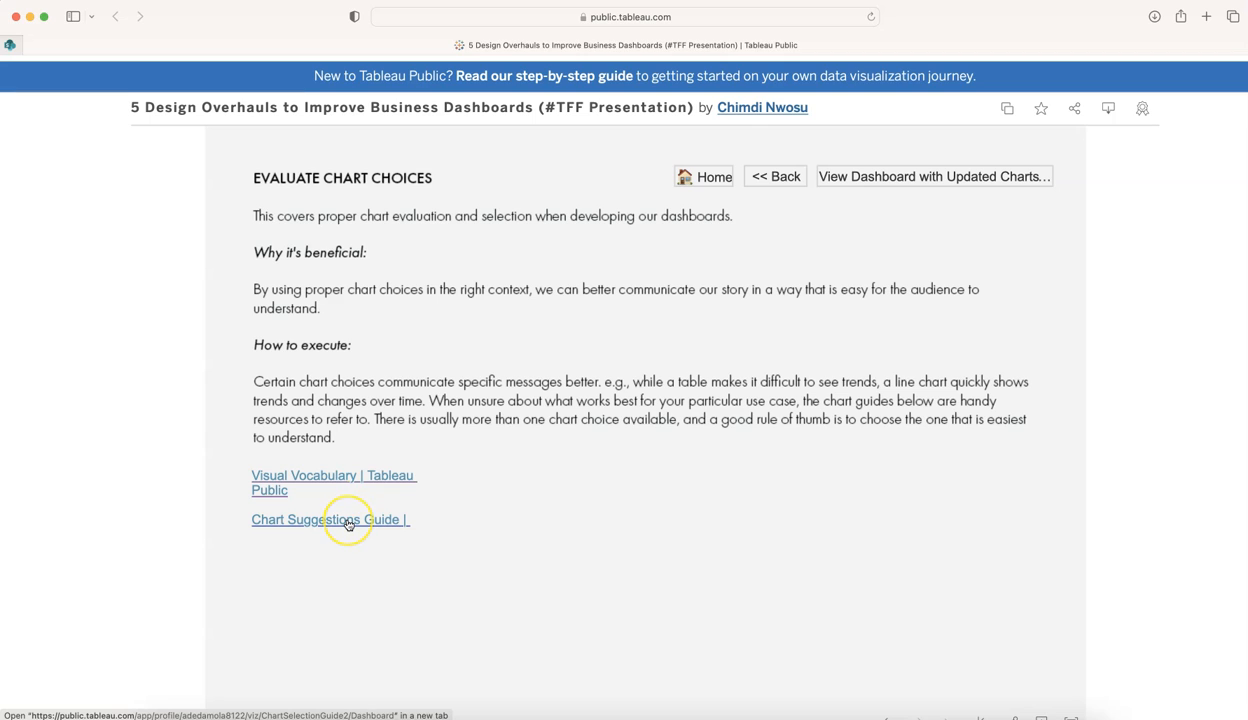
pyautogui.moveTo(347, 519)
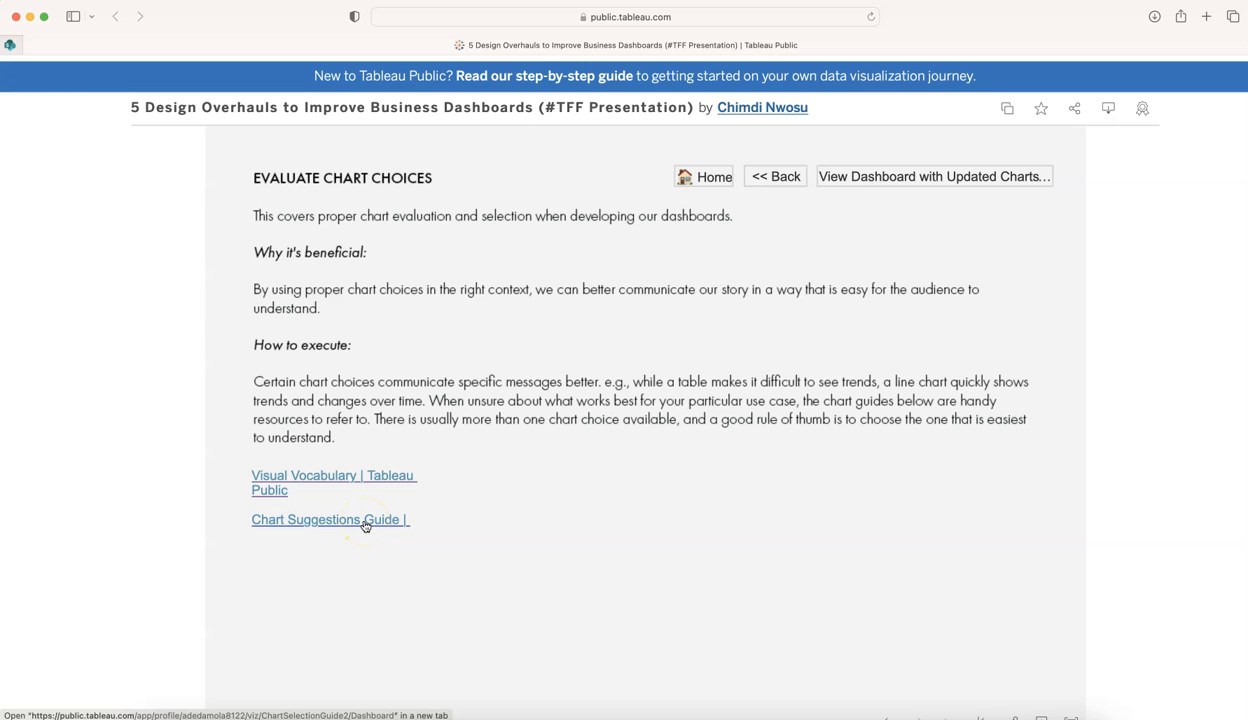
pyautogui.moveTo(378, 521)
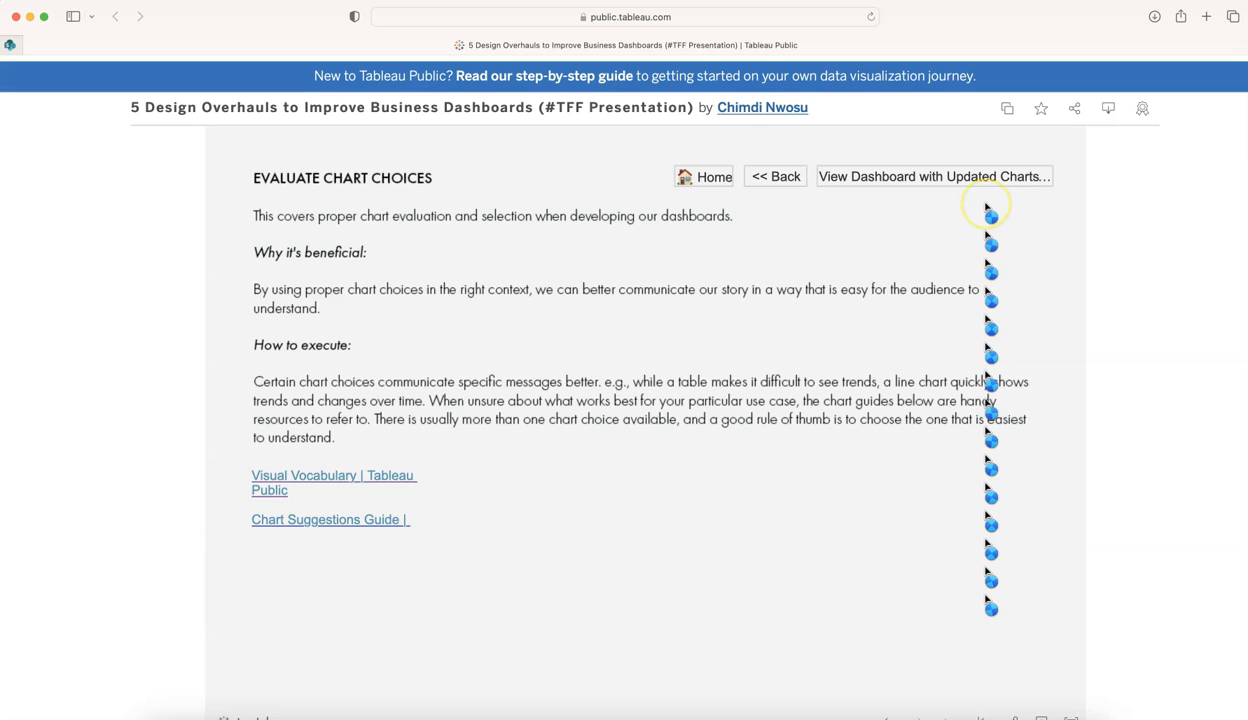
# View the #TFF Demo Sales Dashboard rebuilt with updated chart choices.
pyautogui.click(932, 176)
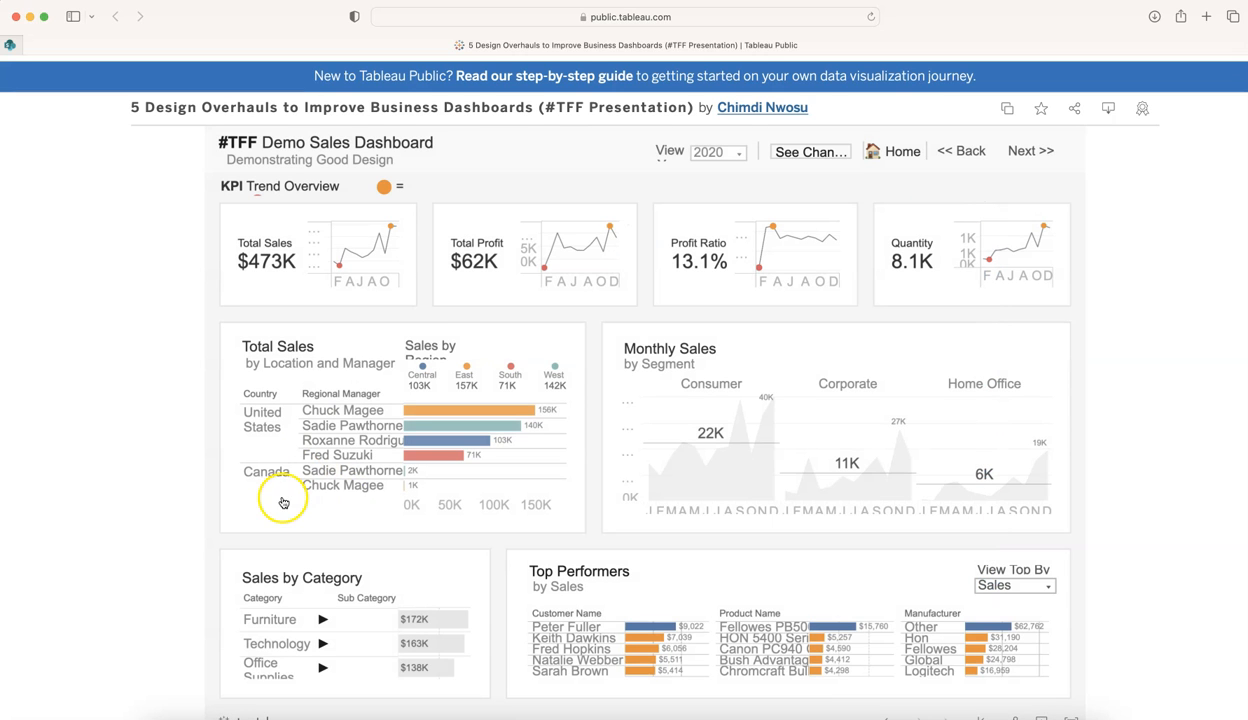
pyautogui.moveTo(685, 492)
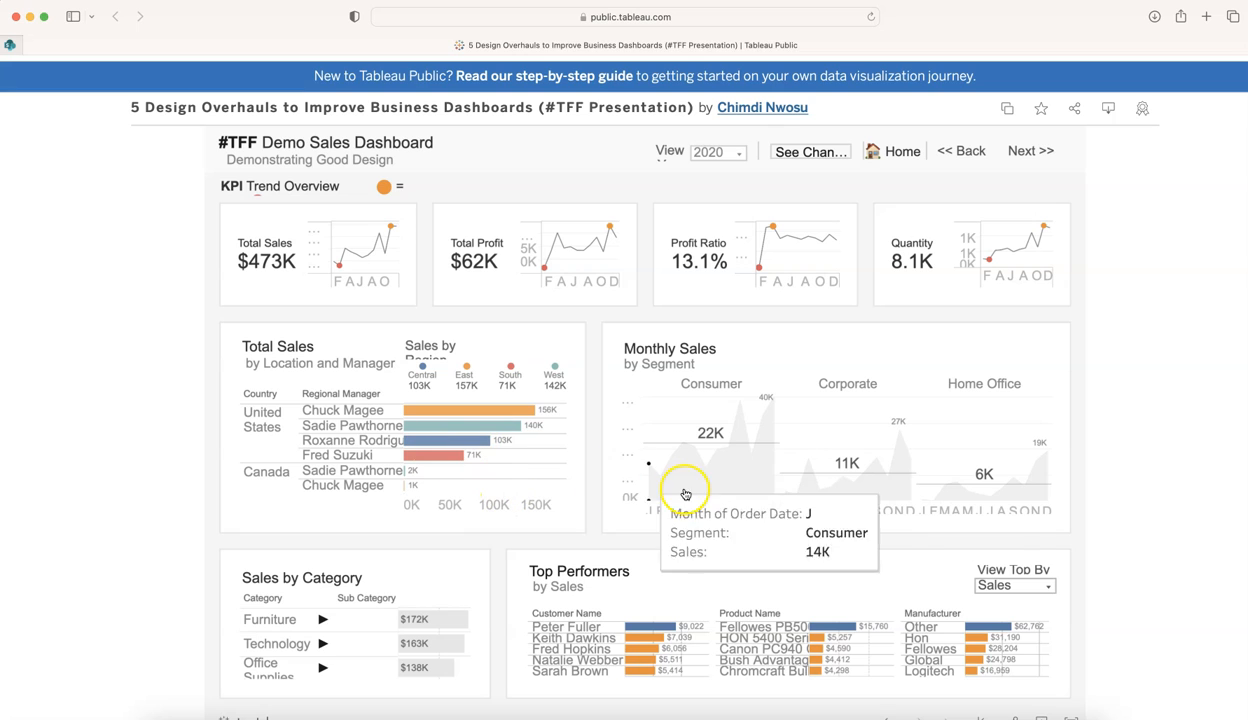
pyautogui.moveTo(833, 251)
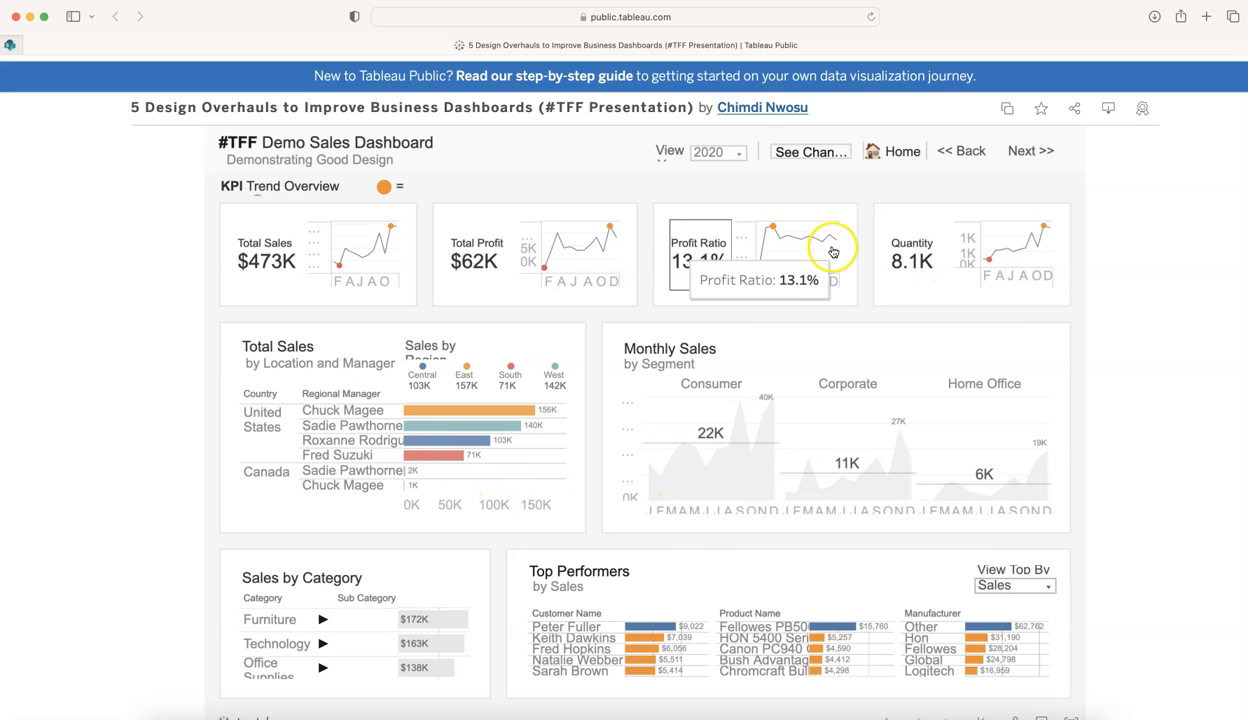
pyautogui.moveTo(810, 365)
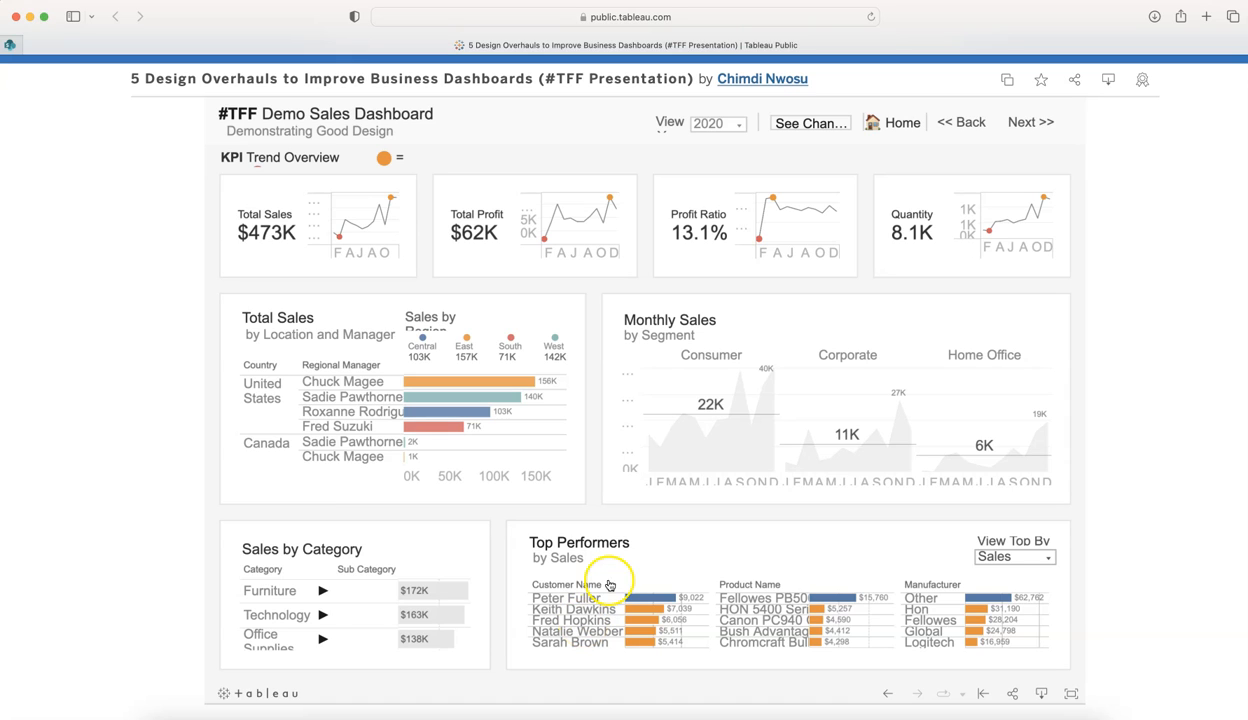
pyautogui.moveTo(1139, 242)
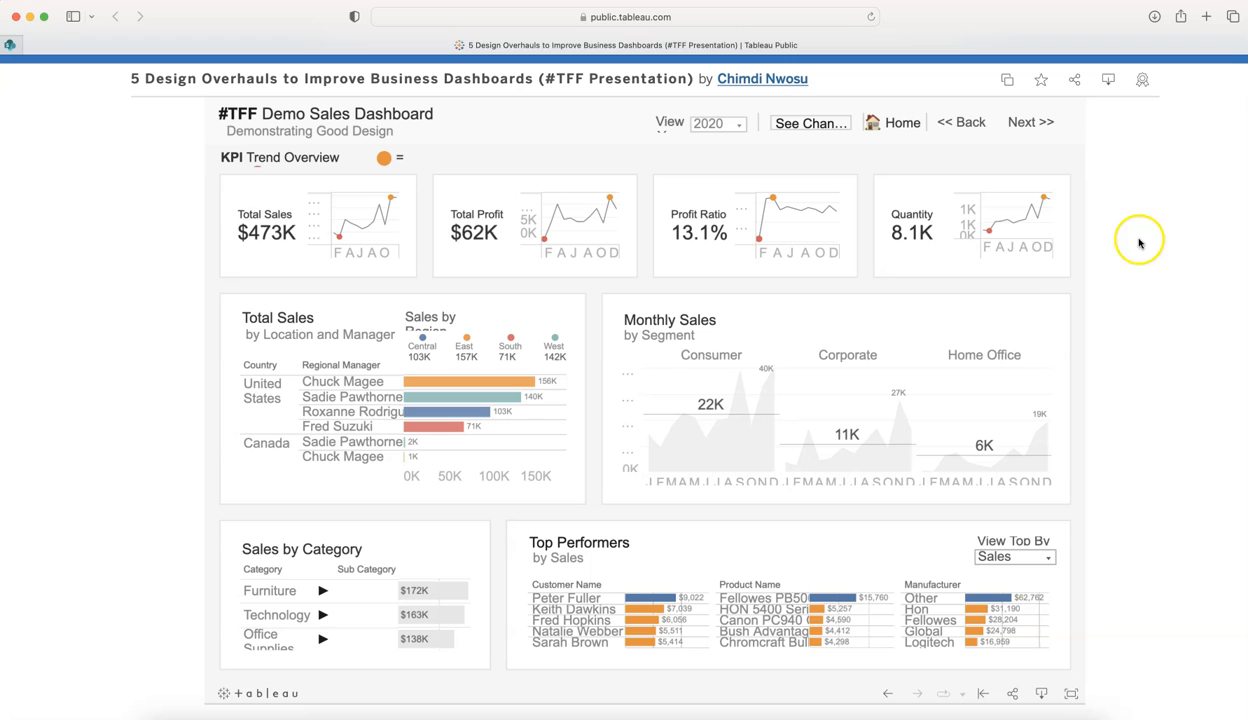
pyautogui.moveTo(843, 511)
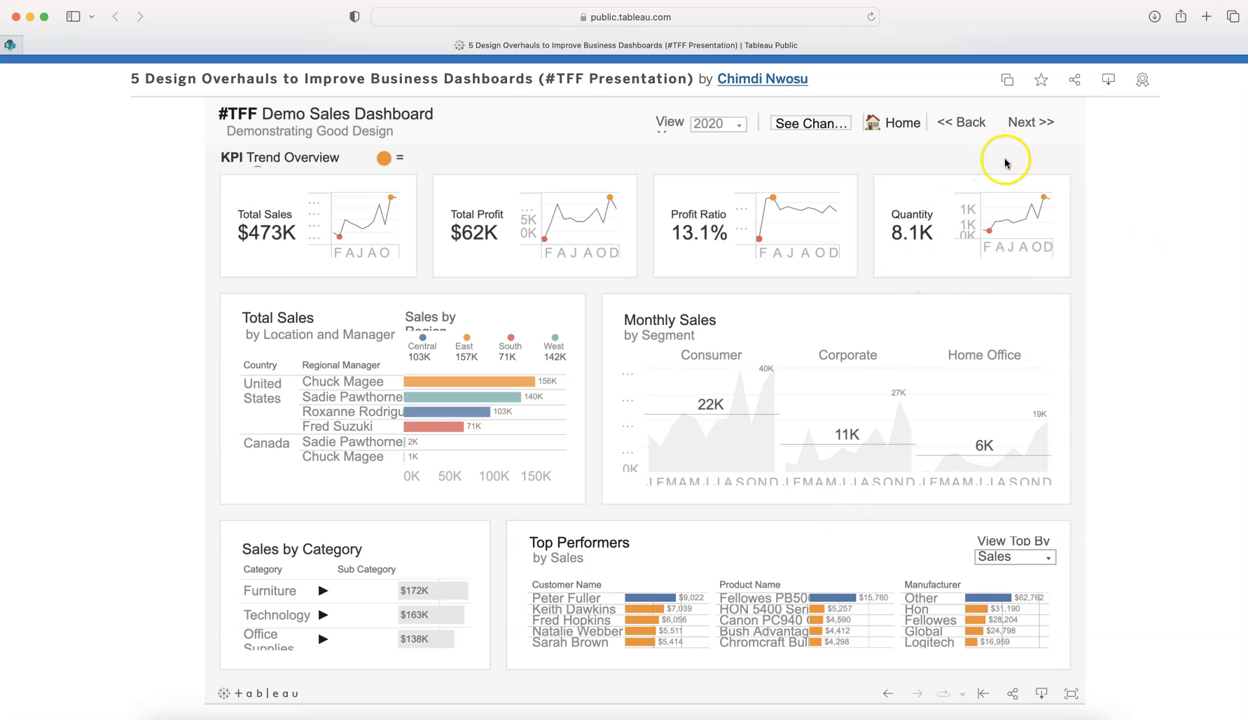
pyautogui.moveTo(1031, 122)
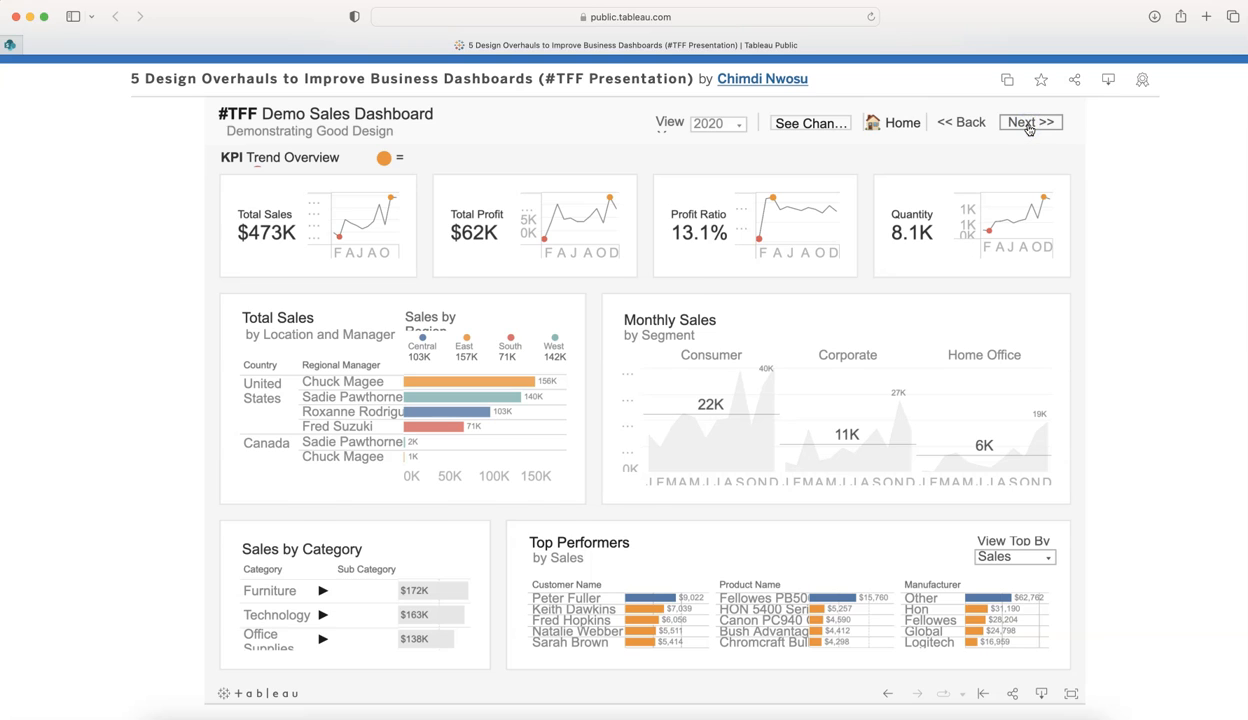
pyautogui.click(1030, 122)
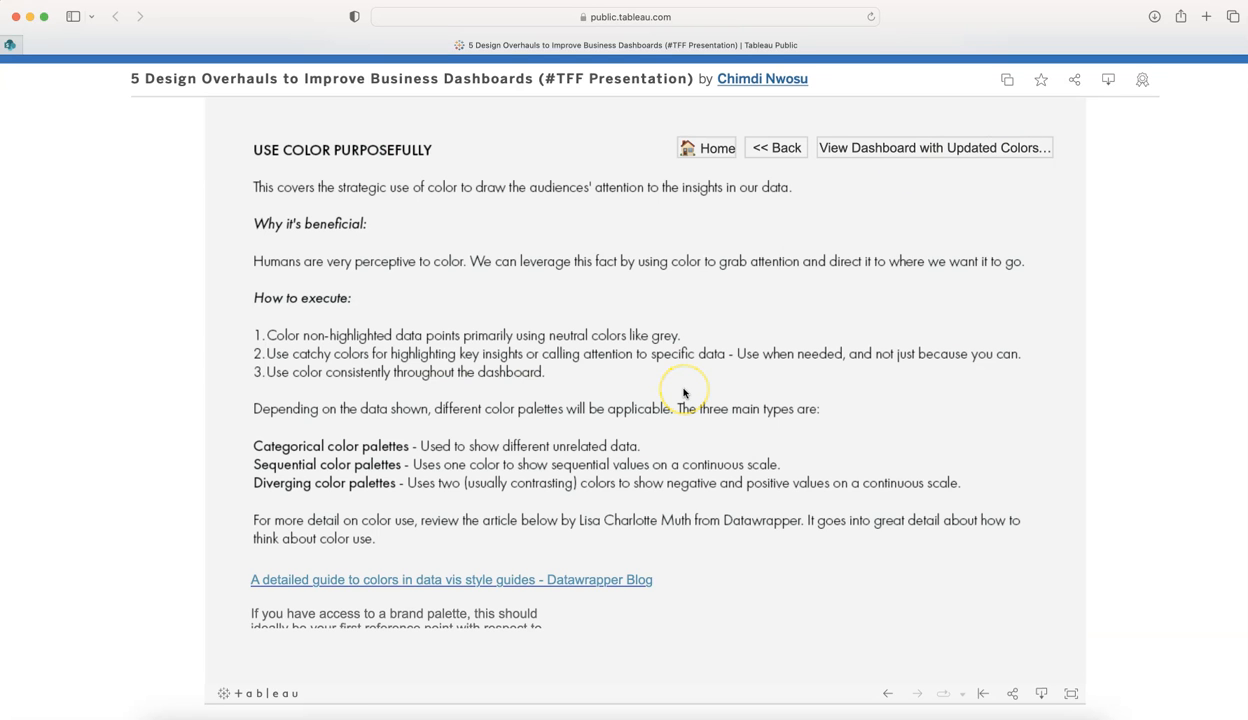
pyautogui.moveTo(684, 391)
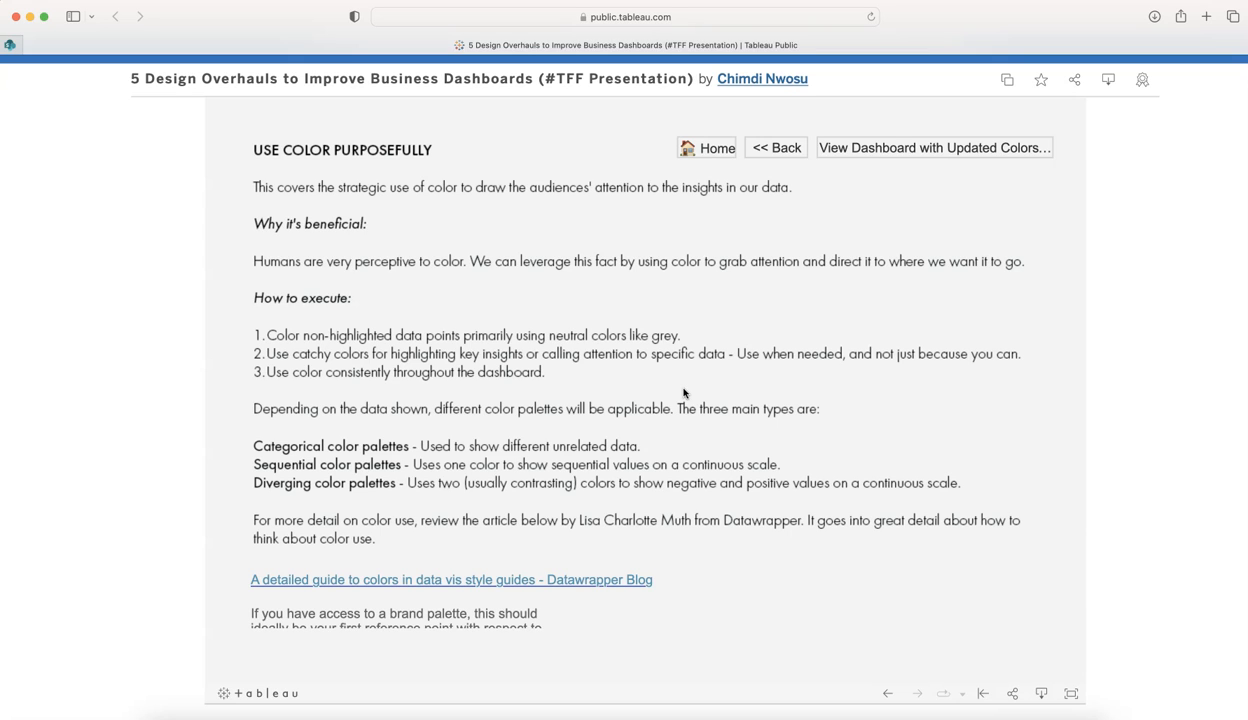
pyautogui.moveTo(370, 197)
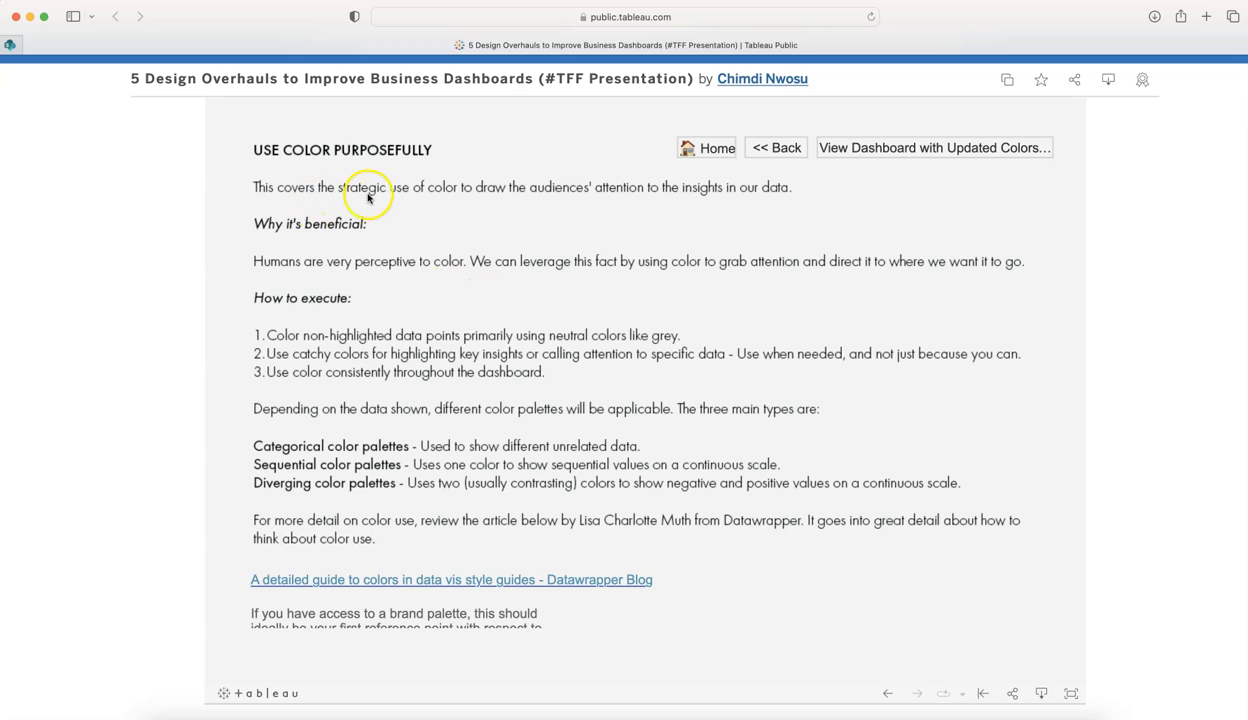
pyautogui.moveTo(475, 193)
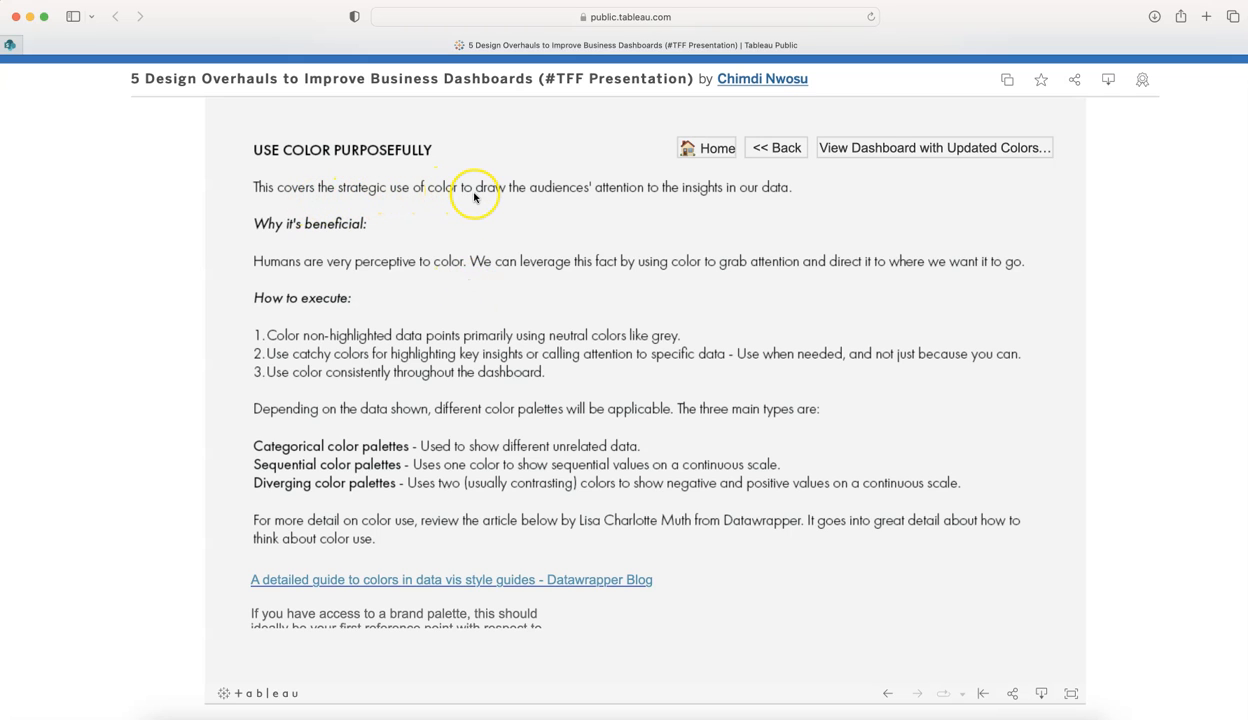
pyautogui.moveTo(697, 202)
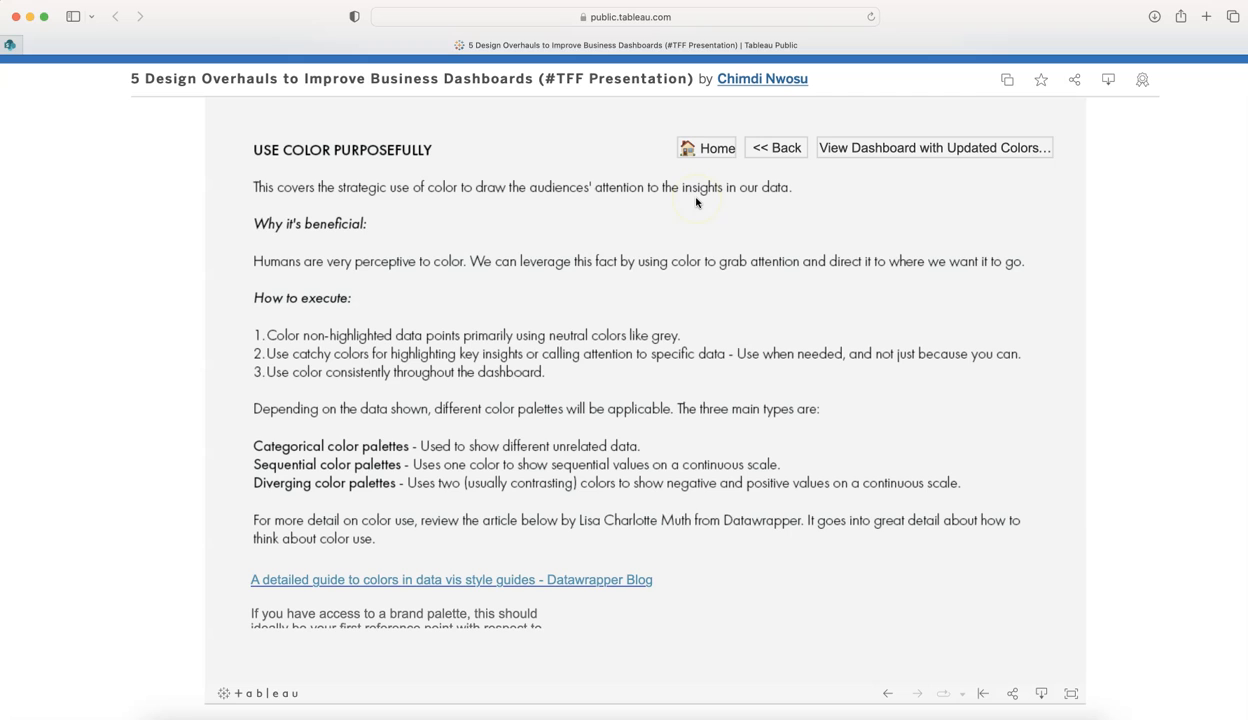
pyautogui.moveTo(390, 261)
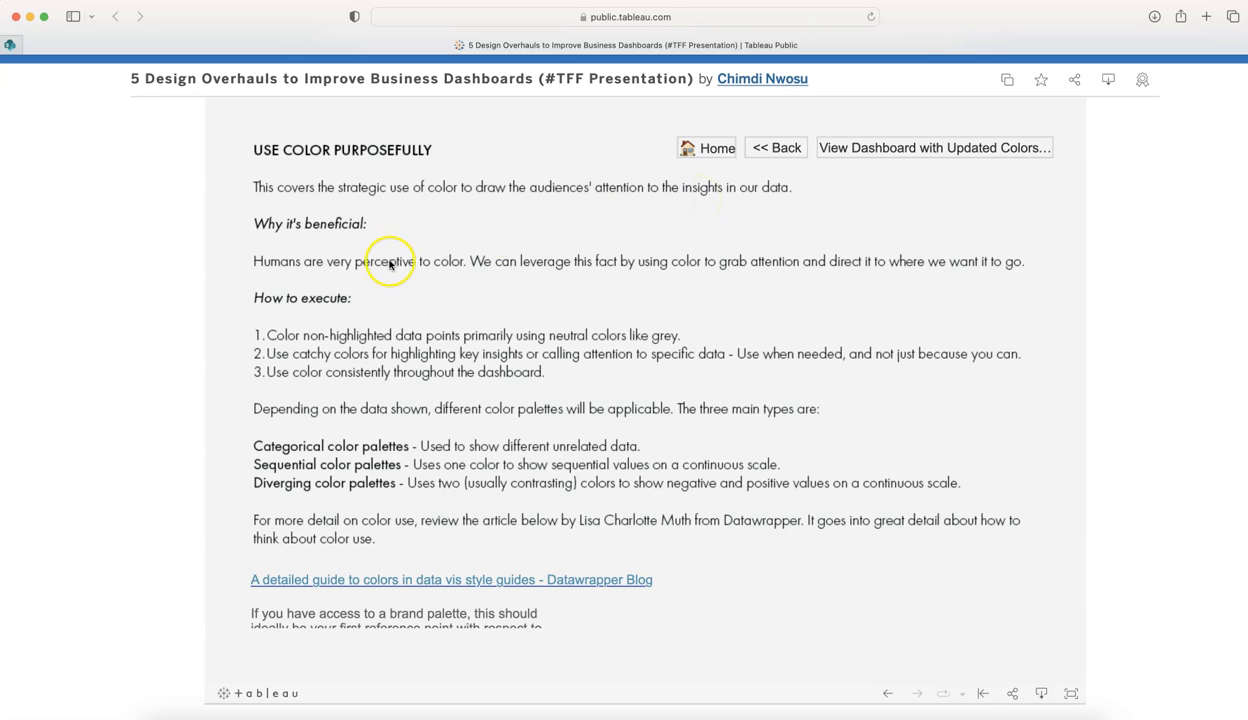
pyautogui.moveTo(478, 262)
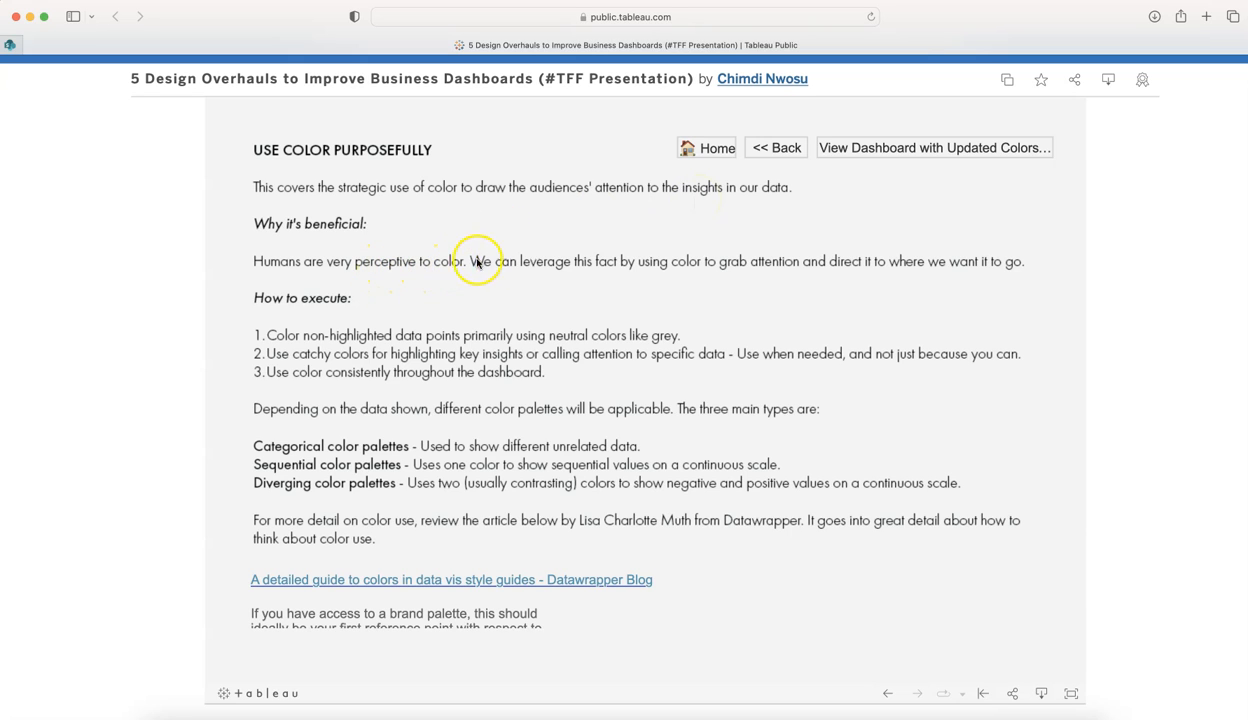
pyautogui.moveTo(744, 261)
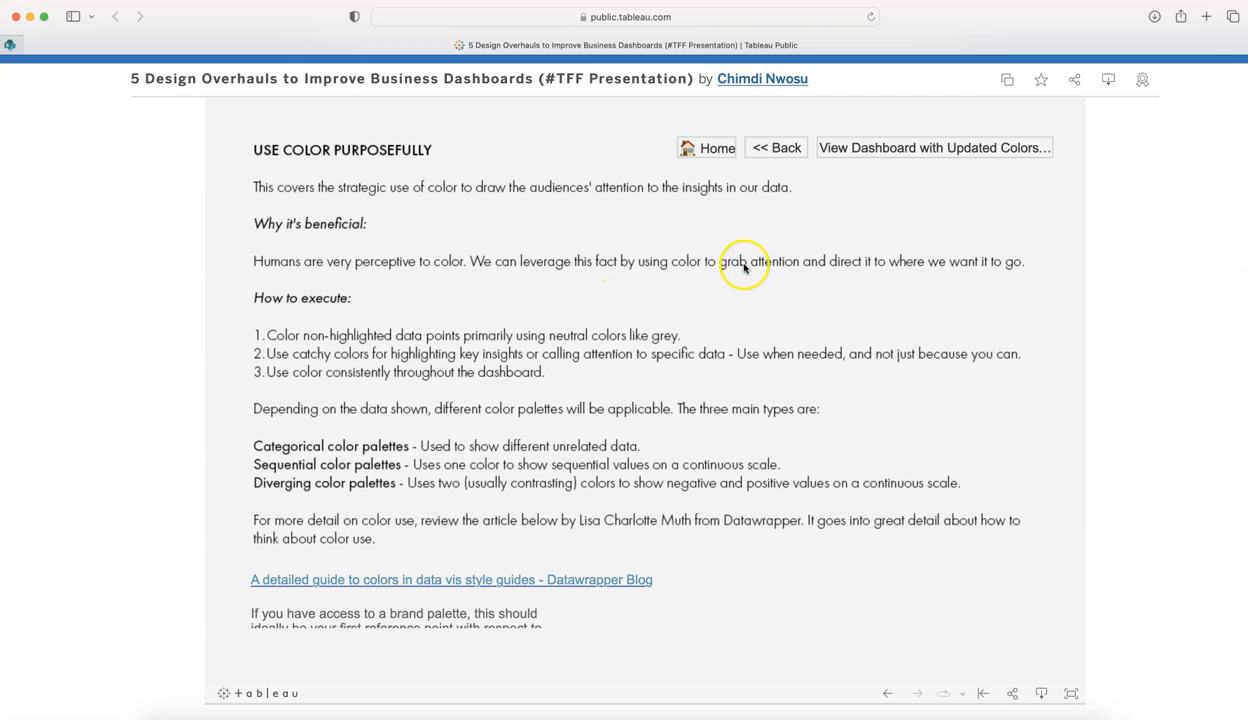
pyautogui.moveTo(752, 268)
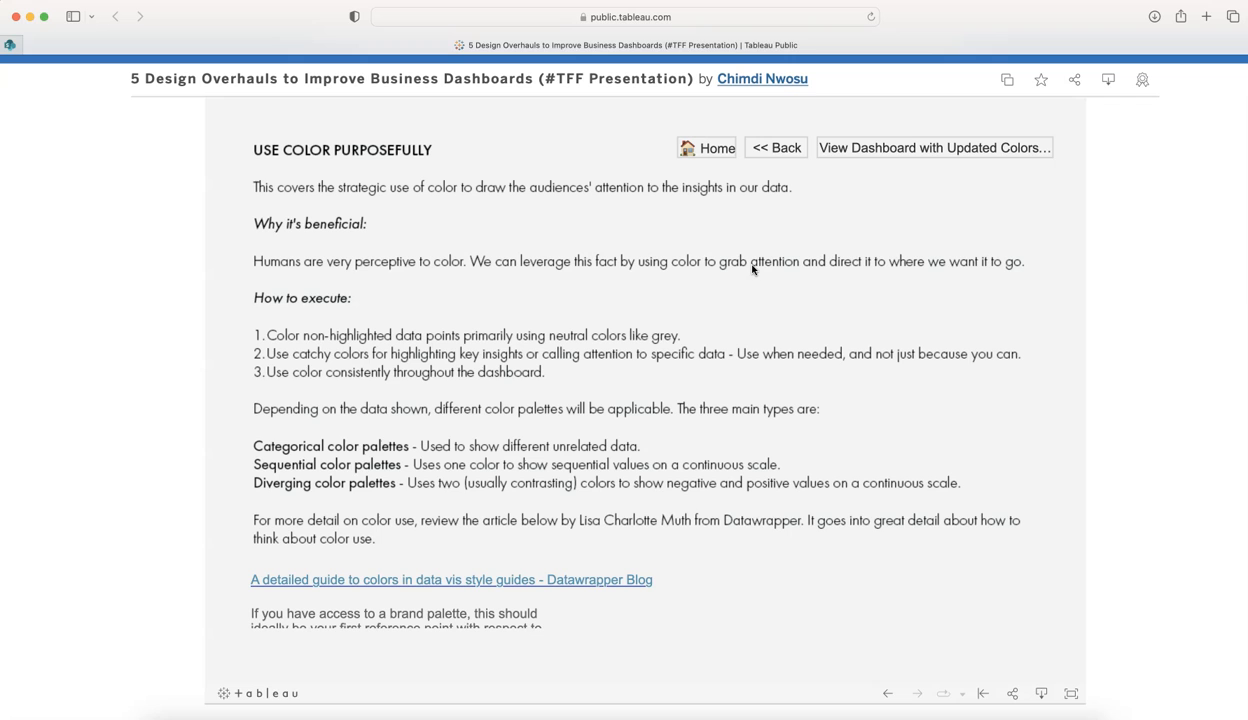
pyautogui.moveTo(290, 340)
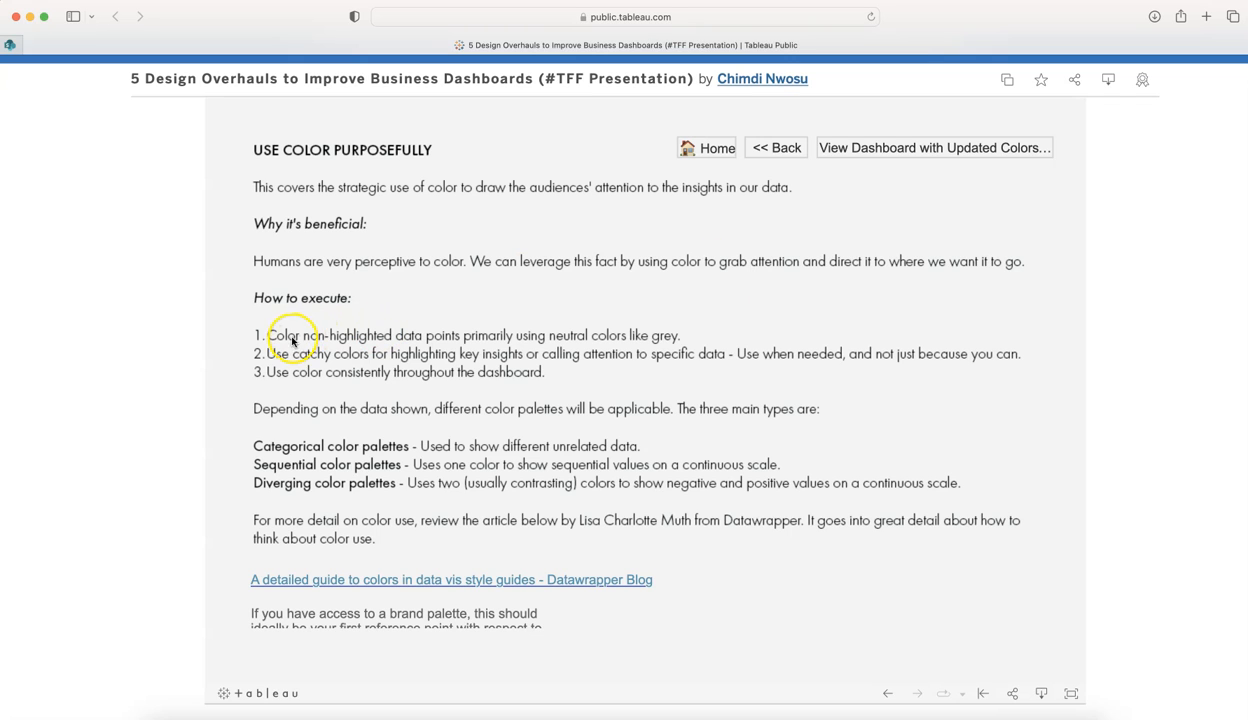
pyautogui.moveTo(437, 335)
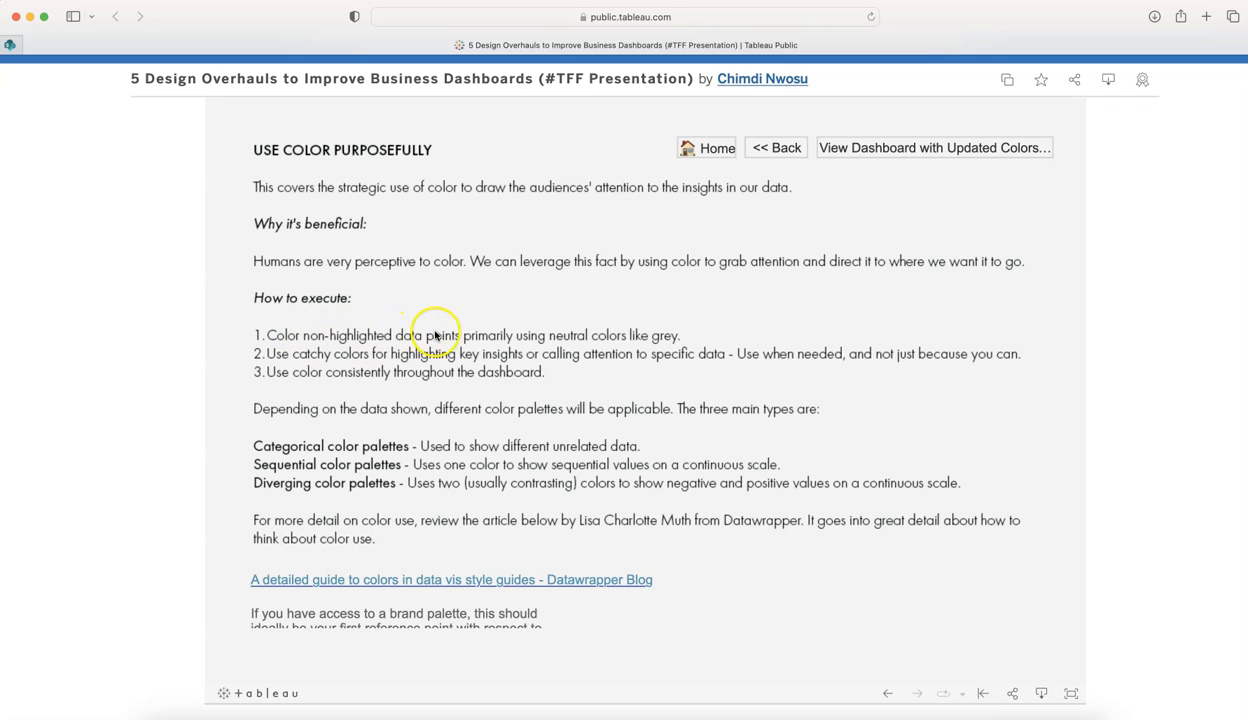
pyautogui.moveTo(590, 341)
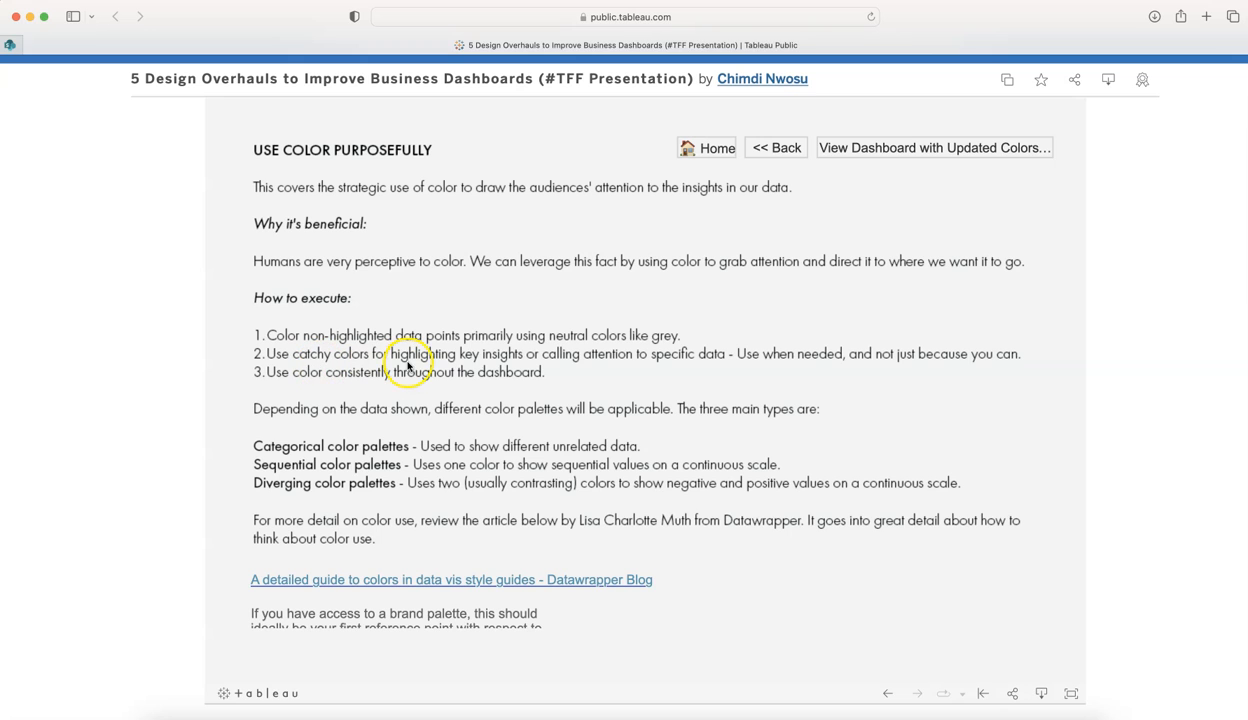
pyautogui.moveTo(668, 355)
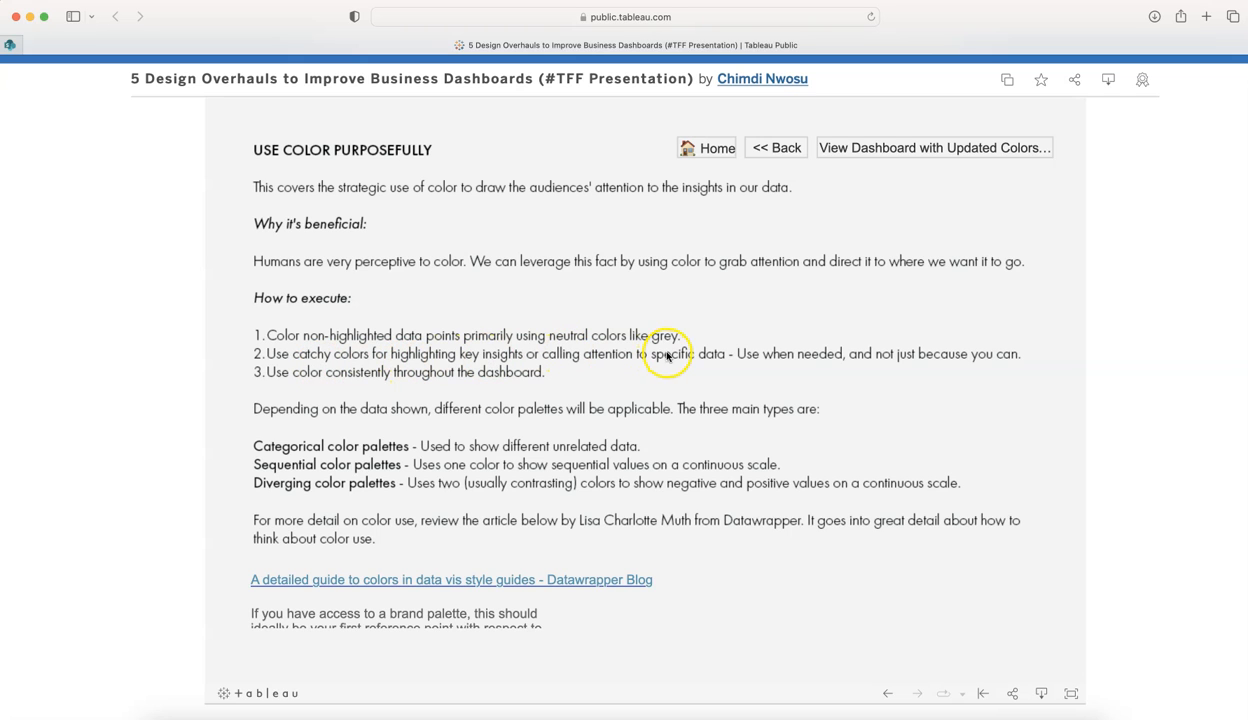
pyautogui.moveTo(787, 367)
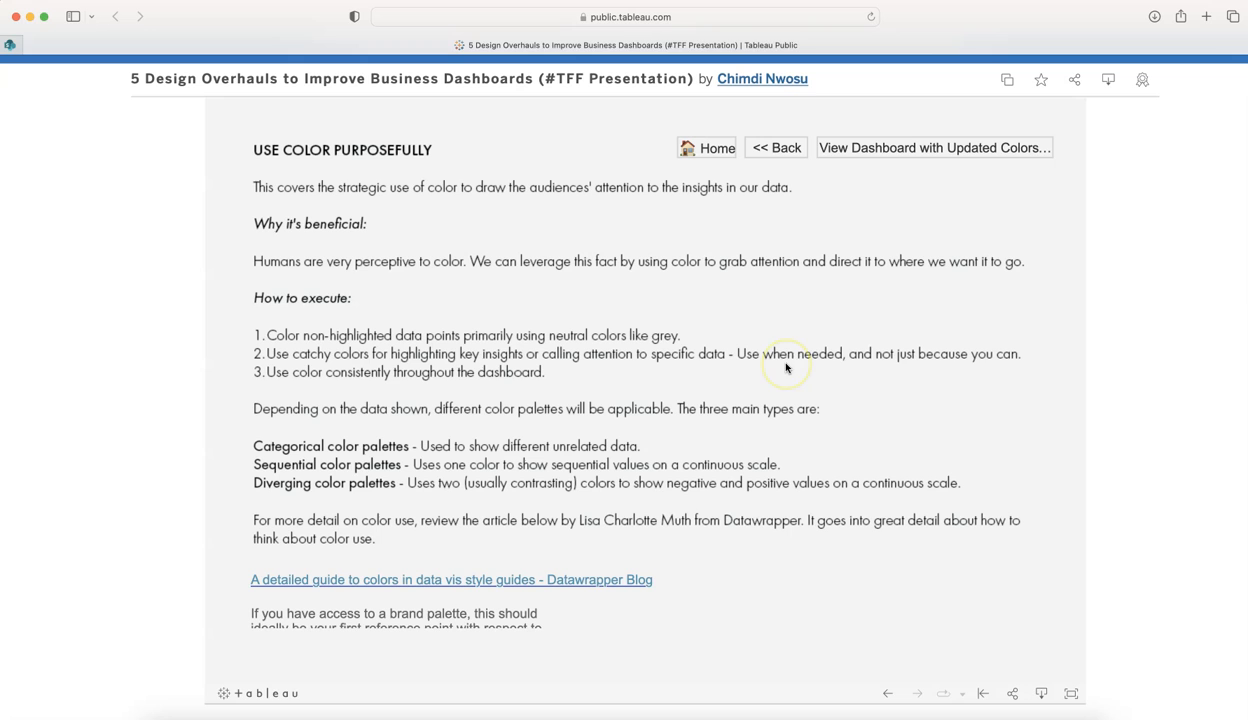
pyautogui.moveTo(595, 357)
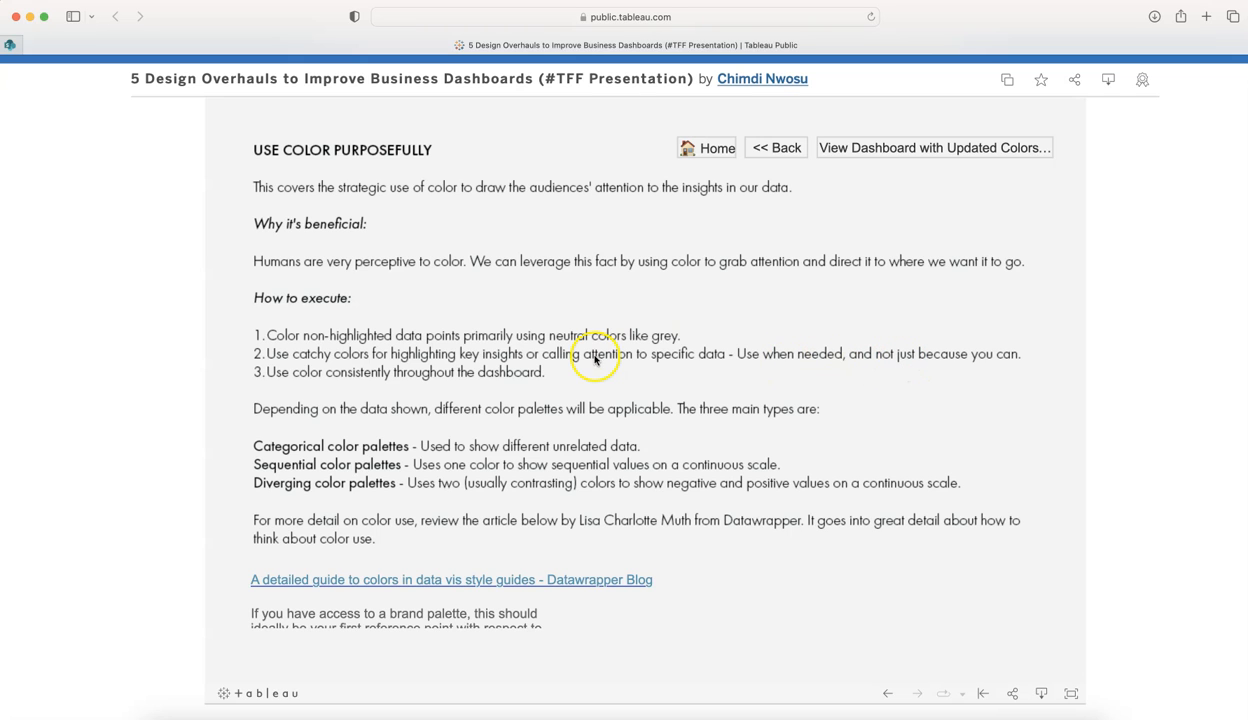
pyautogui.moveTo(428, 385)
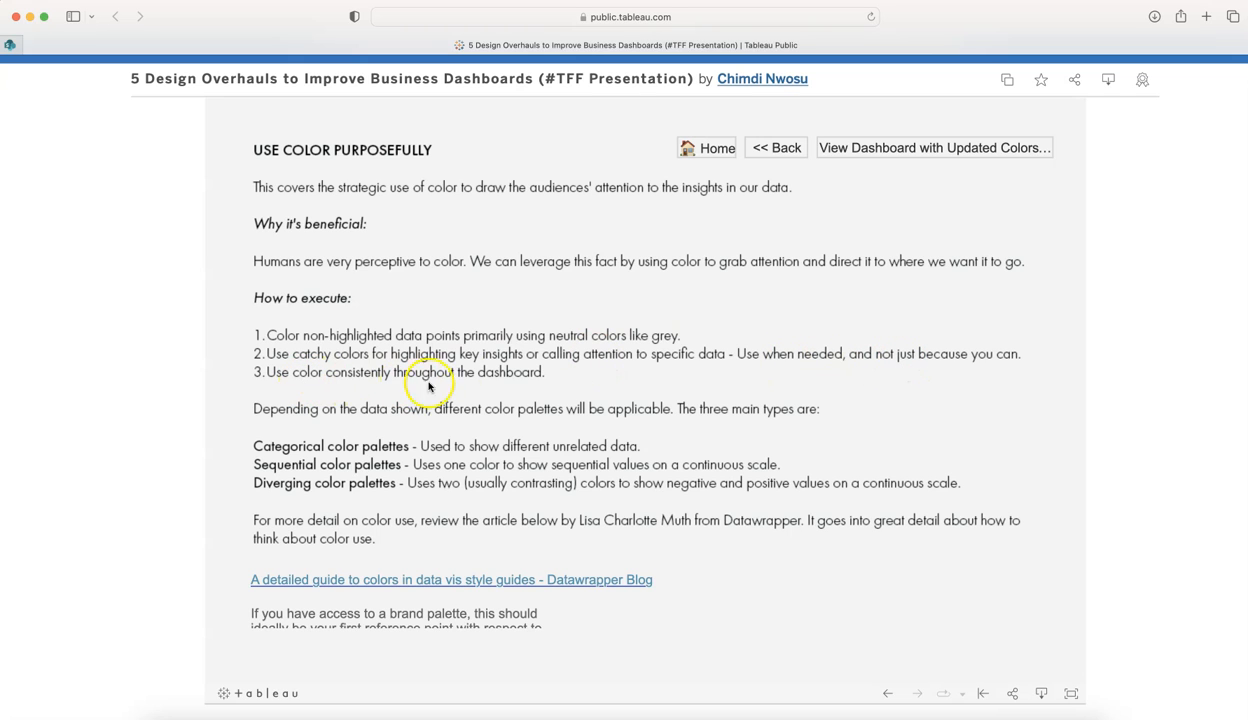
pyautogui.moveTo(332, 451)
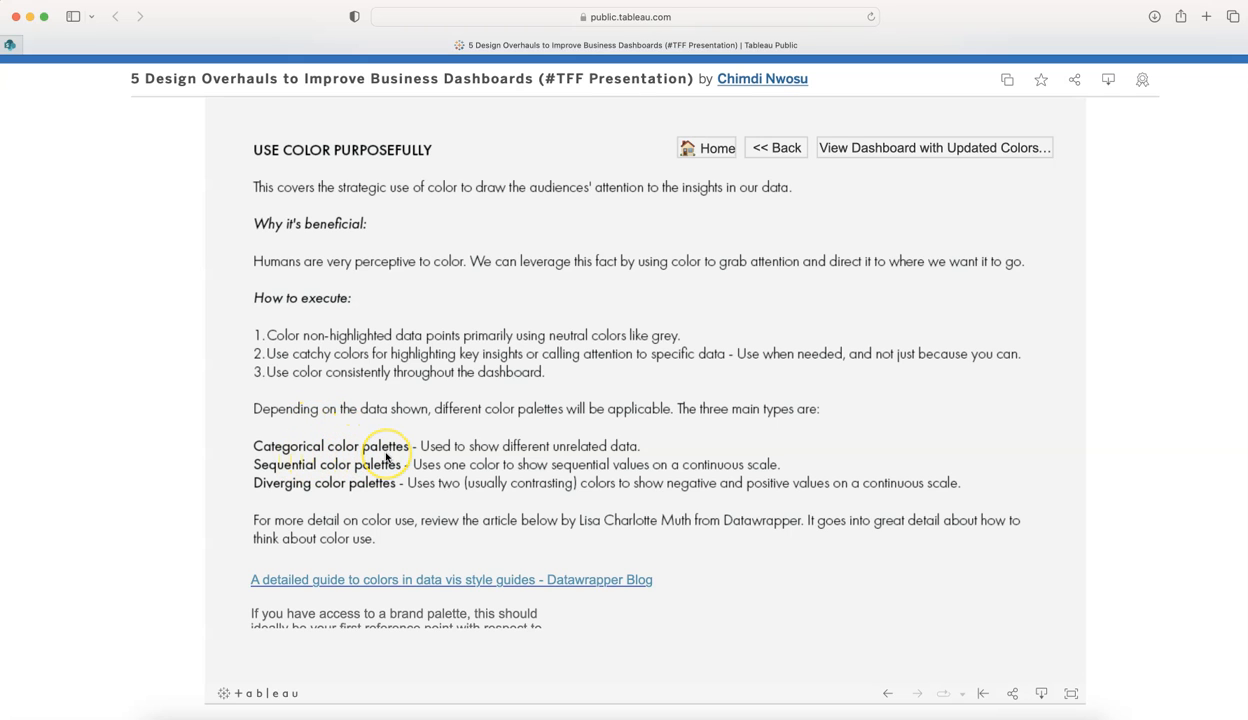
pyautogui.moveTo(492, 453)
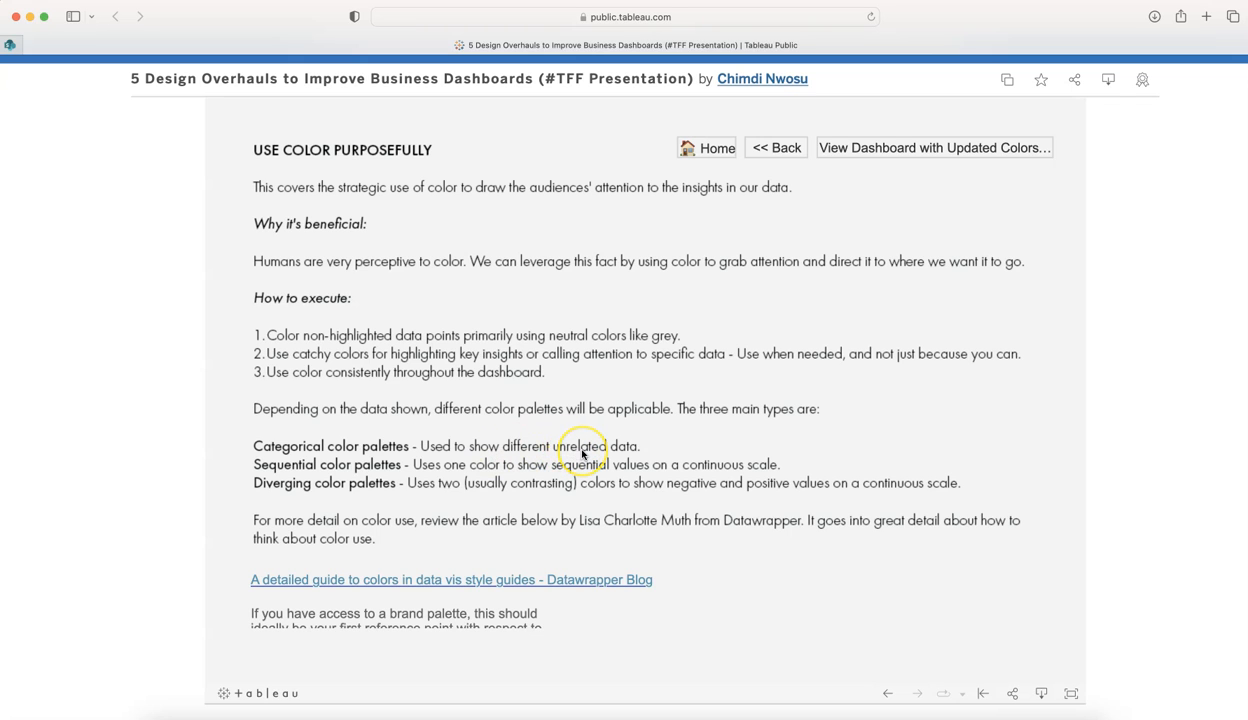
pyautogui.moveTo(437, 477)
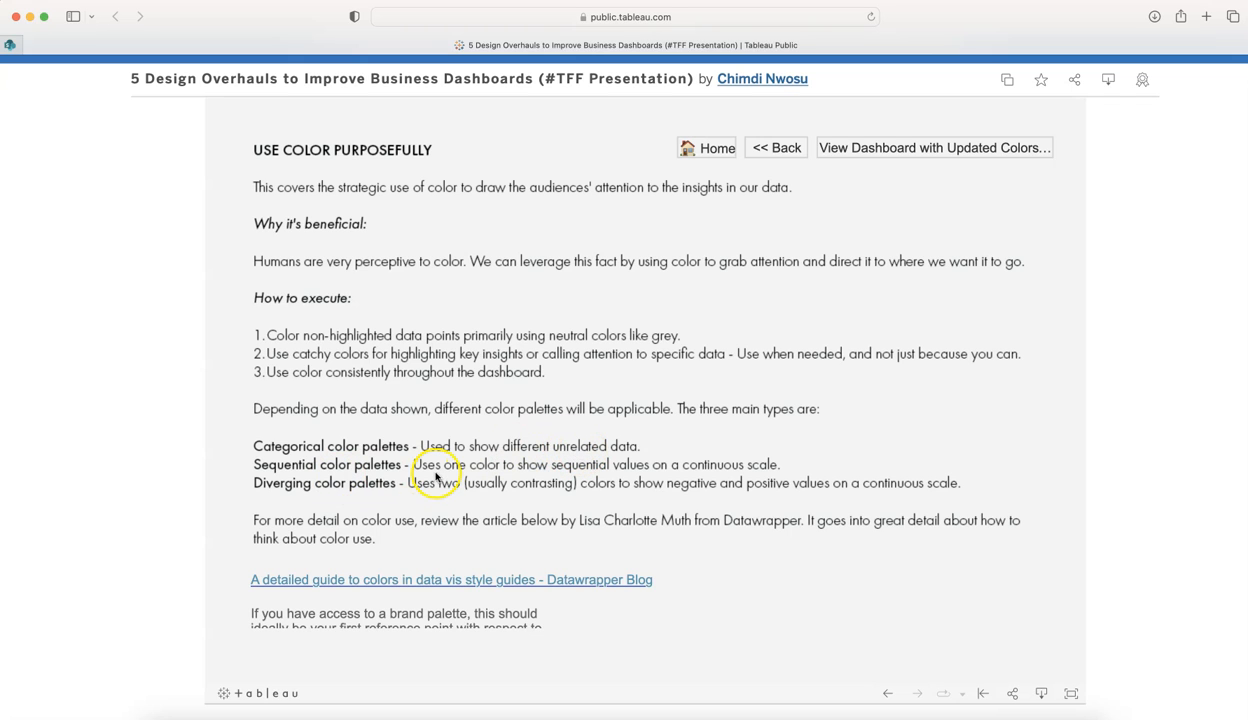
pyautogui.moveTo(720, 468)
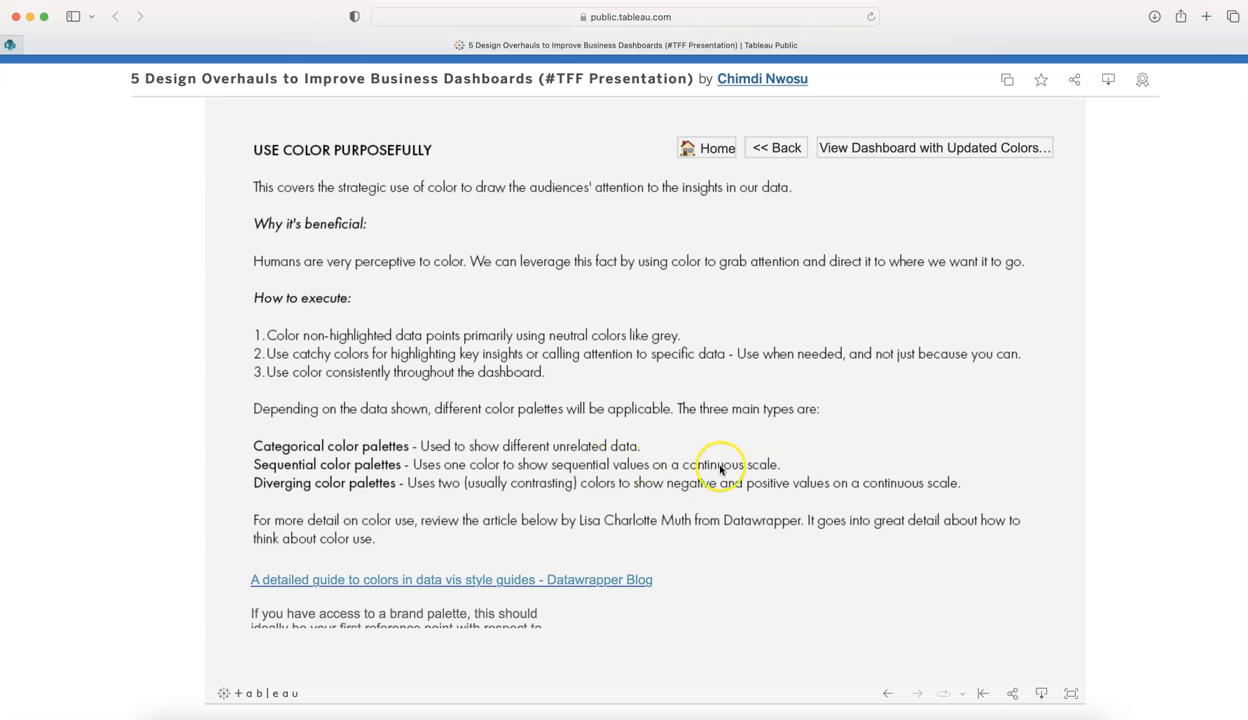
pyautogui.moveTo(303, 490)
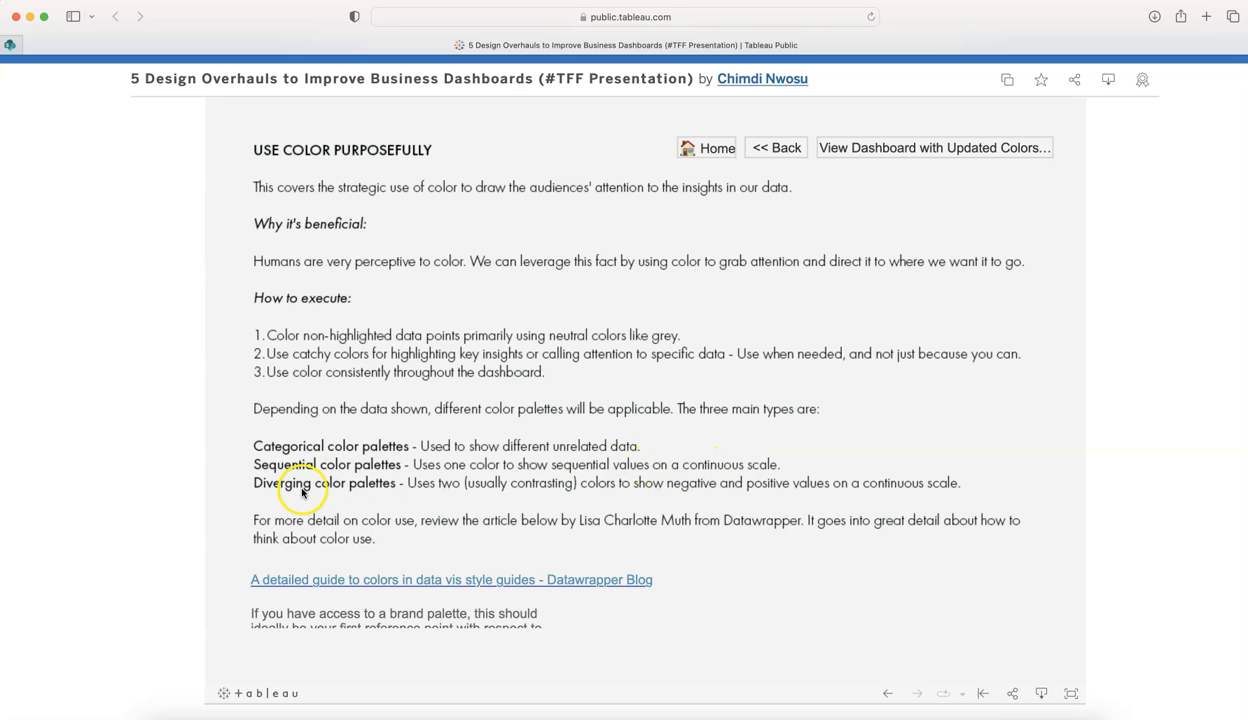
pyautogui.moveTo(449, 497)
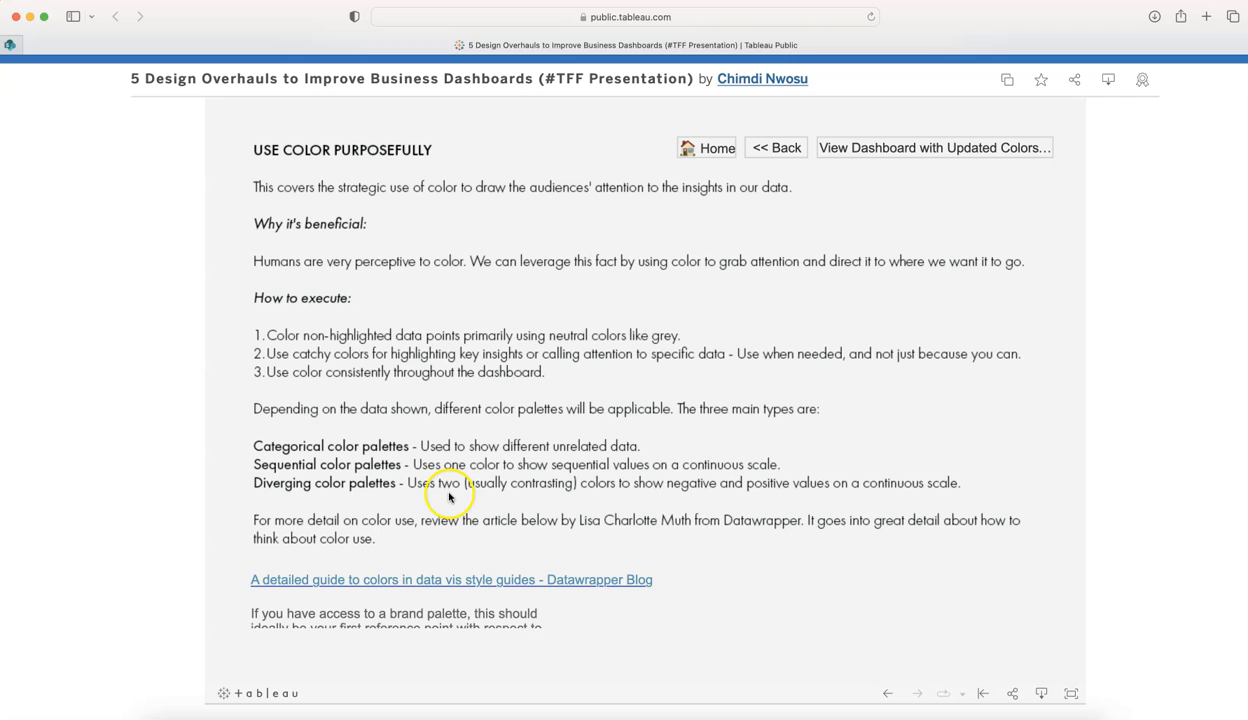
pyautogui.moveTo(700, 500)
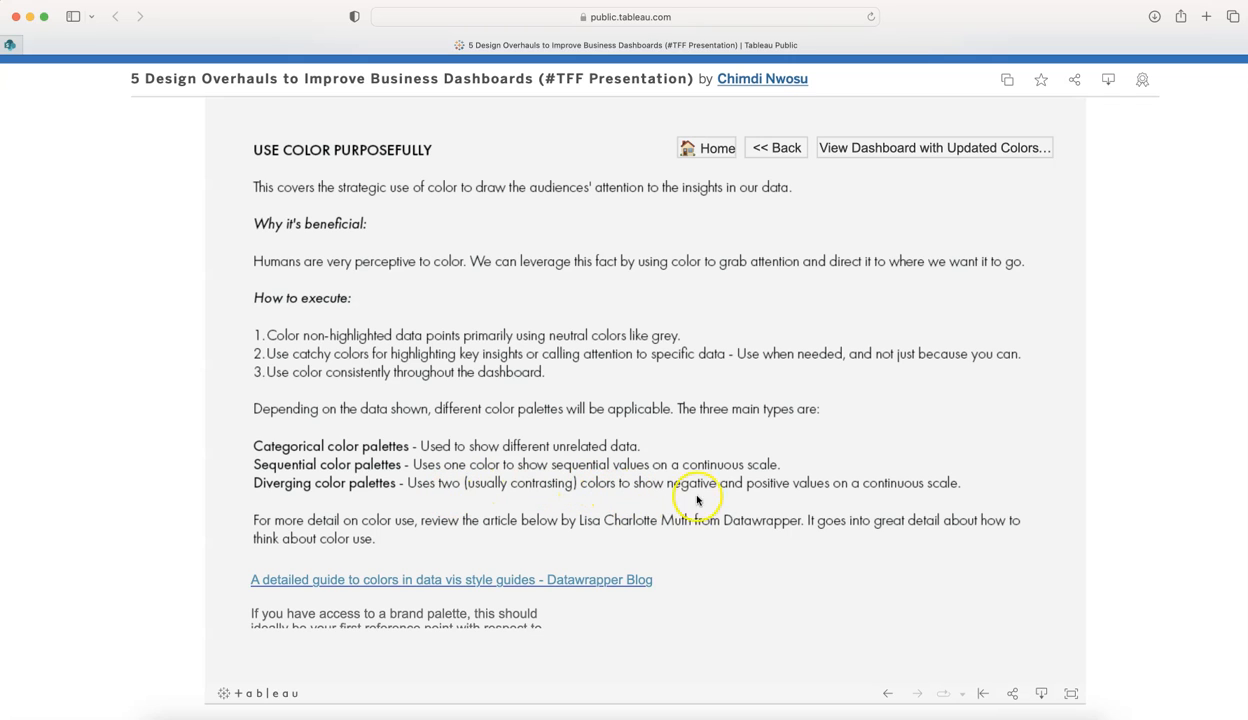
pyautogui.moveTo(335, 527)
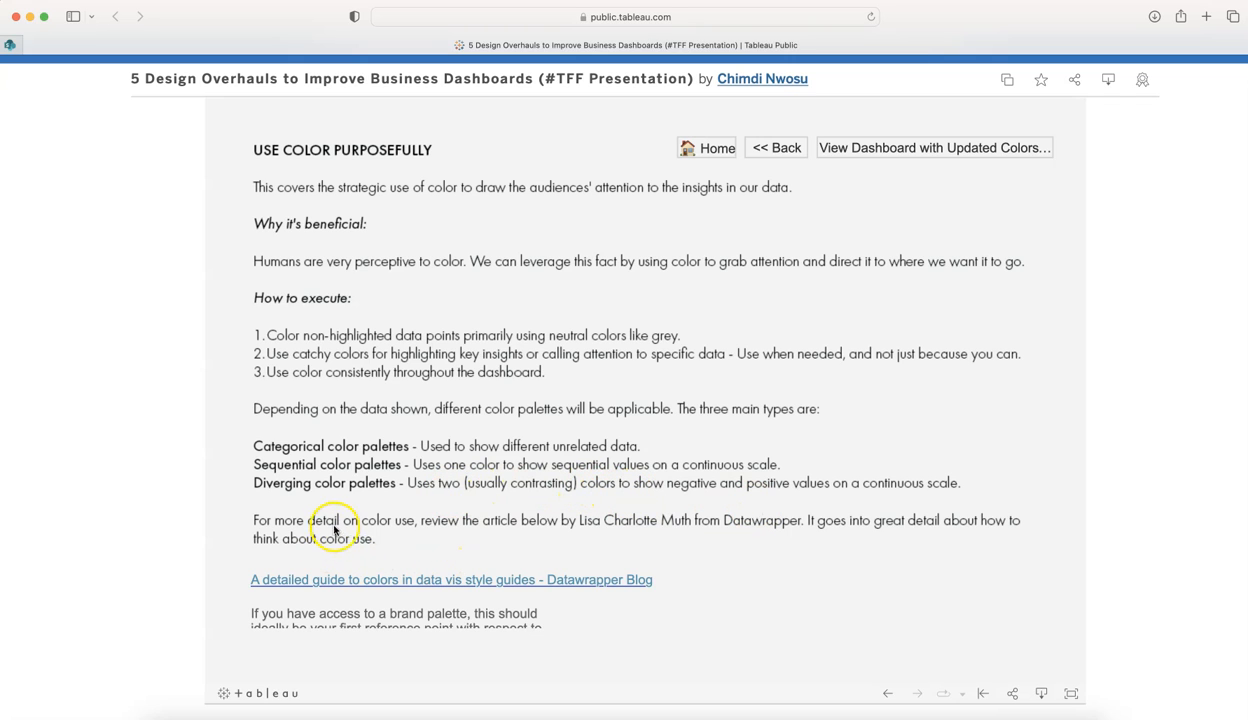
pyautogui.moveTo(378, 587)
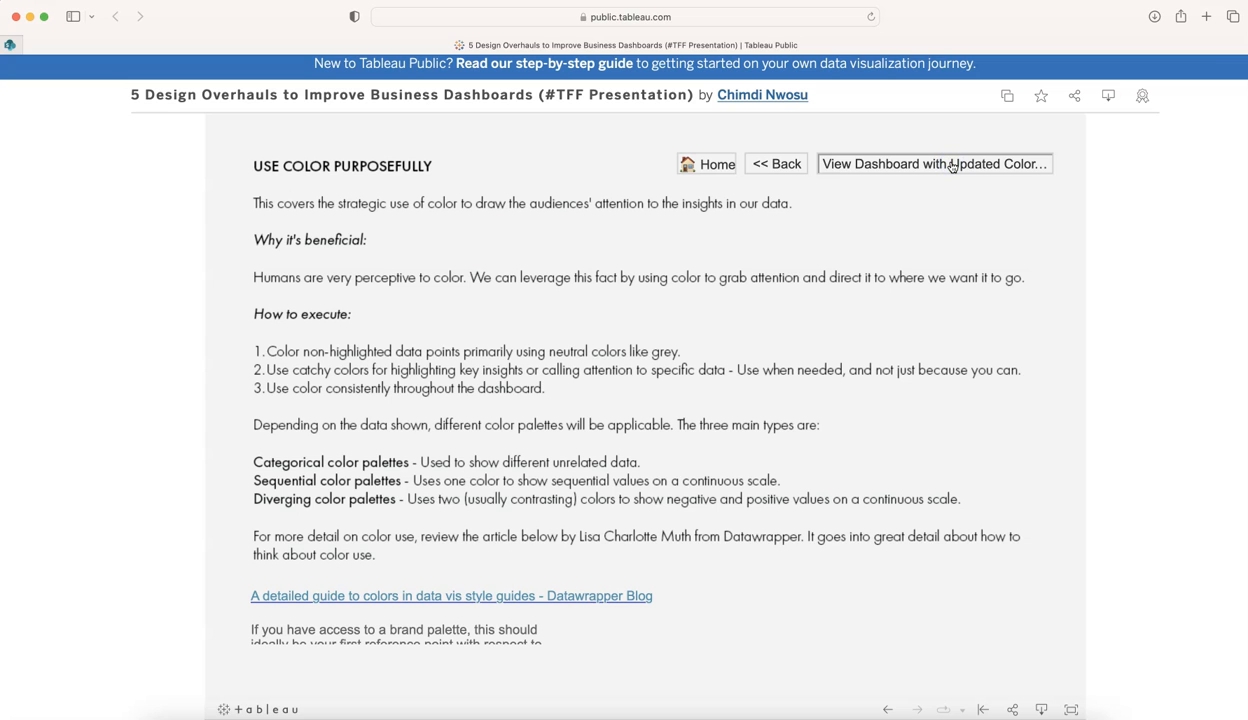
pyautogui.click(932, 163)
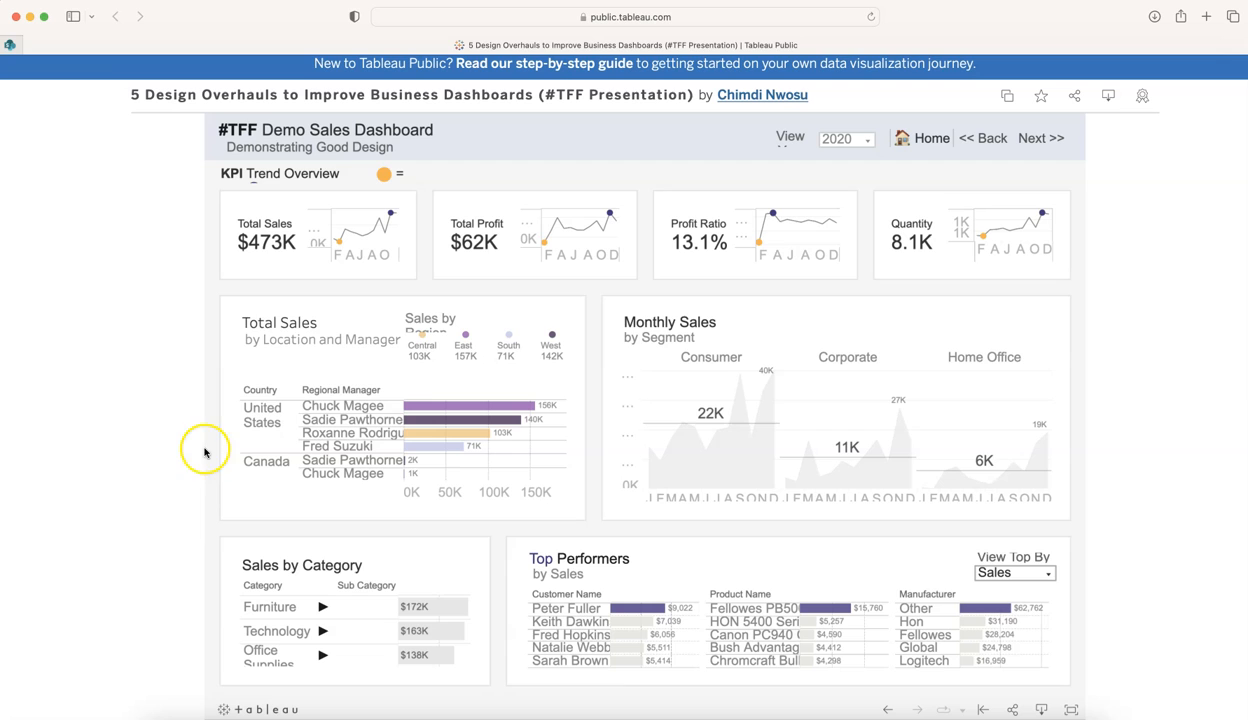
pyautogui.moveTo(430, 237)
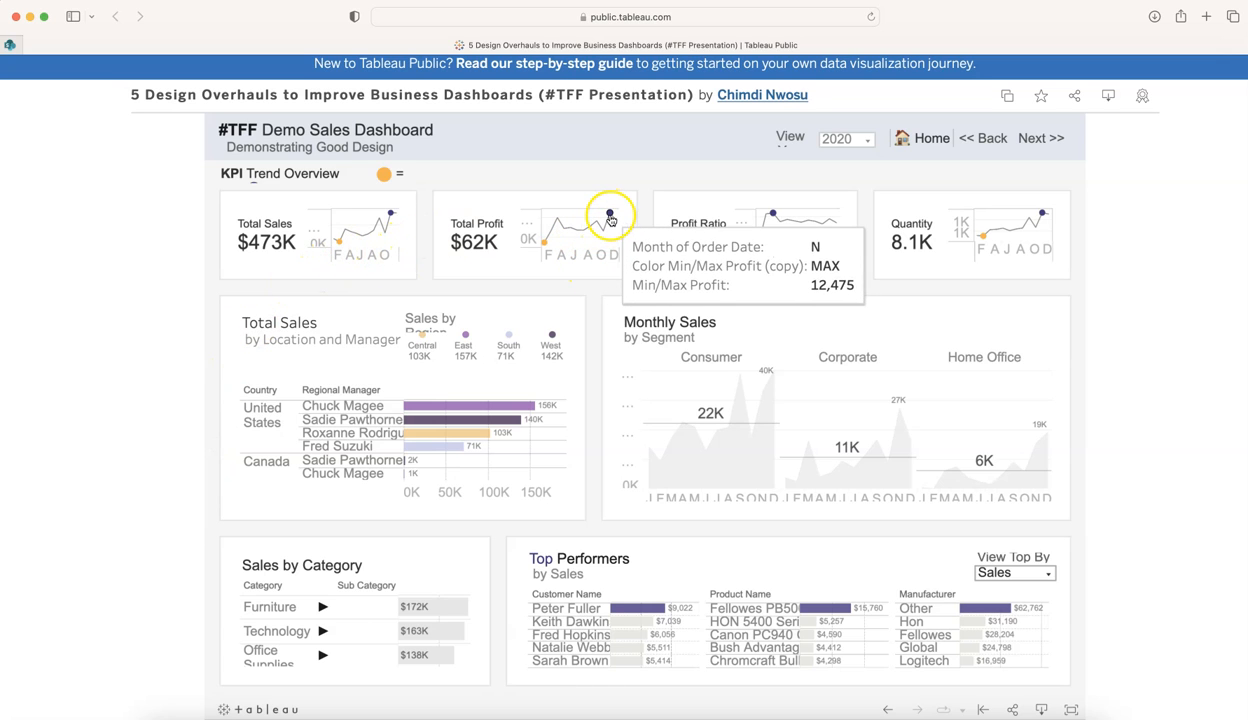
pyautogui.moveTo(773, 215)
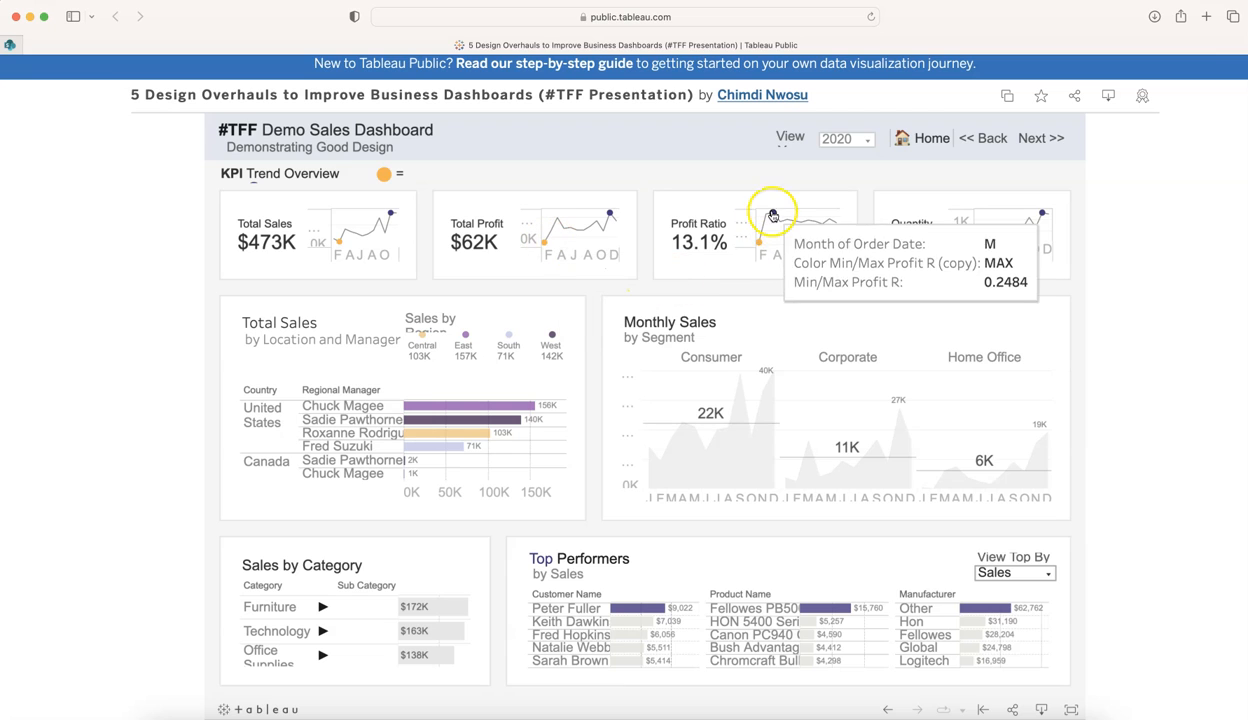
pyautogui.moveTo(571, 447)
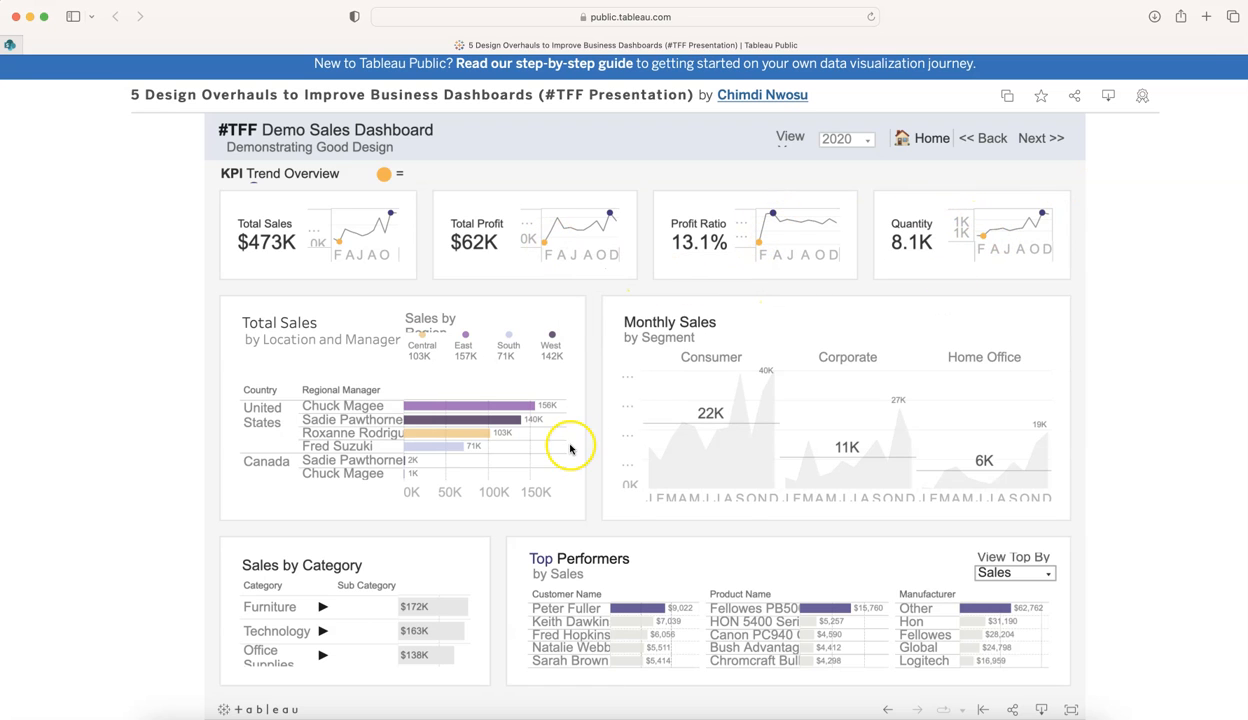
pyautogui.moveTo(456, 357)
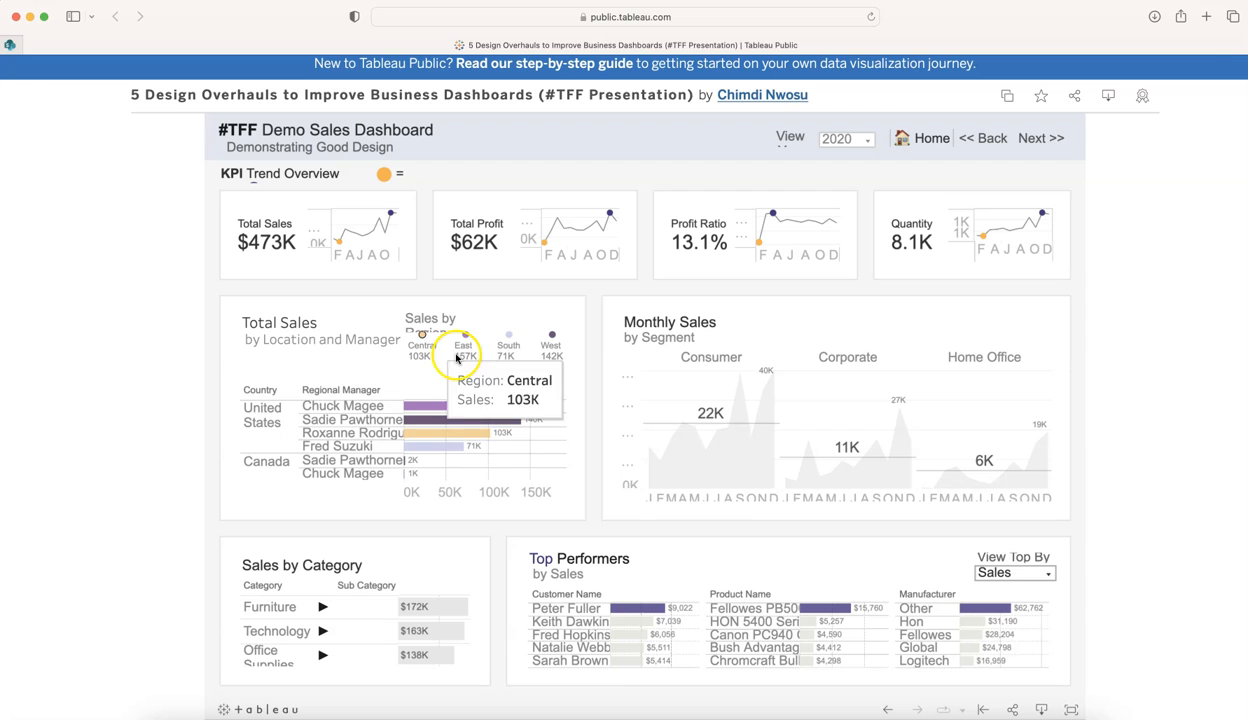
pyautogui.moveTo(701, 447)
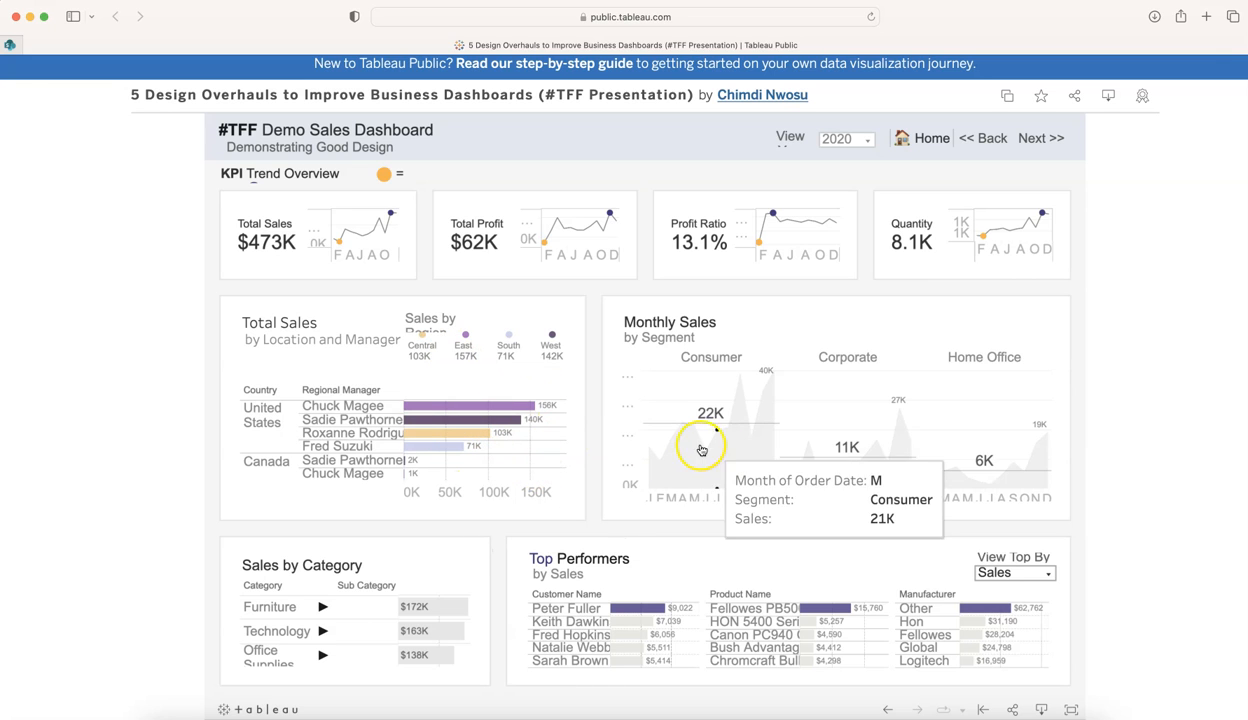
pyautogui.moveTo(838, 419)
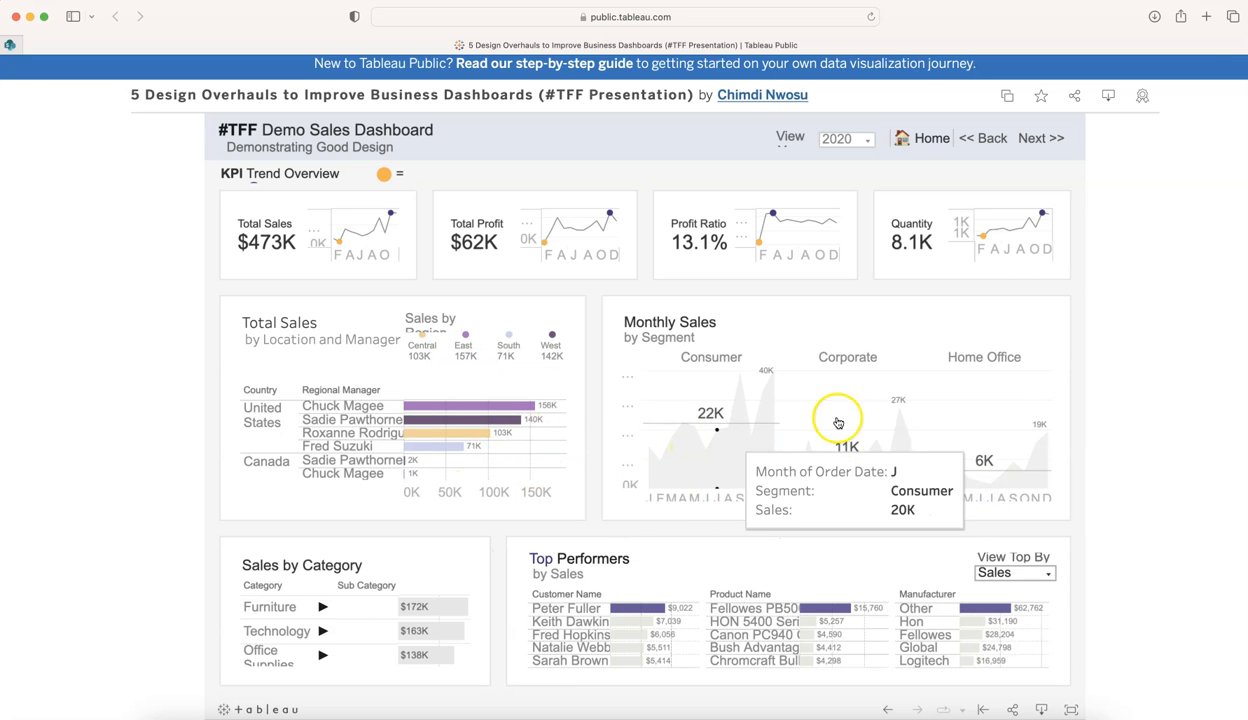
pyautogui.moveTo(923, 497)
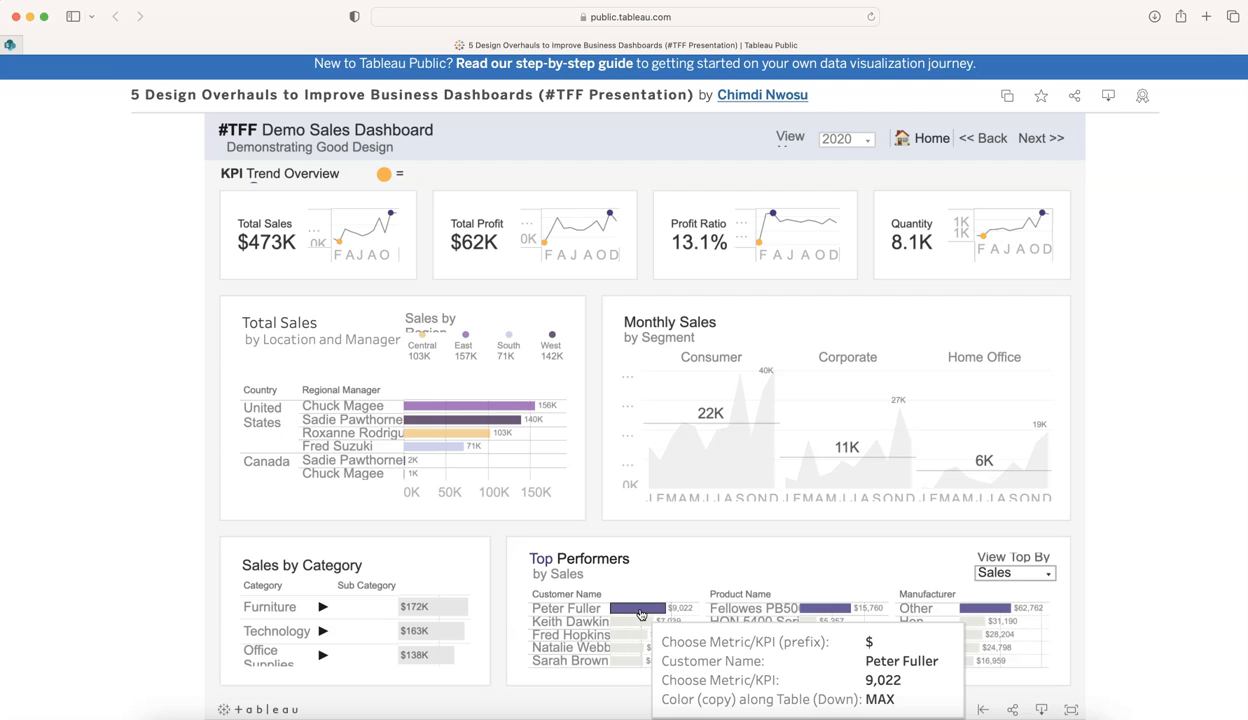
pyautogui.moveTo(633, 639)
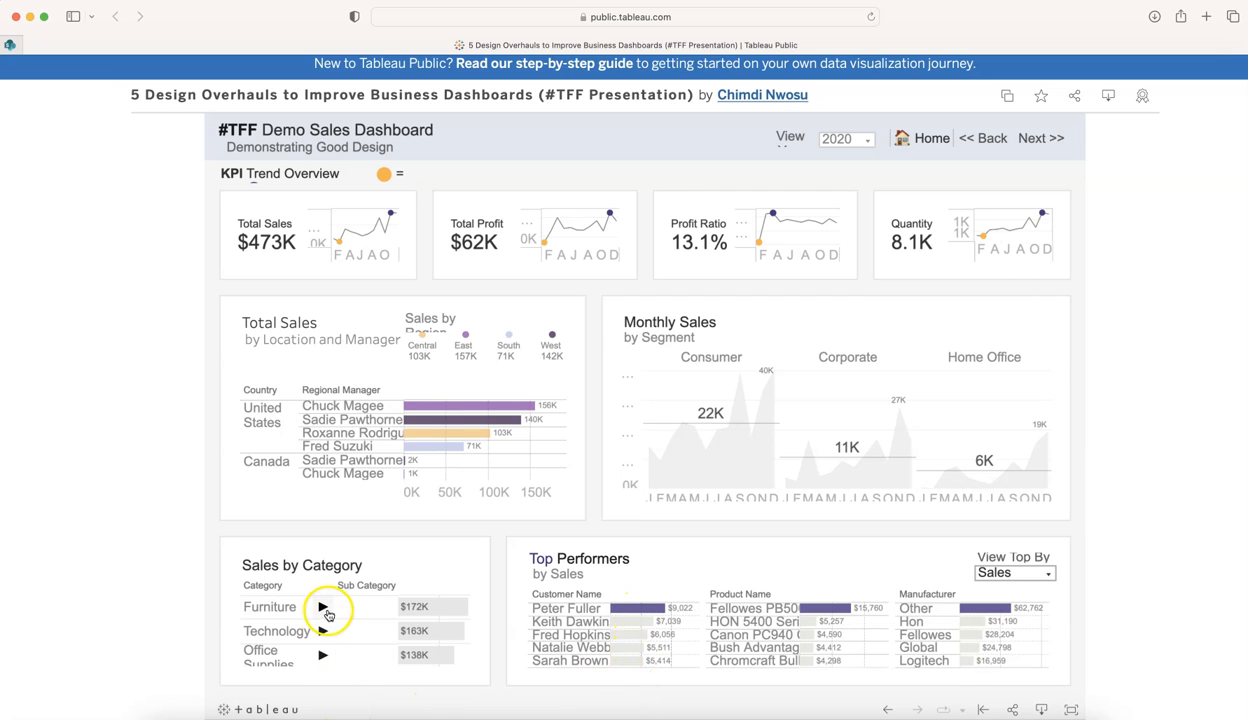
pyautogui.scroll(-3)
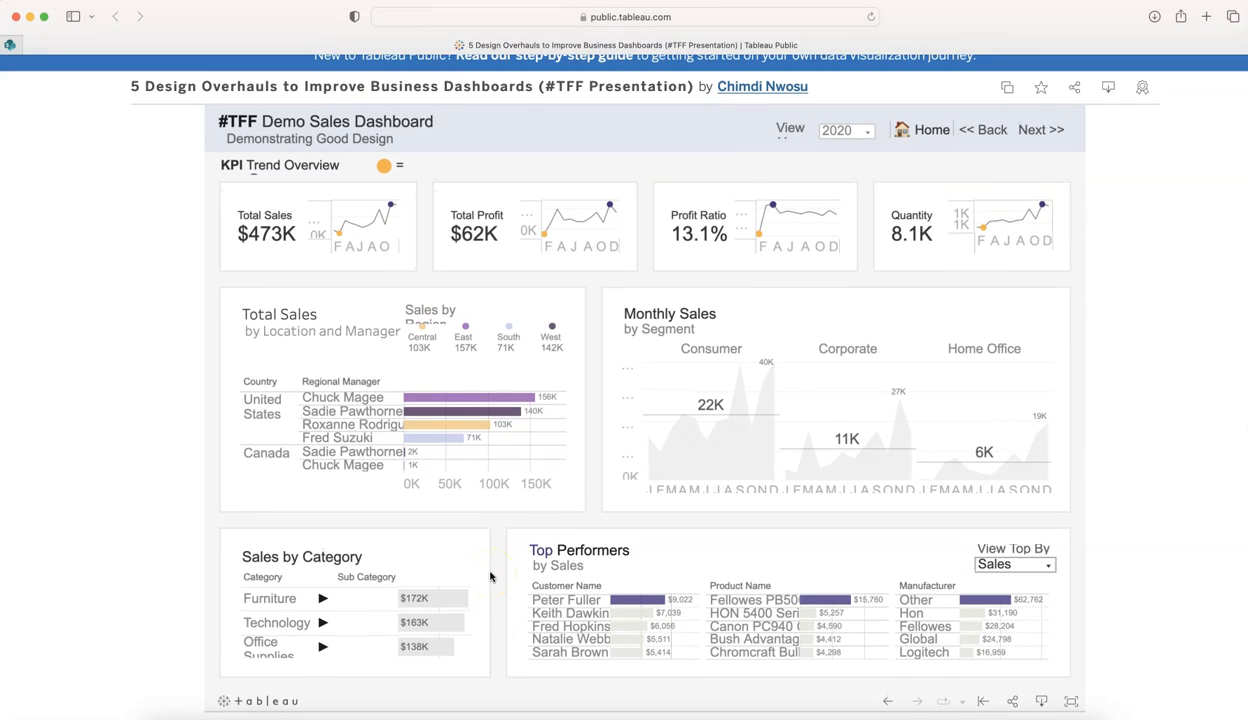
pyautogui.moveTo(863, 240)
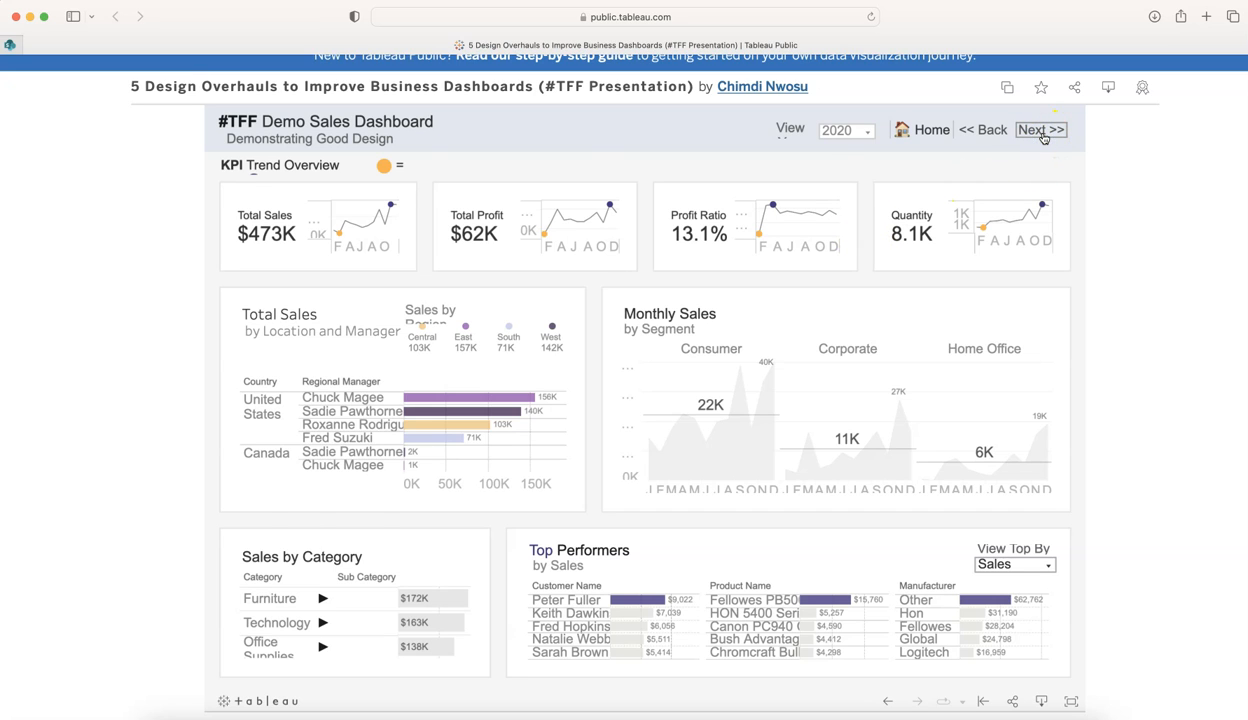
# Advance to the Eliminate Noise From The Dashboard guidance page via Next >>.
pyautogui.click(1041, 130)
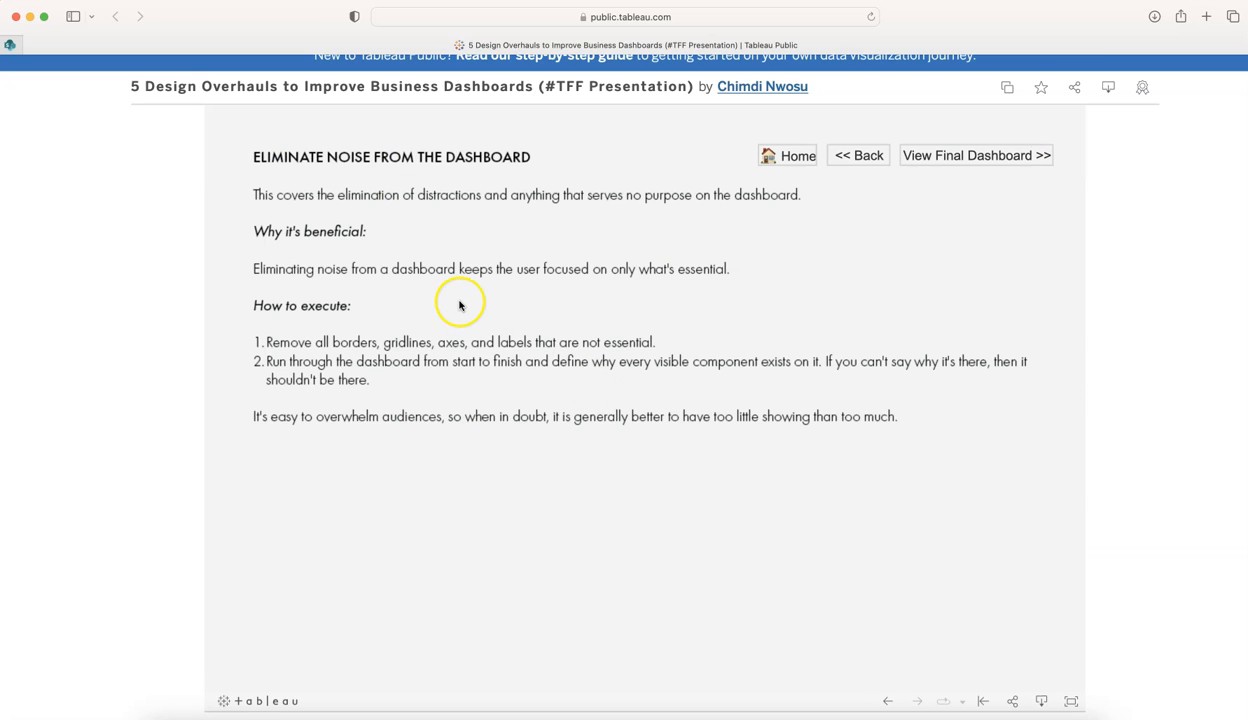
pyautogui.moveTo(461, 169)
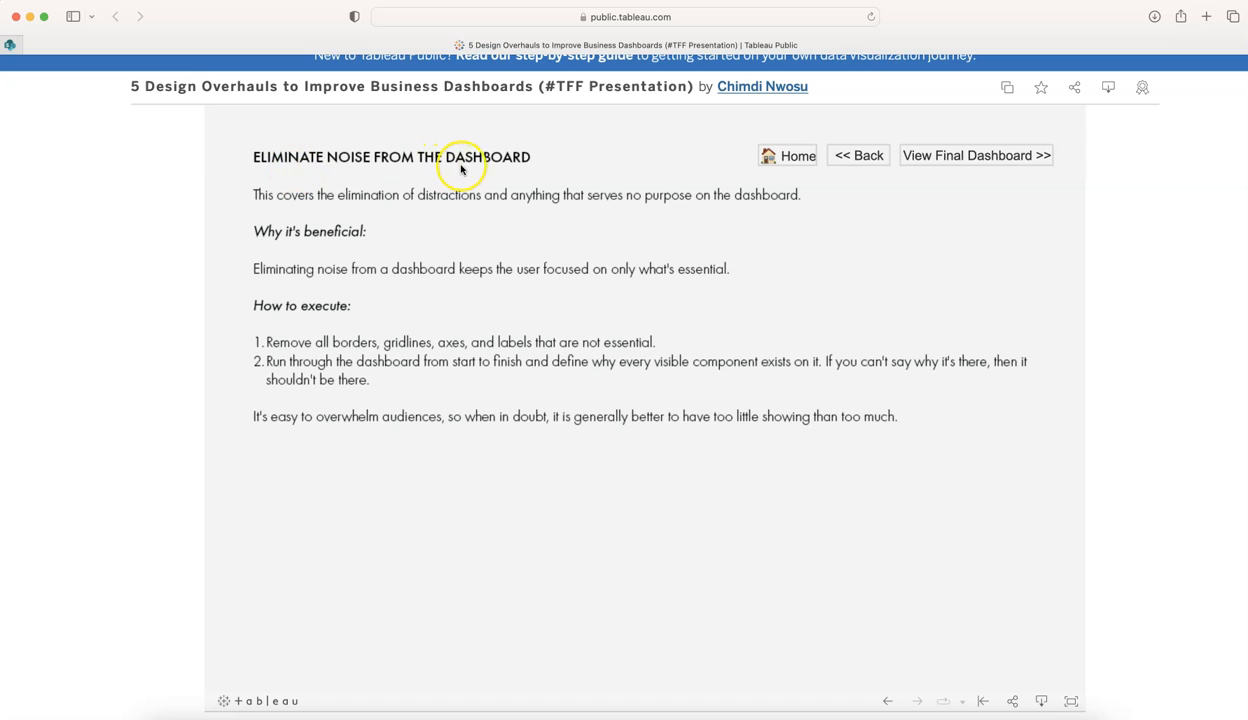
pyautogui.moveTo(462, 216)
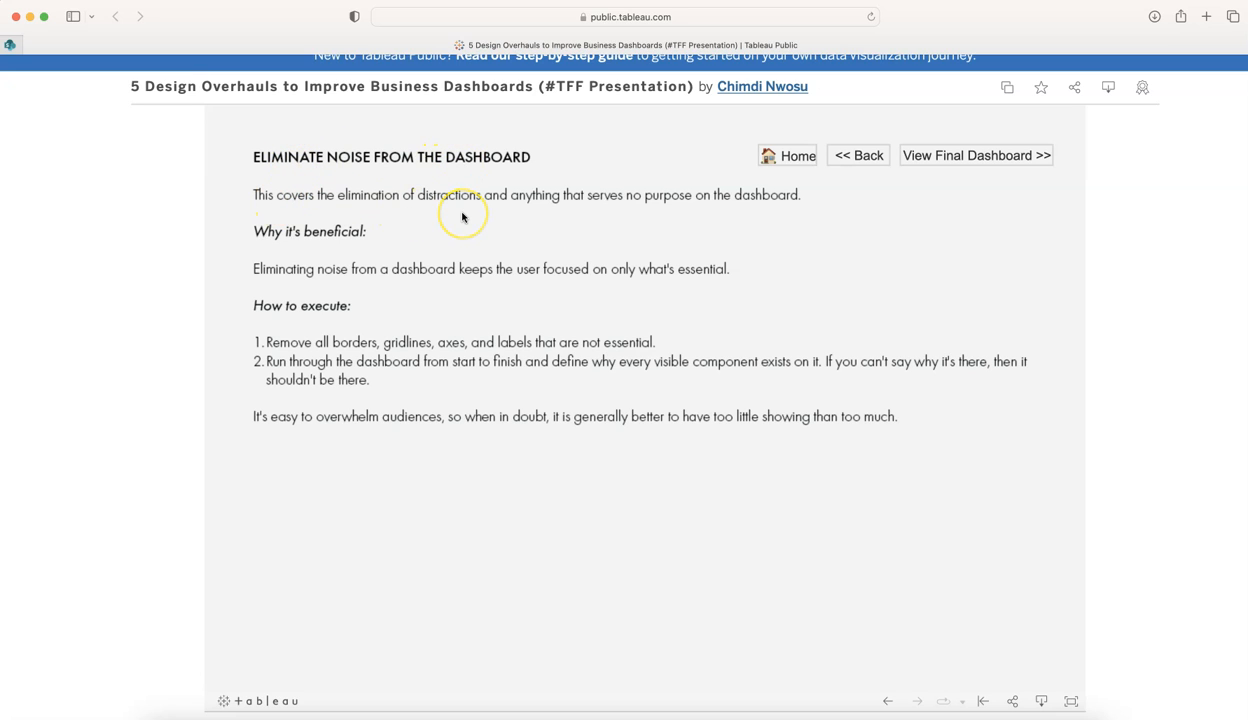
pyautogui.moveTo(462, 217)
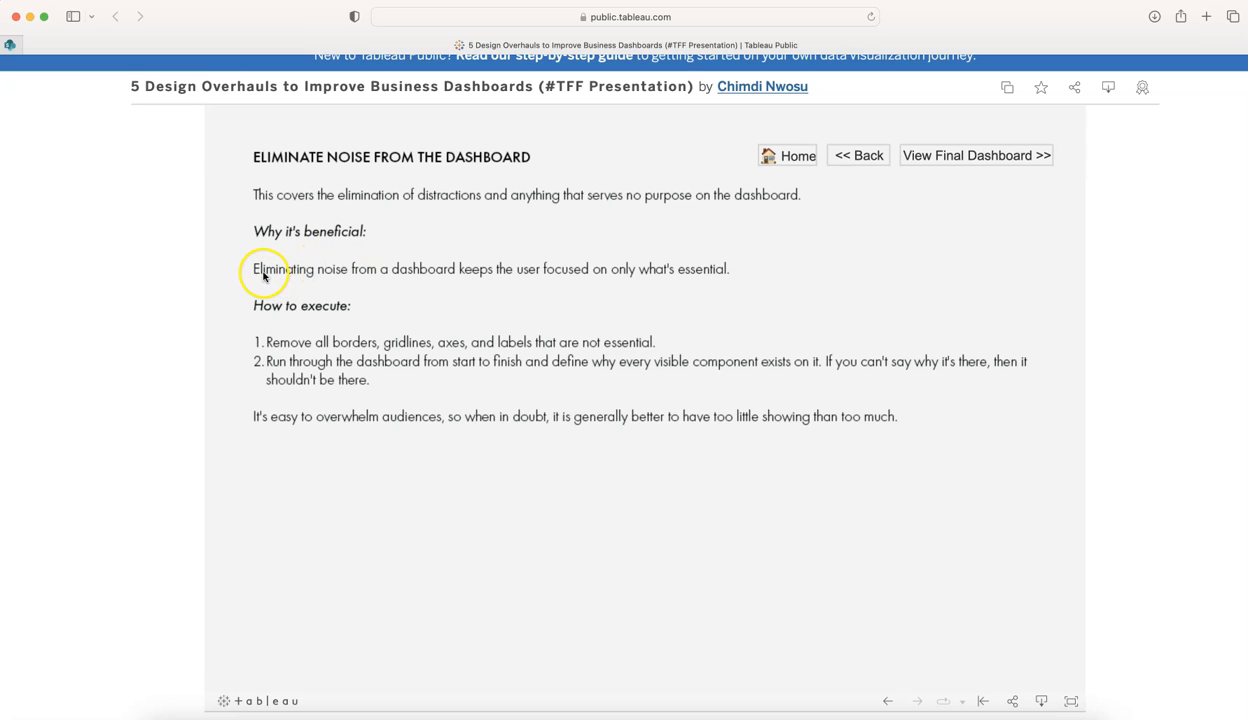
pyautogui.moveTo(428, 285)
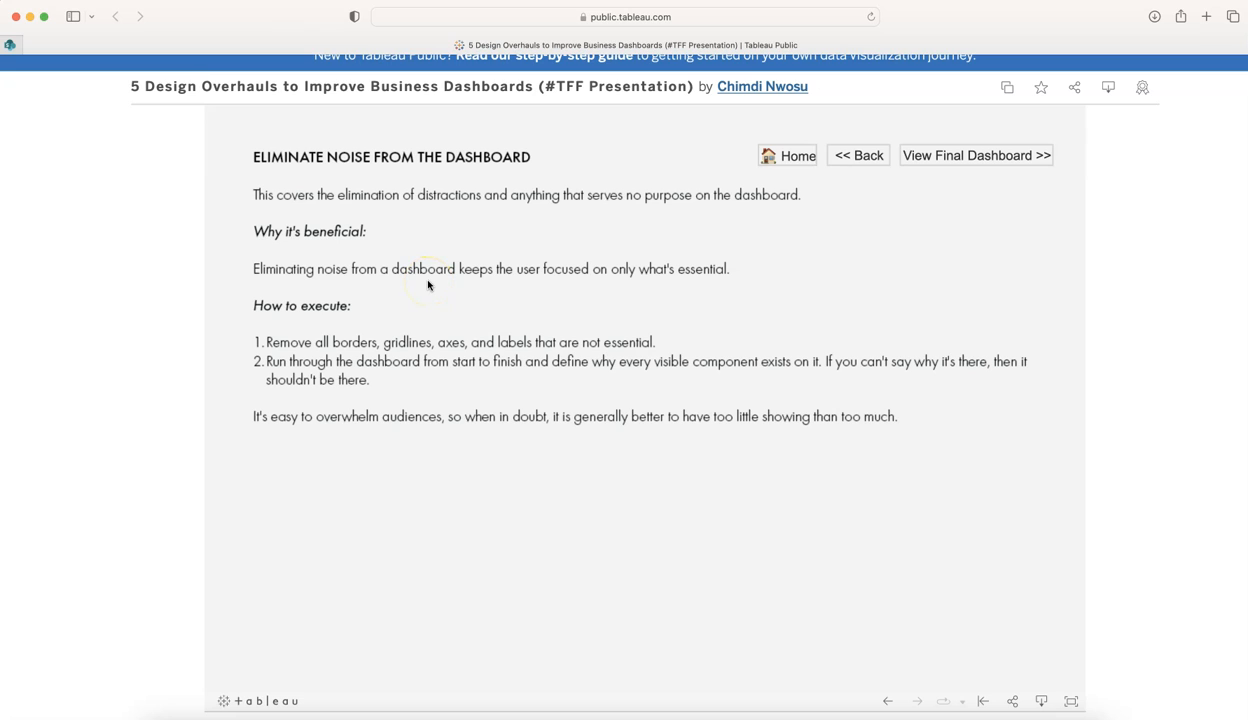
pyautogui.moveTo(700, 281)
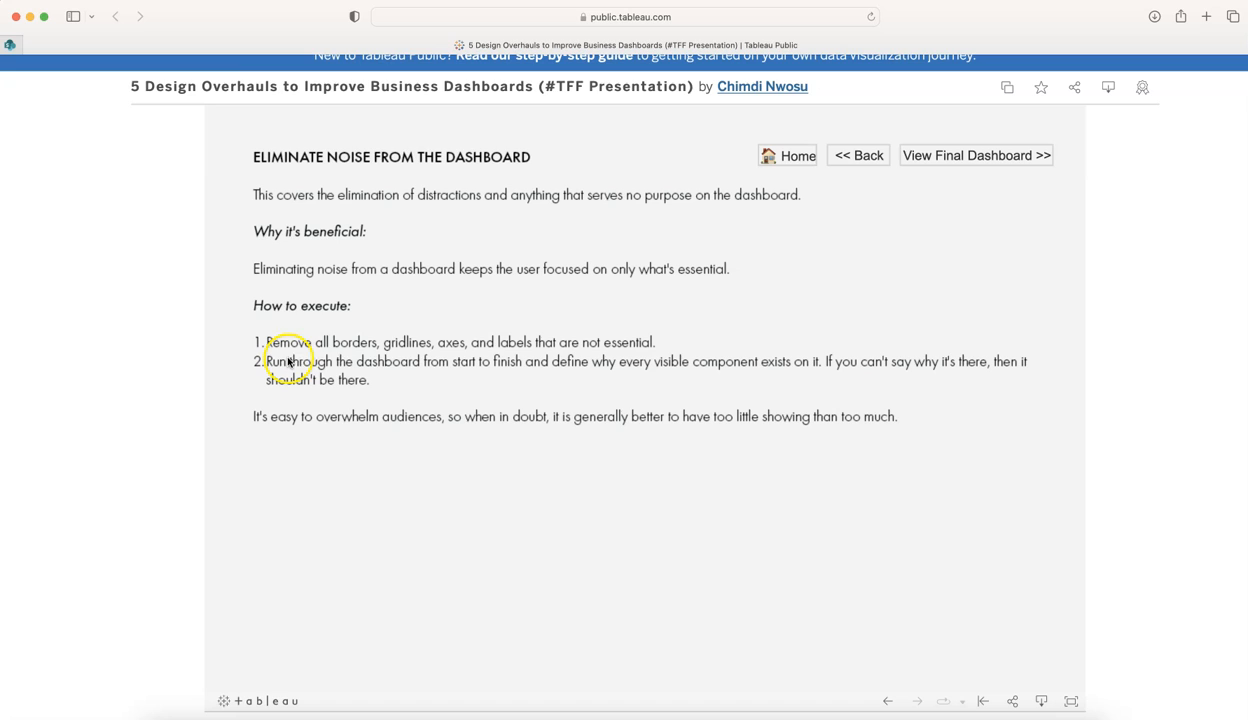
pyautogui.moveTo(418, 358)
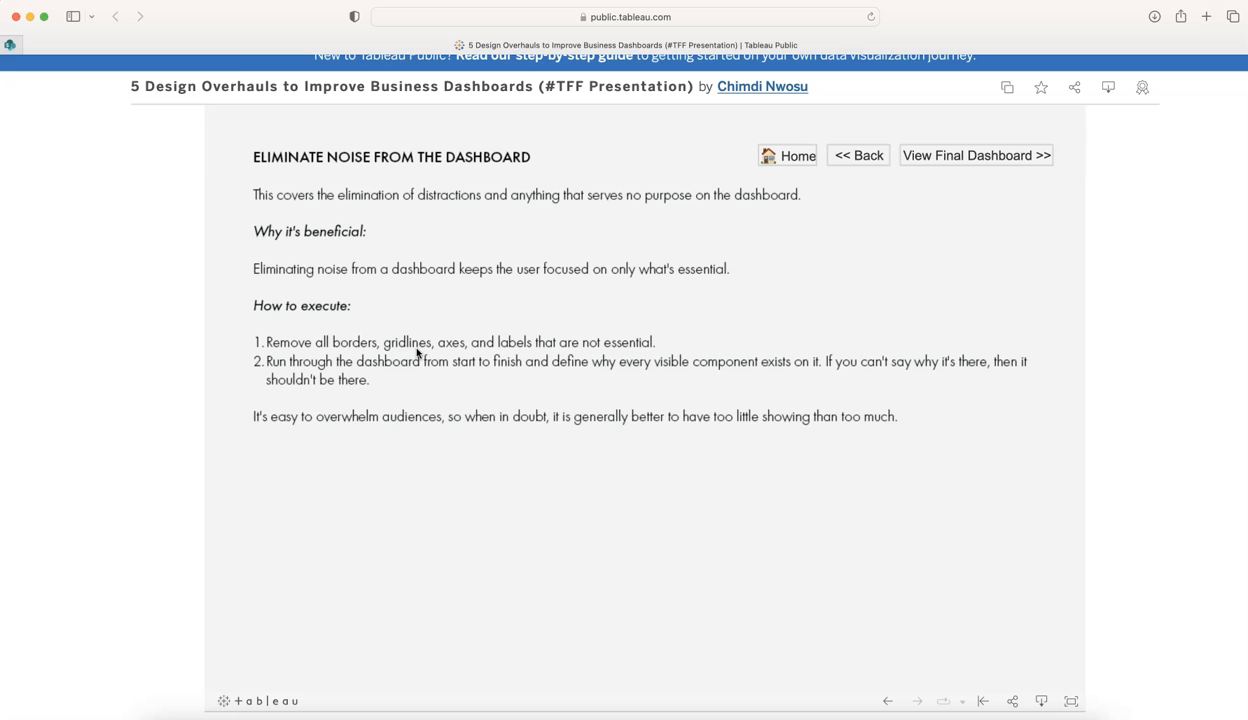
pyautogui.moveTo(768, 410)
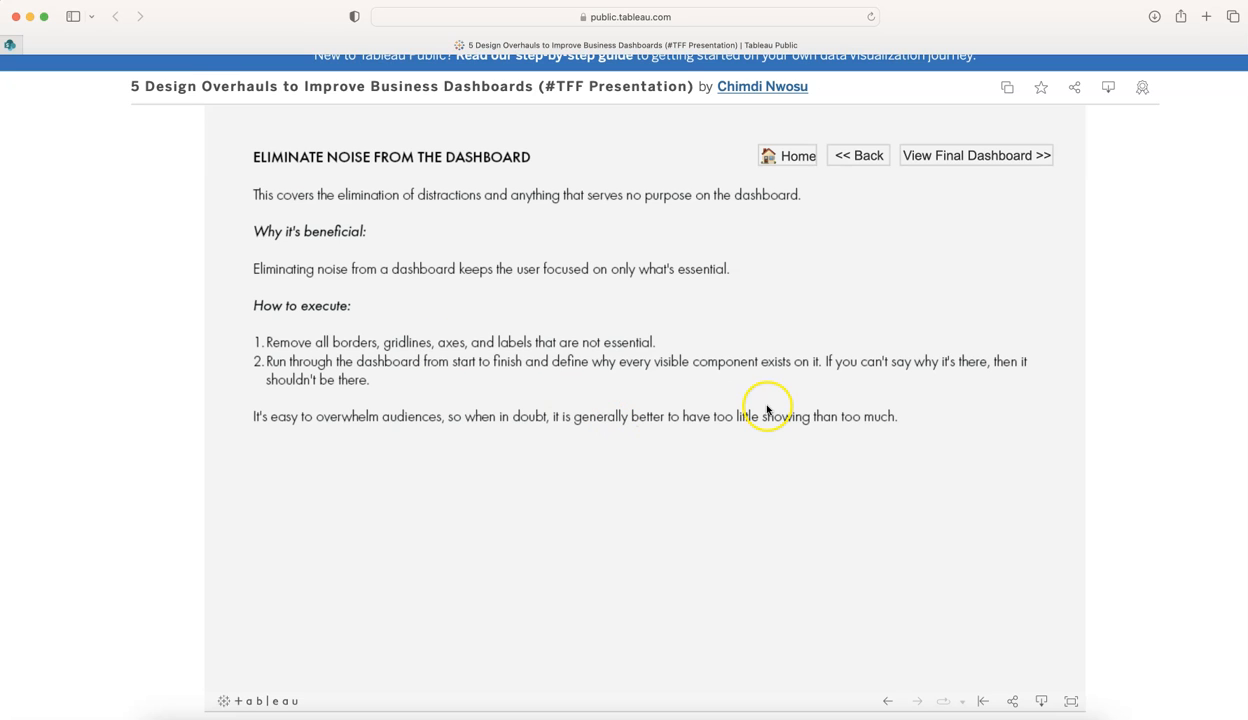
pyautogui.moveTo(940, 368)
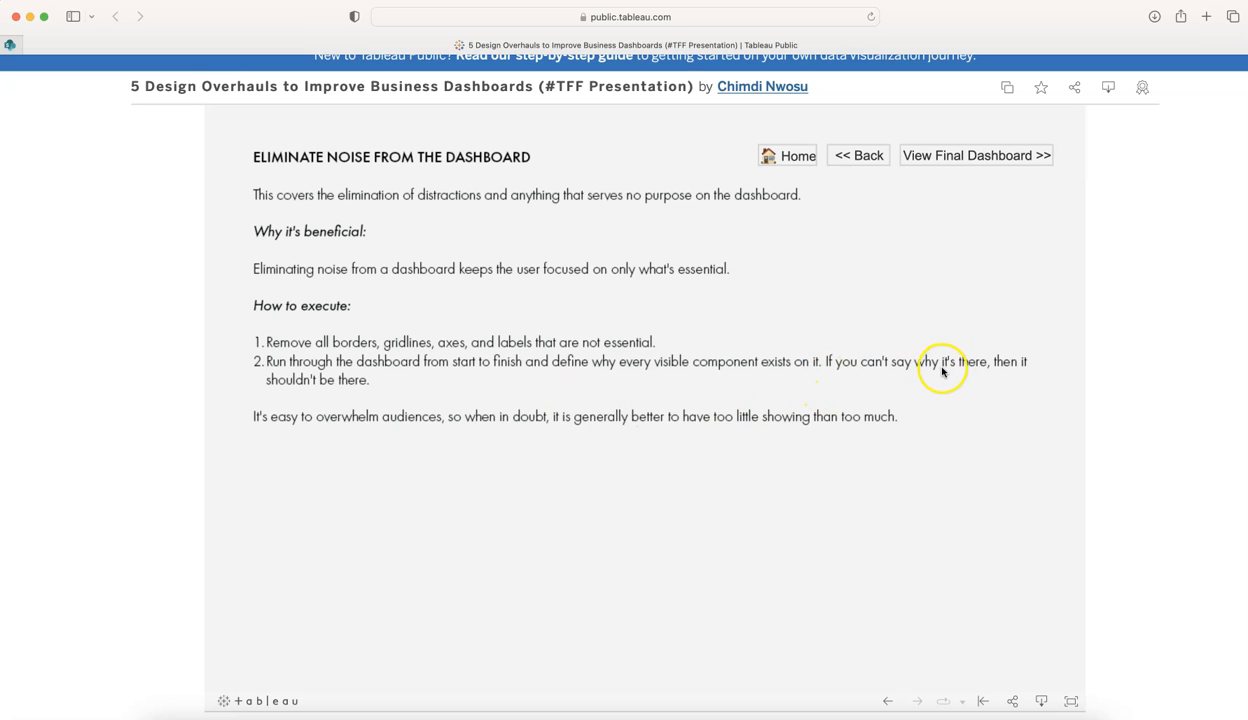
pyautogui.moveTo(407, 443)
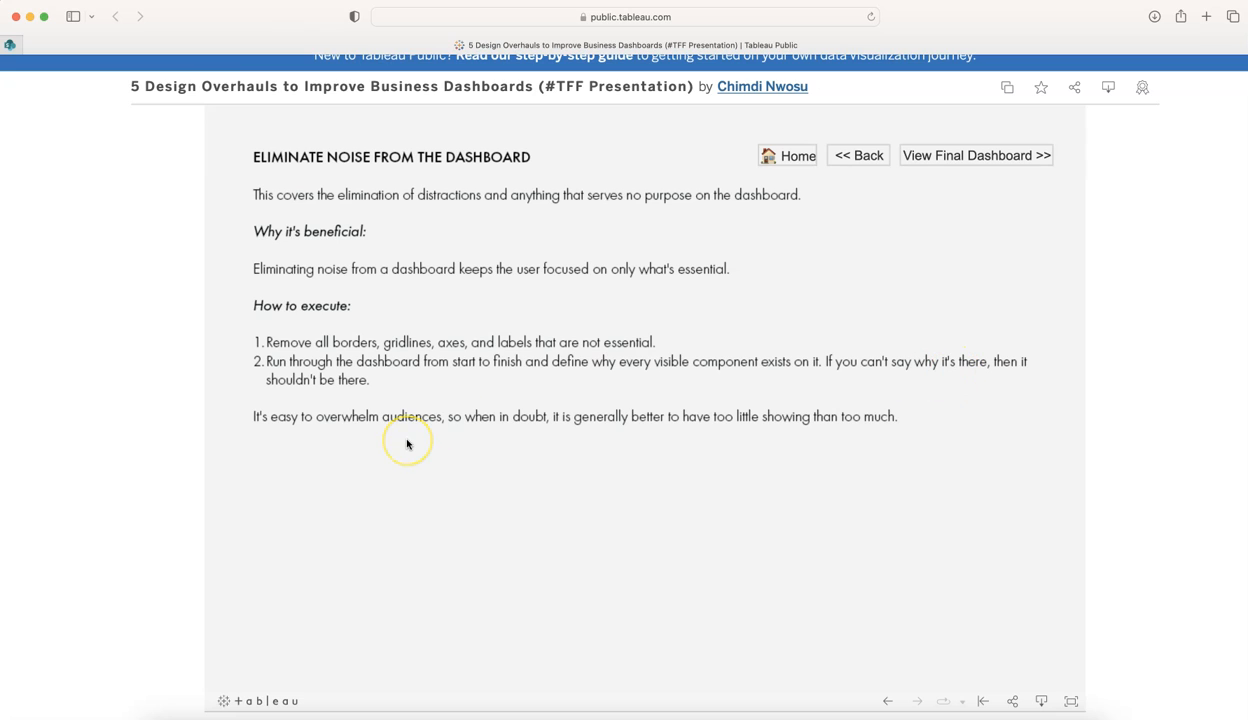
pyautogui.moveTo(555, 383)
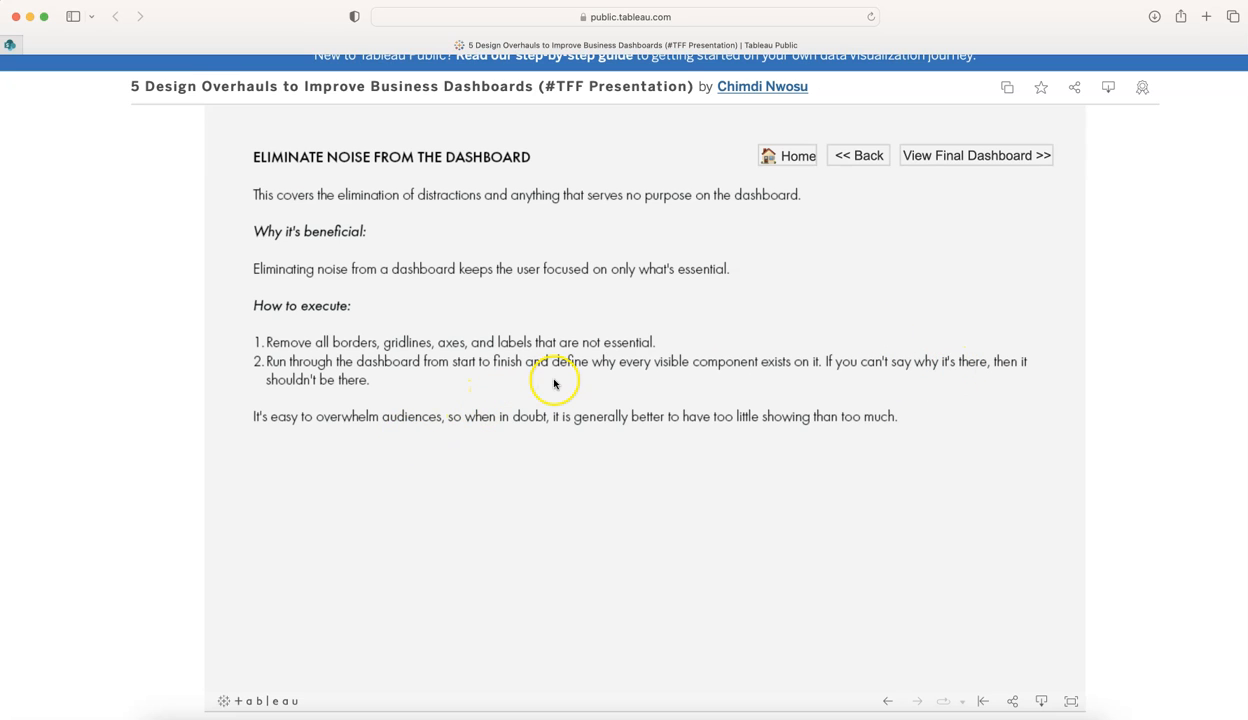
pyautogui.moveTo(575, 393)
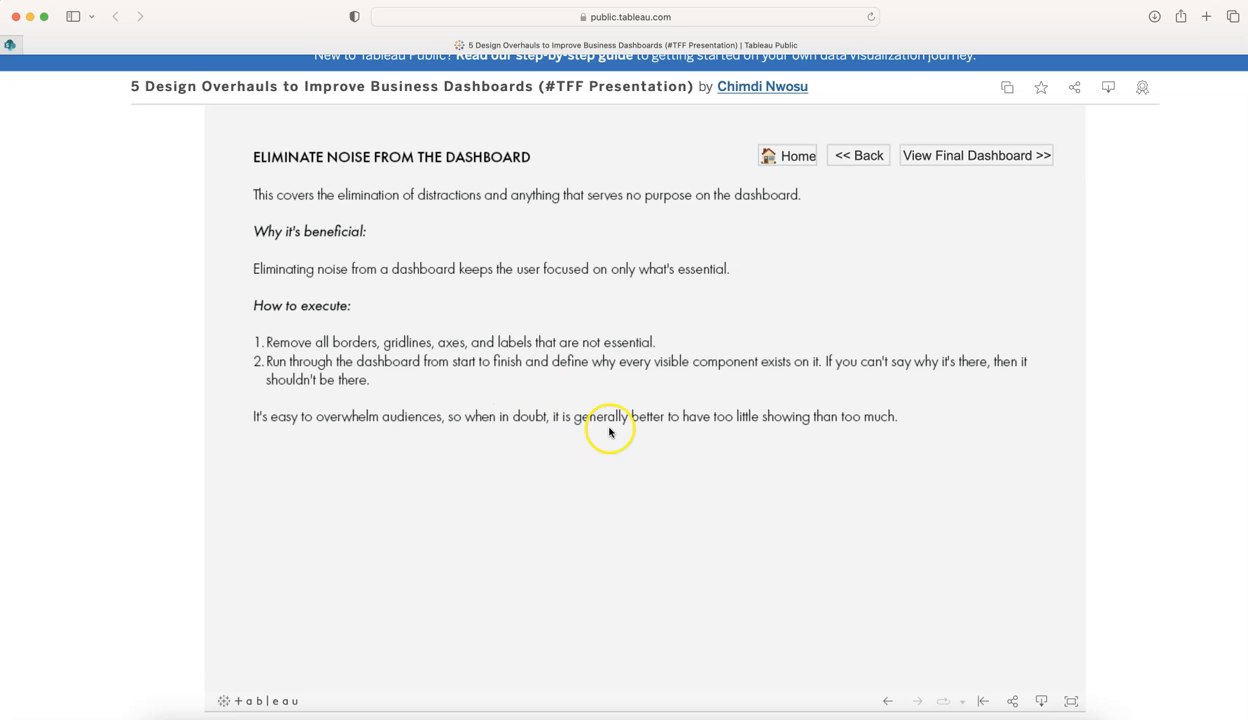
pyautogui.moveTo(817, 430)
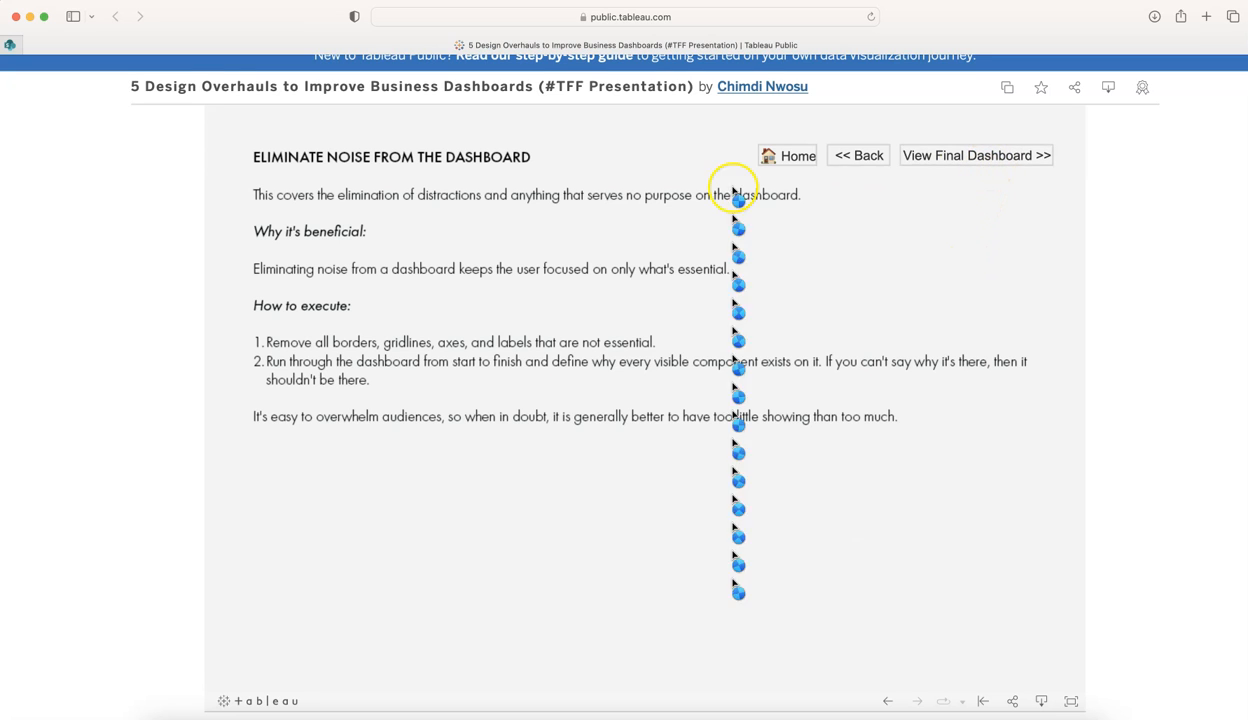
# View the final polished #TFF Demo Sales Dashboard.
pyautogui.click(975, 155)
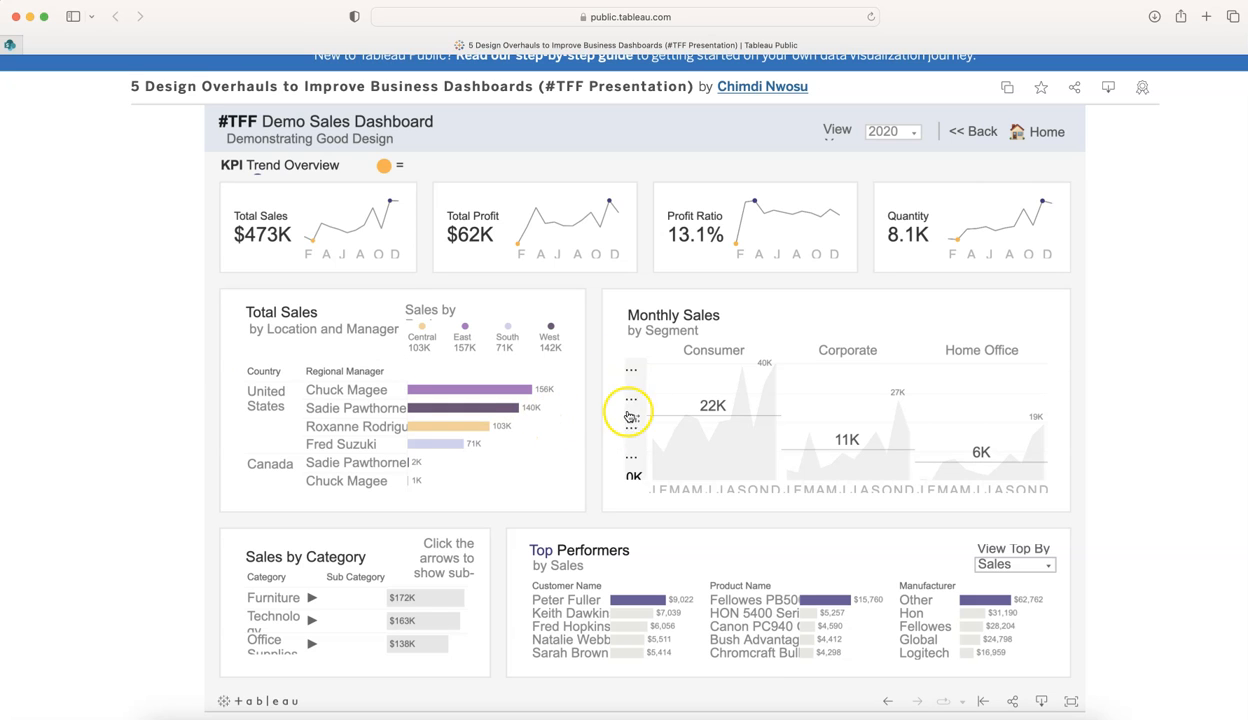
pyautogui.moveTo(755, 492)
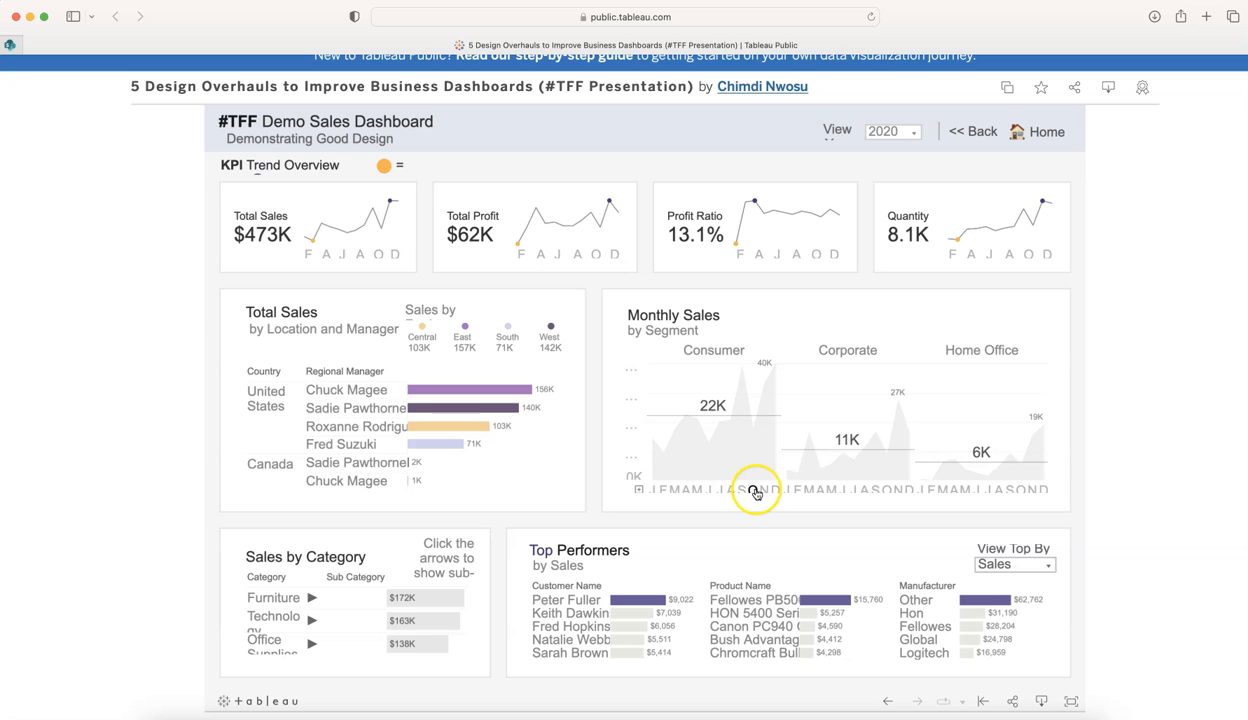
pyautogui.moveTo(602, 257)
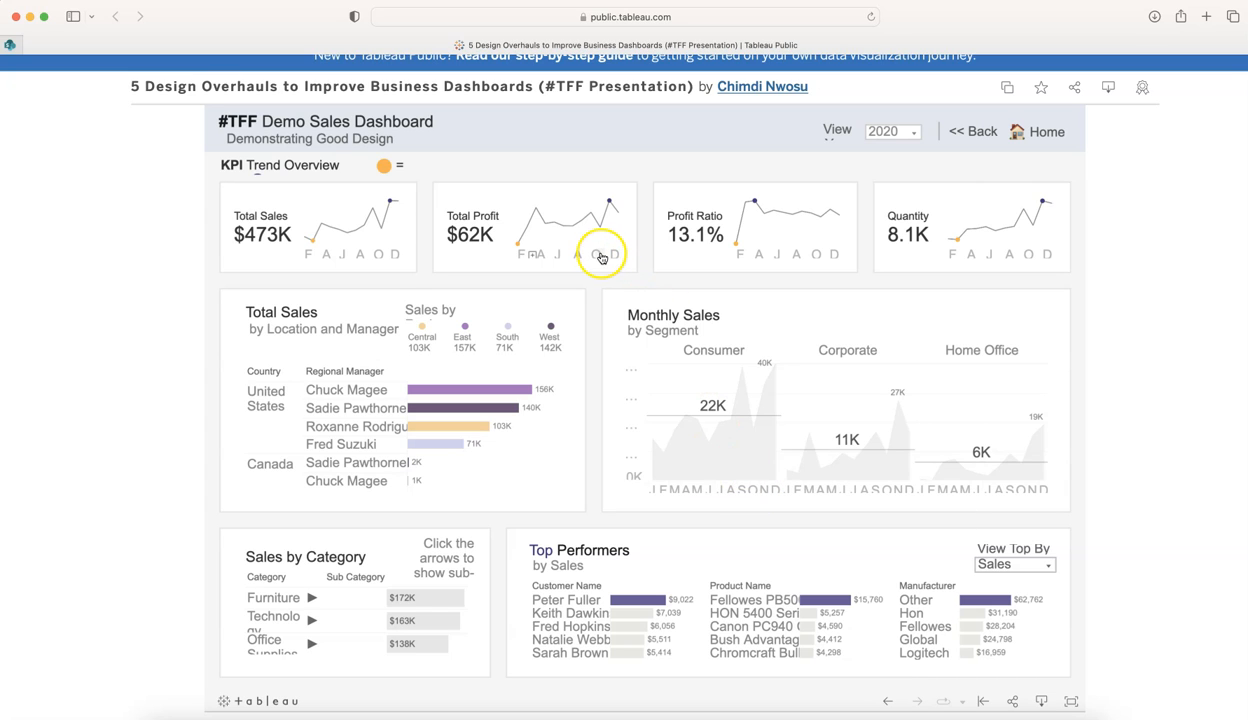
pyautogui.moveTo(163, 395)
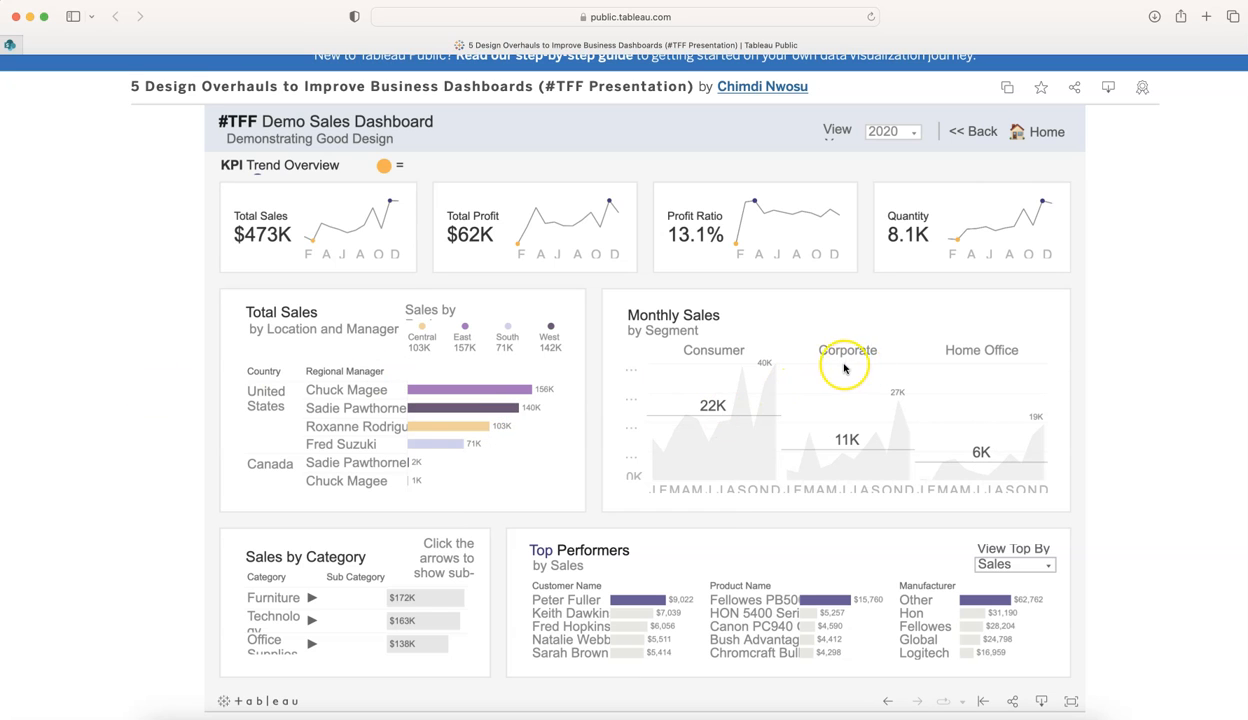
pyautogui.moveTo(836, 398)
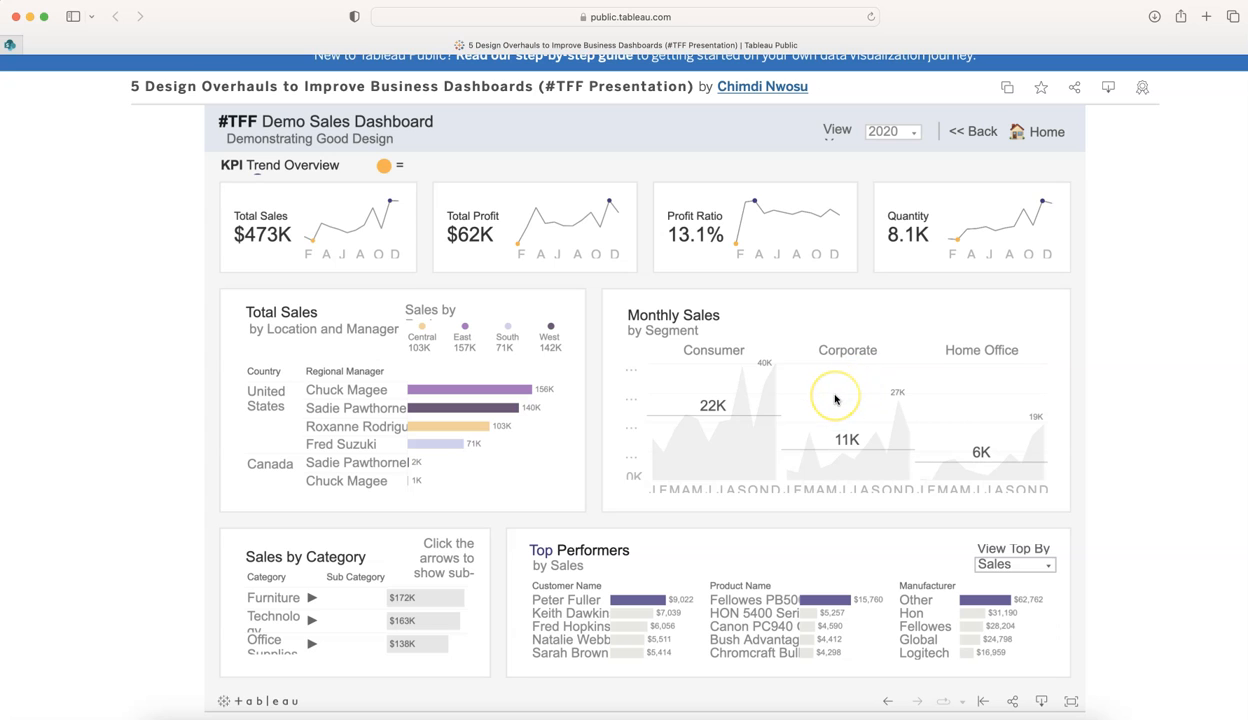
pyautogui.moveTo(348, 613)
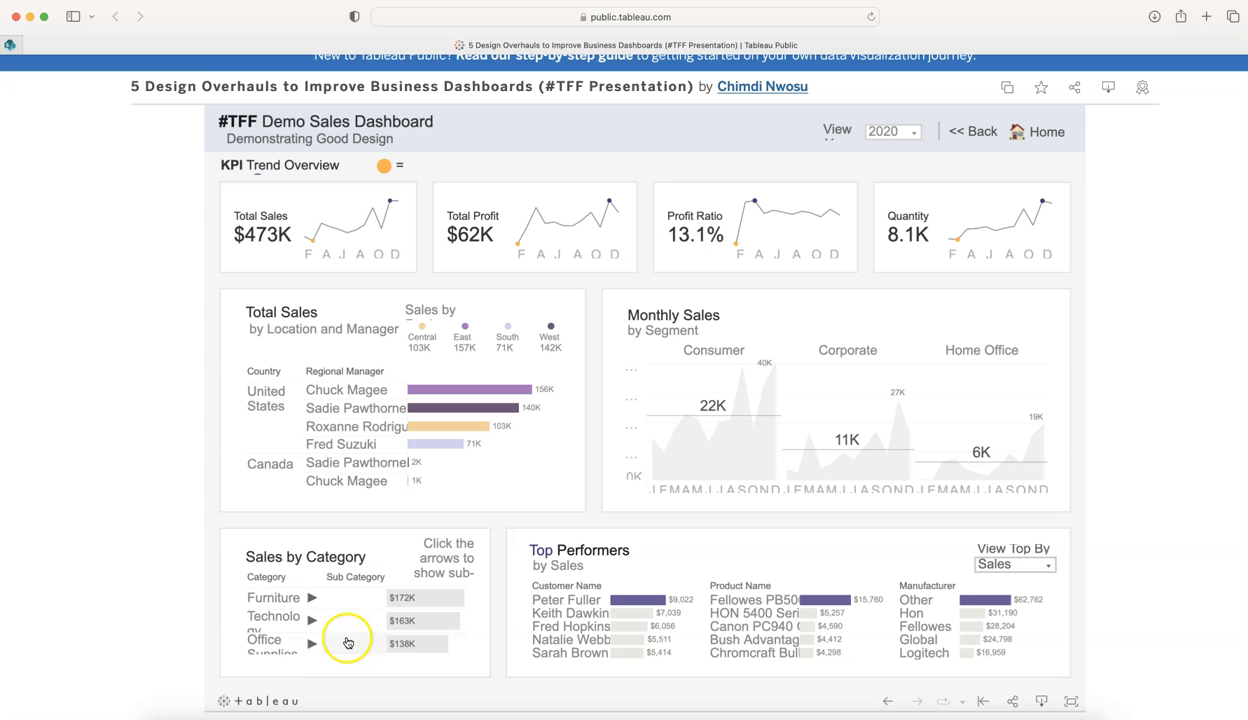
pyautogui.moveTo(825, 400)
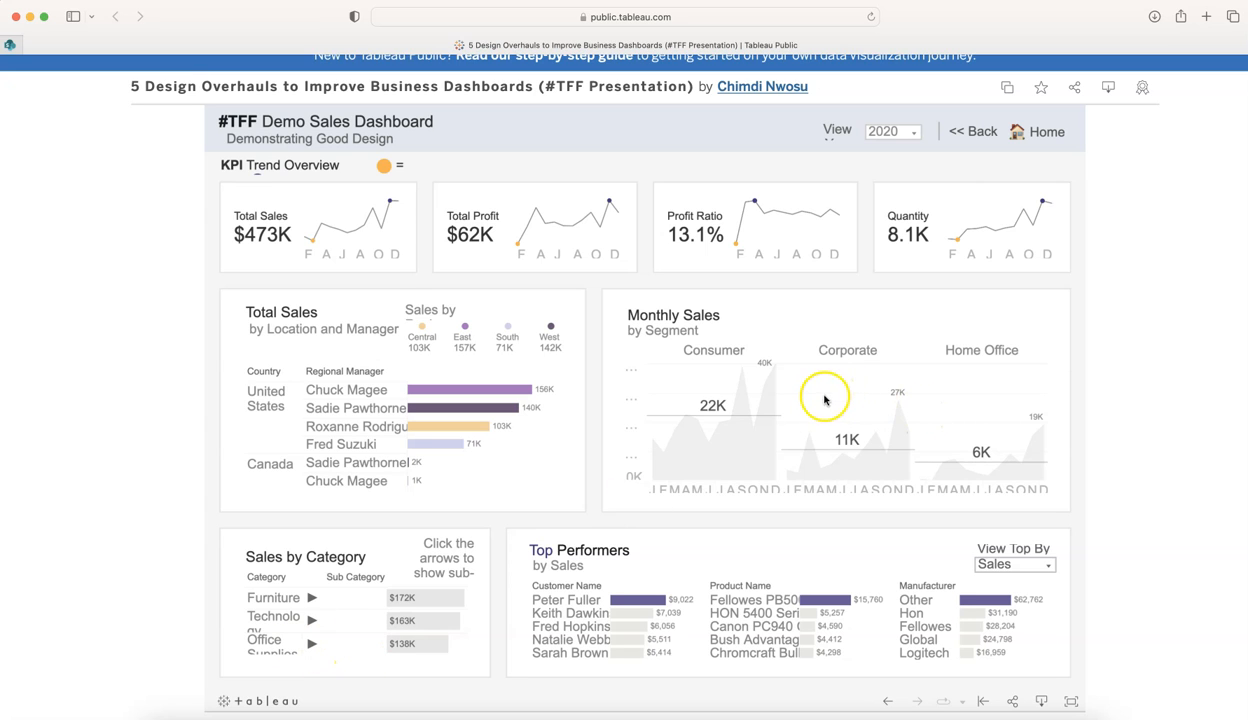
pyautogui.moveTo(877, 450)
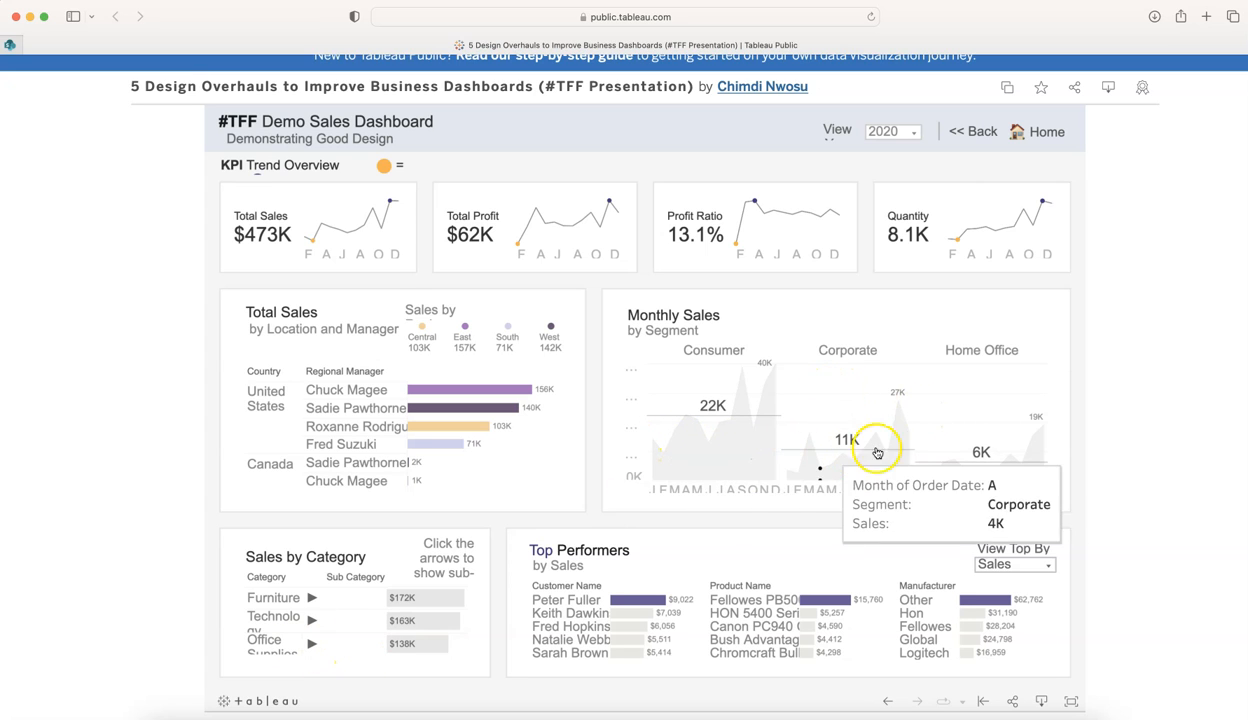
pyautogui.moveTo(637, 410)
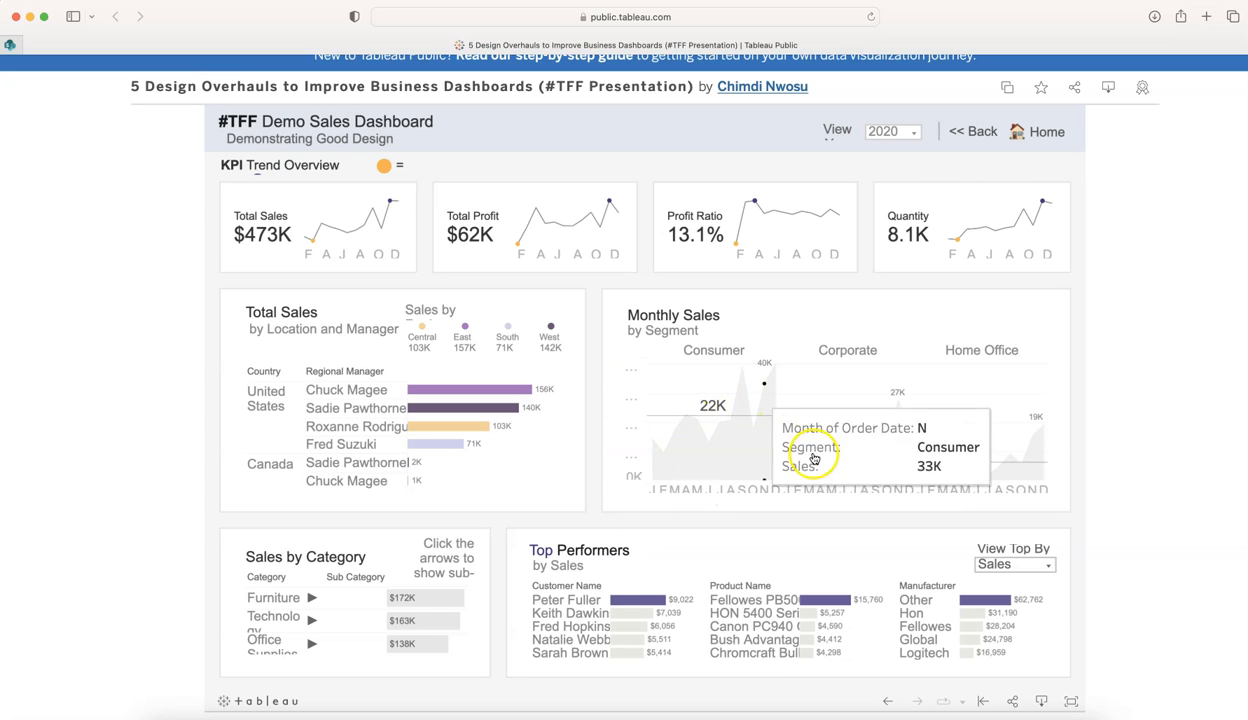
pyautogui.moveTo(889, 506)
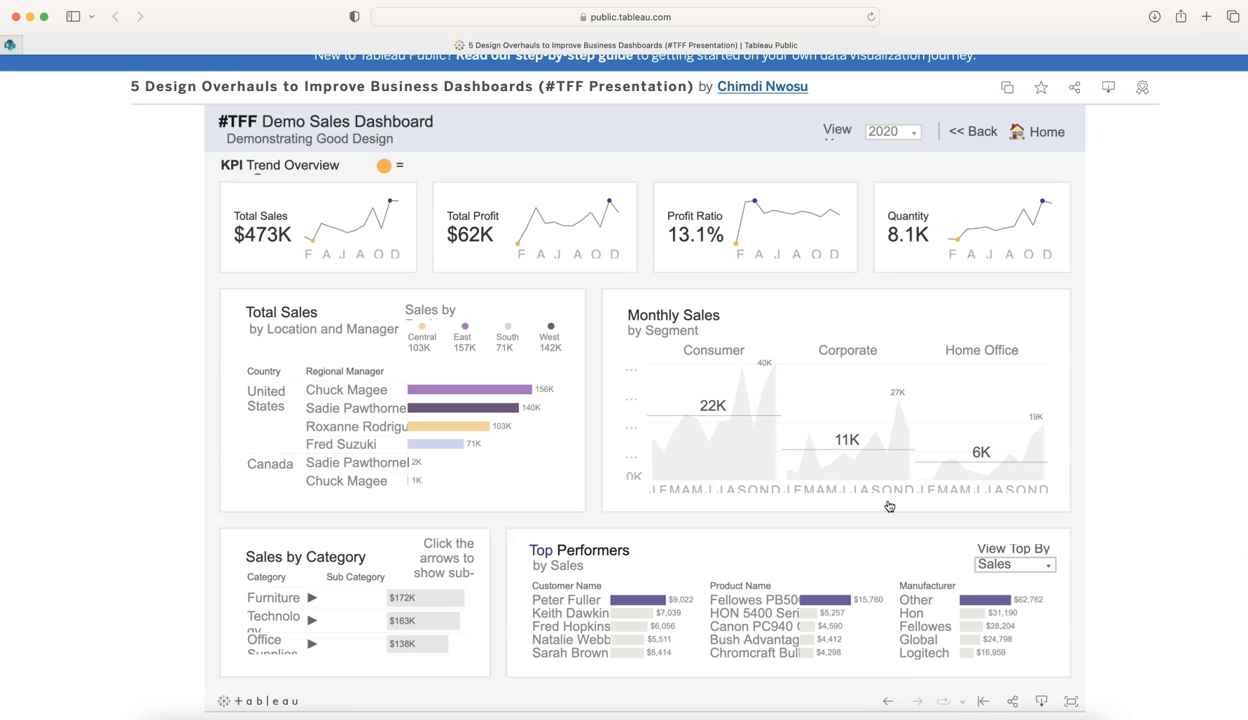
pyautogui.moveTo(1053, 170)
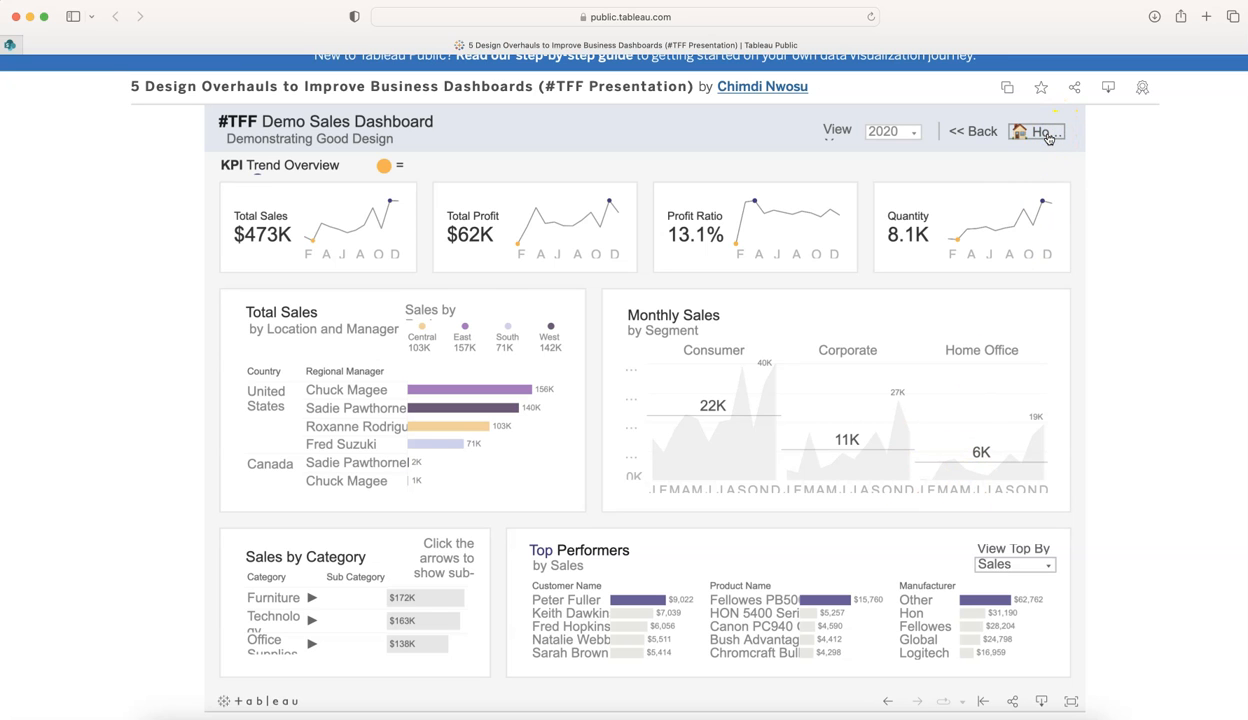
# Return Home to the #TFF 2022 intro page comparing Dashboard A with Dashboard B.
pyautogui.click(1037, 131)
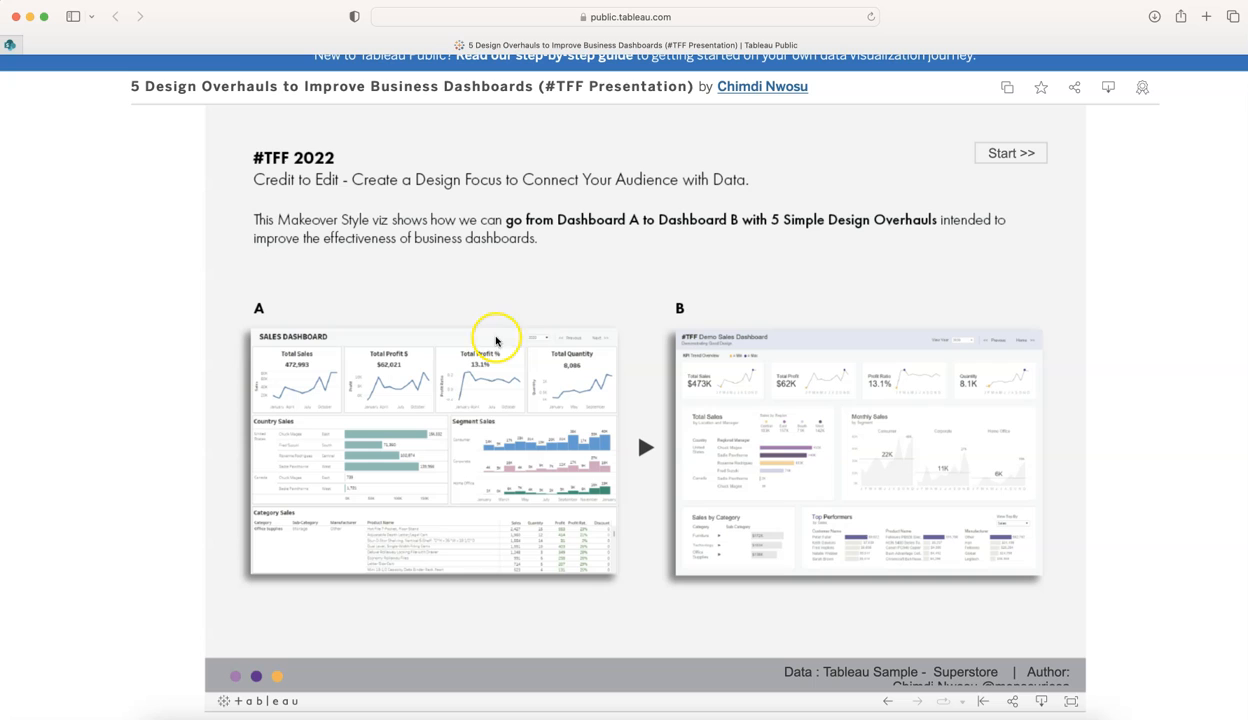
pyautogui.moveTo(843, 465)
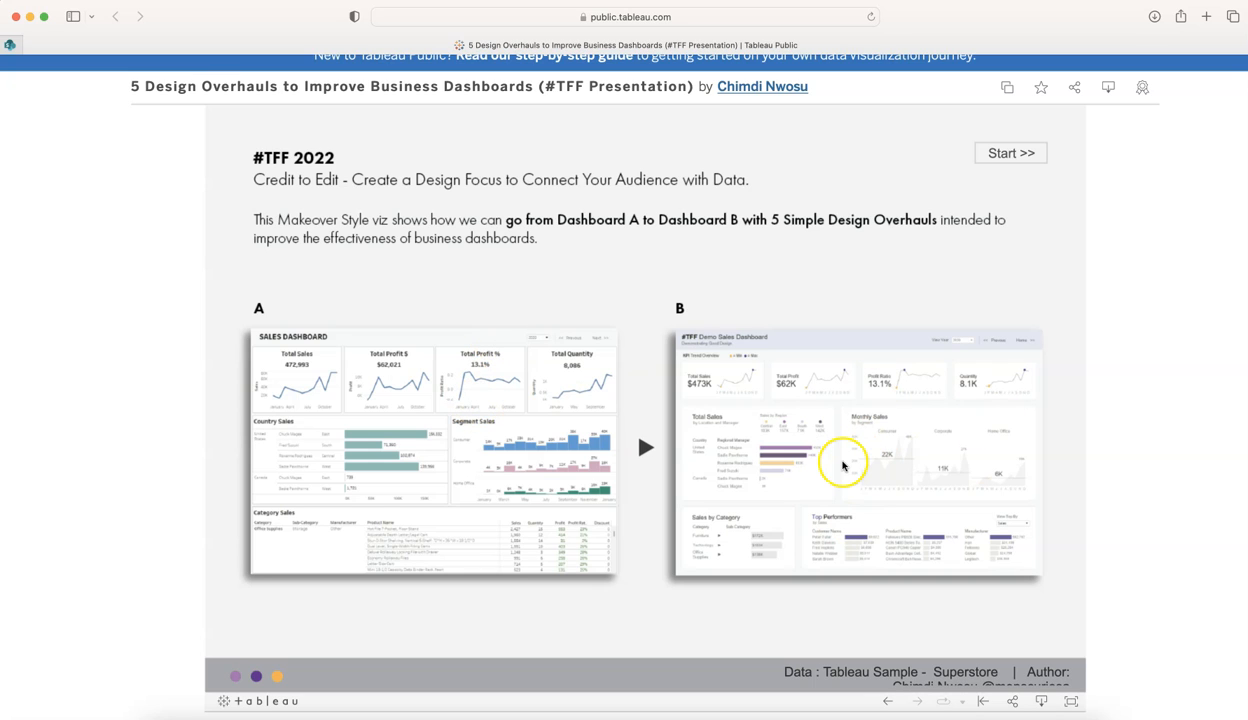